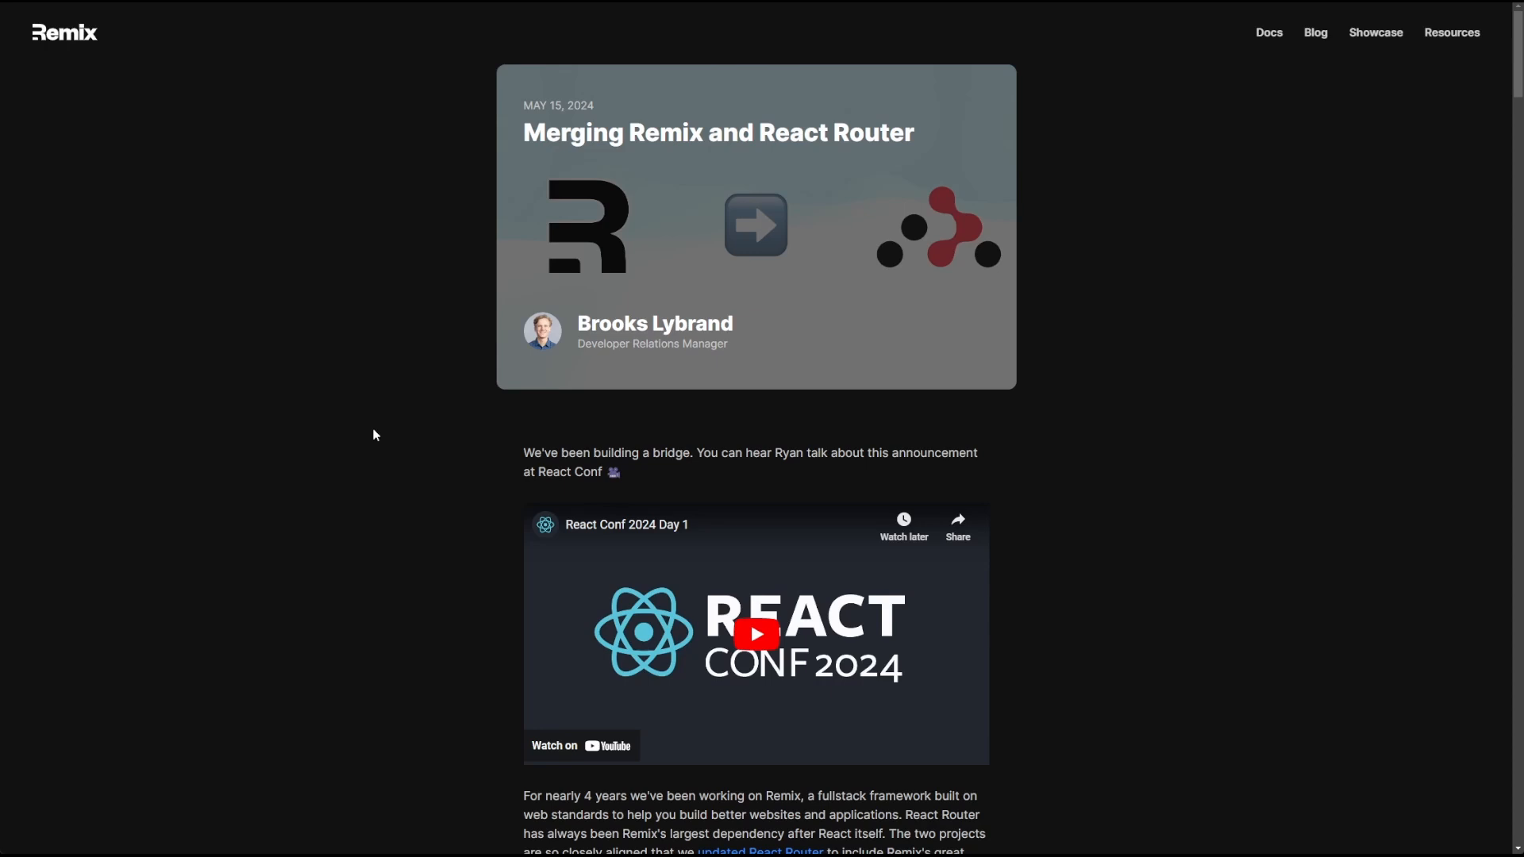
Deselect the blue compiler circle so the green Remix circle, logo and feature list show
scroll(down, 3)
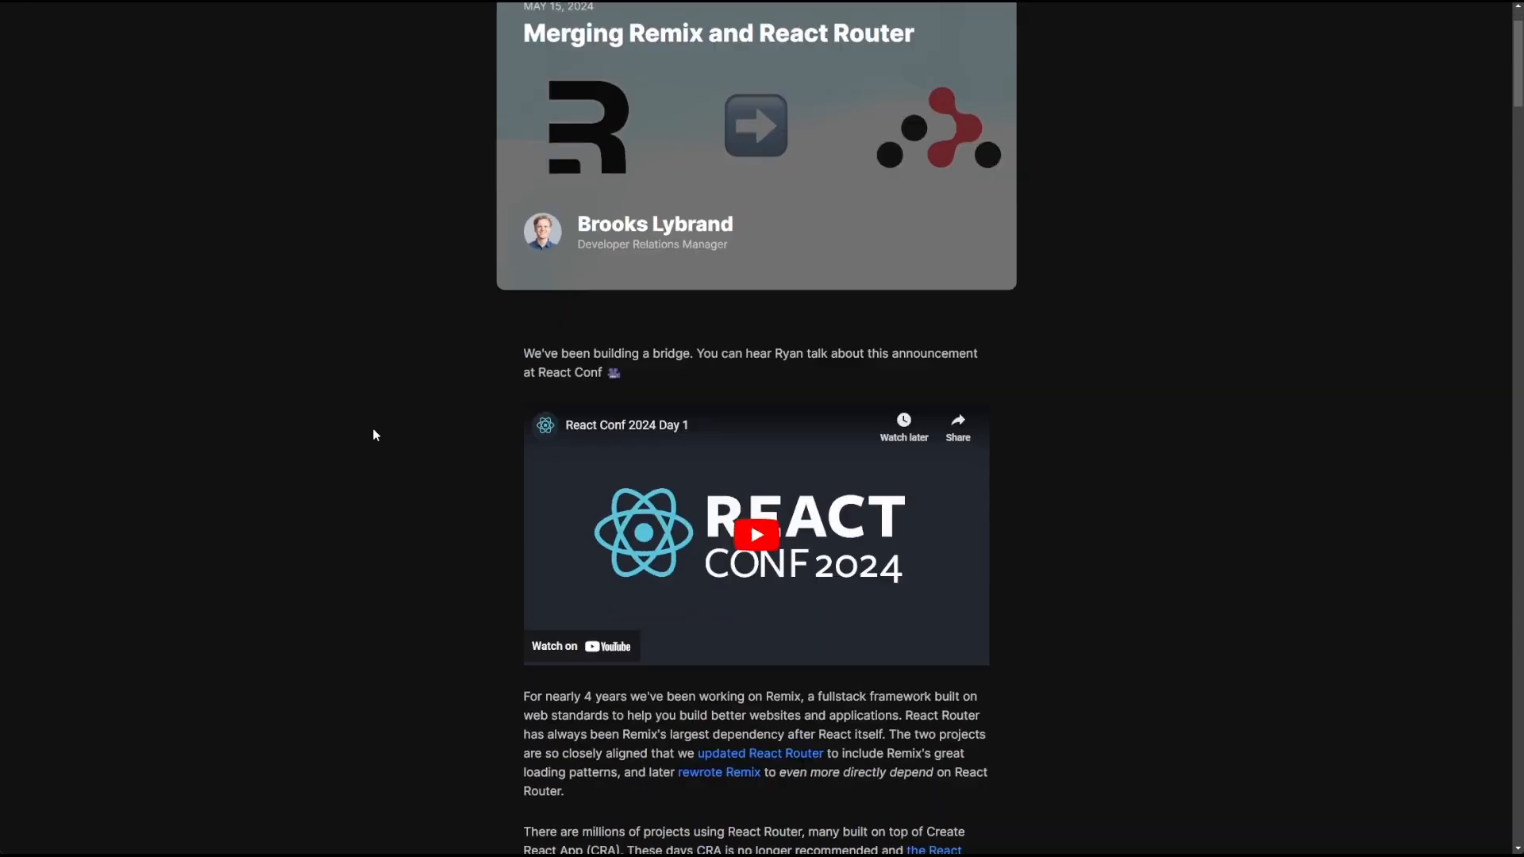
scroll(down, 3)
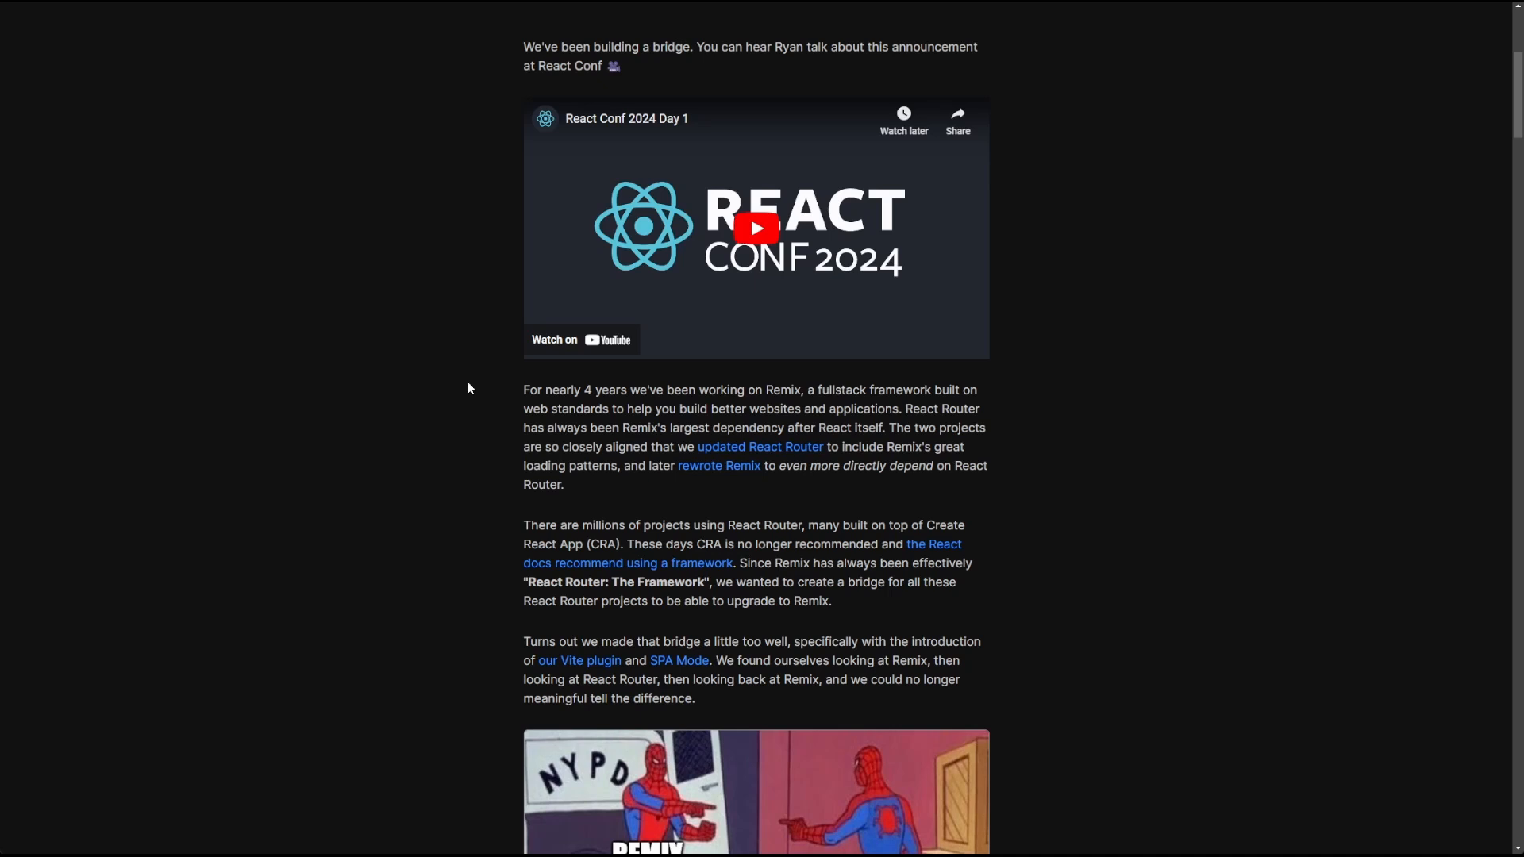
mouse_move(525, 434)
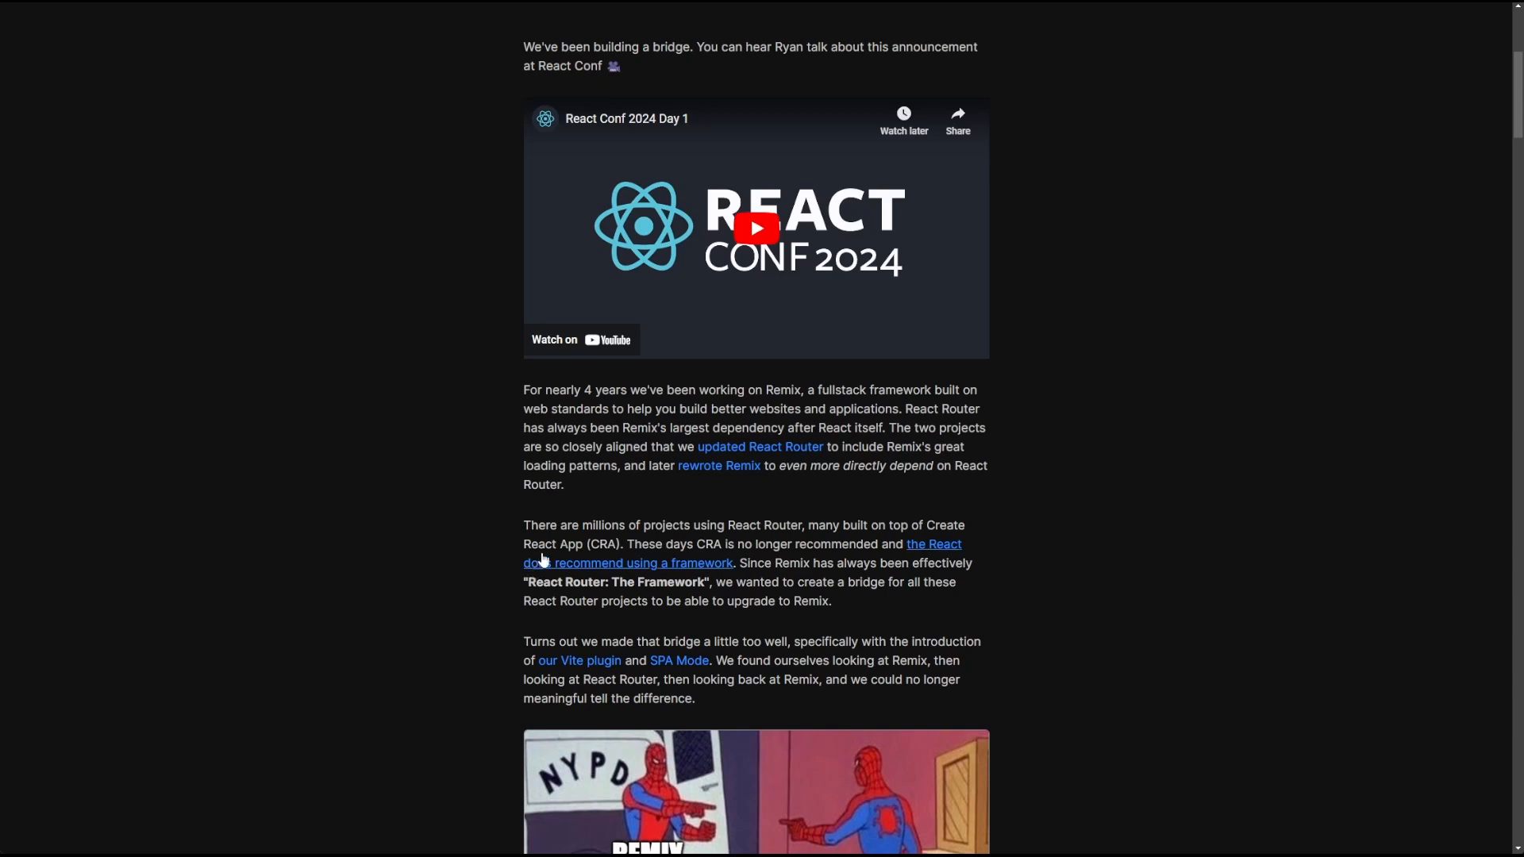
mouse_move(563, 501)
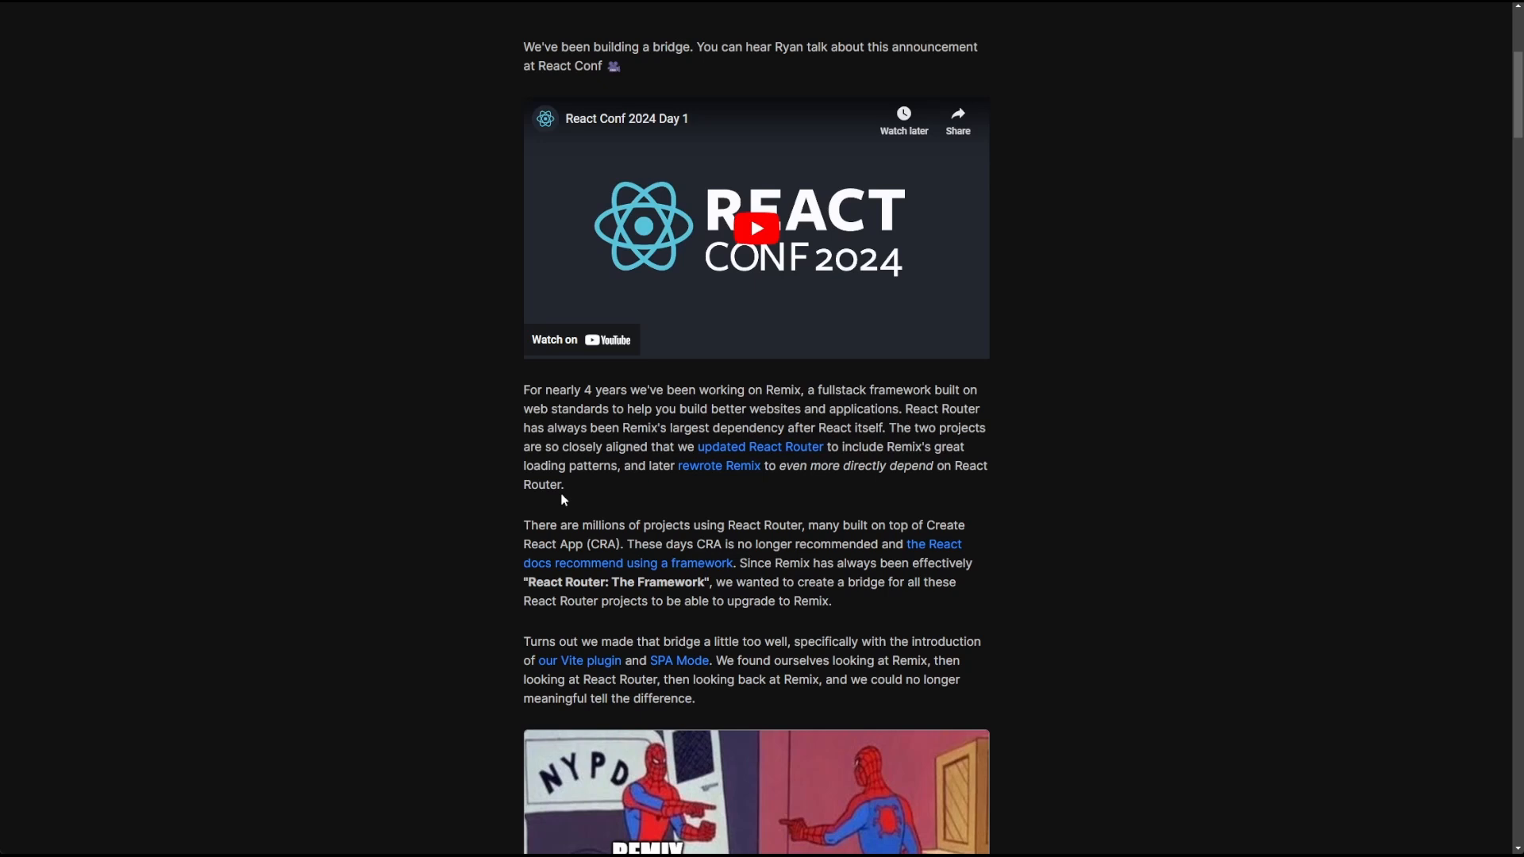
scroll(down, 3)
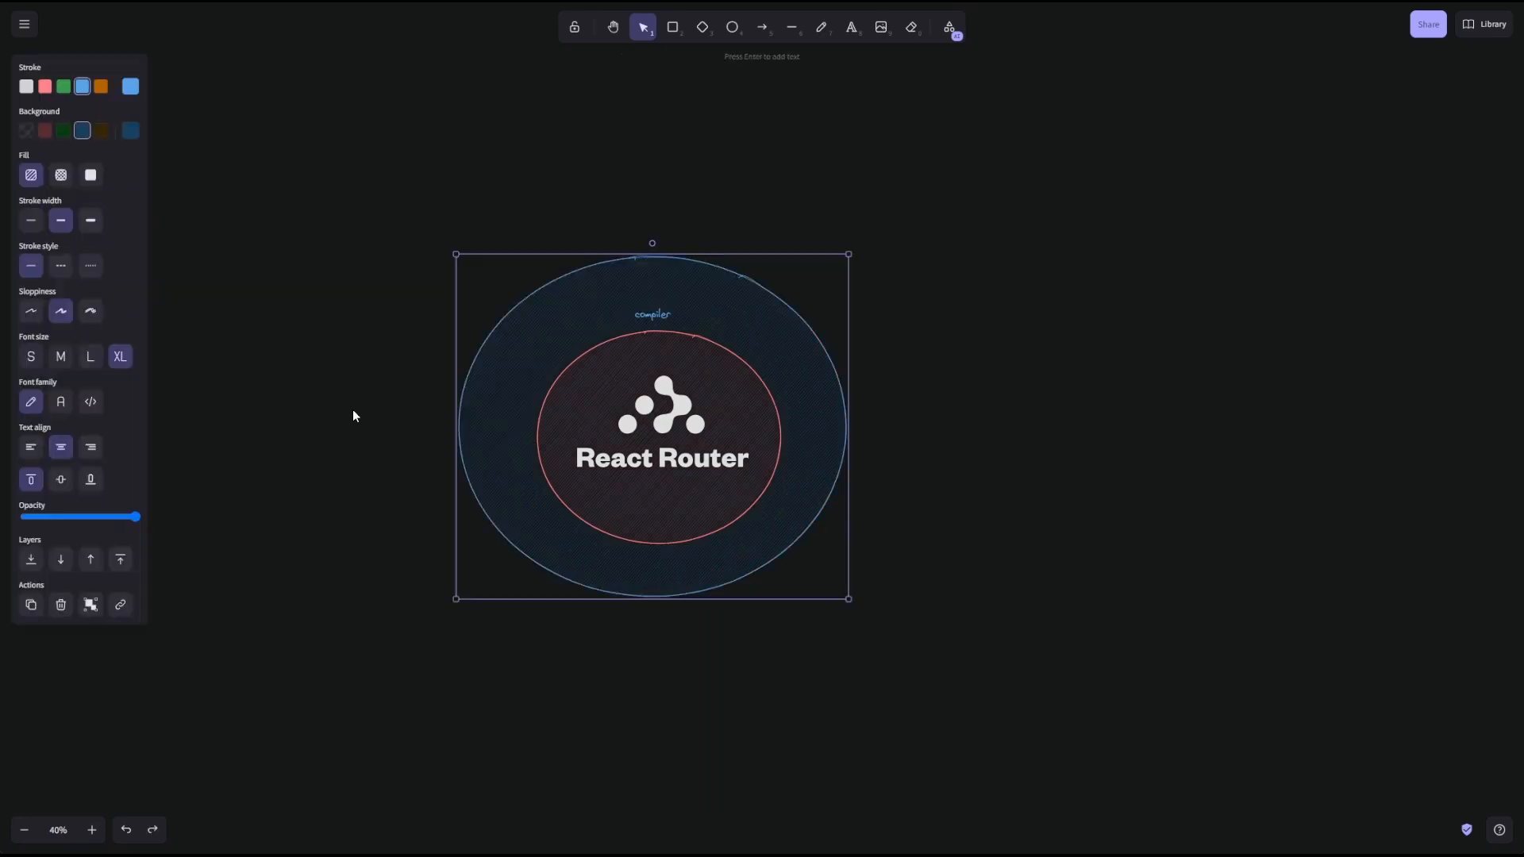
click(355, 416)
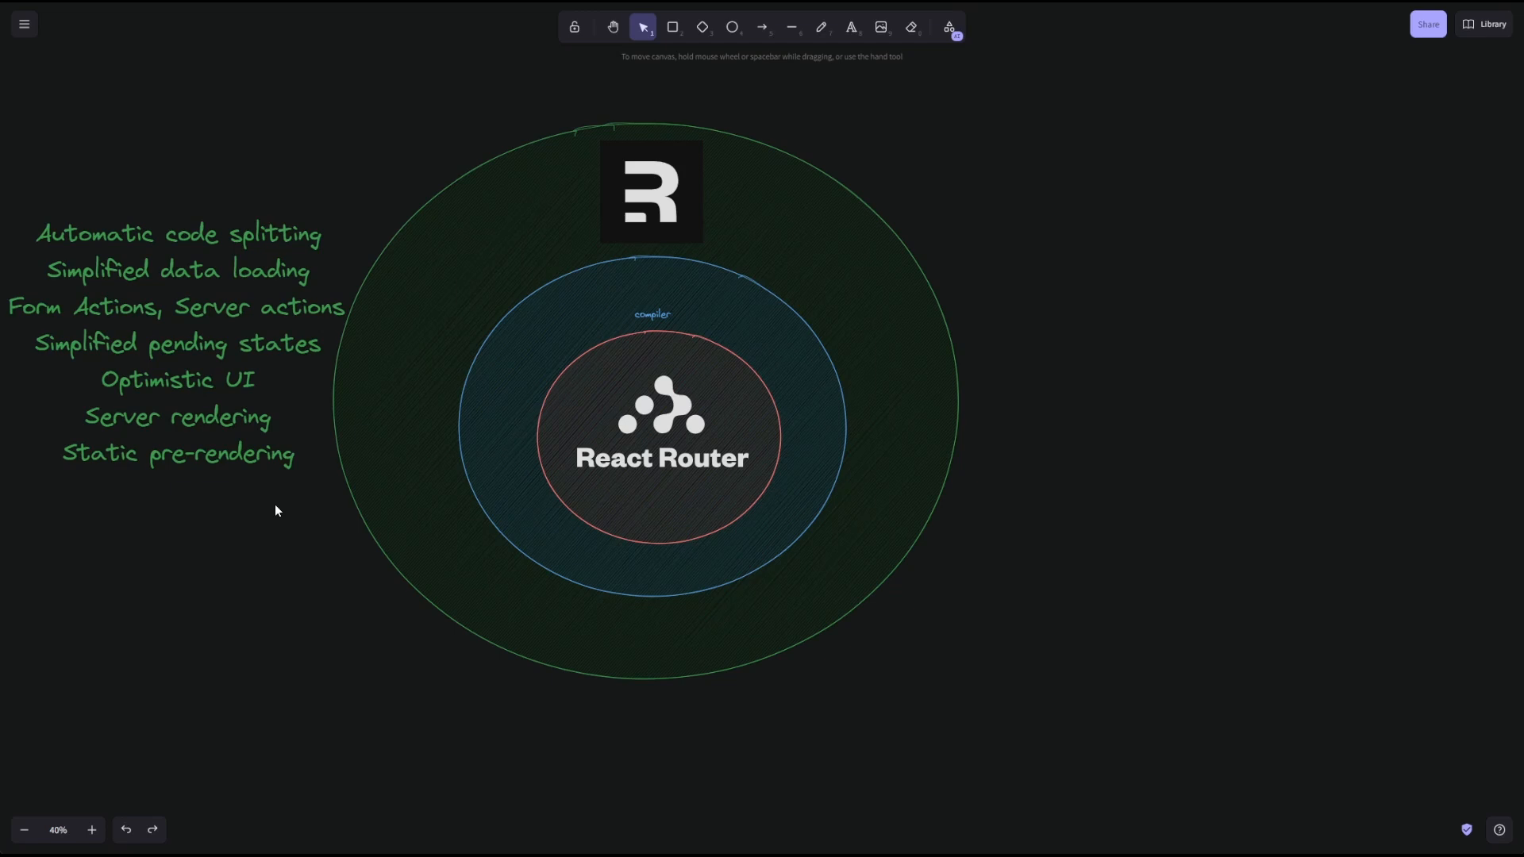
mouse_move(505, 395)
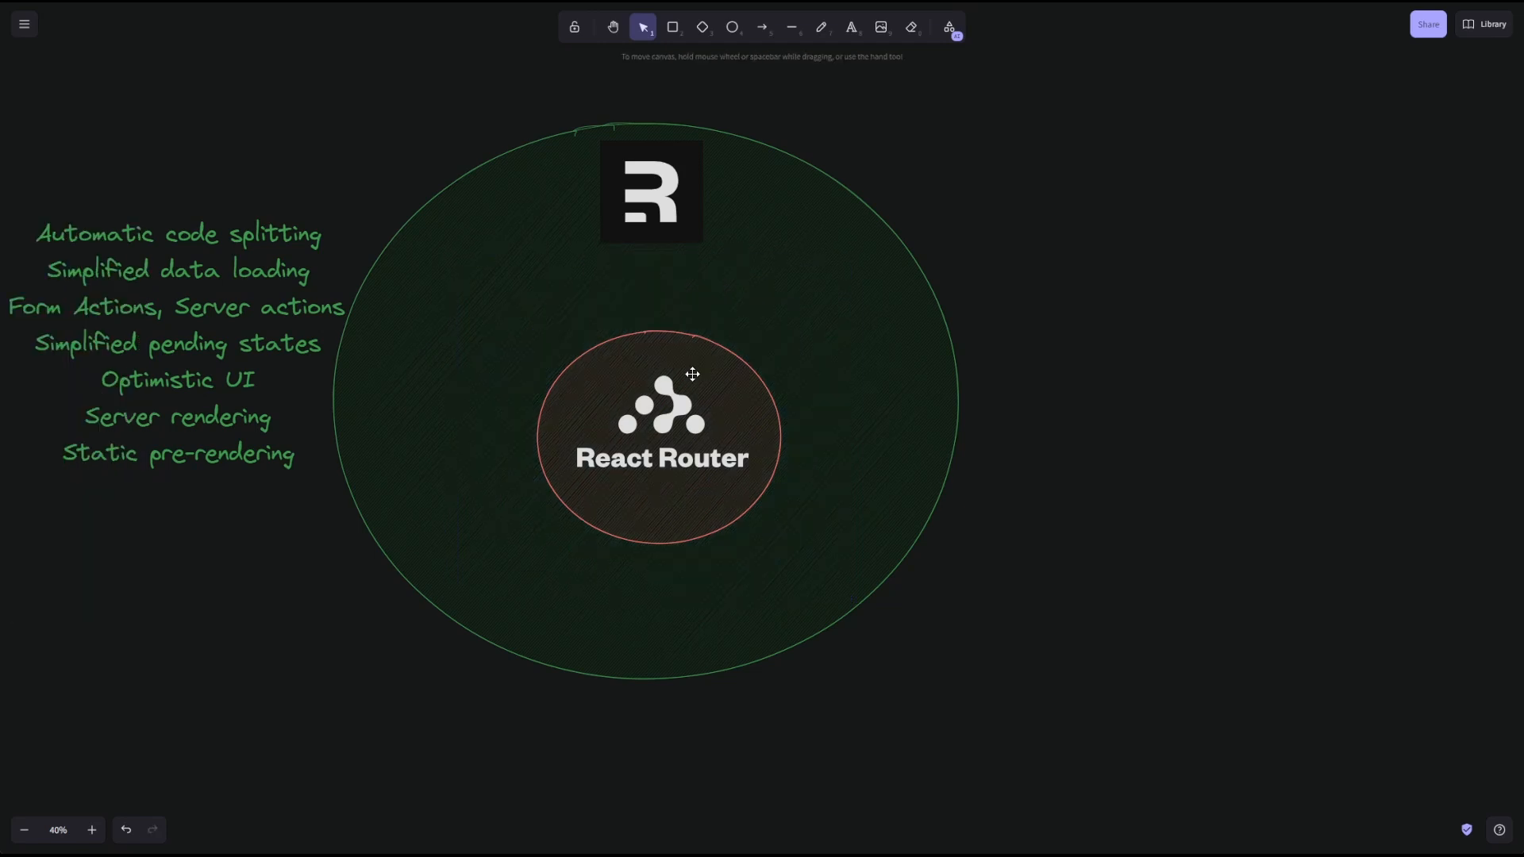
mouse_move(759, 386)
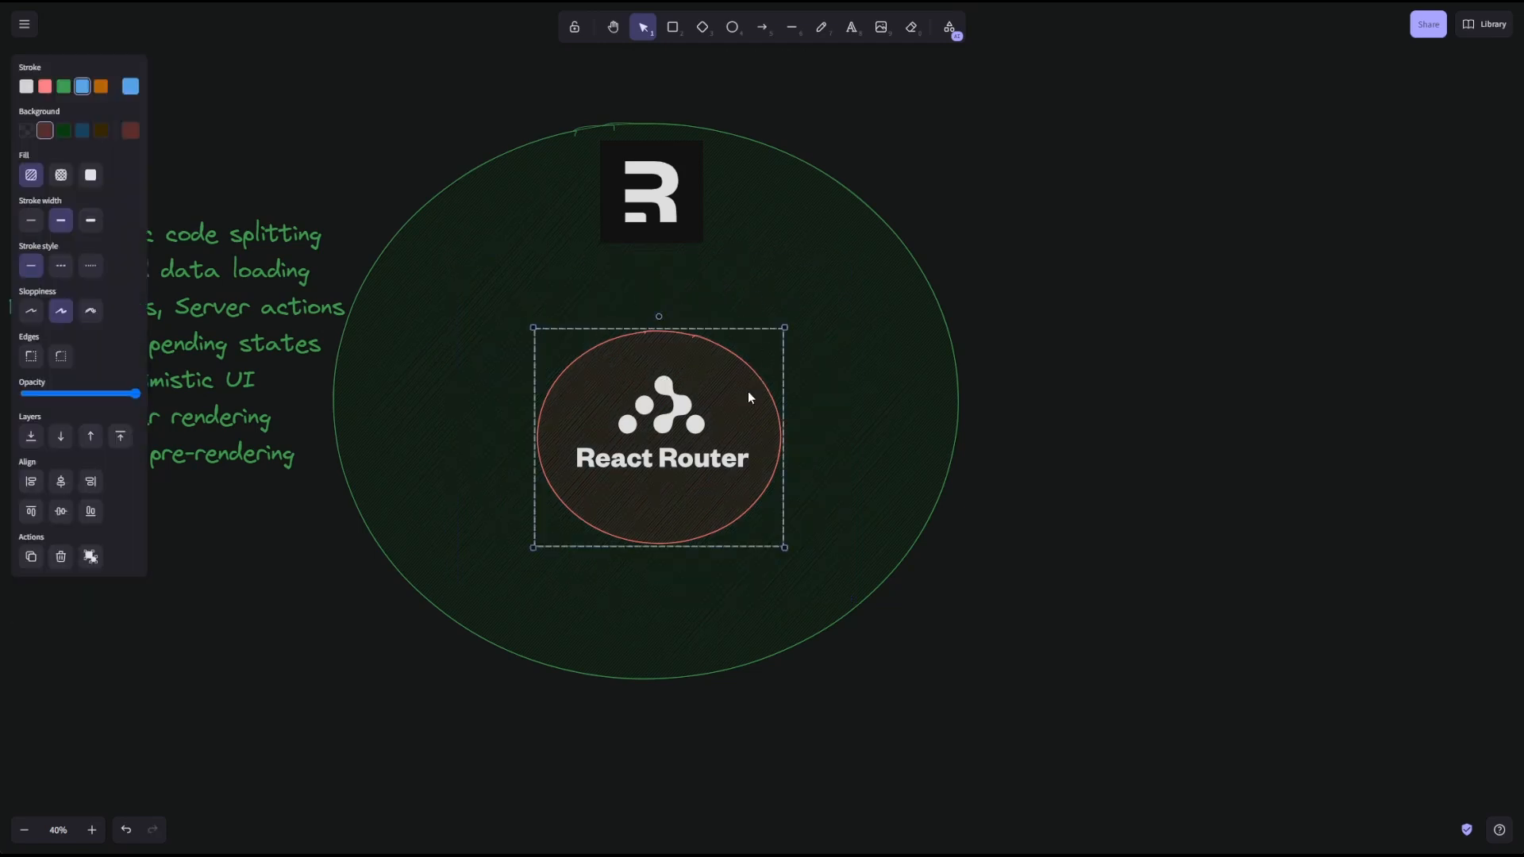
mouse_move(715, 418)
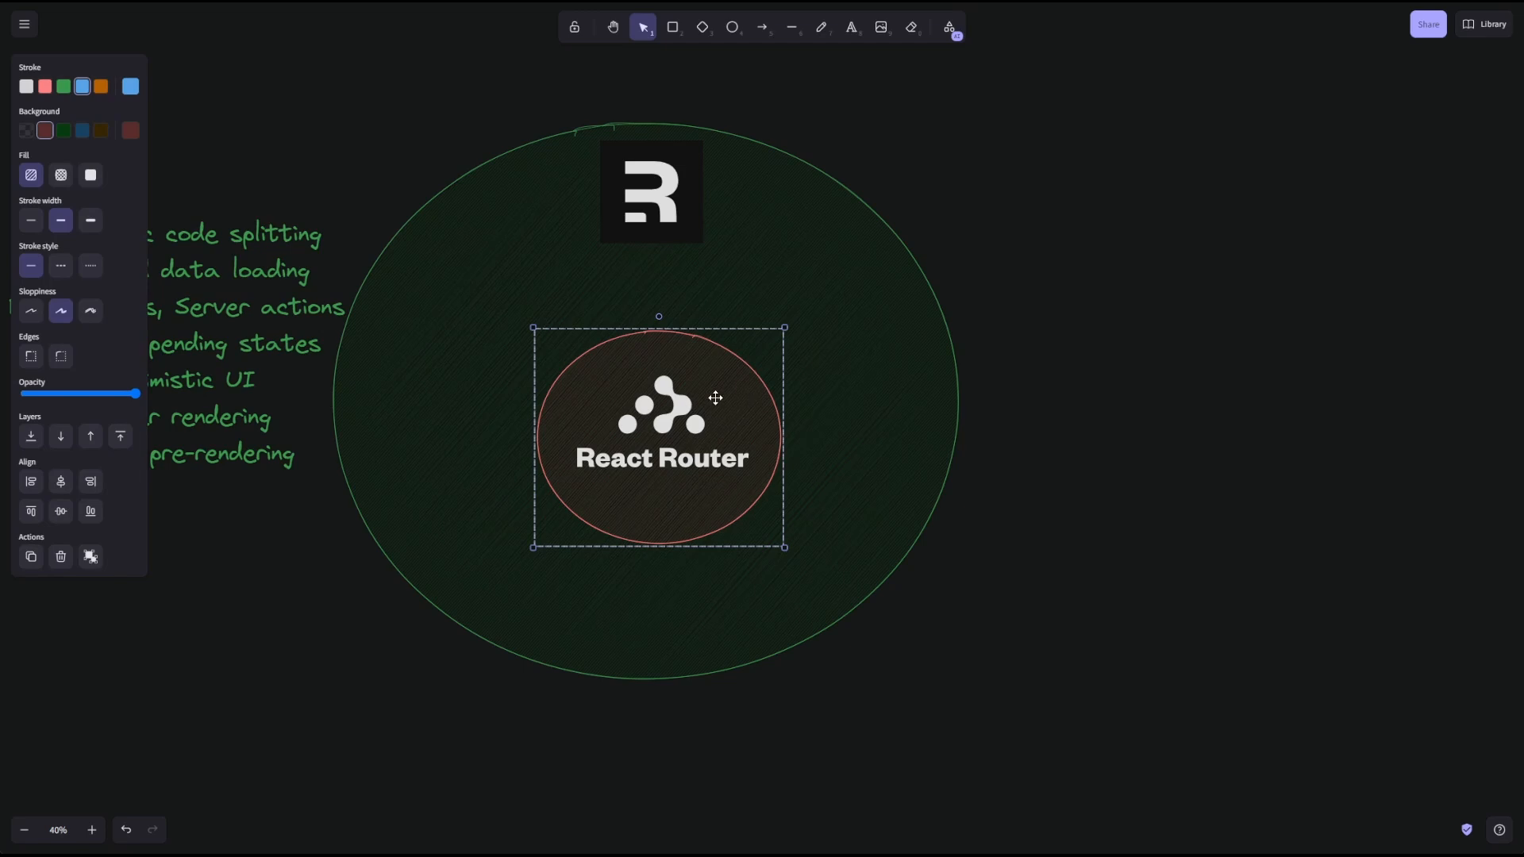
mouse_move(630, 407)
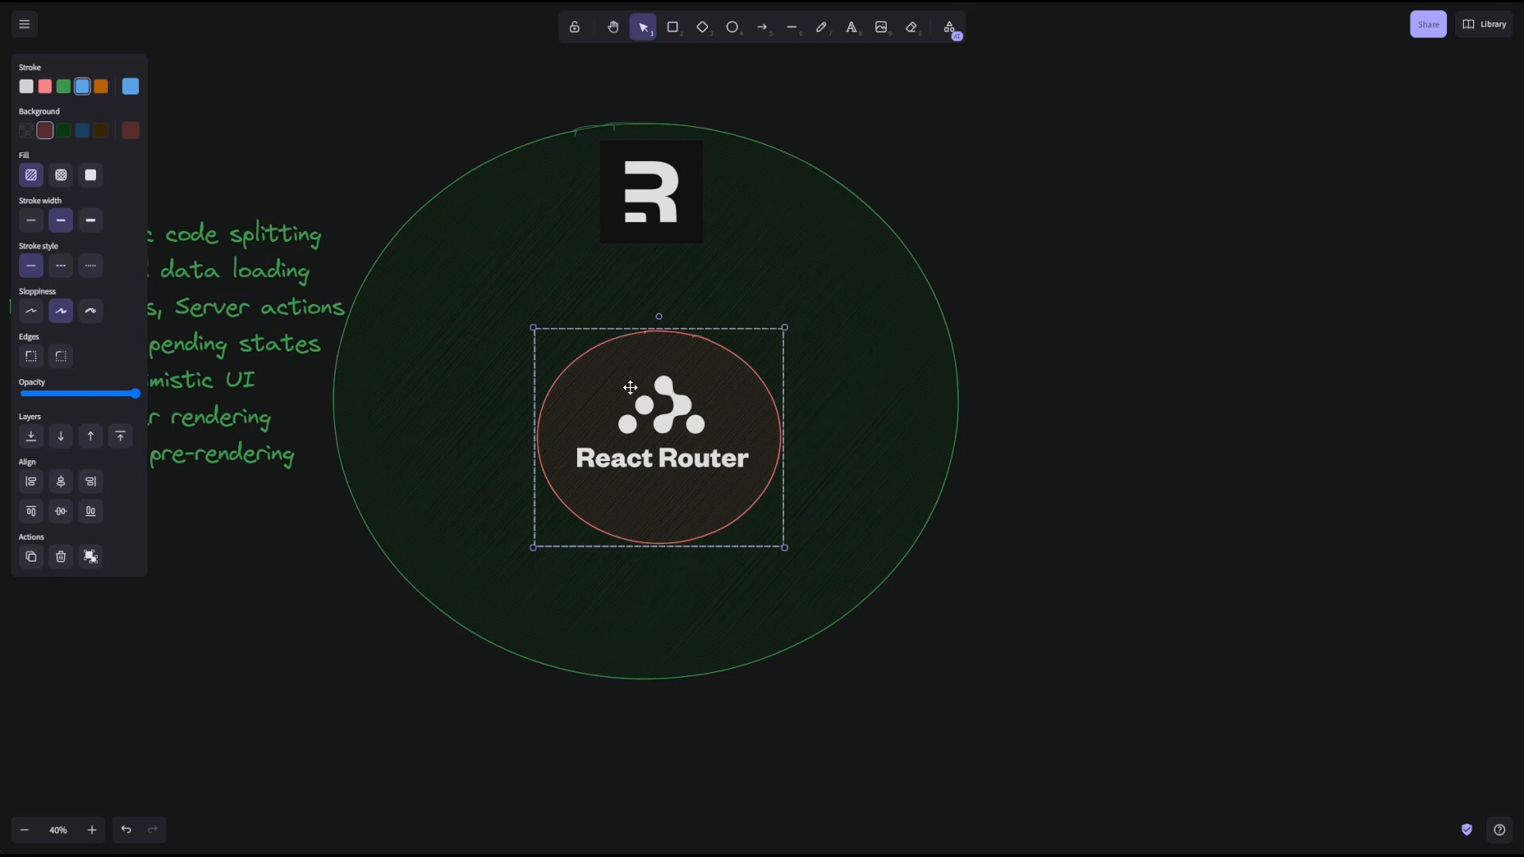
mouse_move(707, 470)
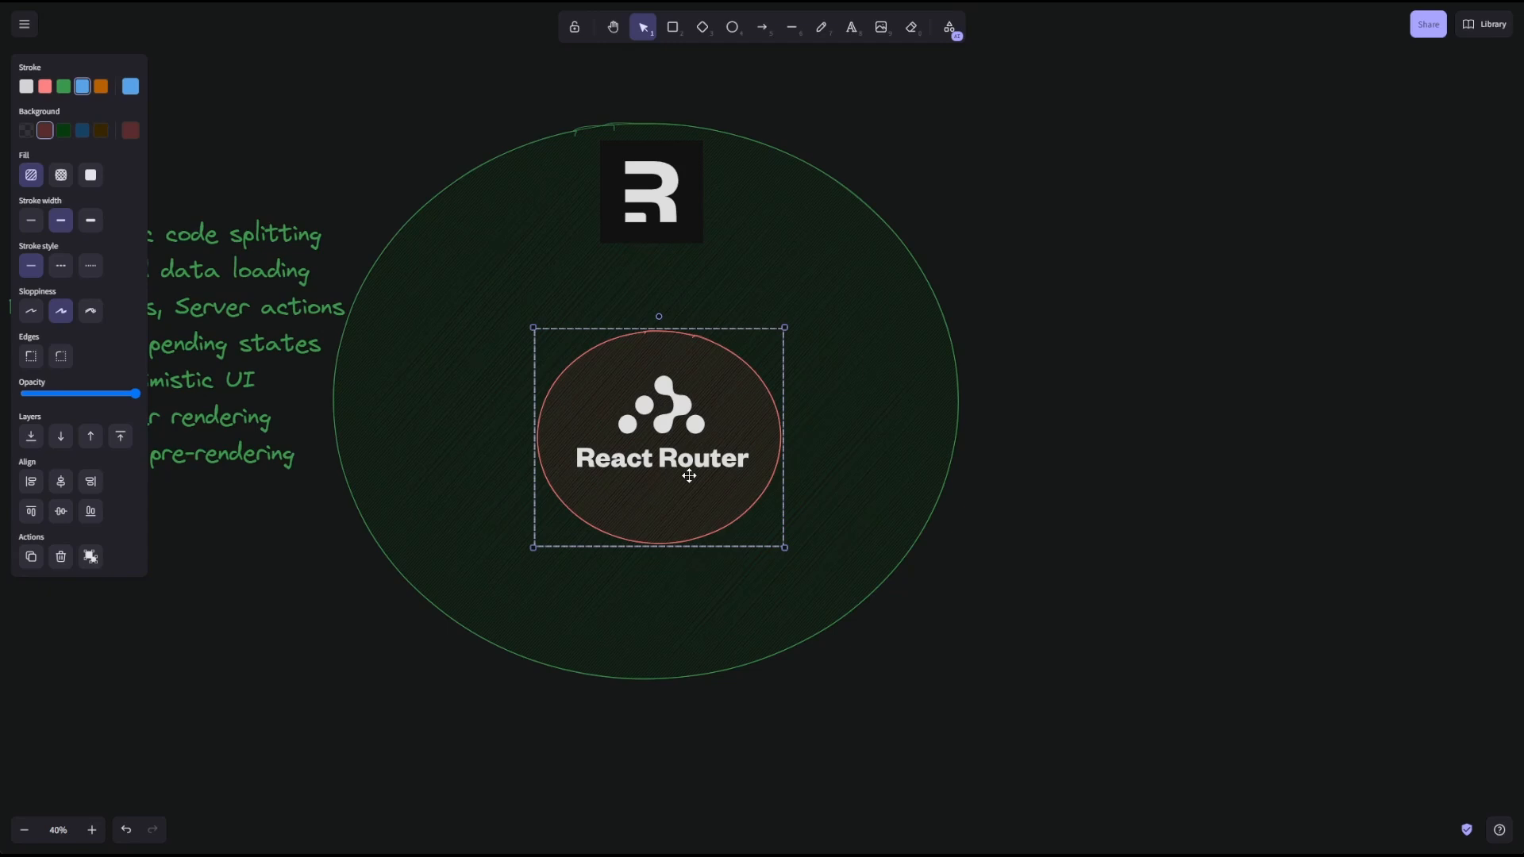
mouse_move(783, 329)
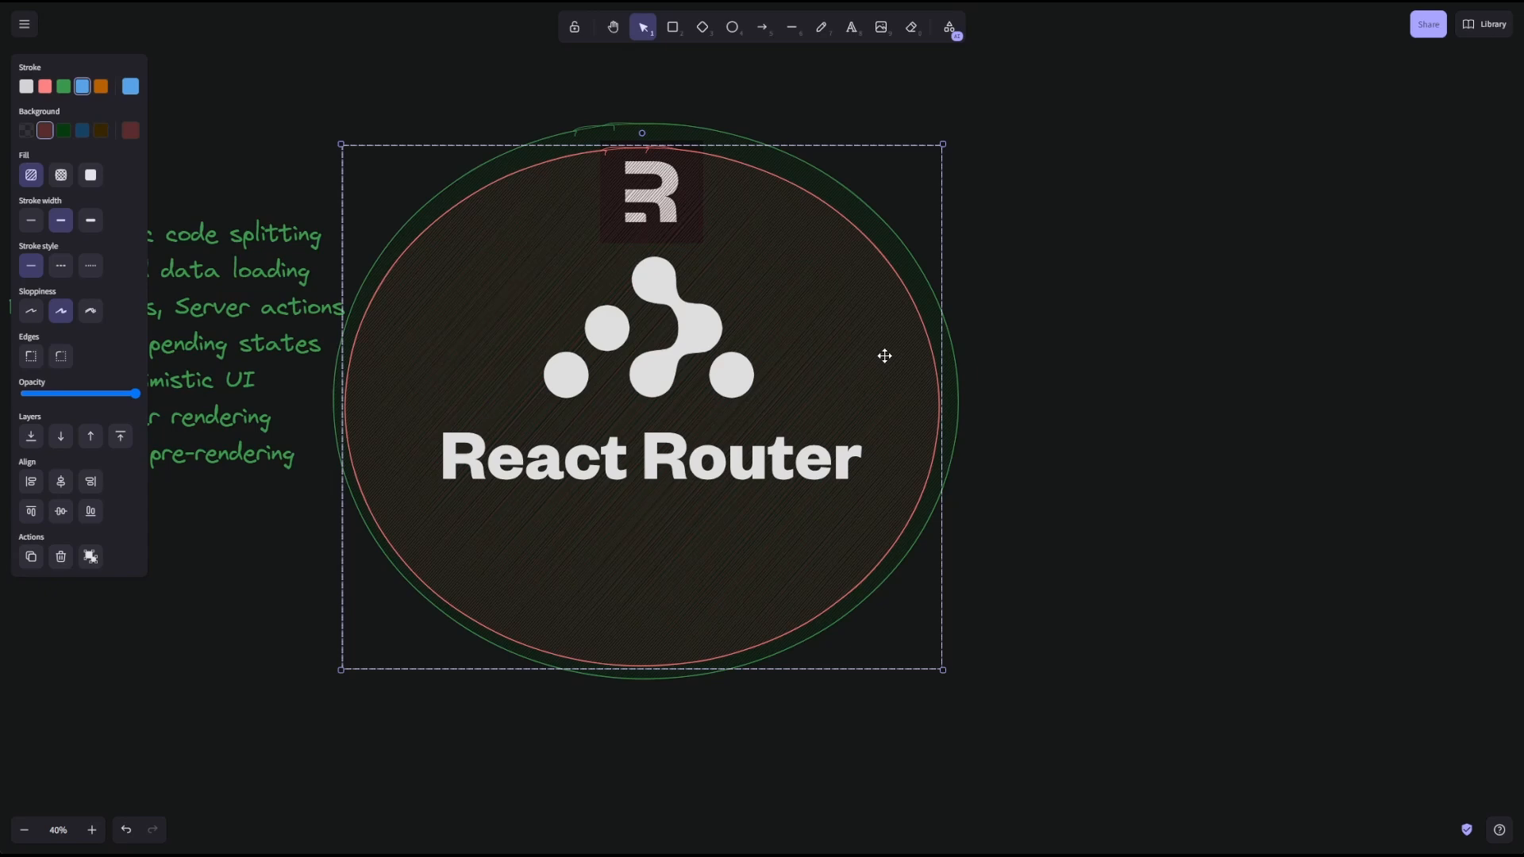
mouse_move(847, 457)
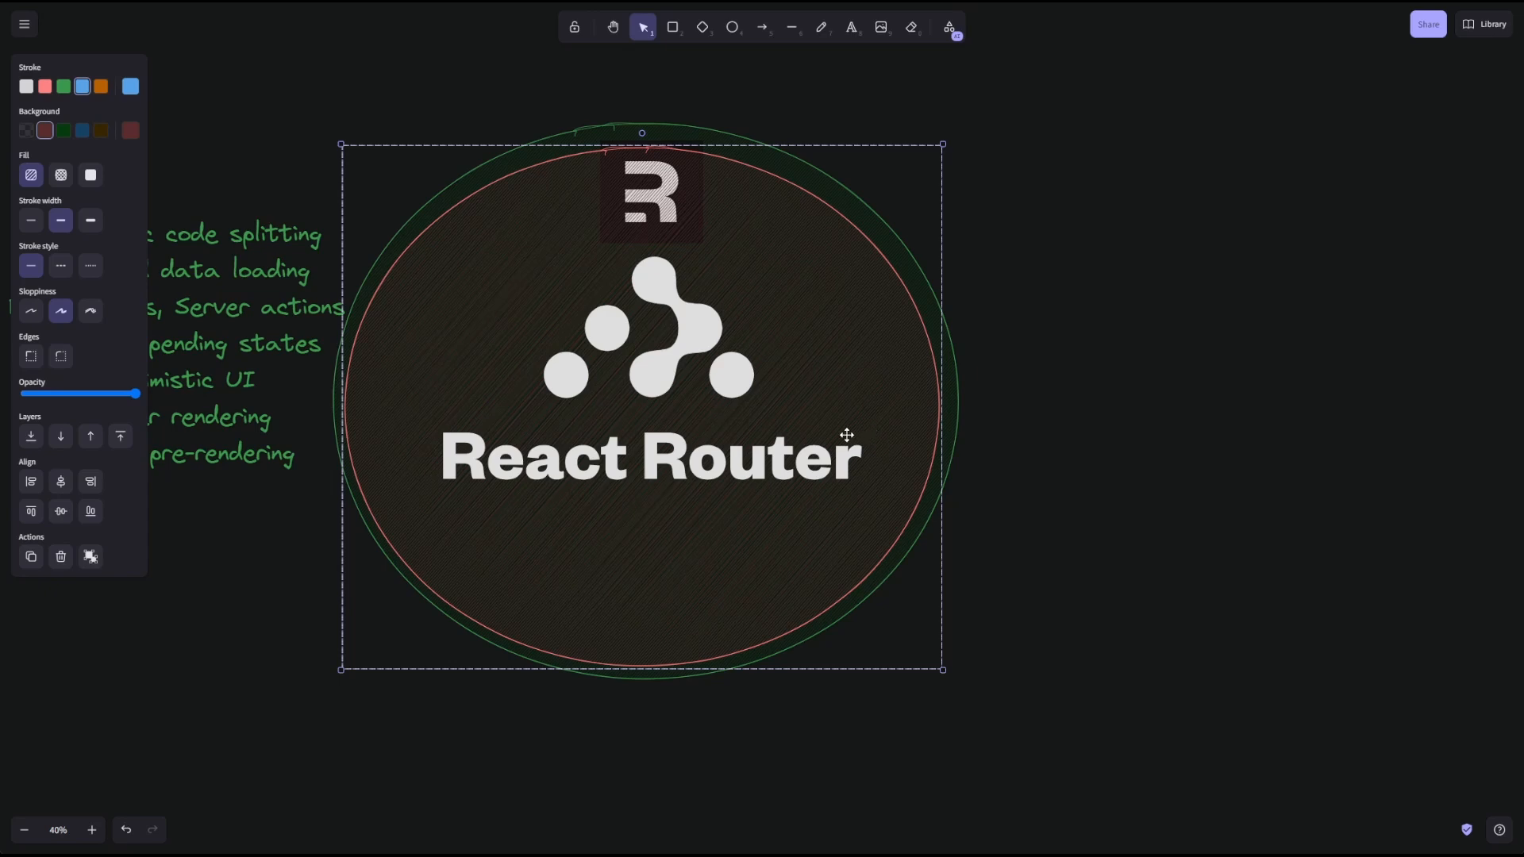
mouse_move(852, 456)
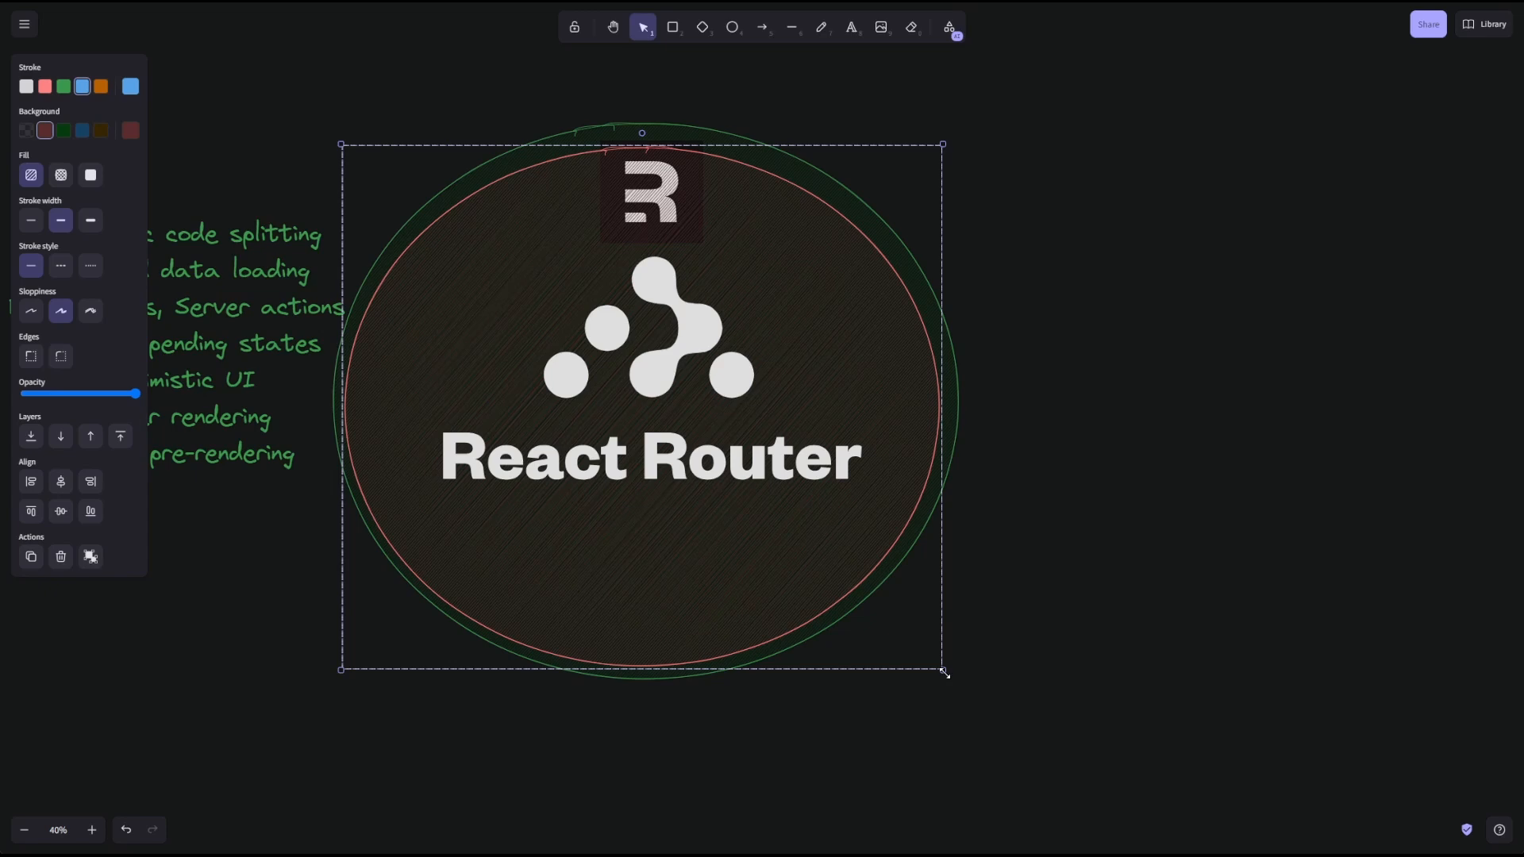
Grow the red React Router circle and then the green Remix circle around it
drag(940, 672, 1027, 745)
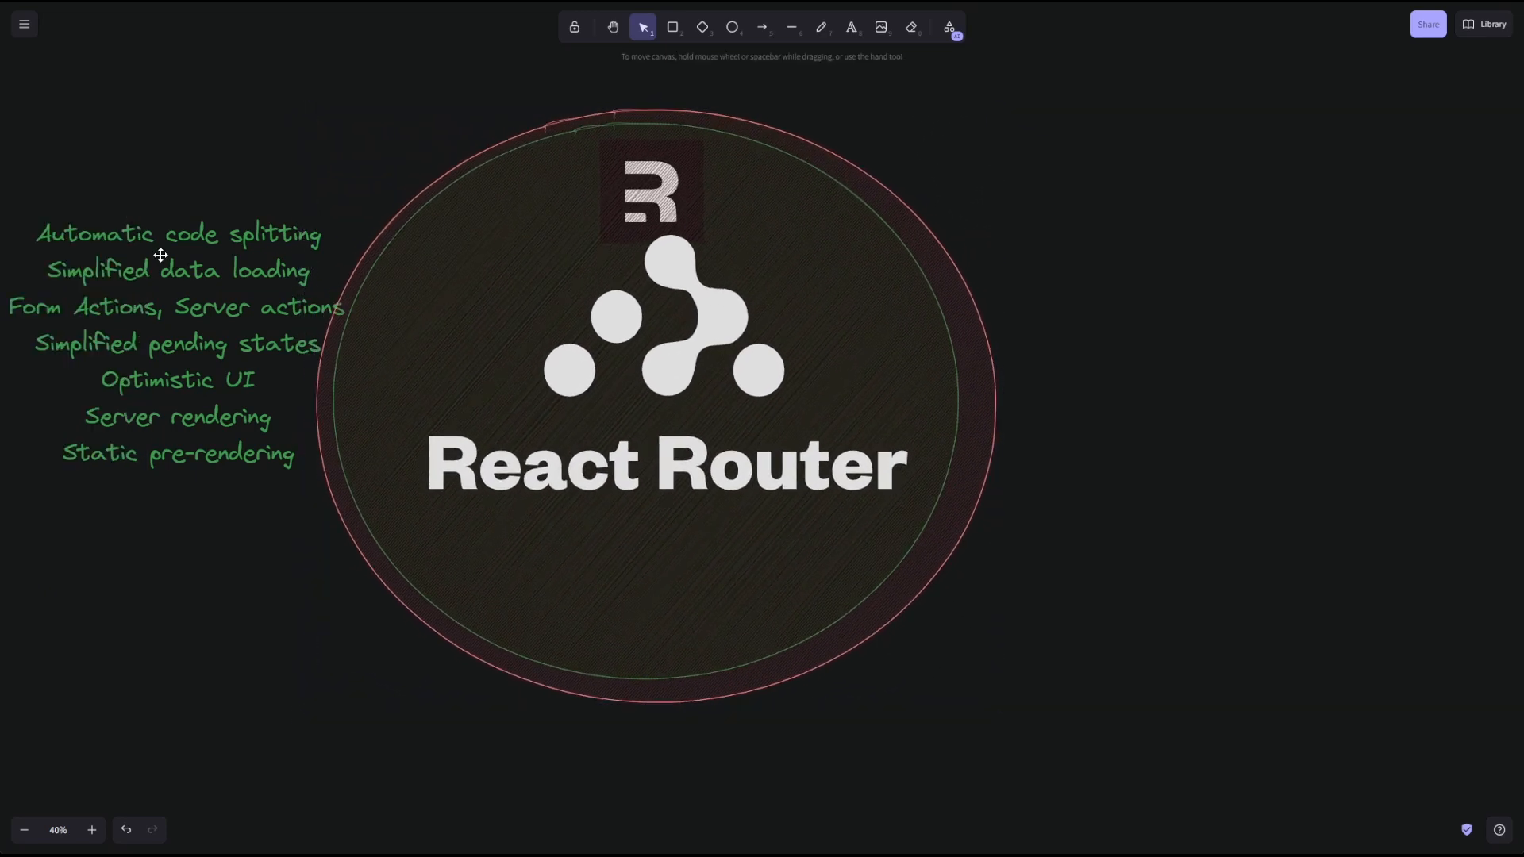
click(163, 256)
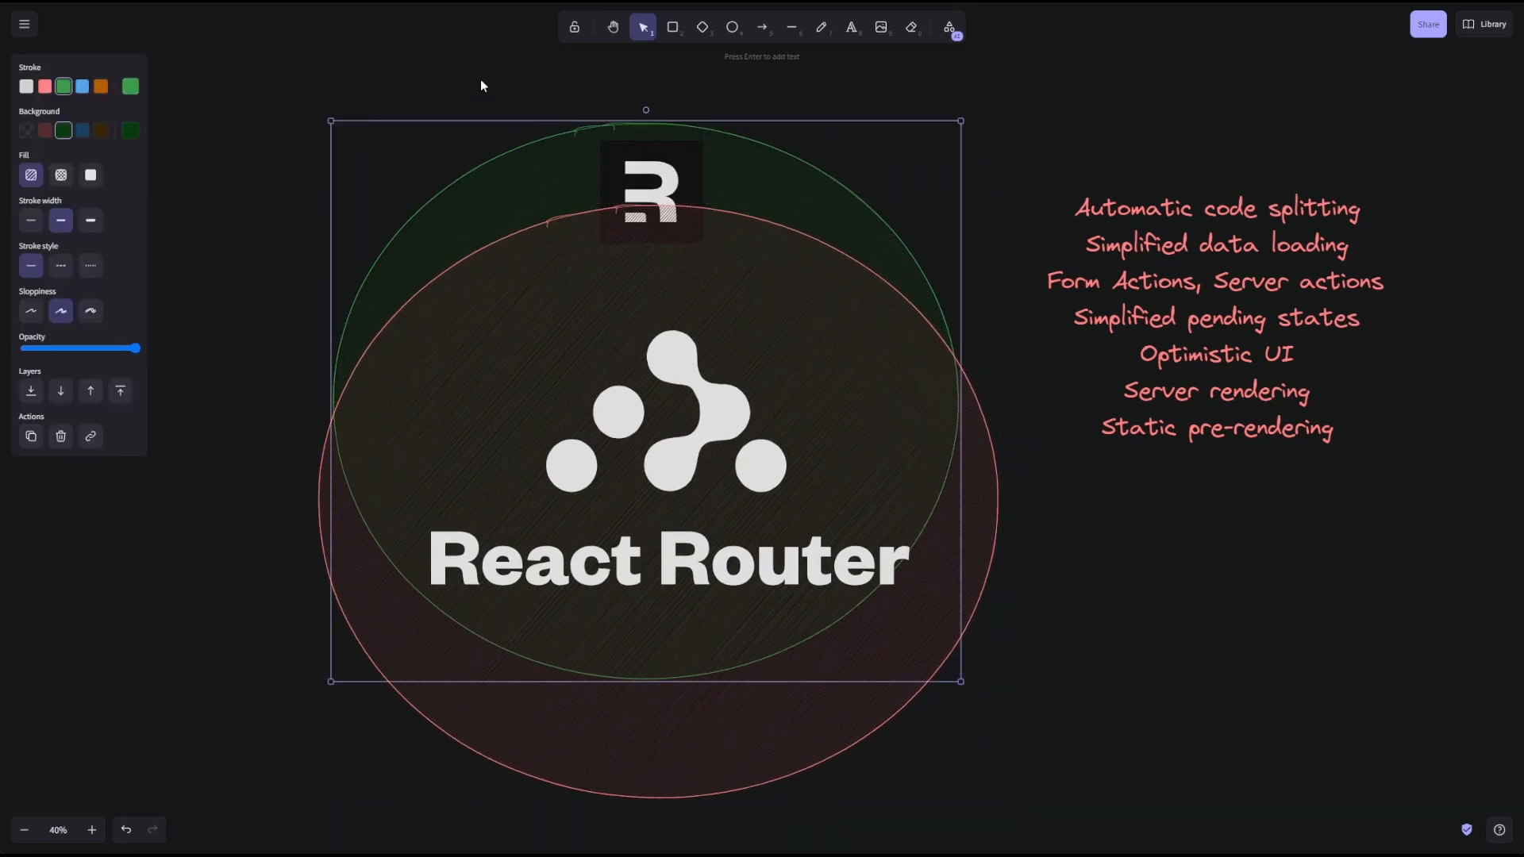
drag(960, 680, 1073, 823)
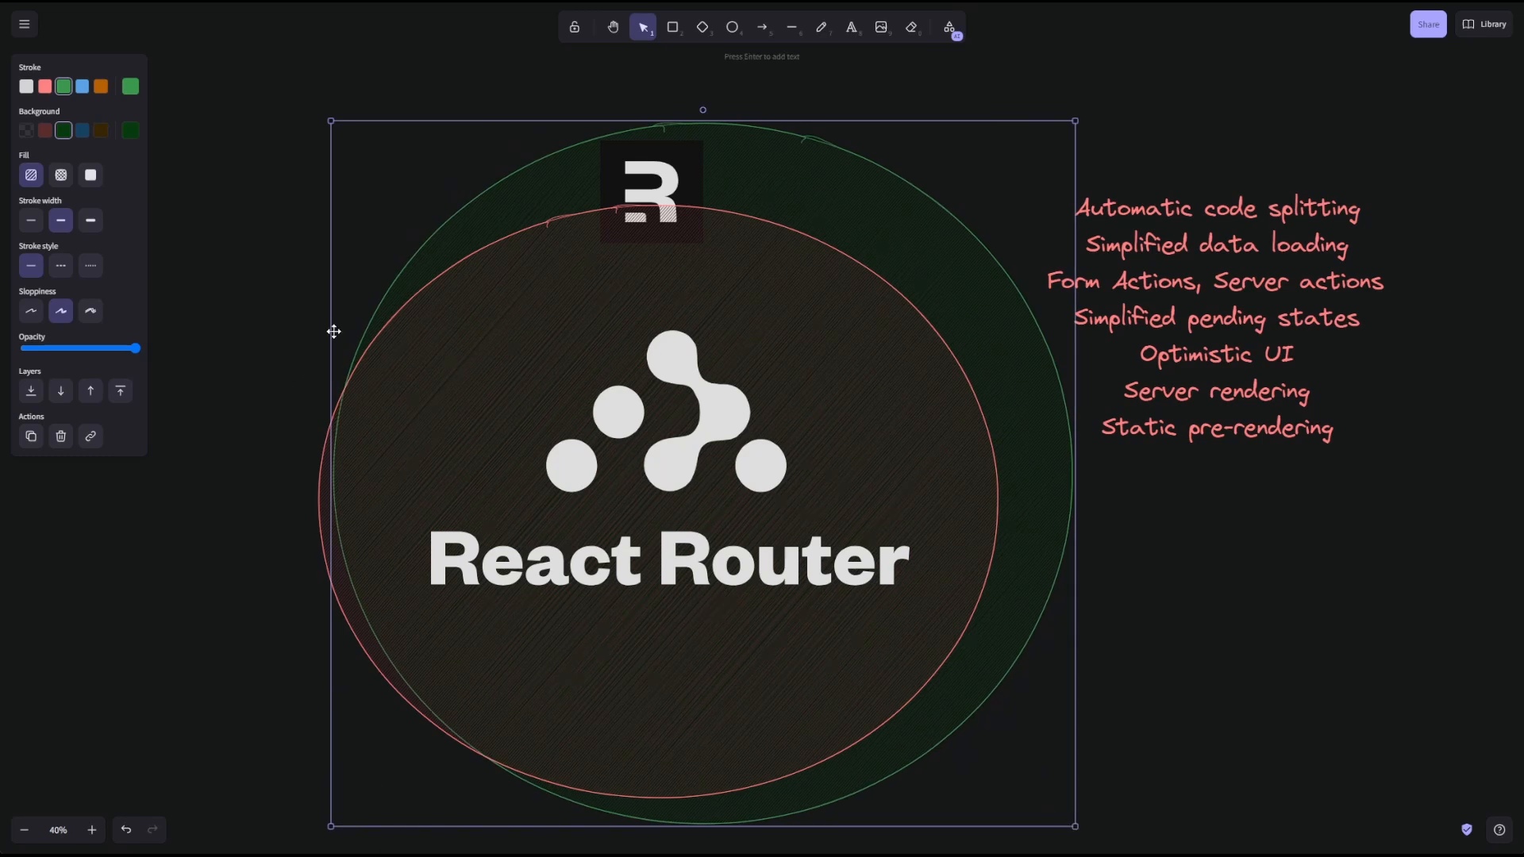
Move the Remix logo off React Router to the upper-right rim of the circles
click(651, 191)
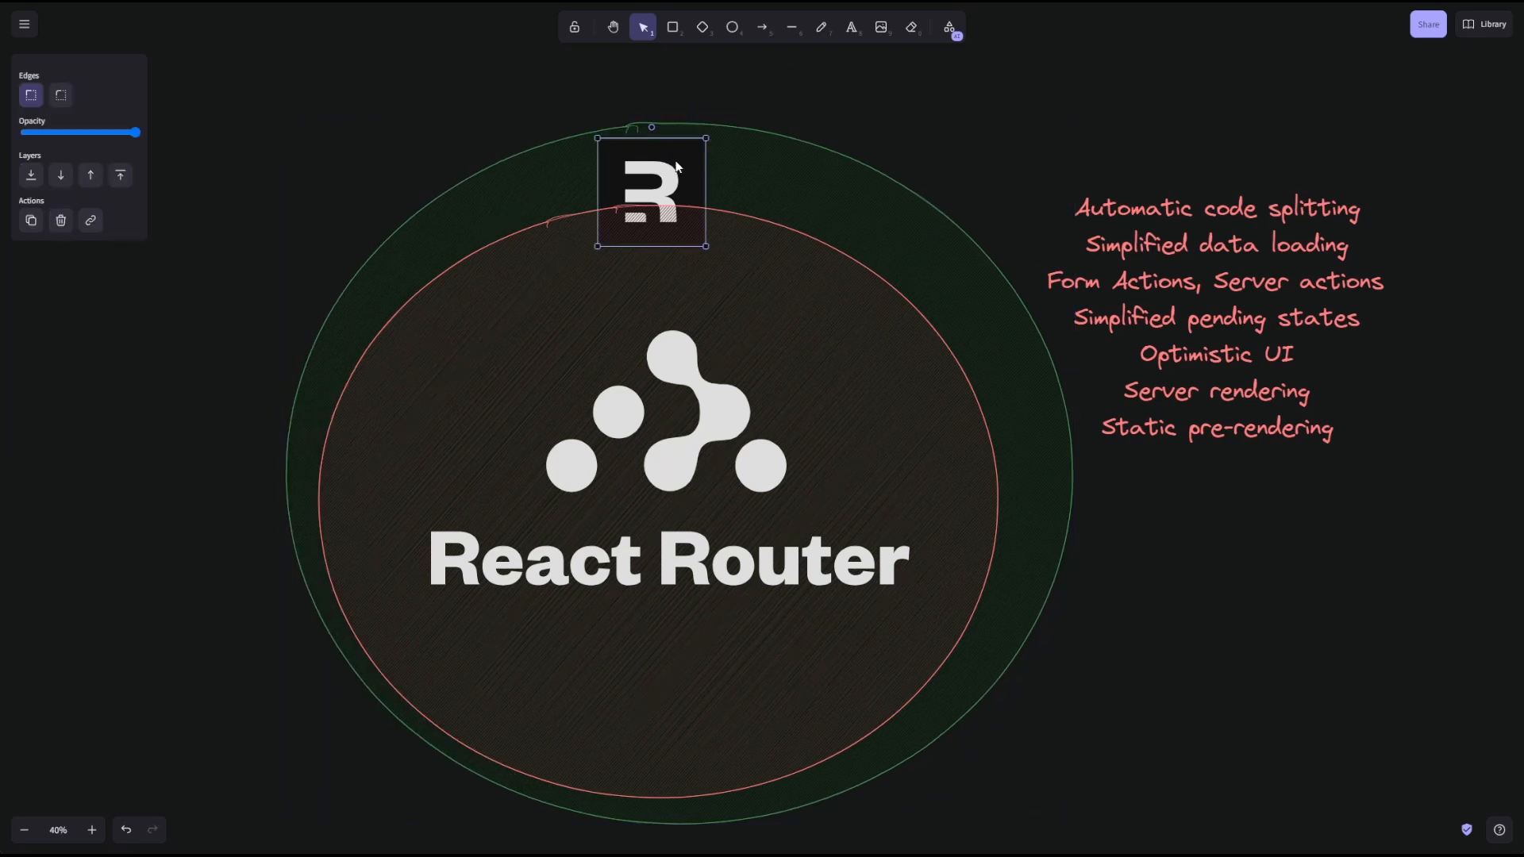
drag(651, 190, 856, 165)
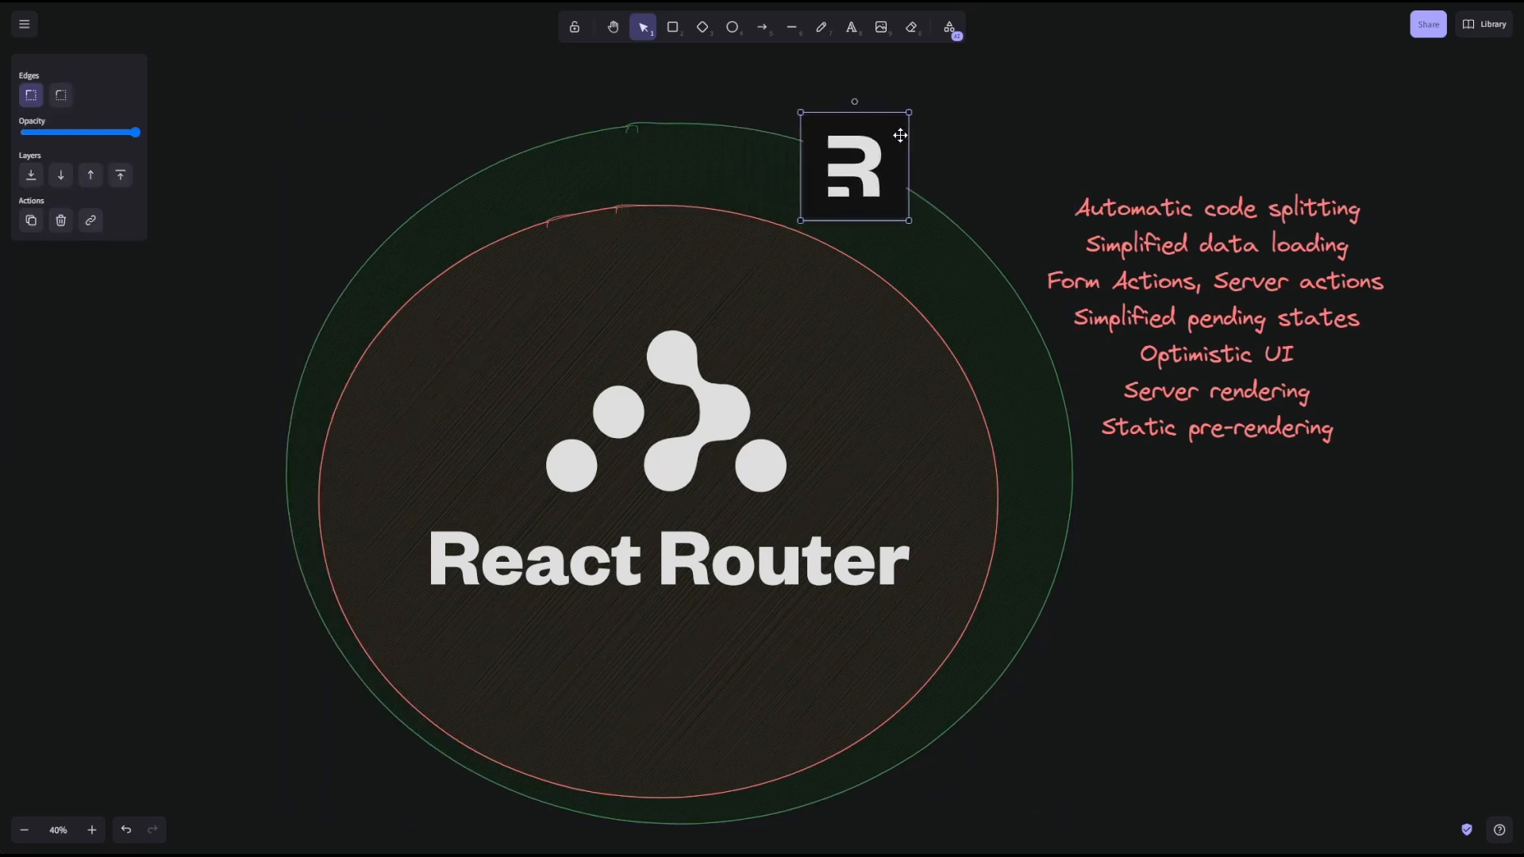
click(449, 127)
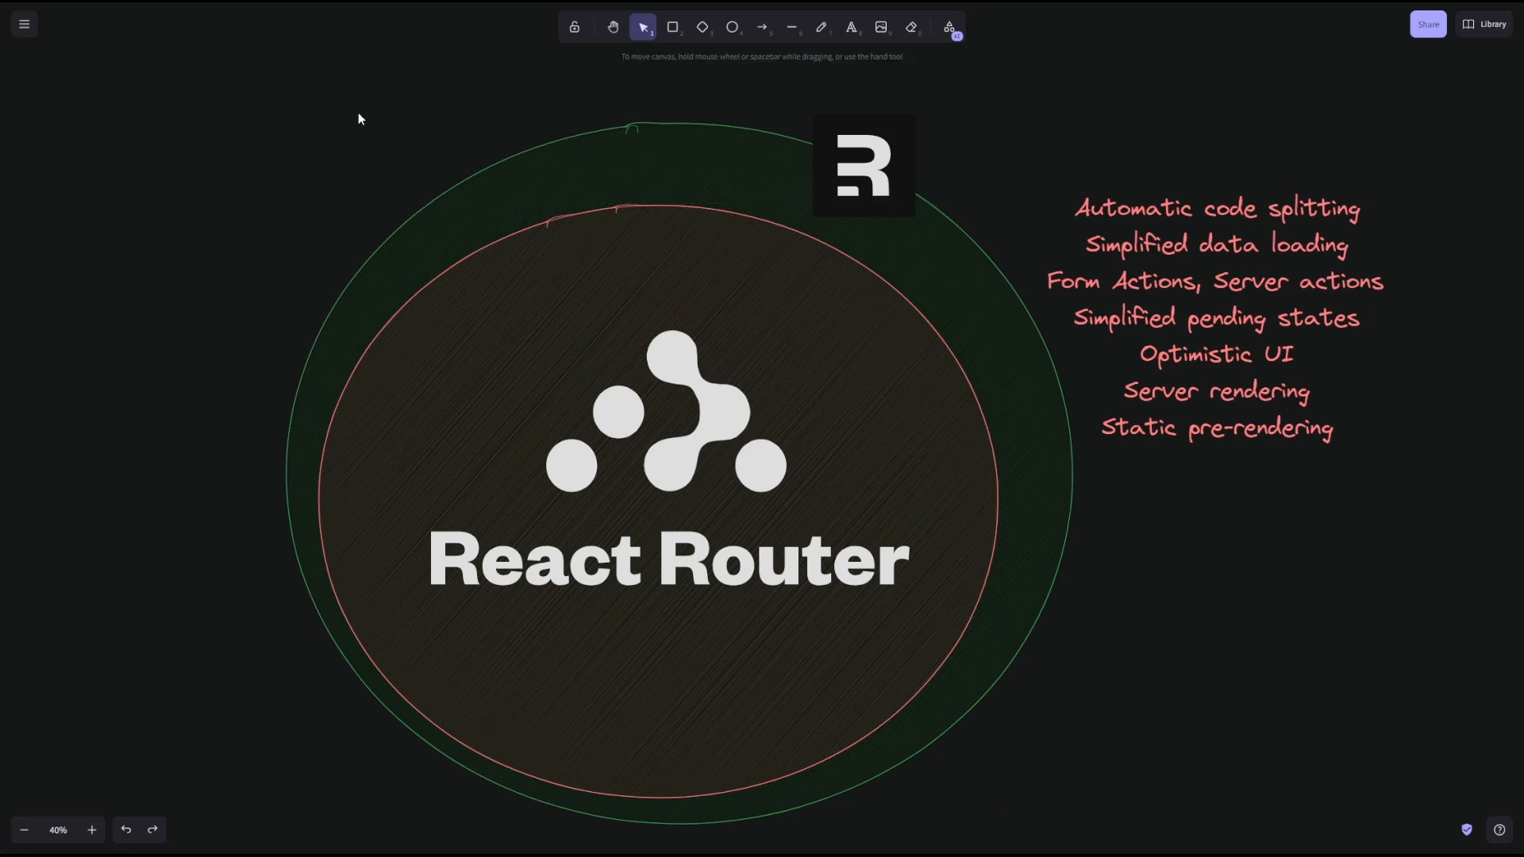
mouse_move(1431, 157)
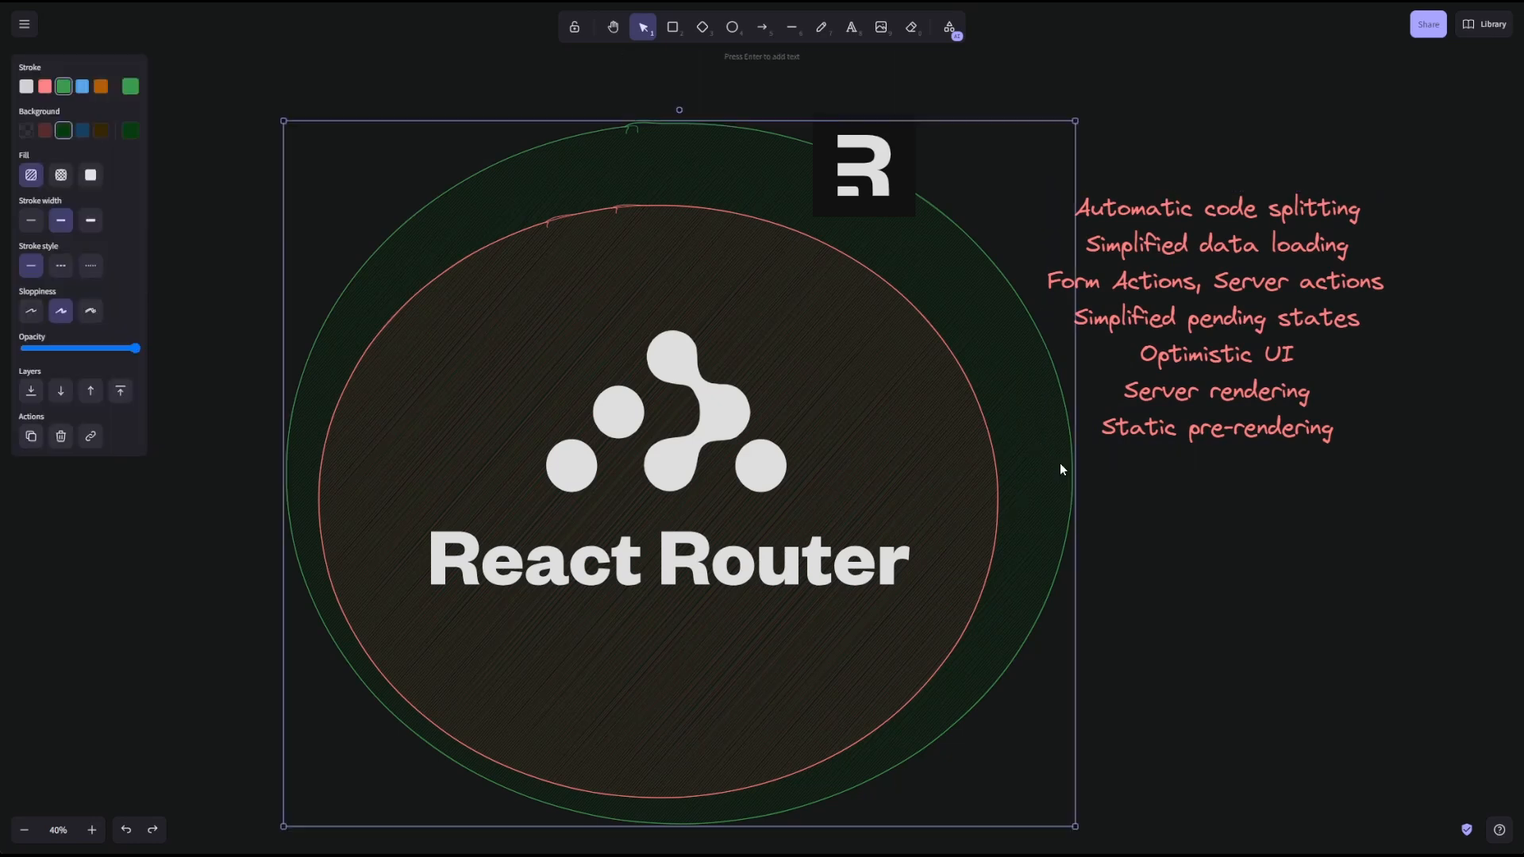
Remove the green Remix circle and select the red React Router circle for the logo
click(1062, 471)
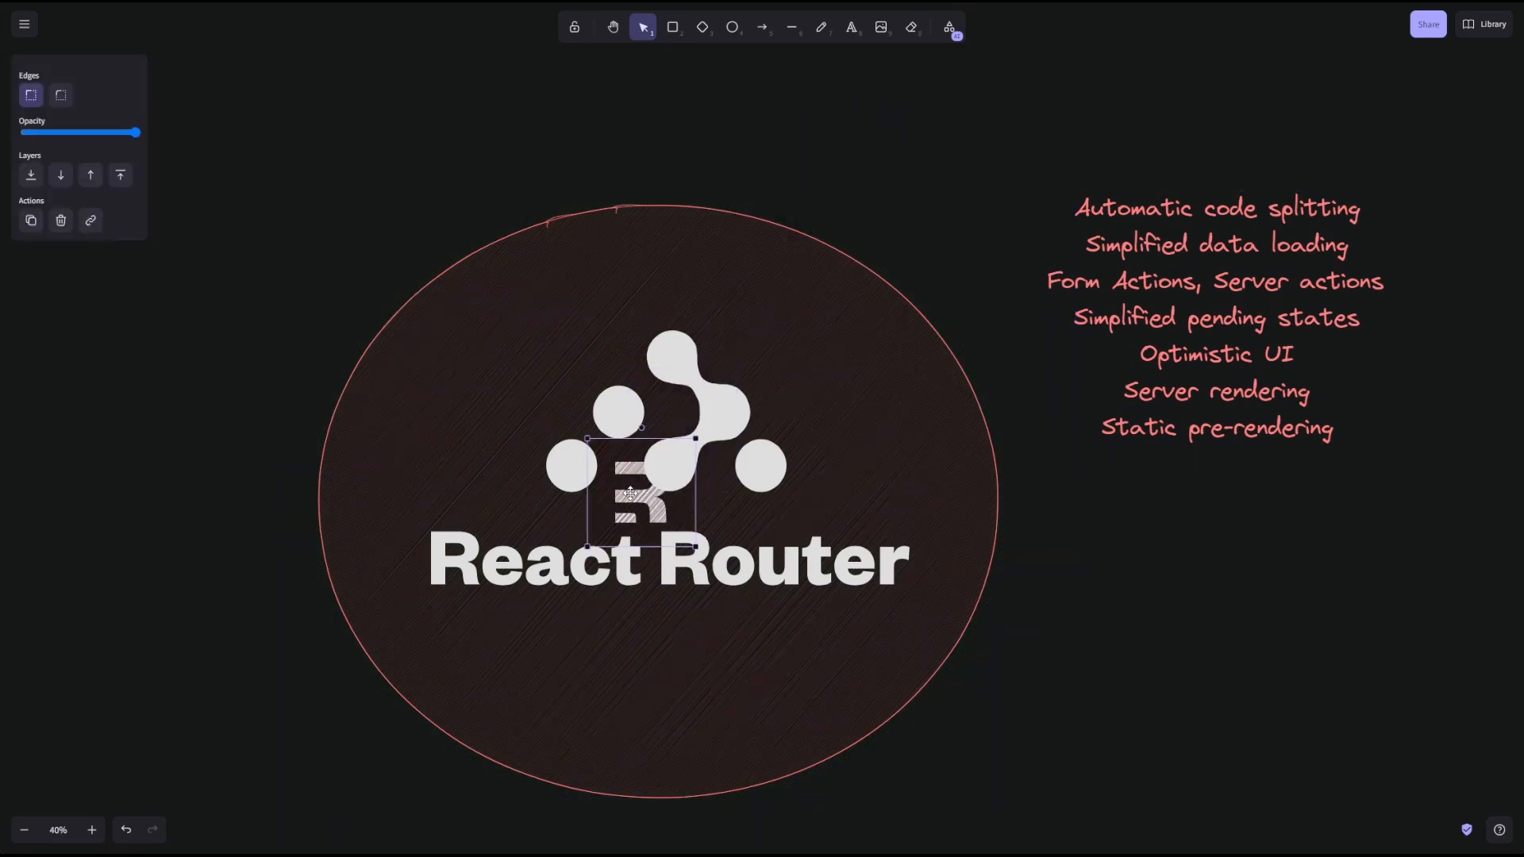
click(514, 384)
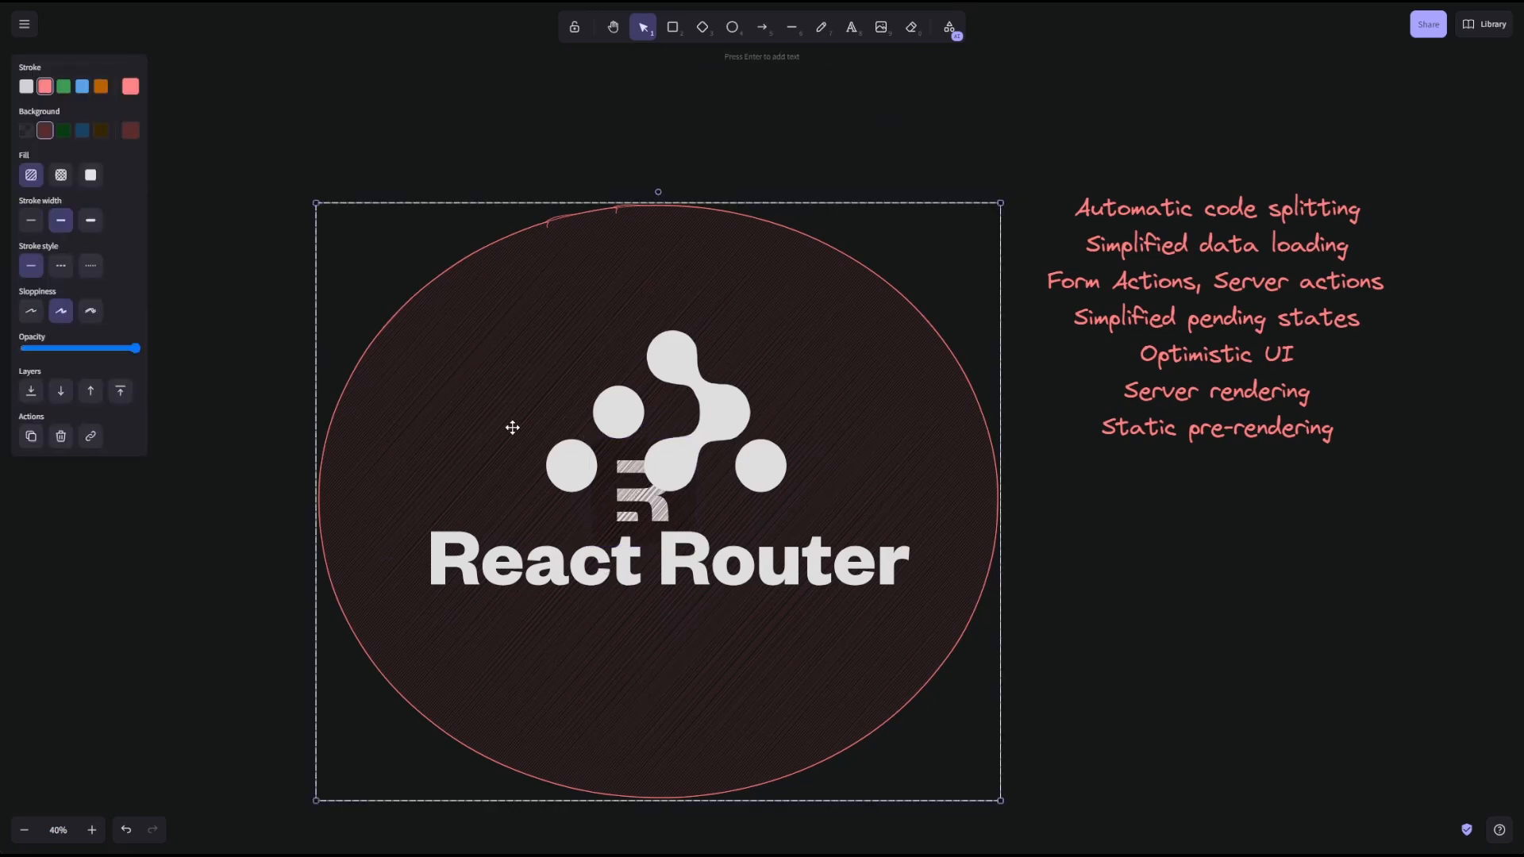
mouse_move(612, 570)
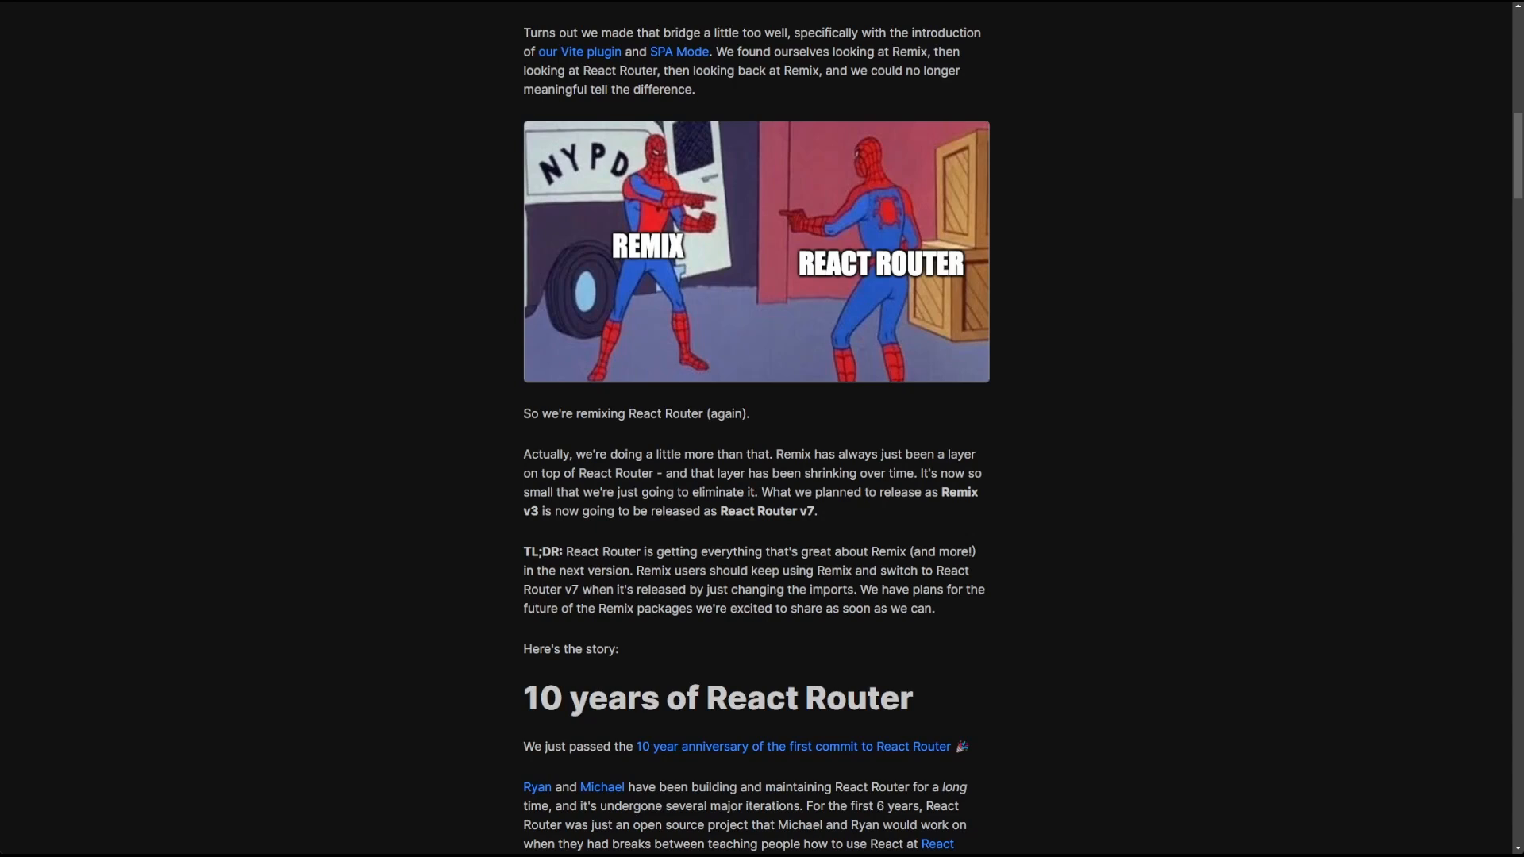
Scroll the Remix blog to the React Router 7.8m dependents and Shopify passage, reaching 'Building better websites'
scroll(down, 3)
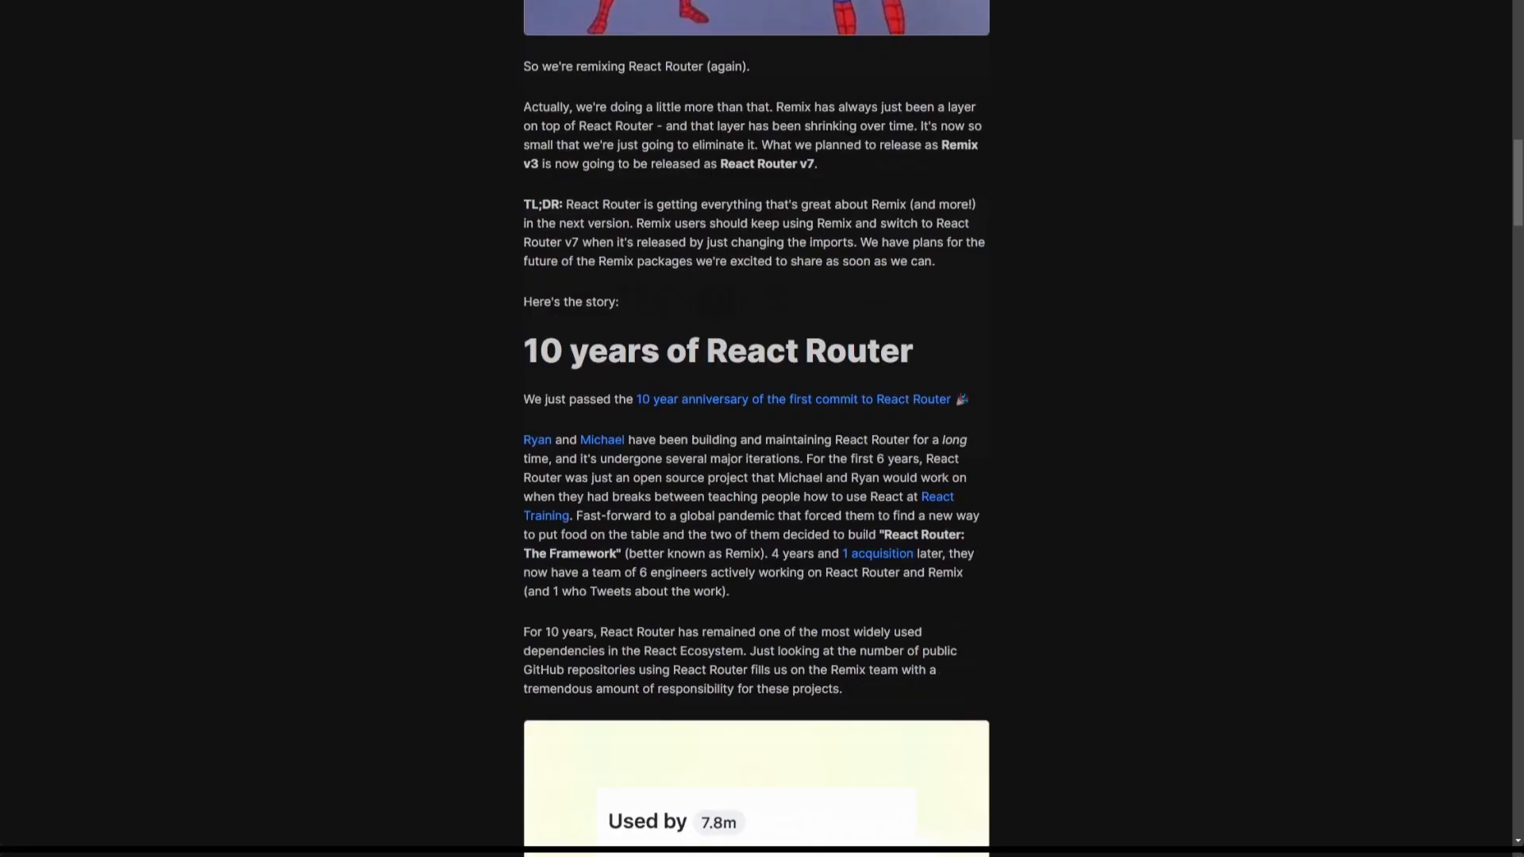
scroll(down, 3)
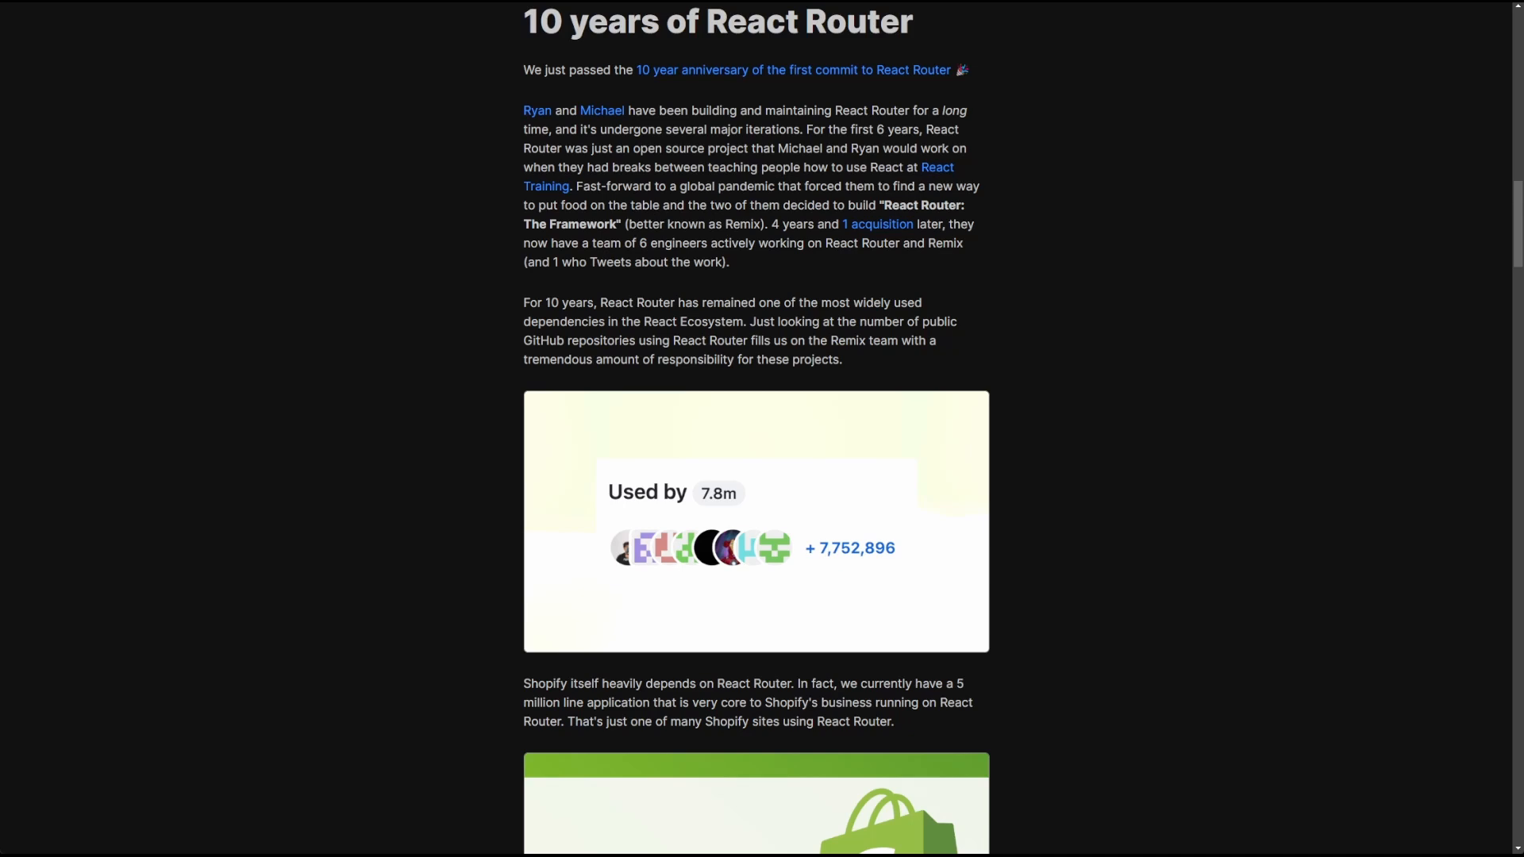
scroll(down, 3)
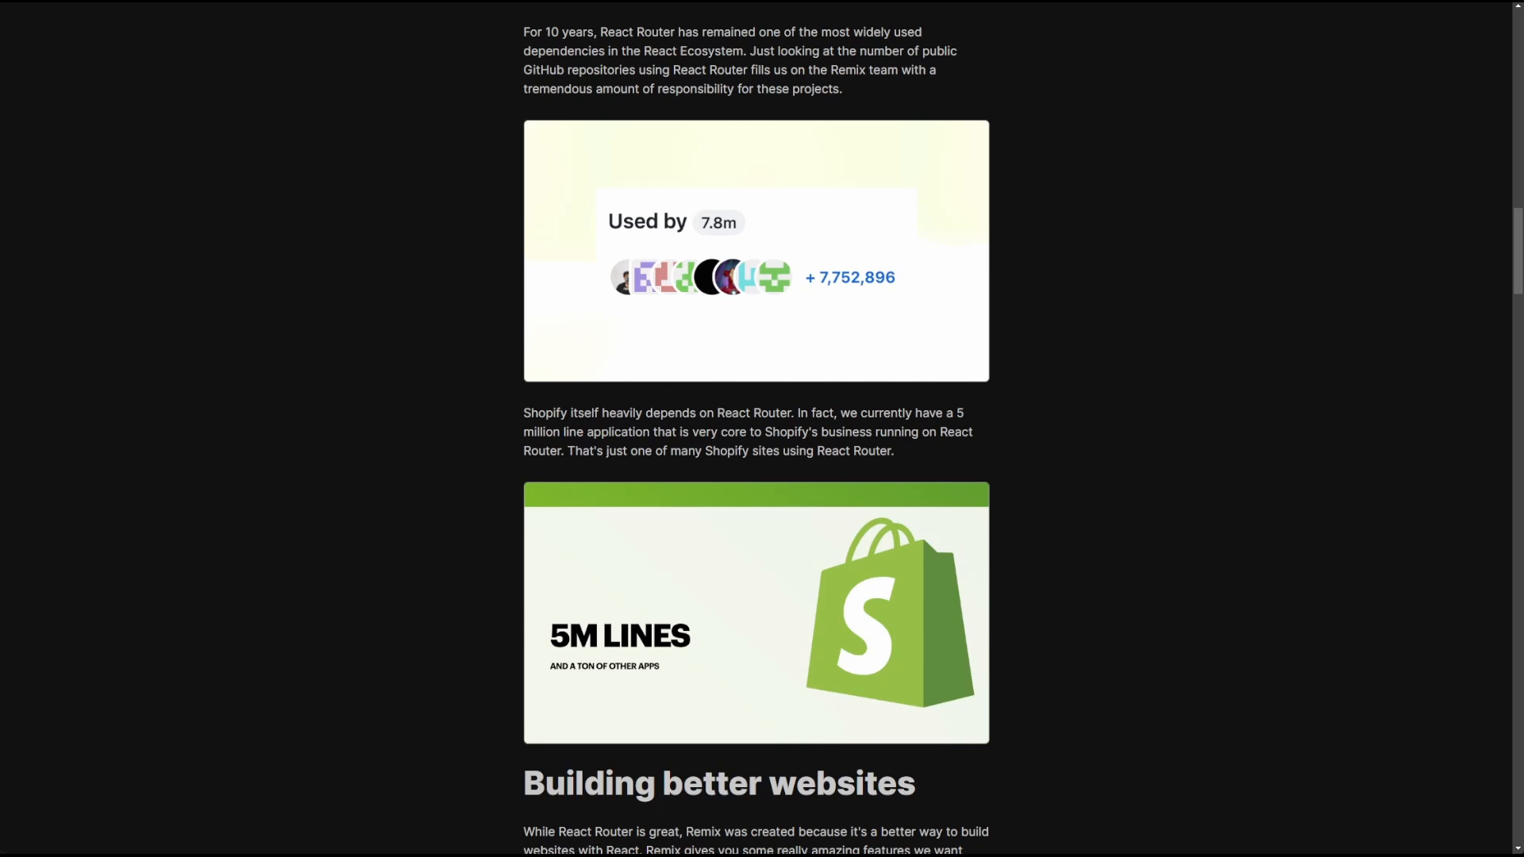
scroll(down, 3)
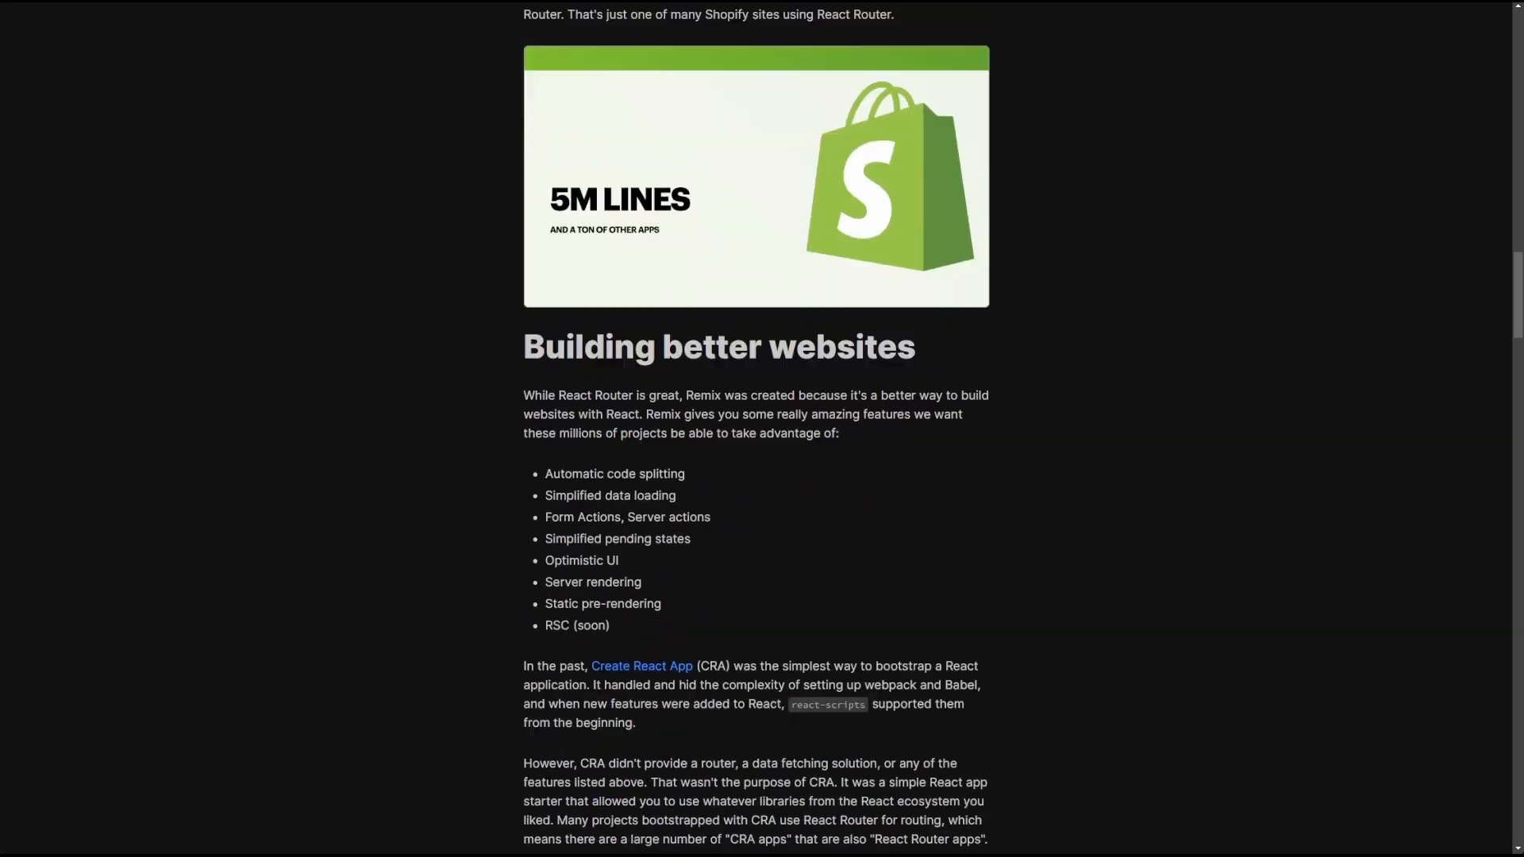
Scroll past the CRA and Vite downloads chart to the 'Modern React without a rewrite' section
scroll(down, 3)
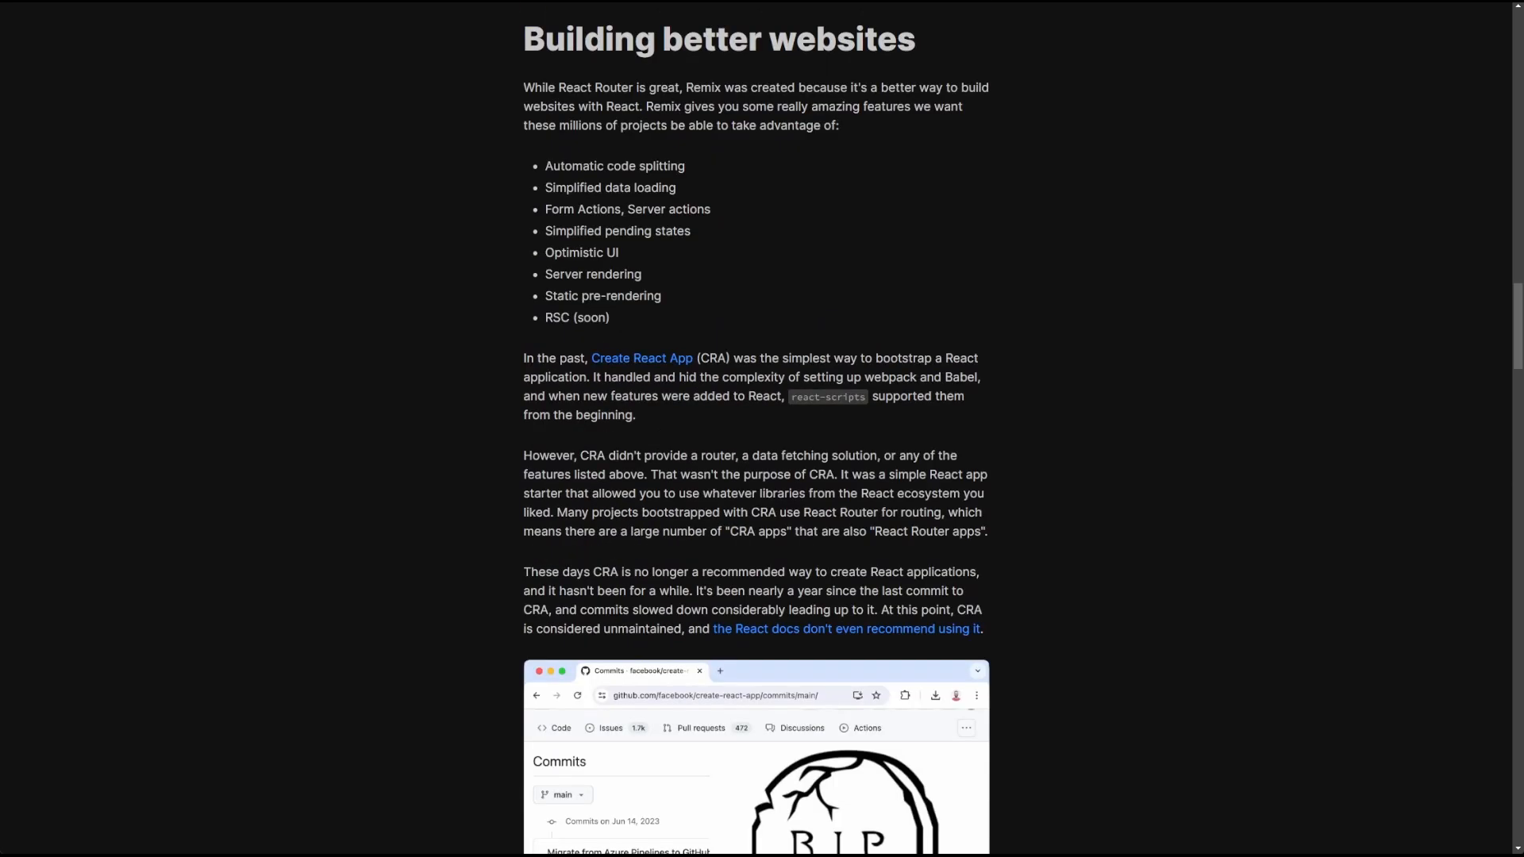
scroll(down, 3)
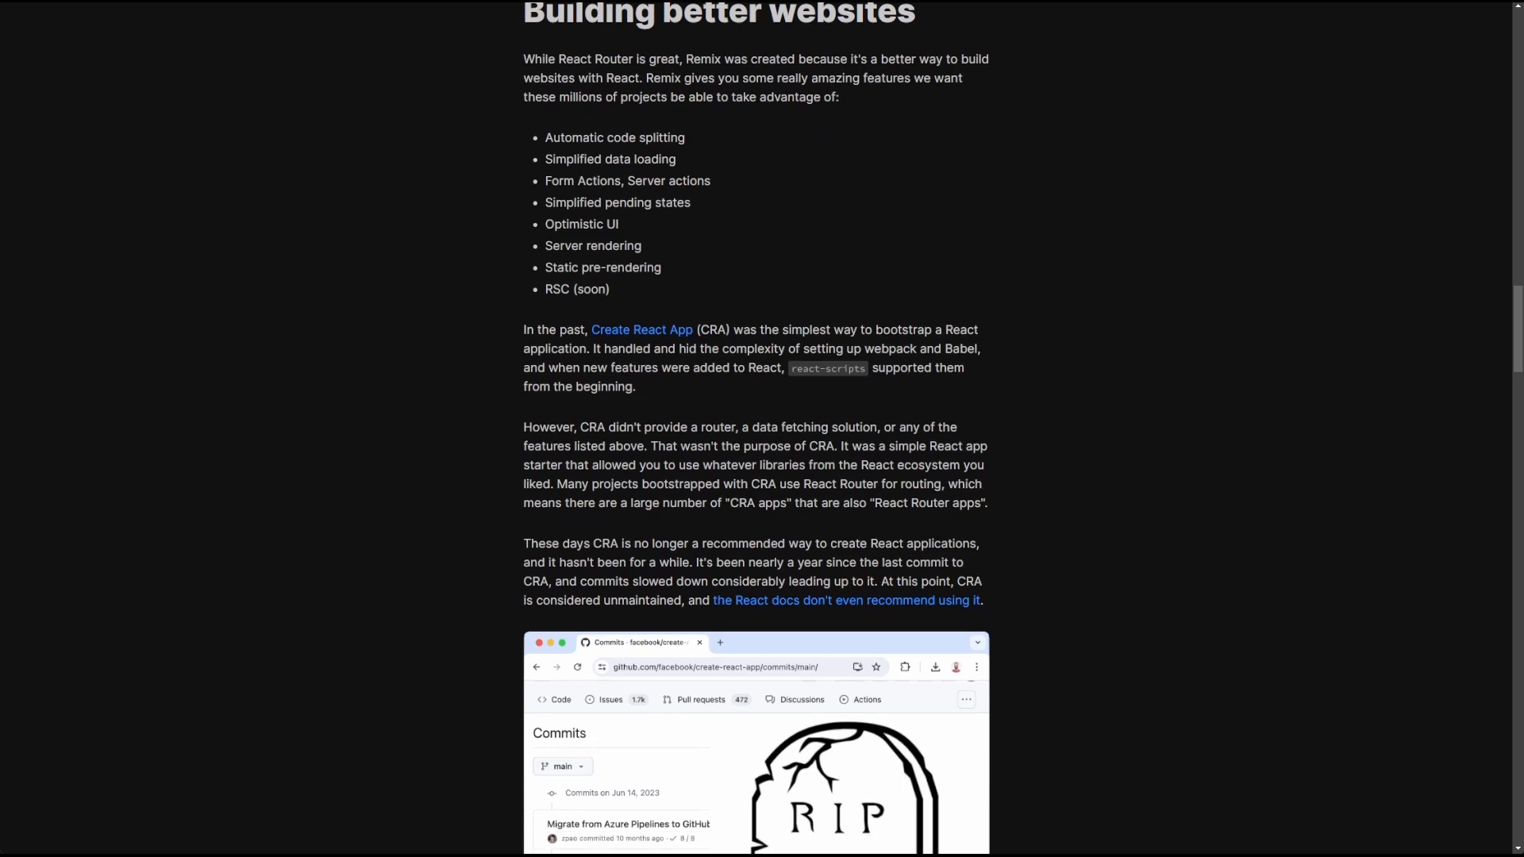
scroll(down, 3)
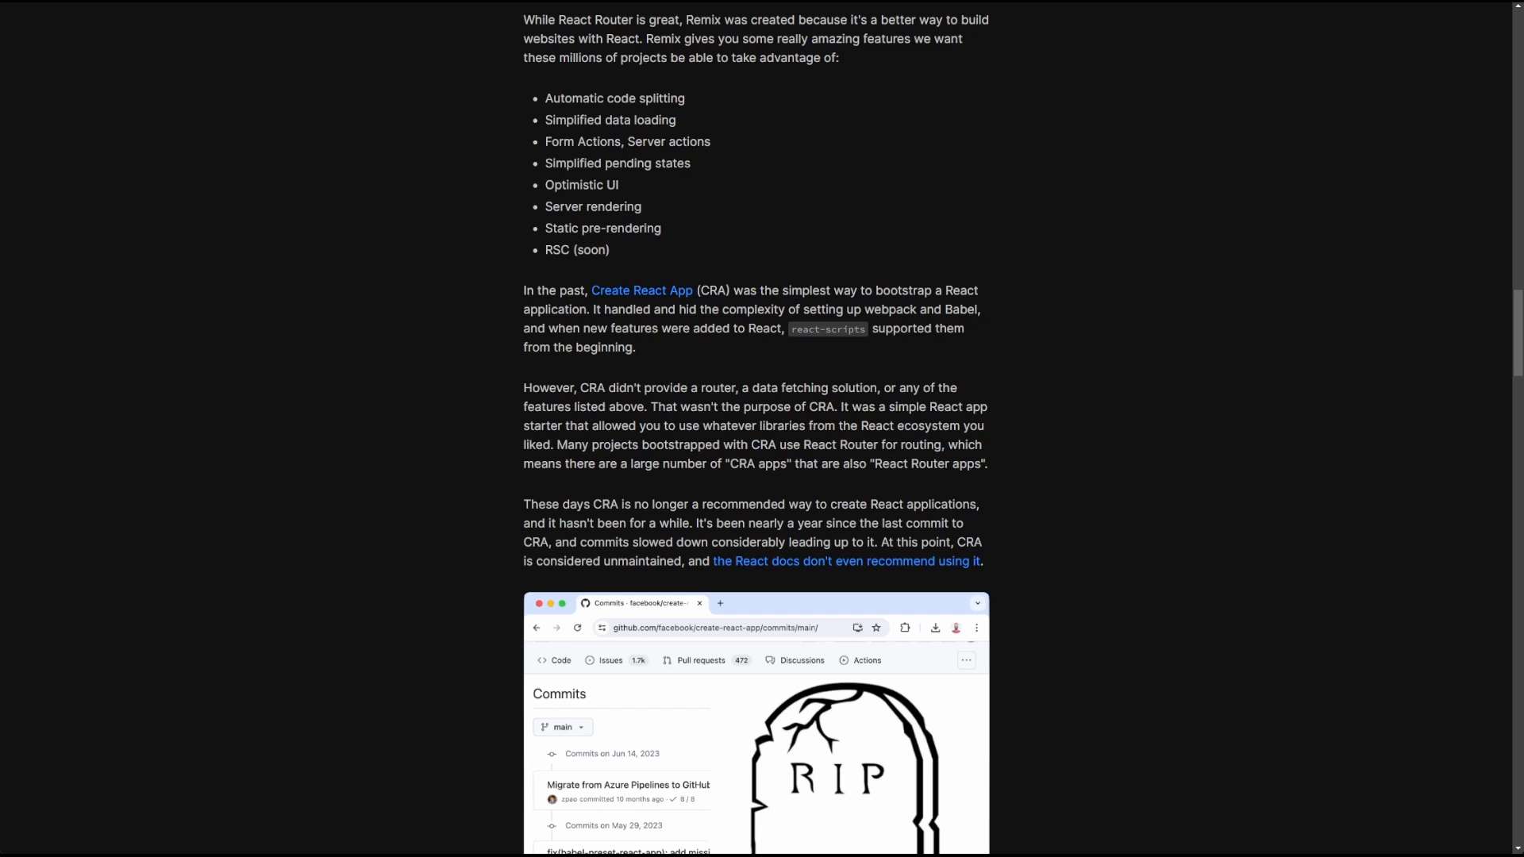
scroll(down, 3)
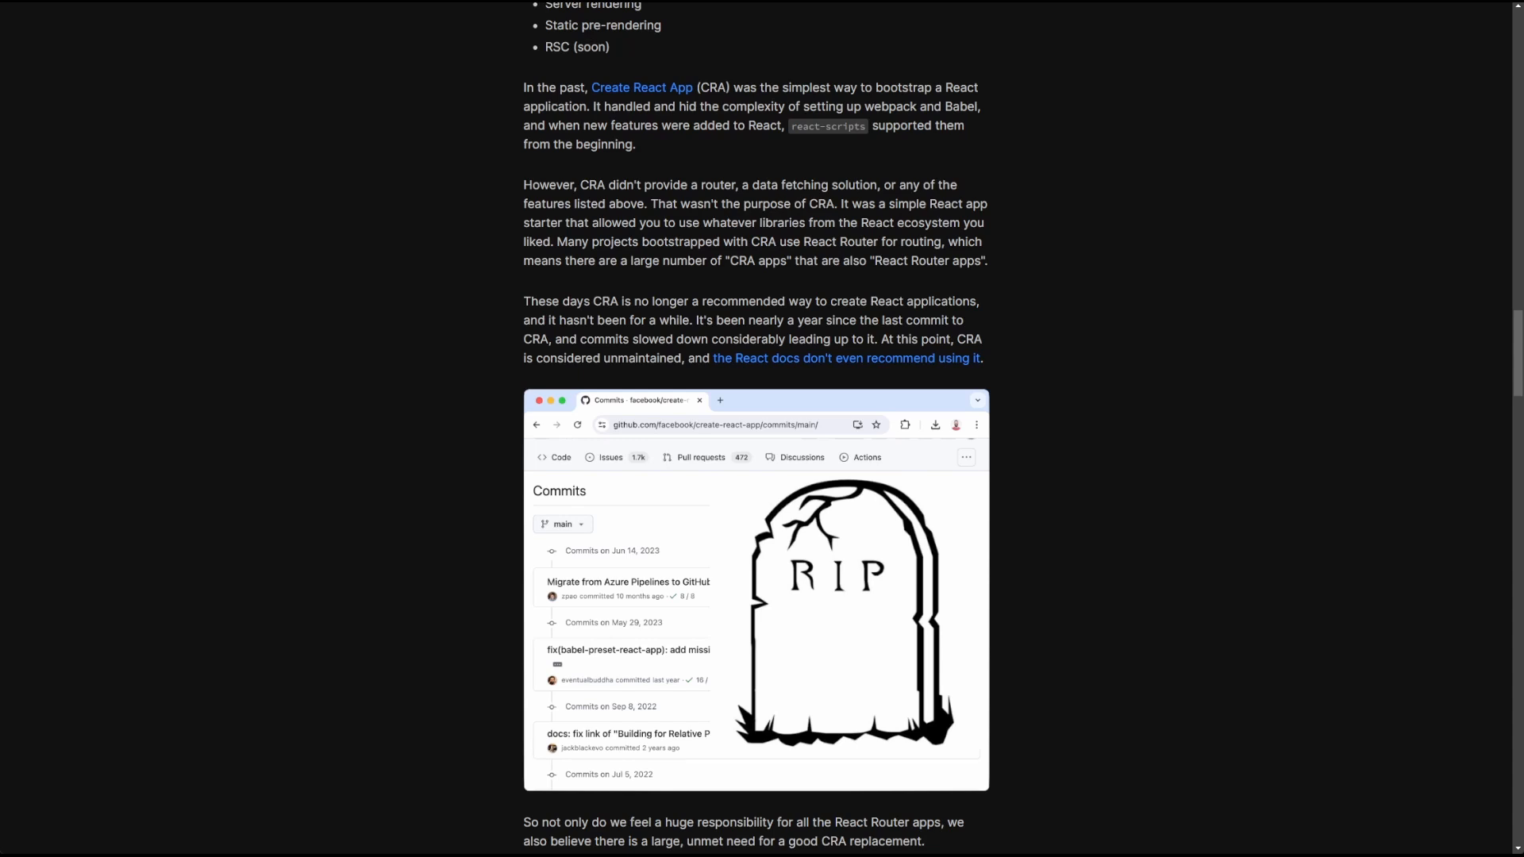
scroll(down, 3)
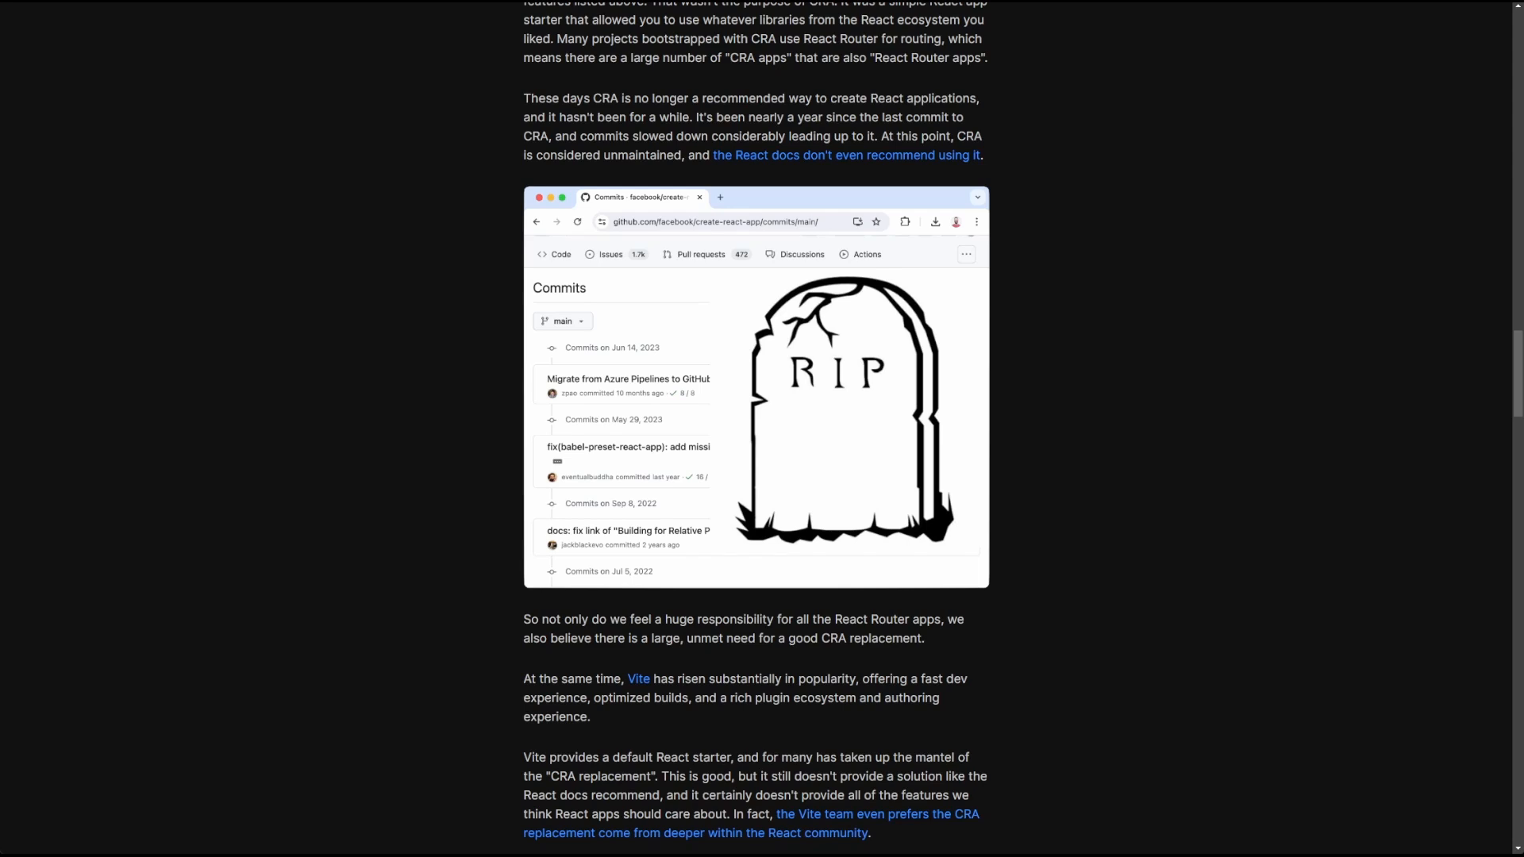
scroll(down, 3)
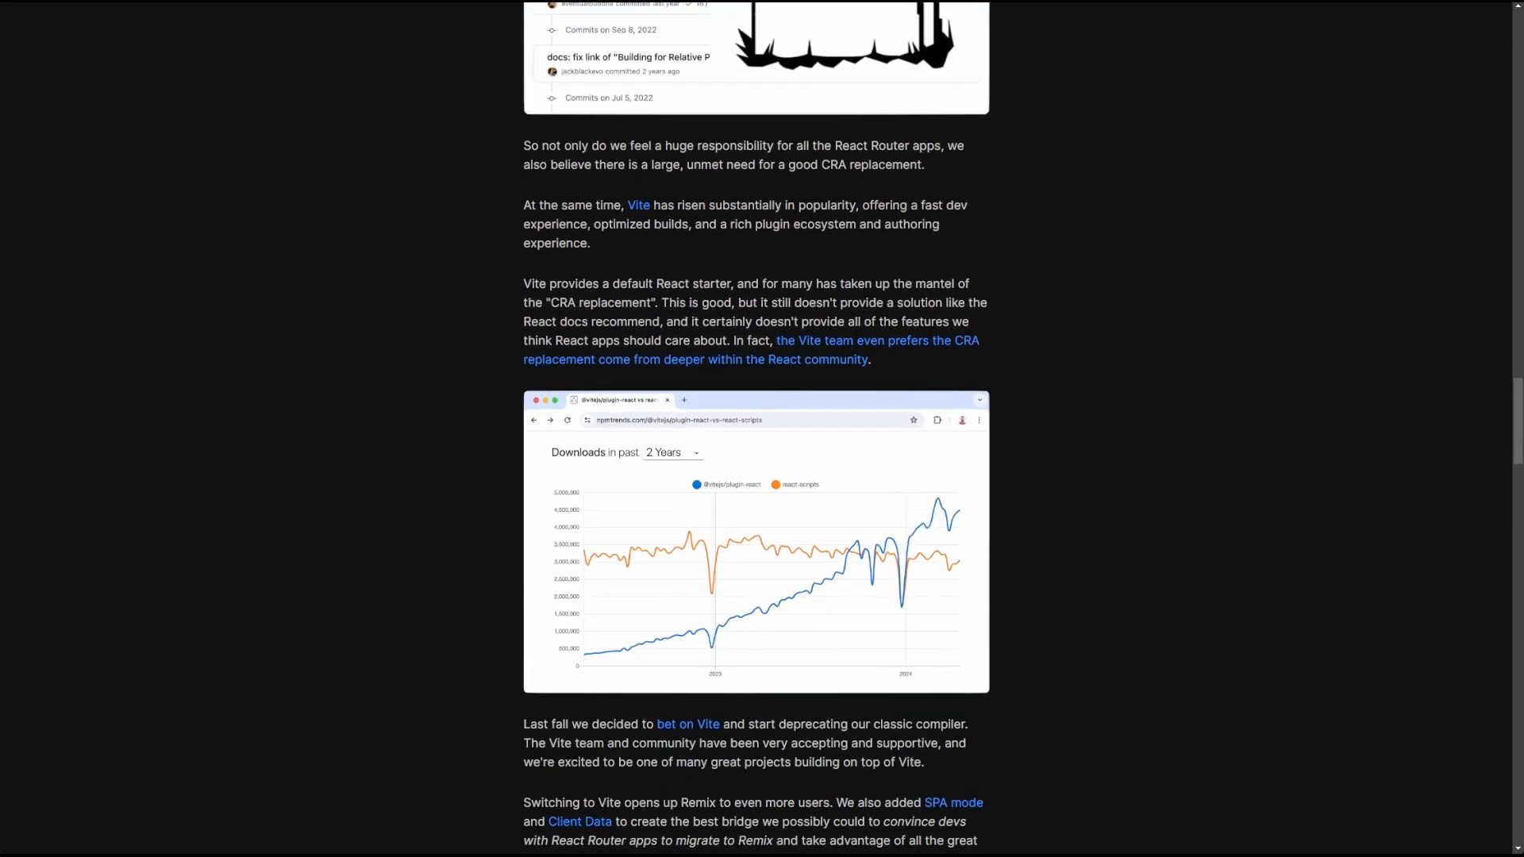
scroll(down, 3)
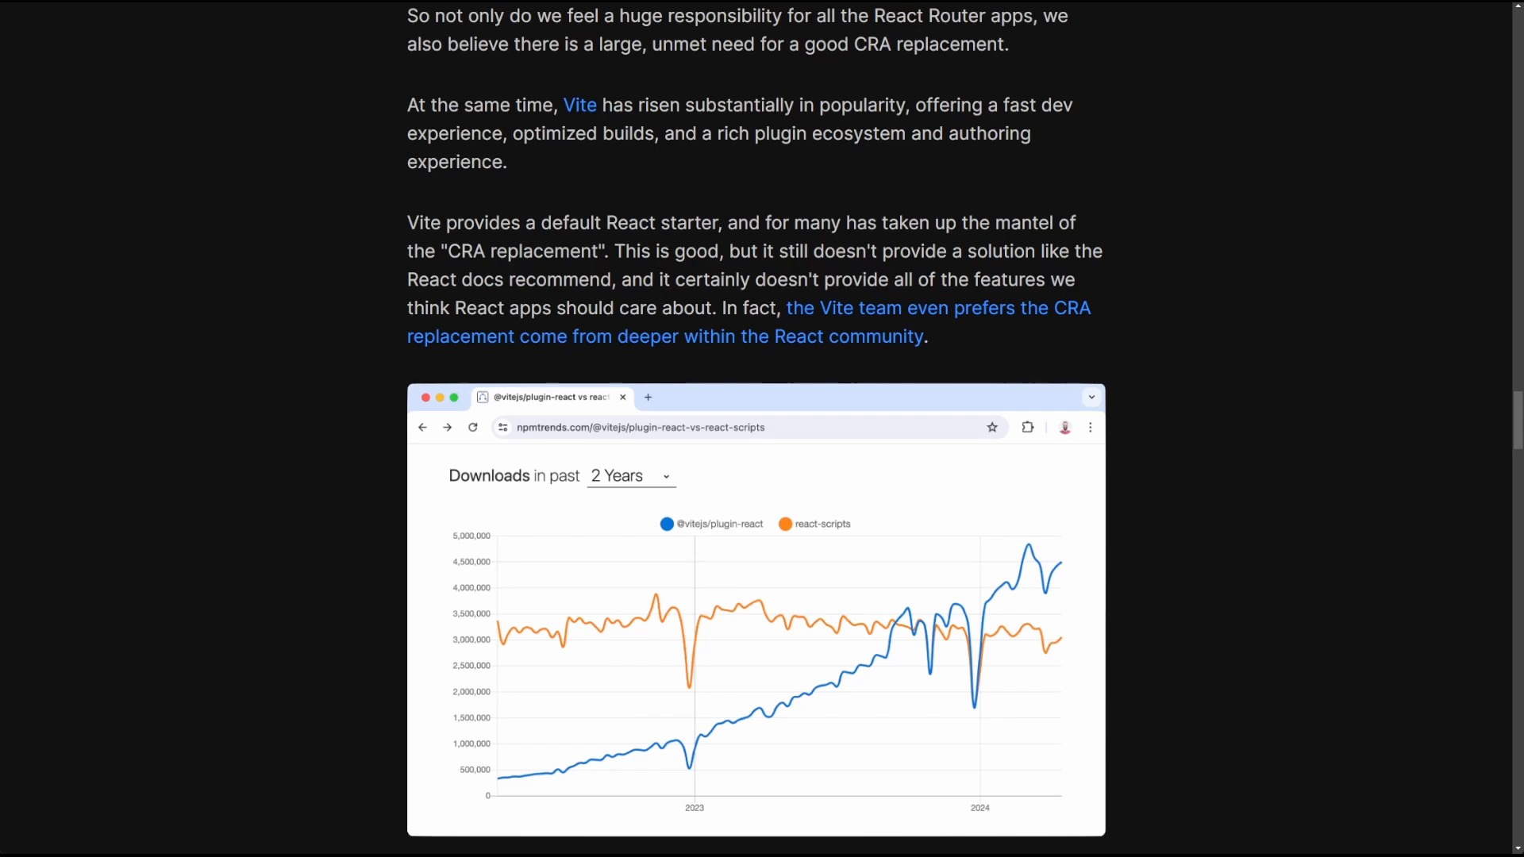
scroll(down, 3)
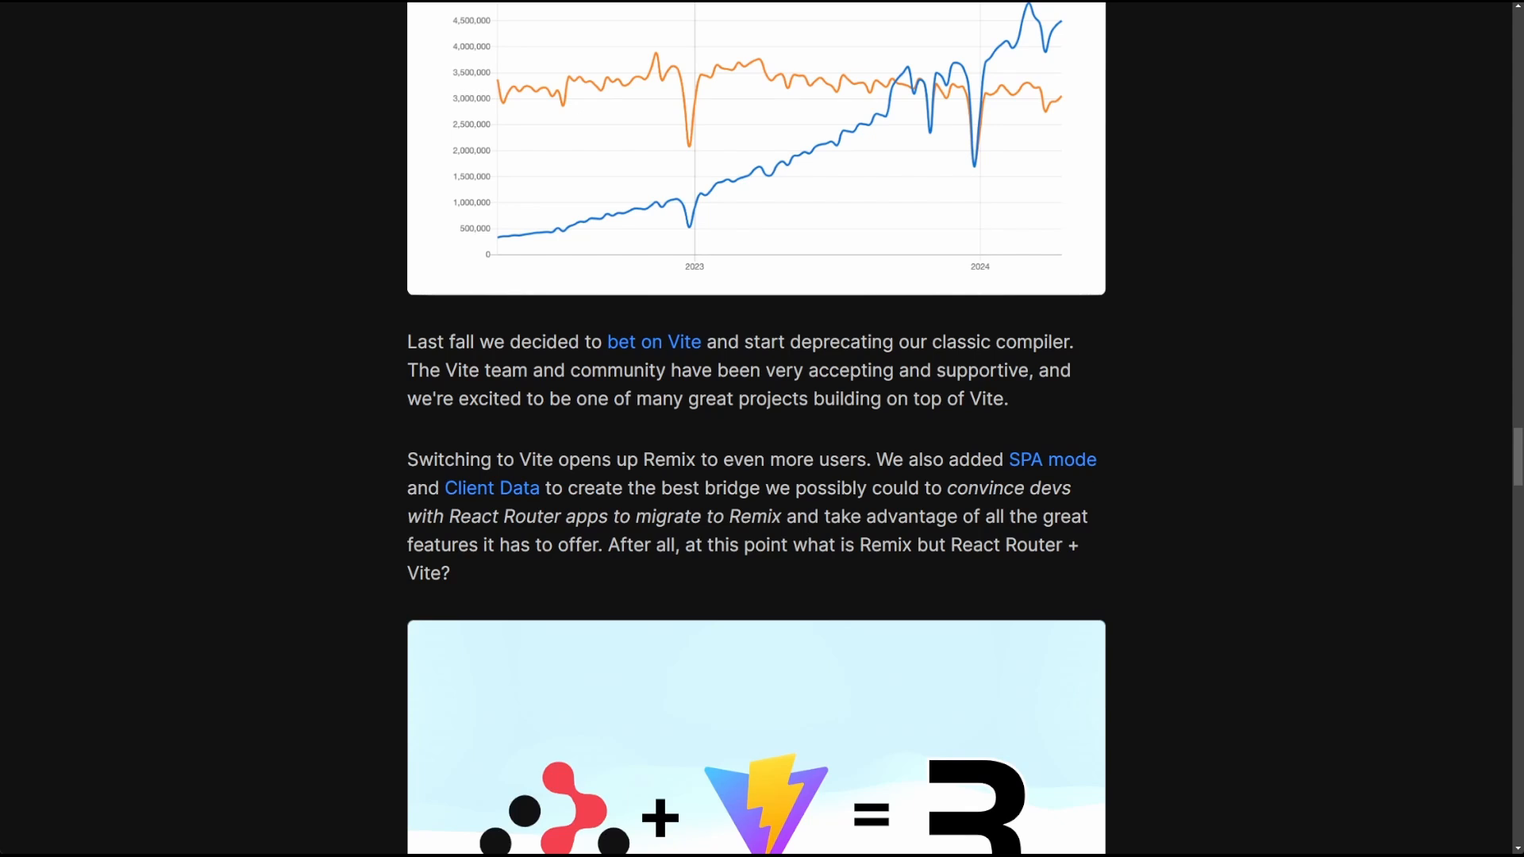
scroll(down, 3)
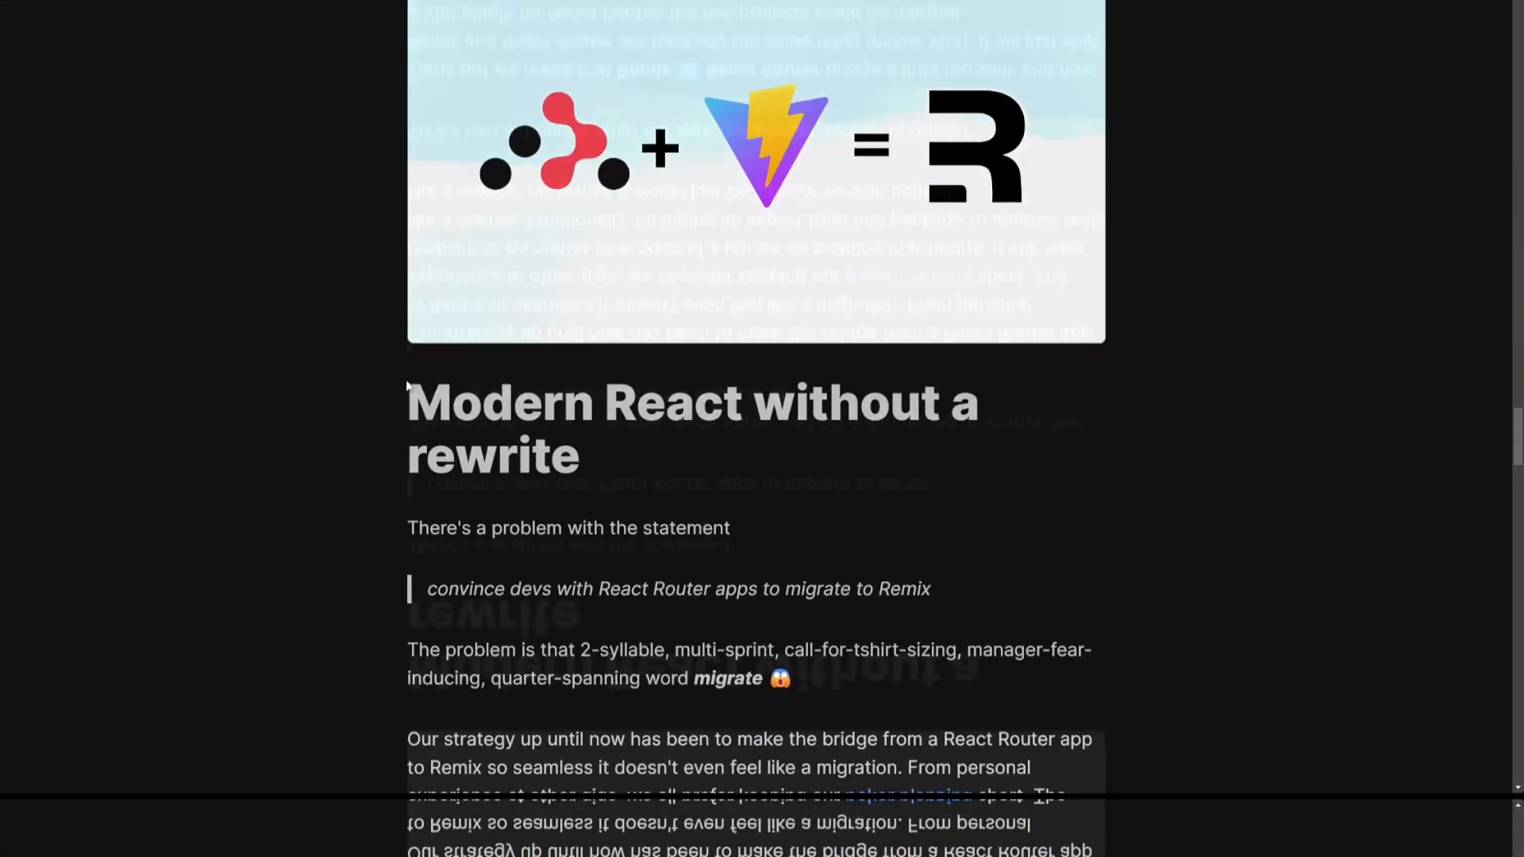
Scroll to the 'What's next?' heading with its four numbered upgrade steps
scroll(down, 3)
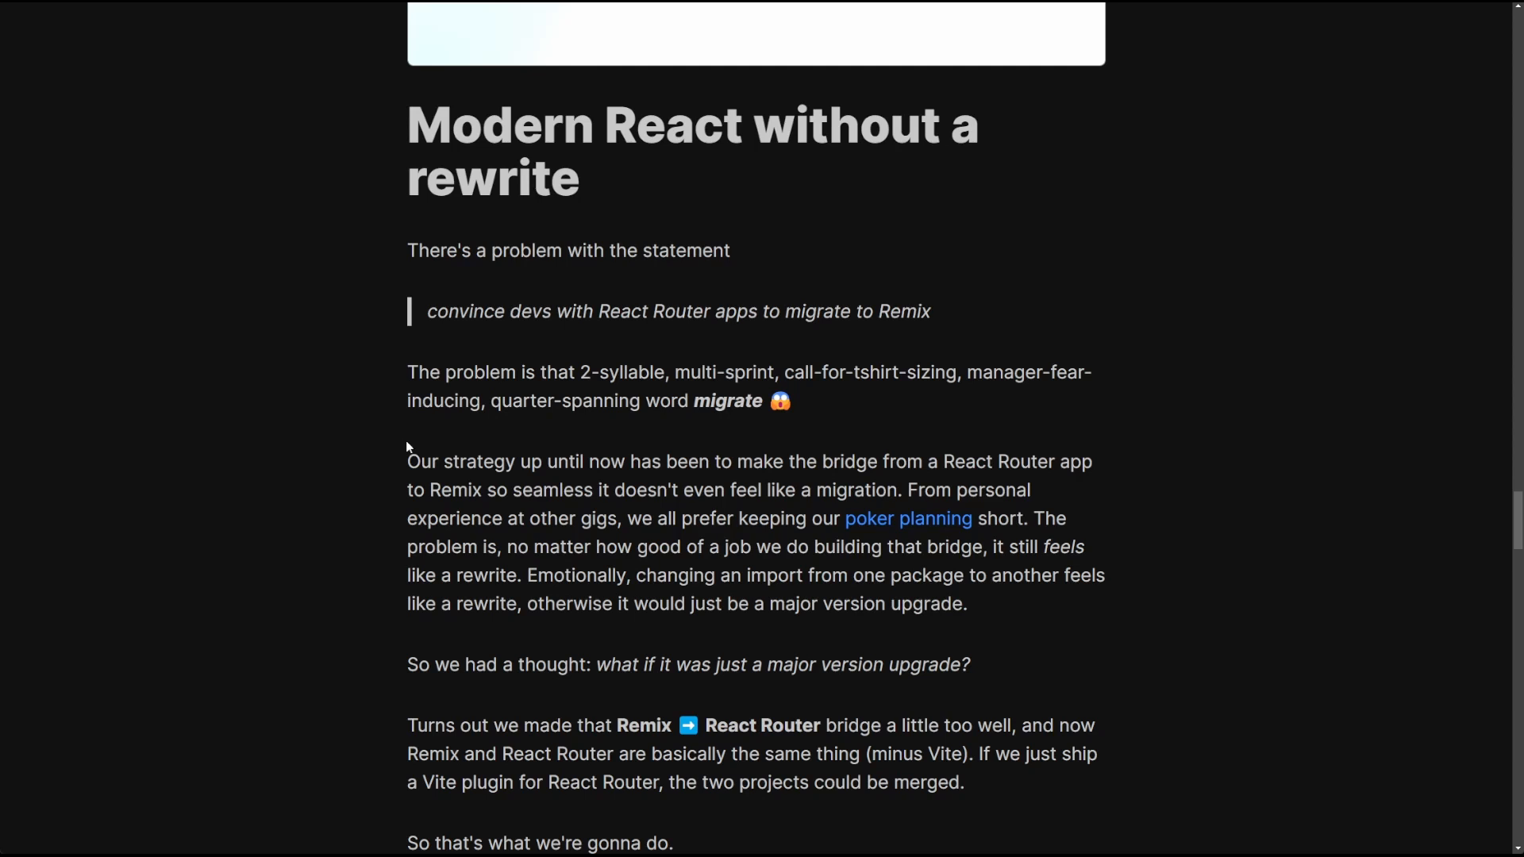
scroll(down, 3)
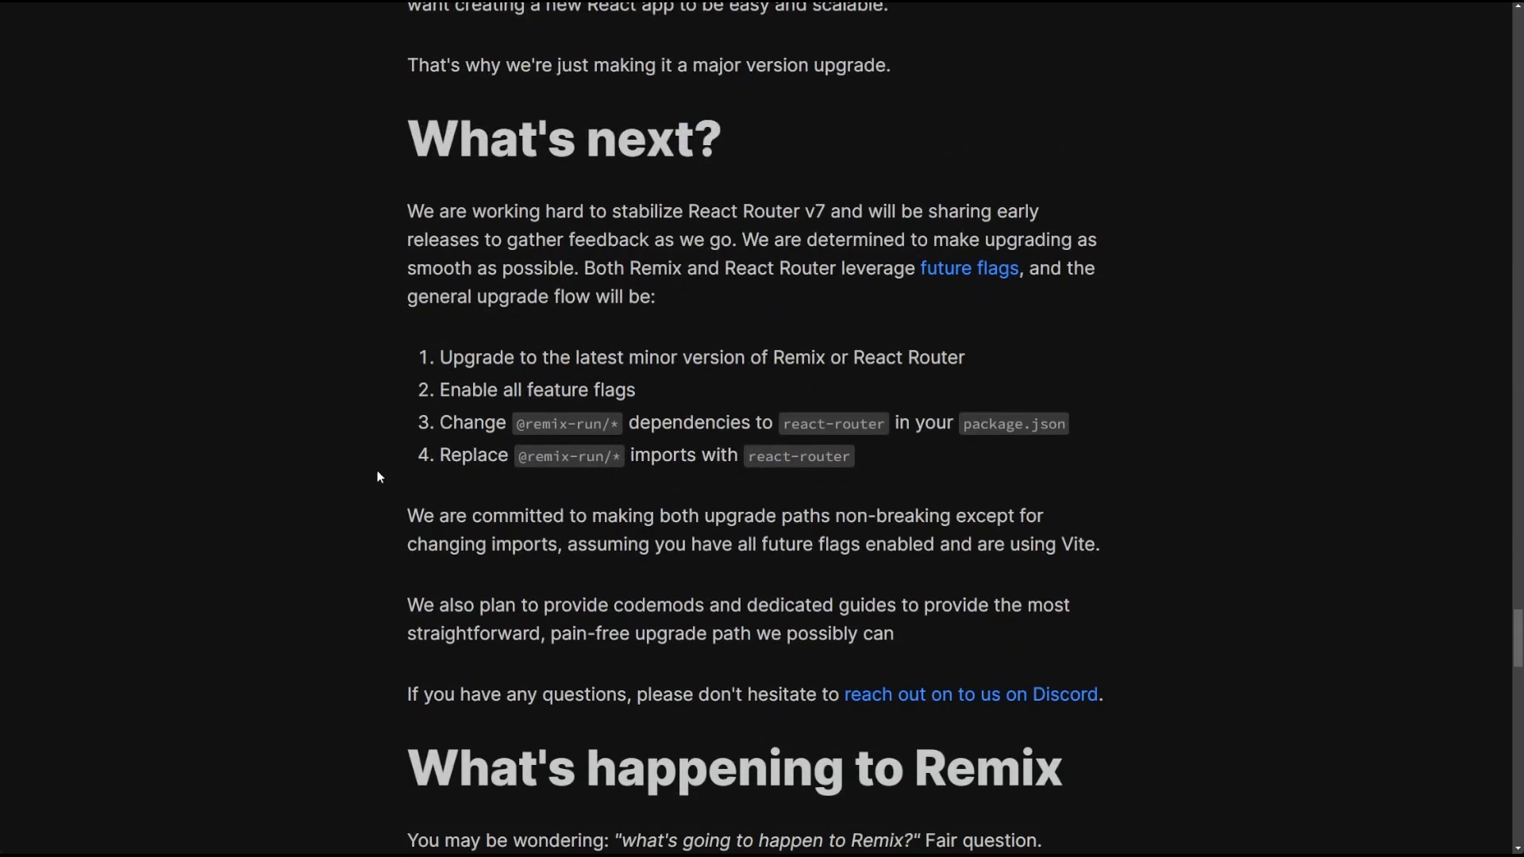
mouse_move(379, 442)
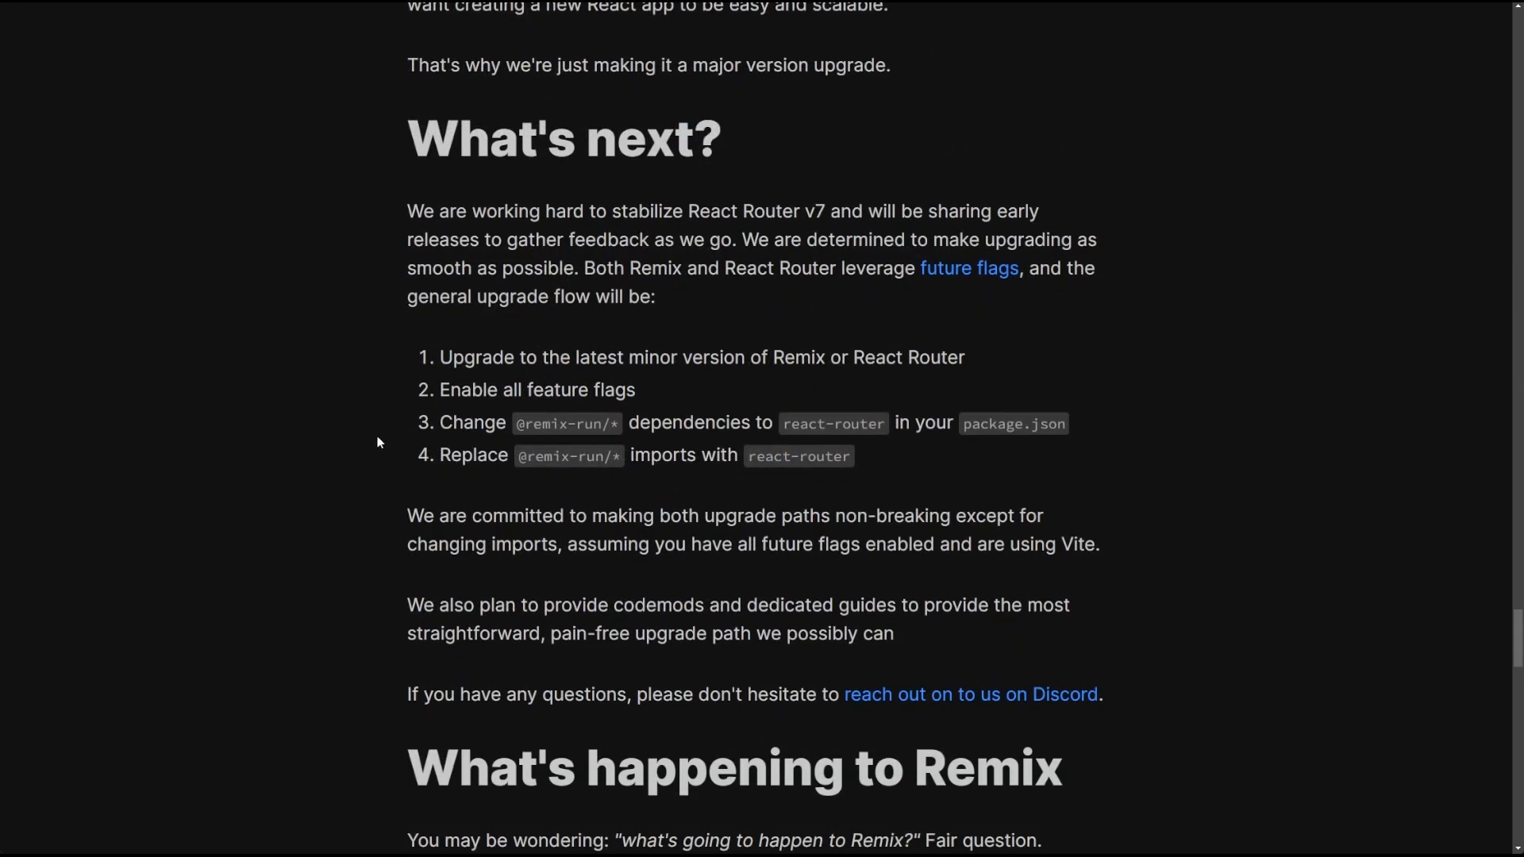
mouse_move(451, 363)
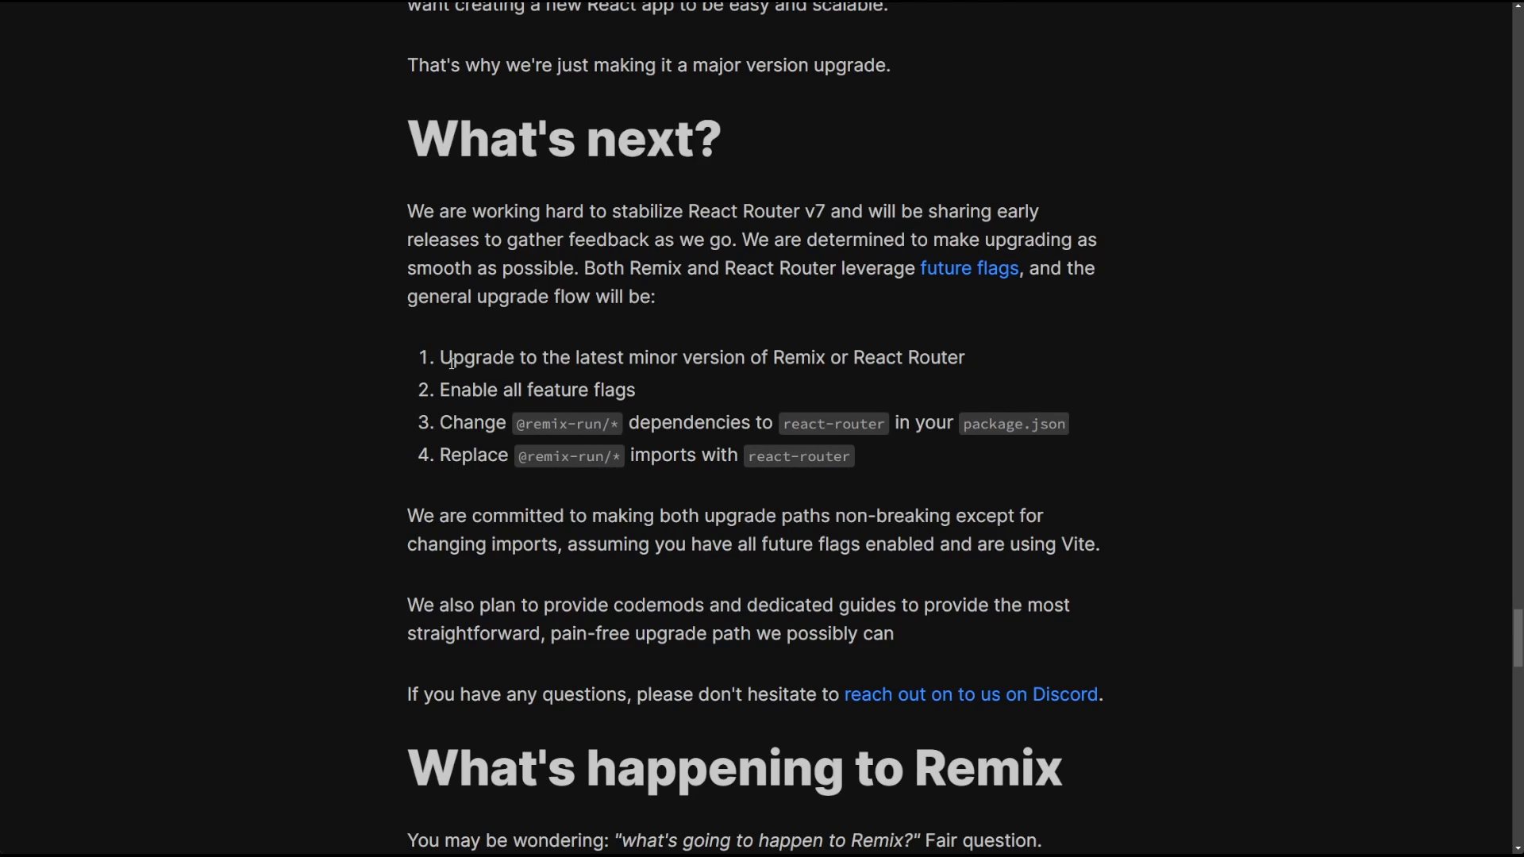
drag(441, 356, 819, 357)
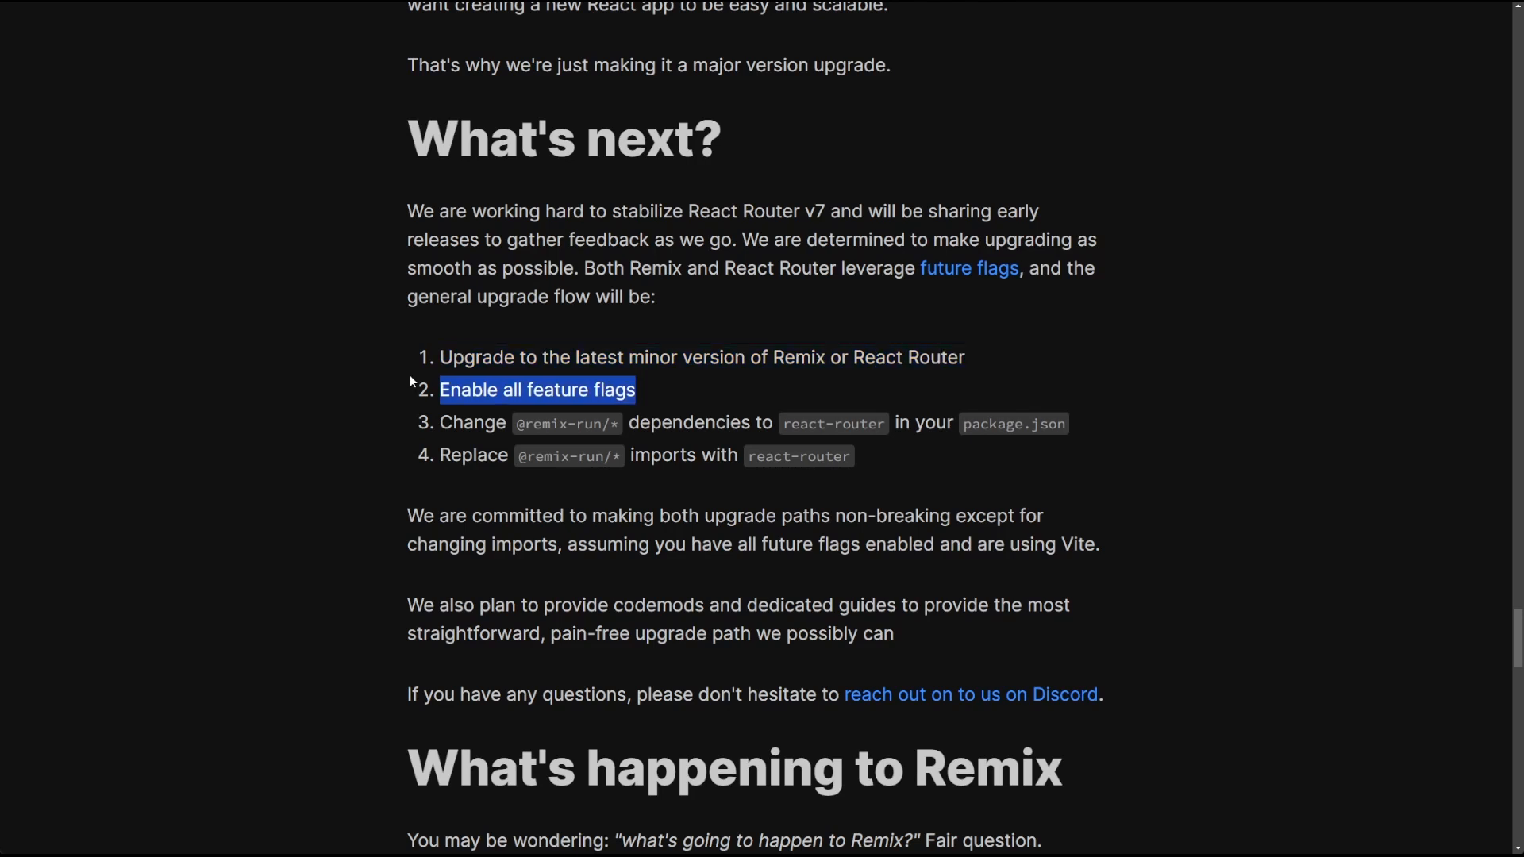
mouse_move(415, 423)
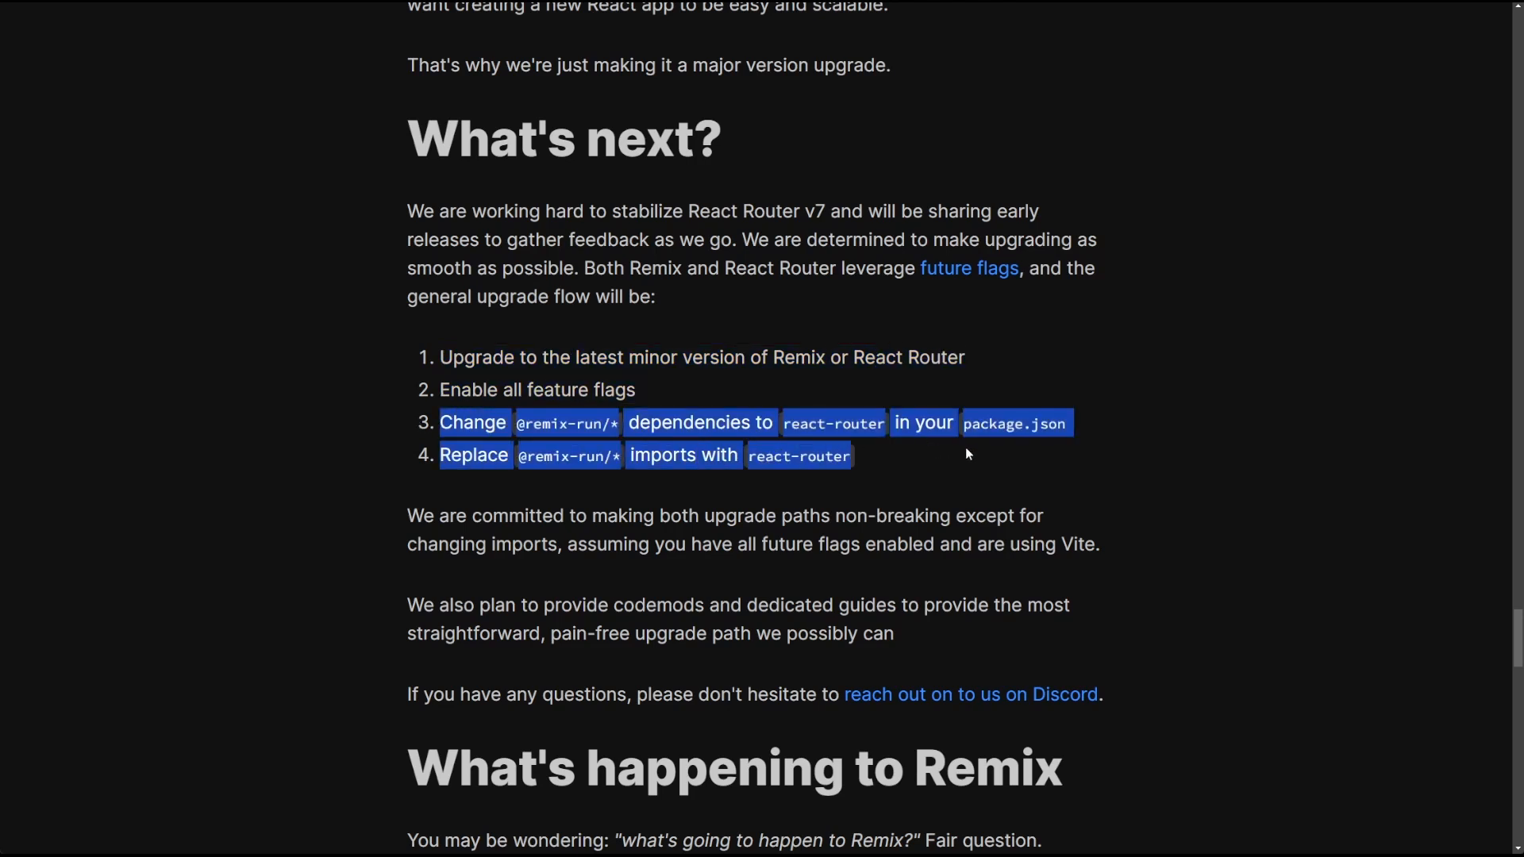
click(387, 513)
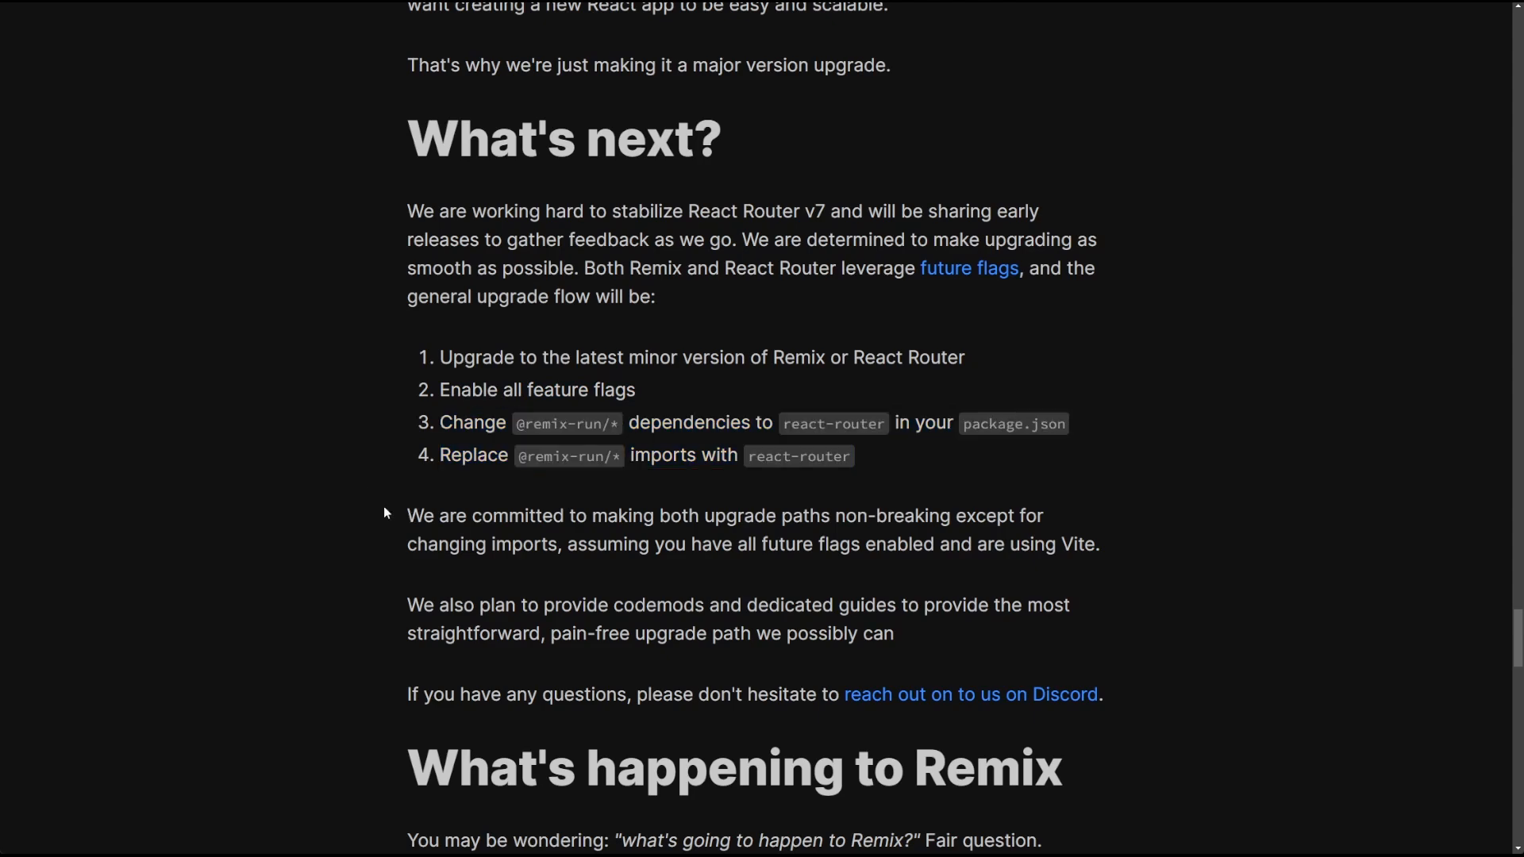
mouse_move(407, 503)
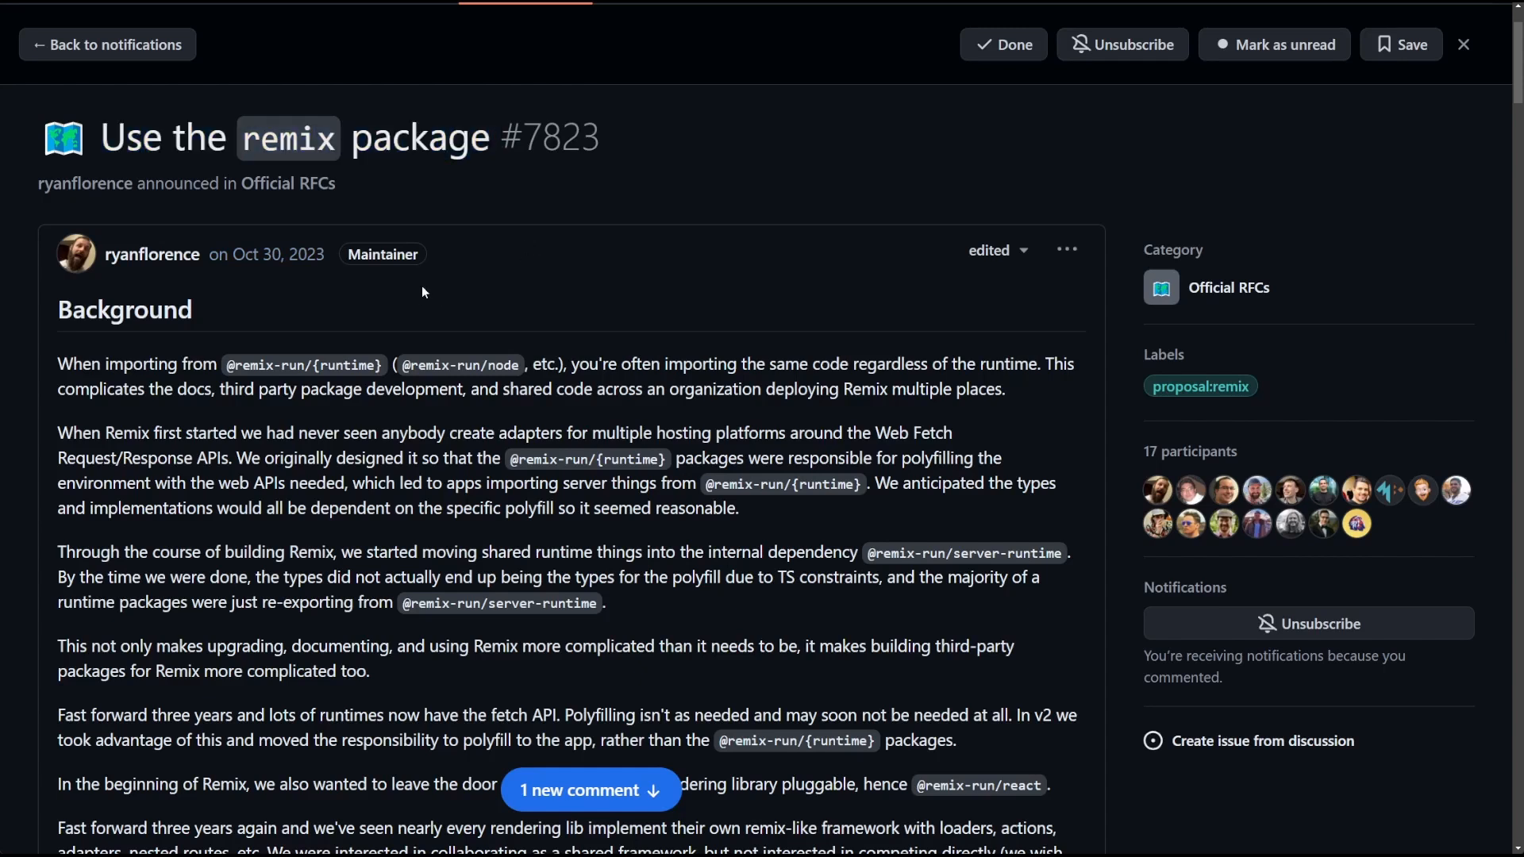
mouse_move(266, 303)
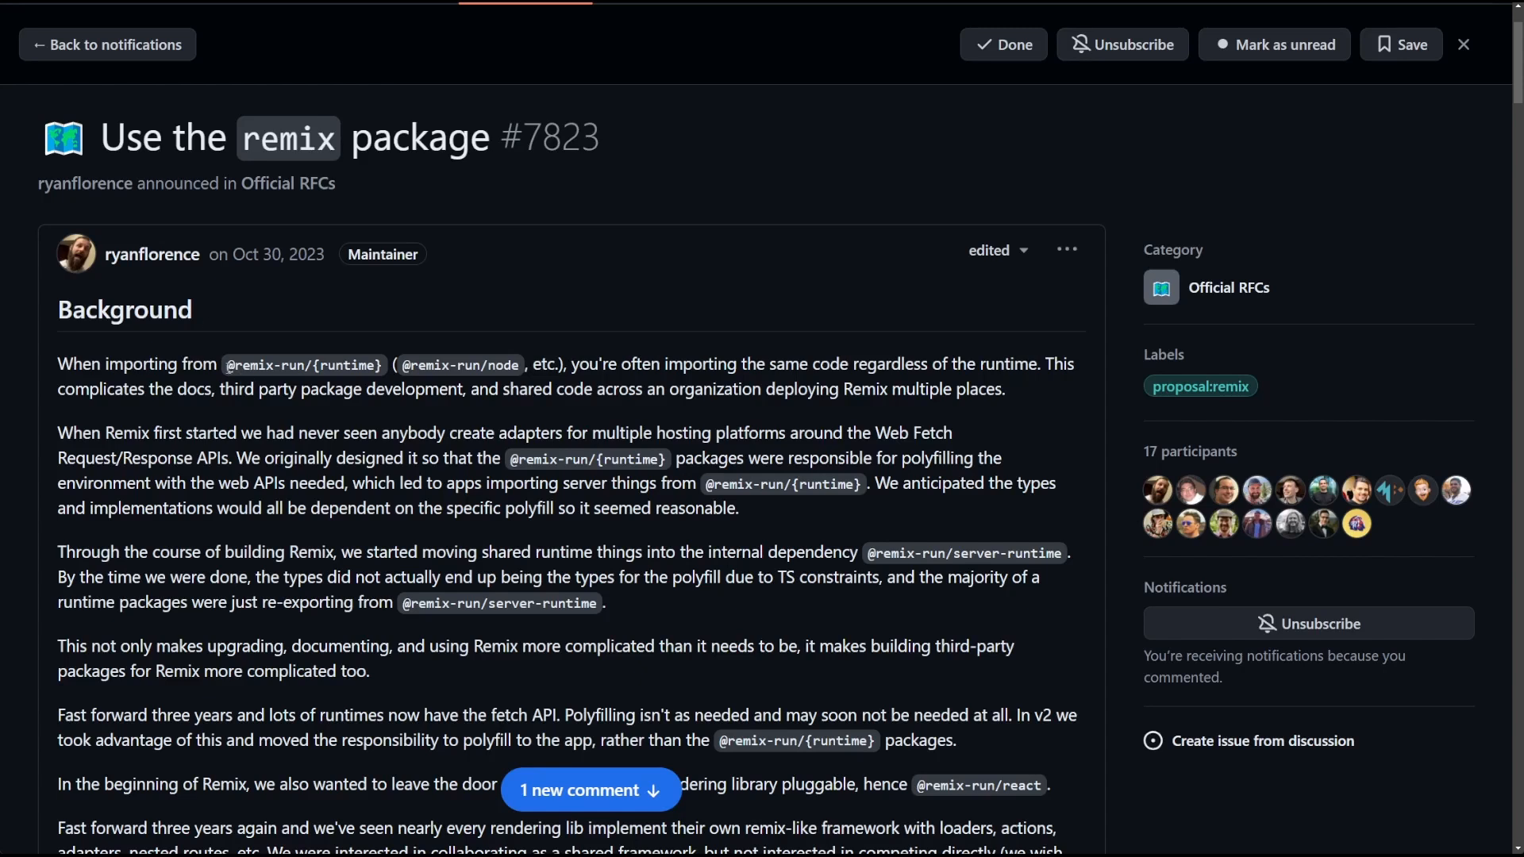
Open RFC discussion #7823 'Use the remix package' and scroll to its Background section
double_click(302, 366)
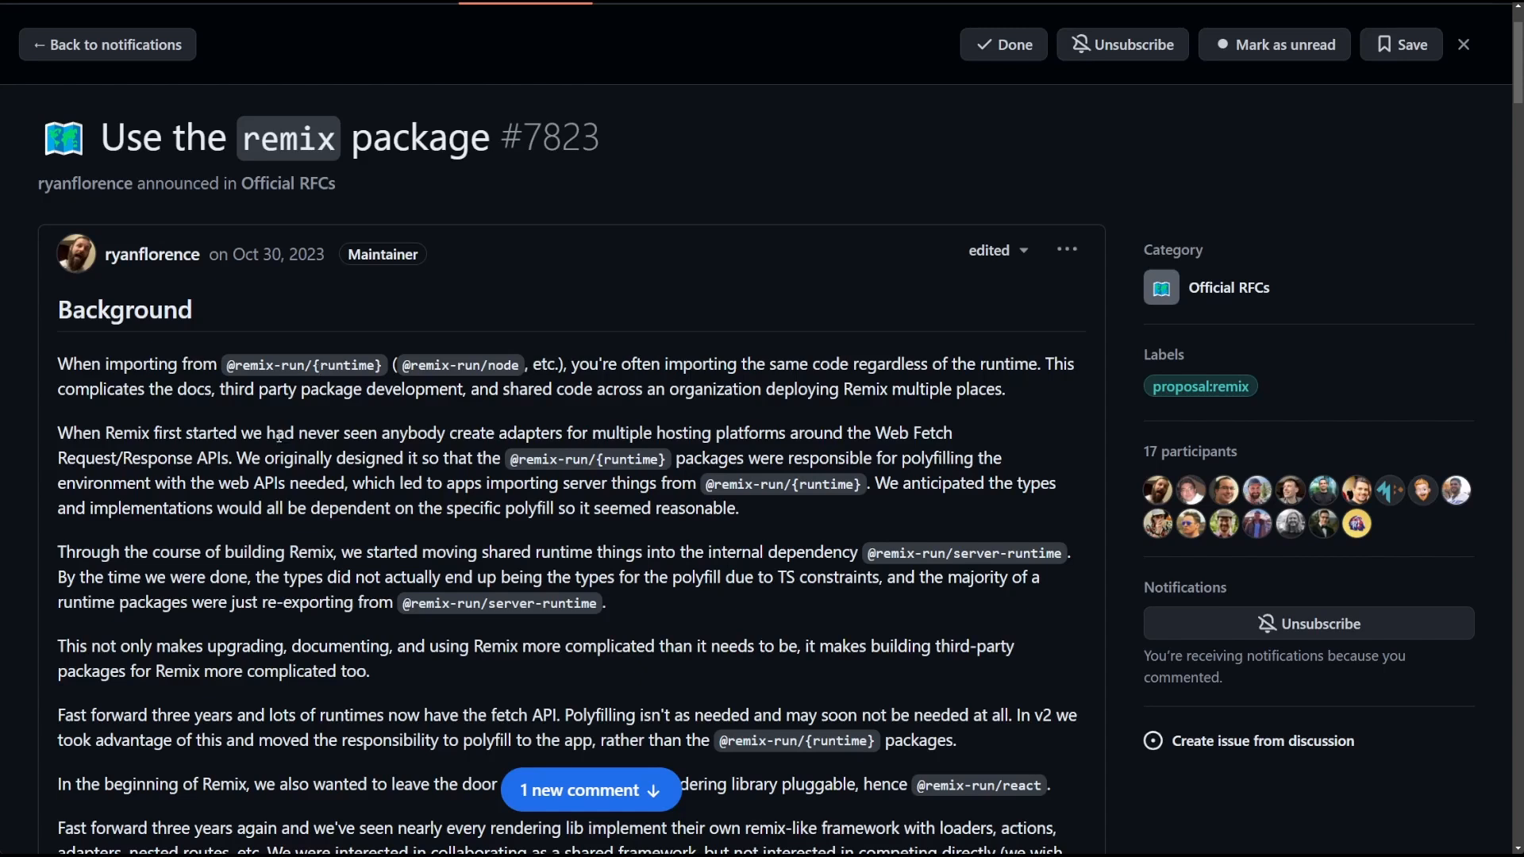
scroll(down, 3)
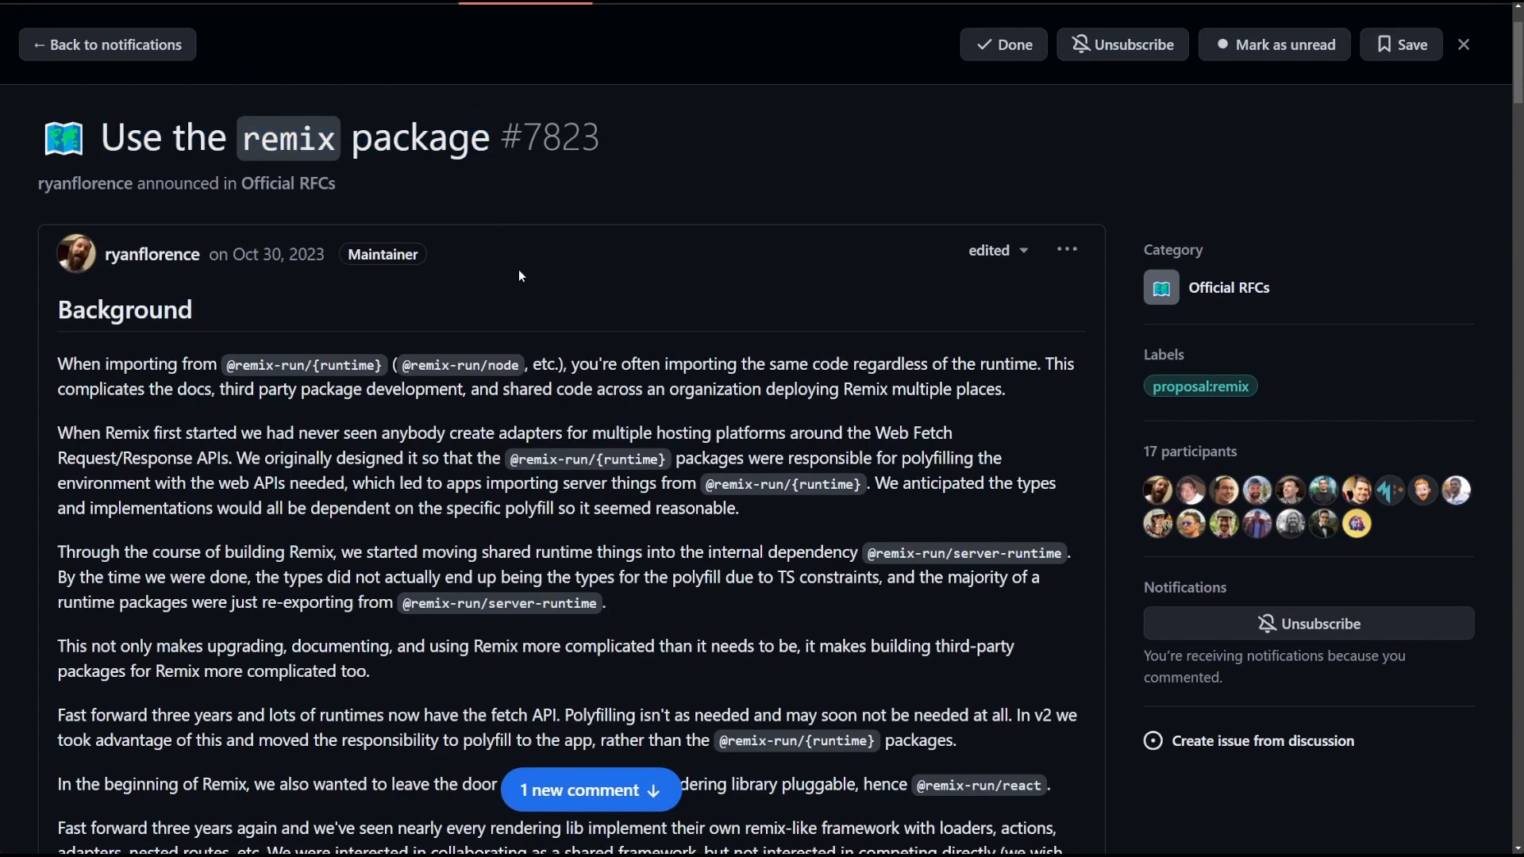
scroll(down, 3)
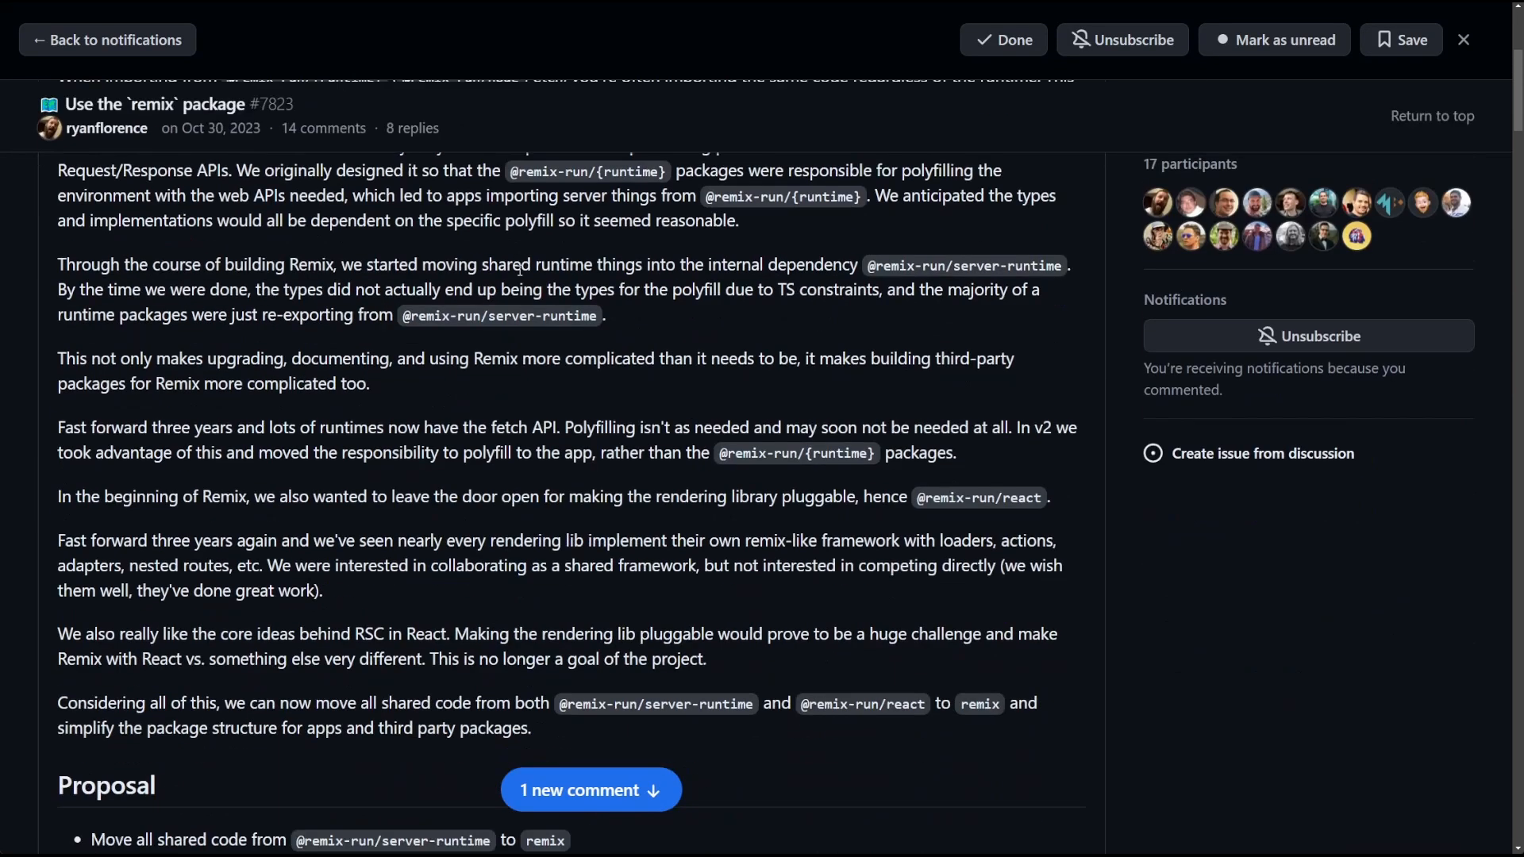
scroll(down, 3)
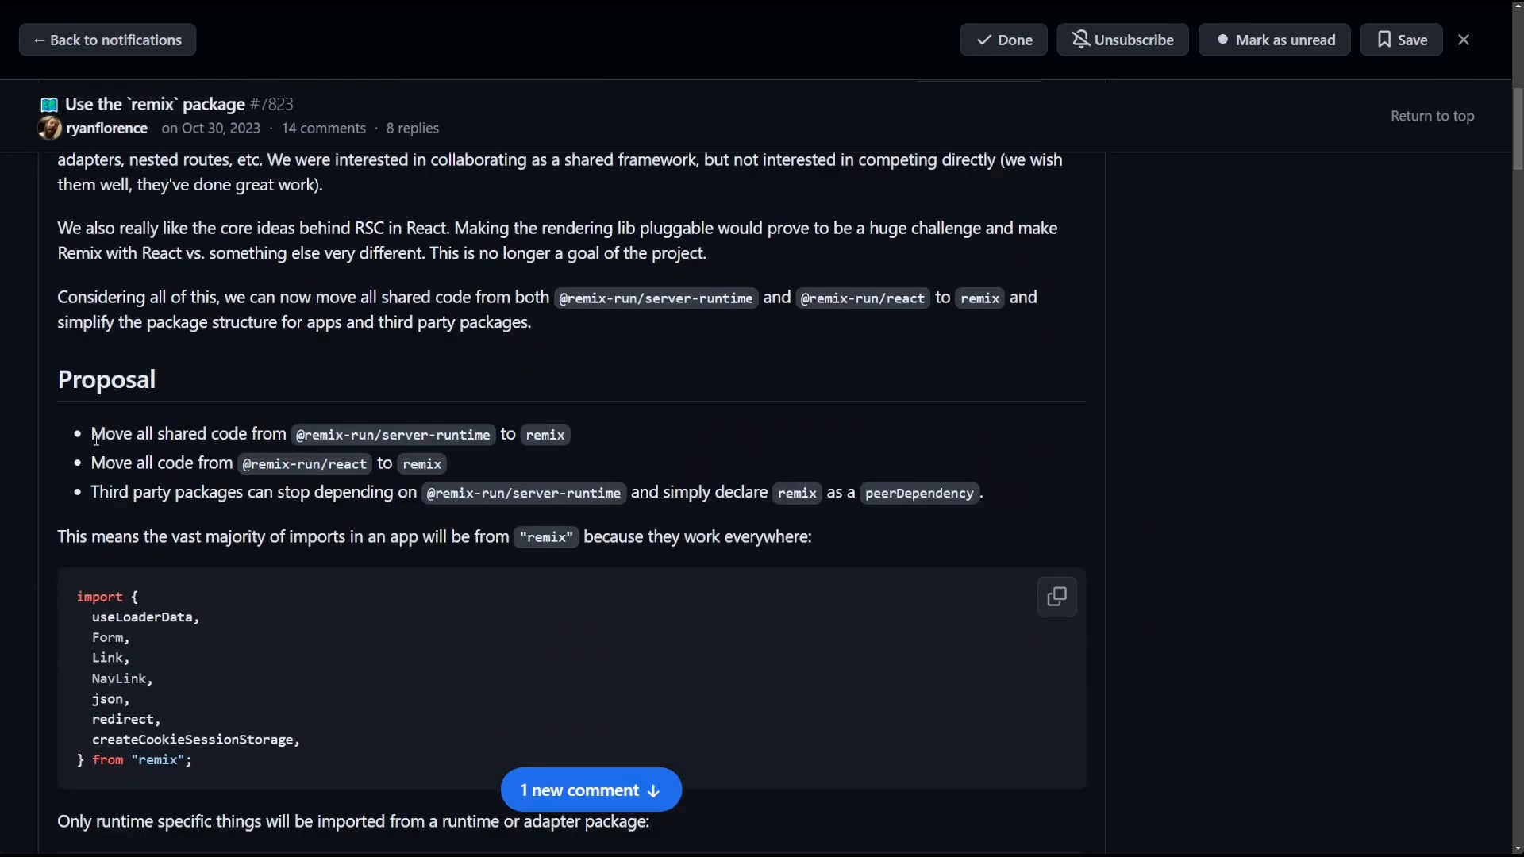
mouse_move(80, 438)
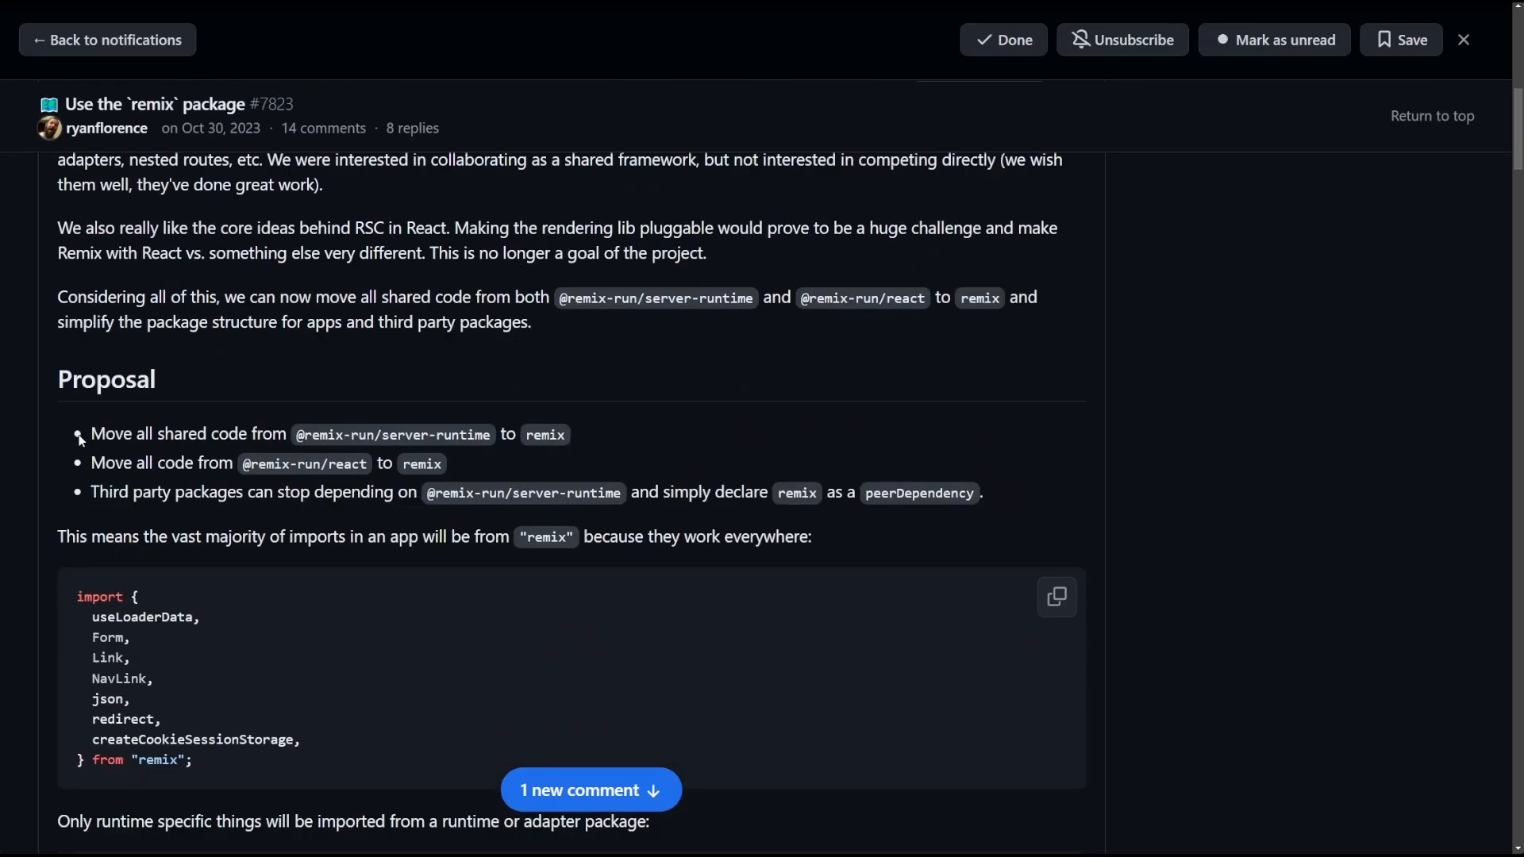
drag(91, 434, 368, 433)
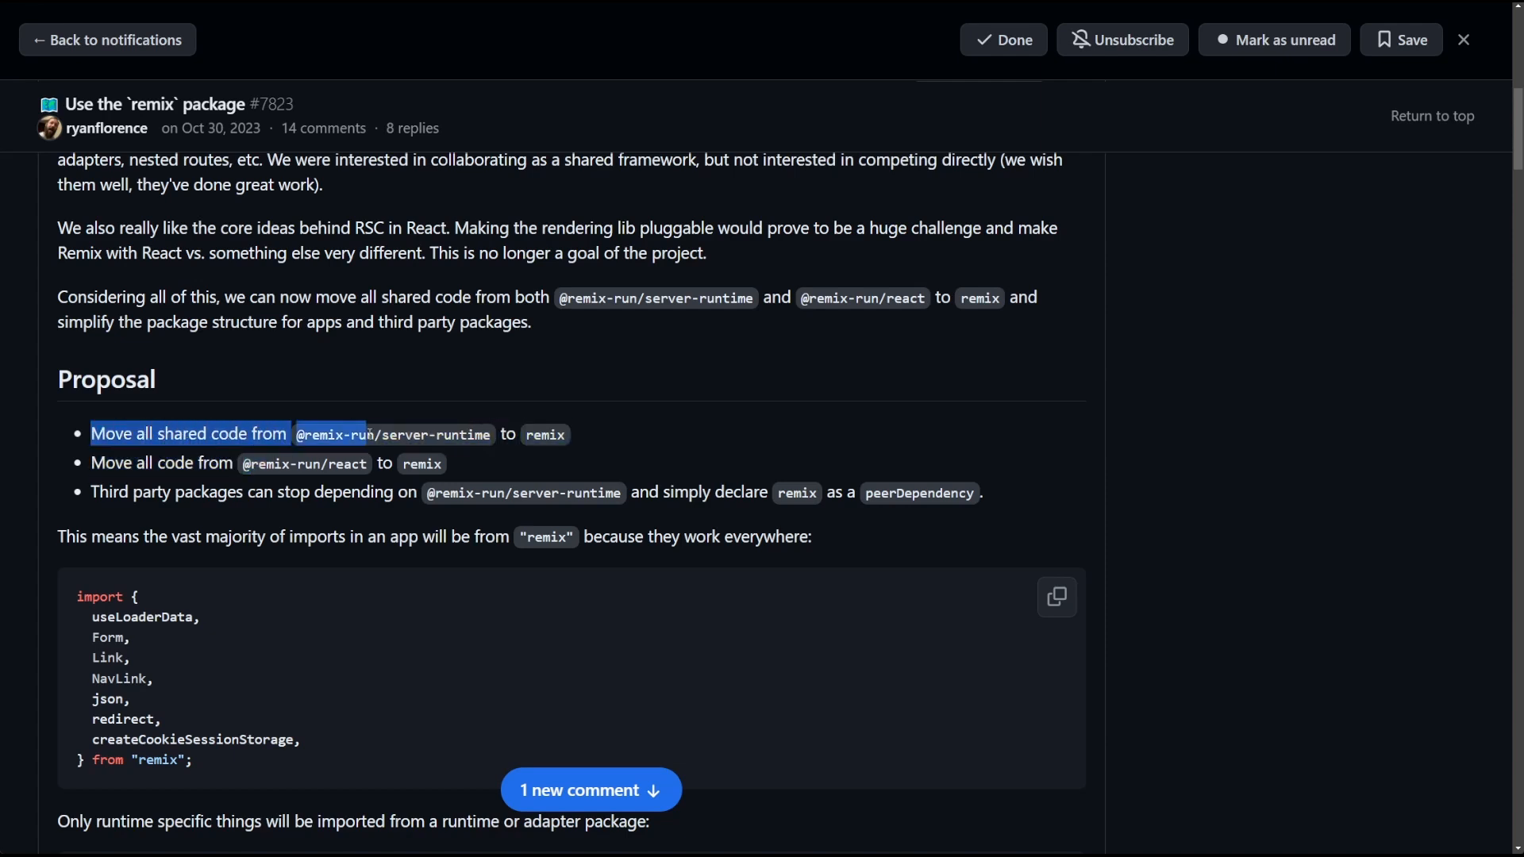
drag(368, 433, 567, 434)
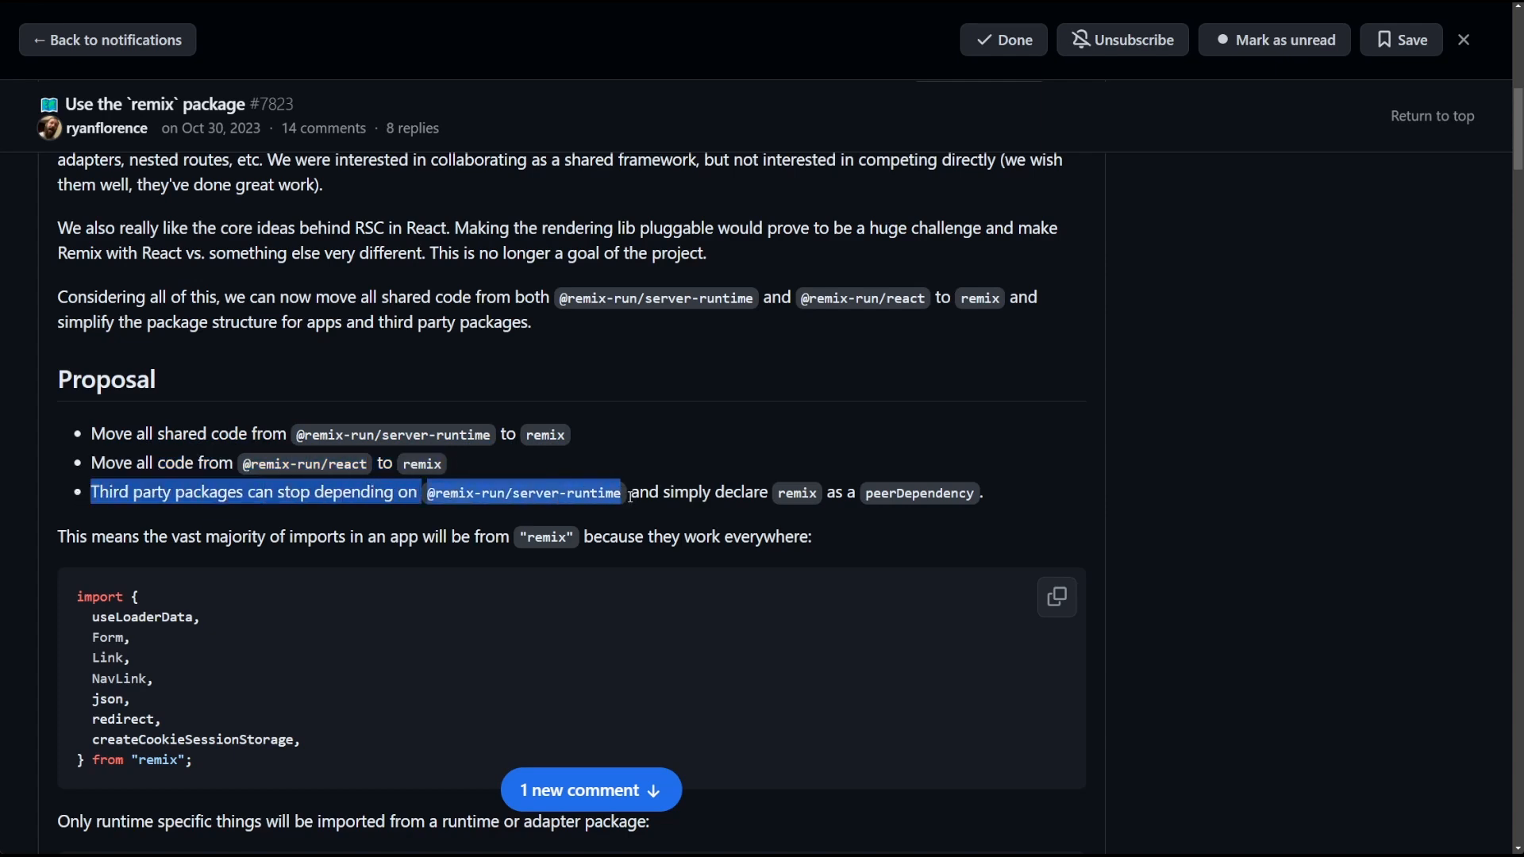
drag(627, 492, 844, 493)
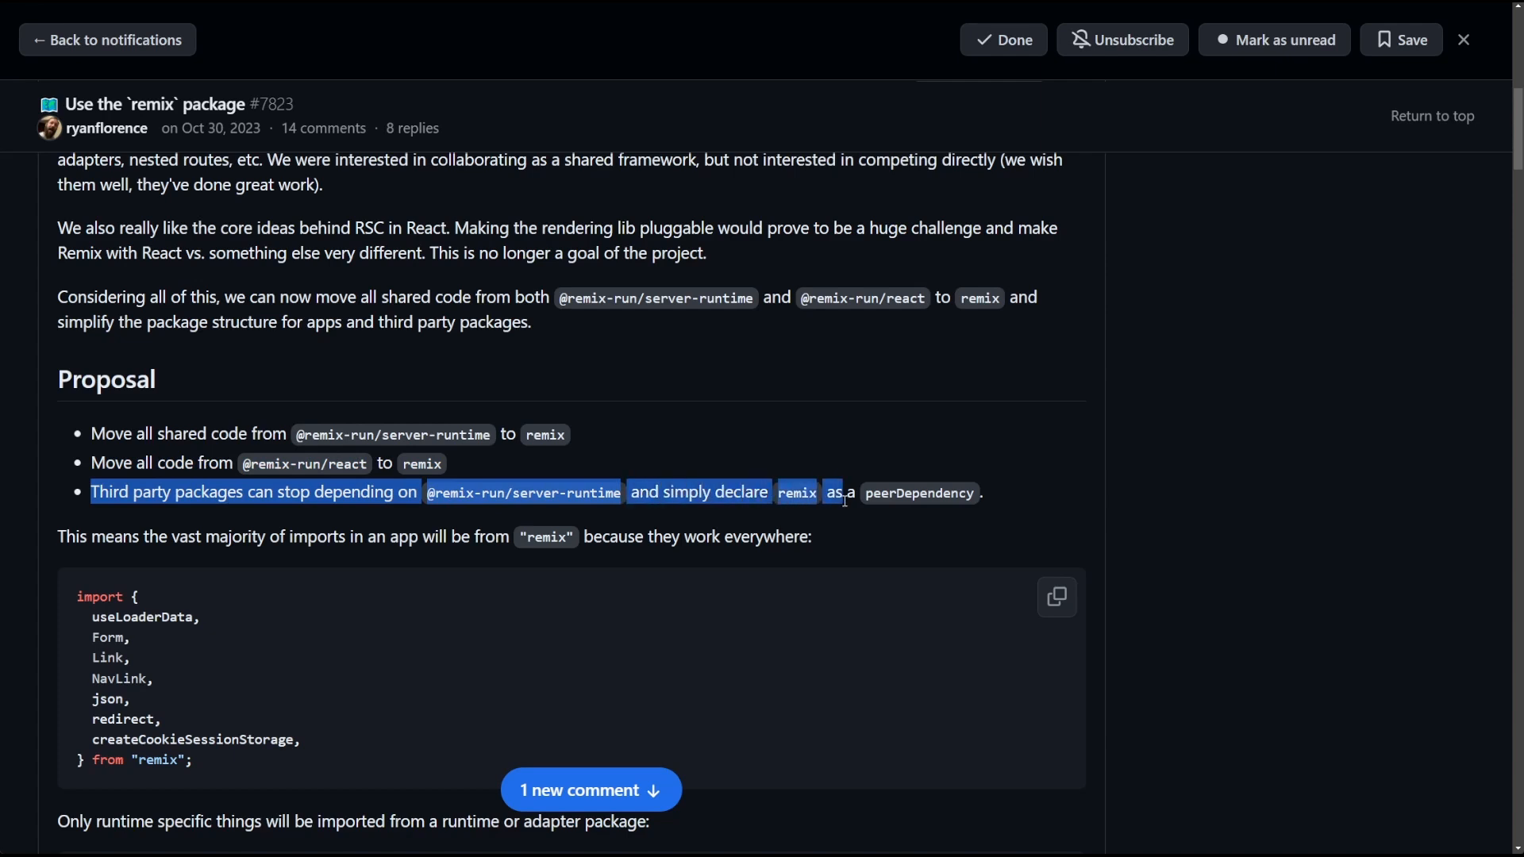
click(578, 435)
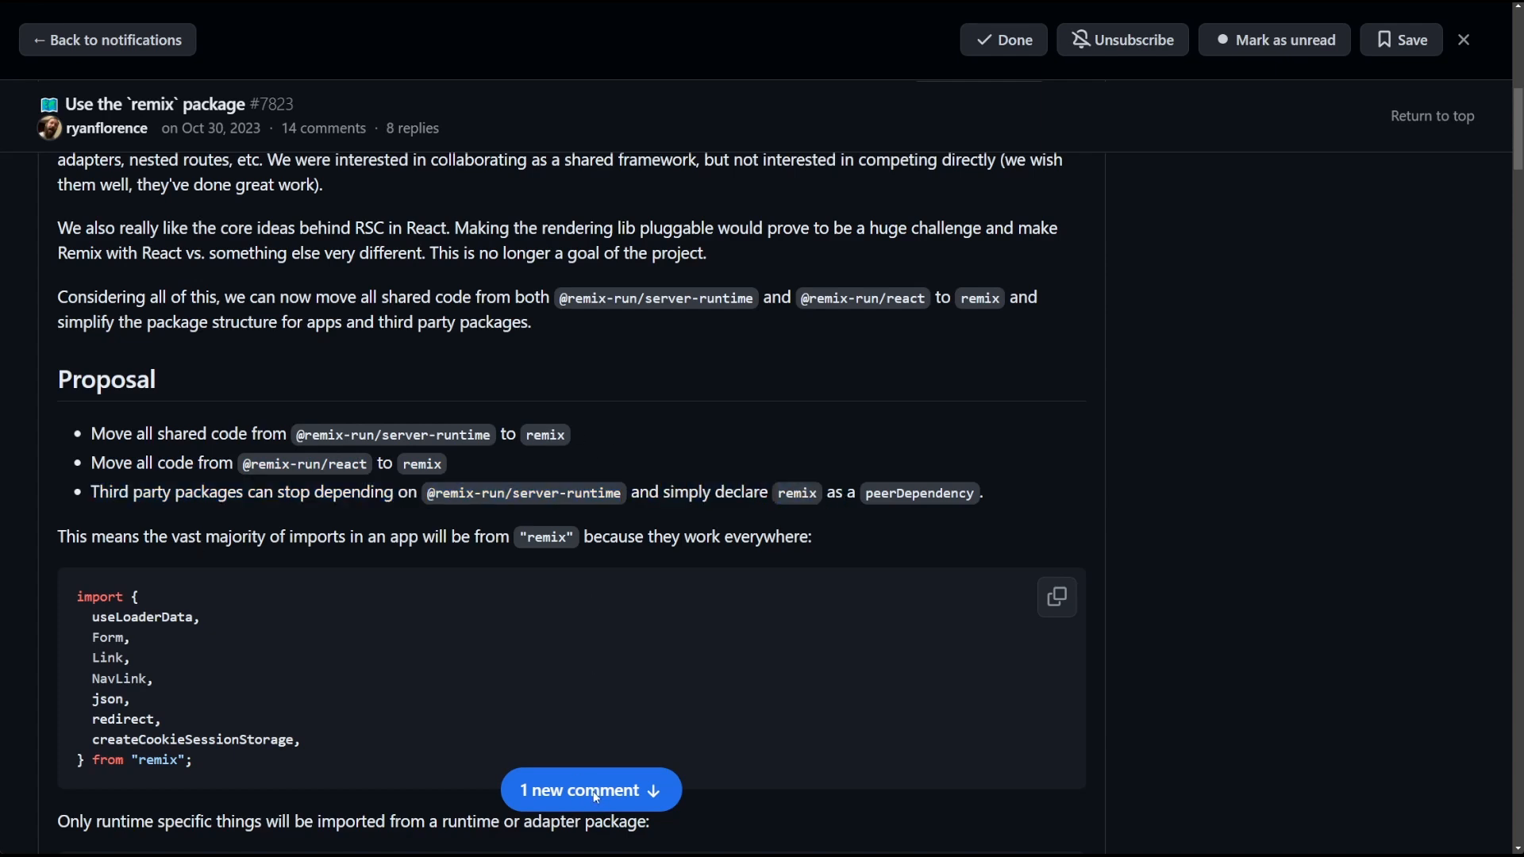
Use DevTools (F12) to show the Proposal bullets naming react-router, then clear the selection
key(F12)
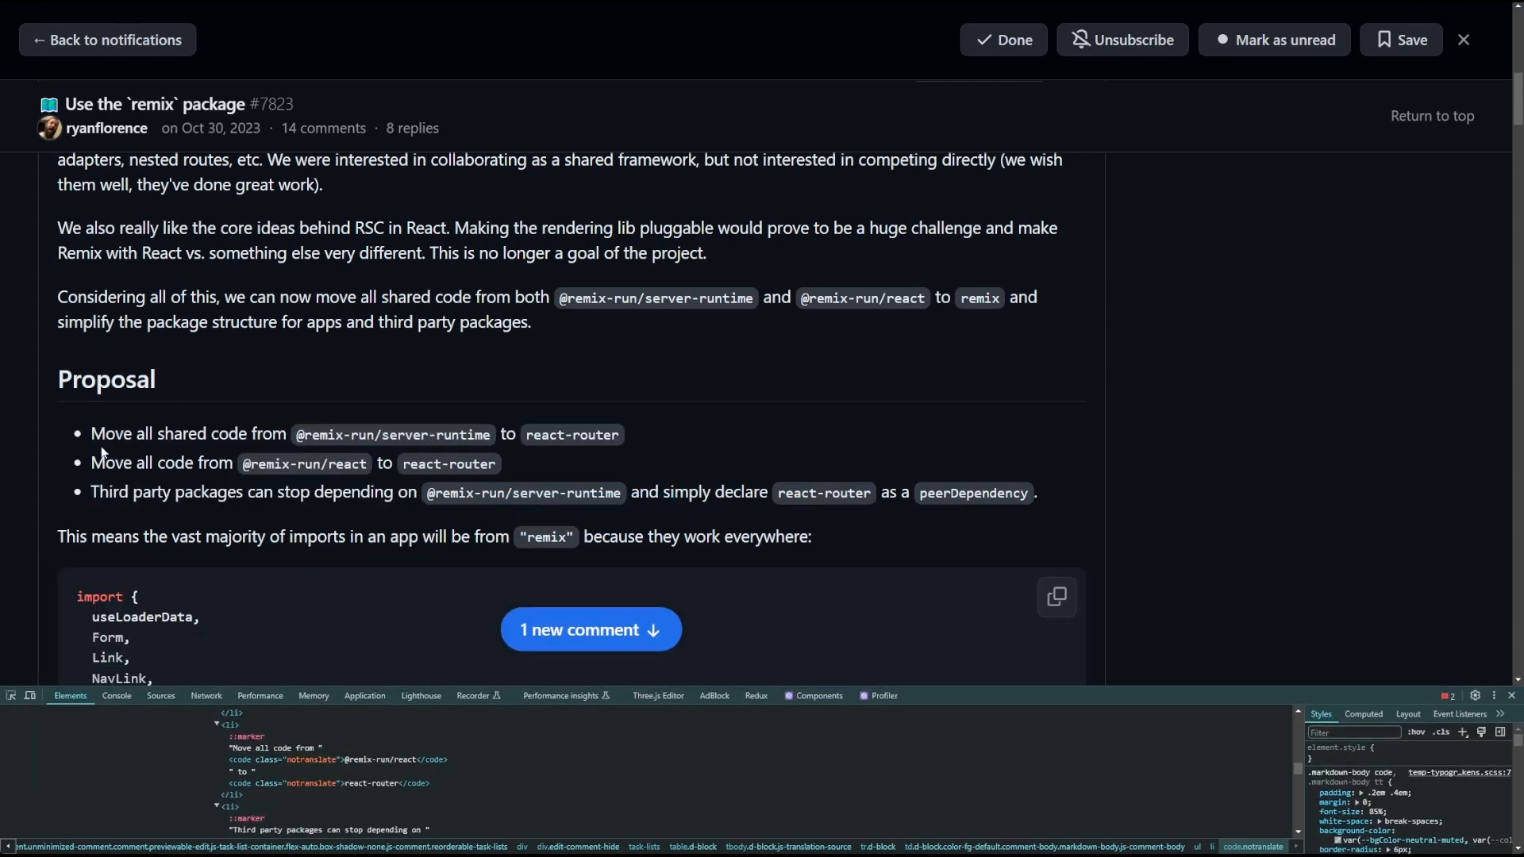
drag(60, 378, 632, 430)
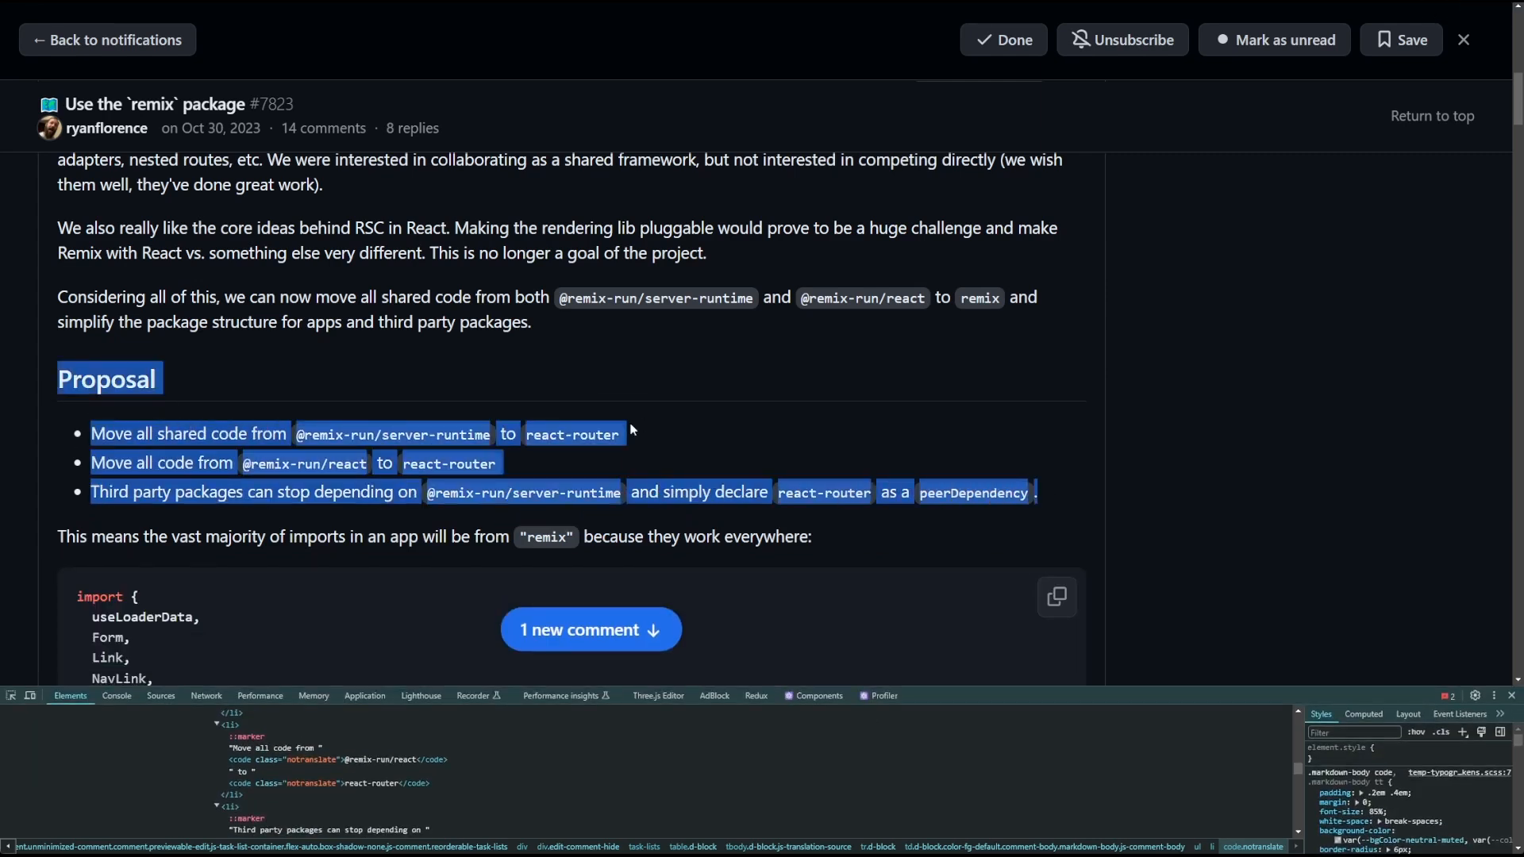
click(645, 439)
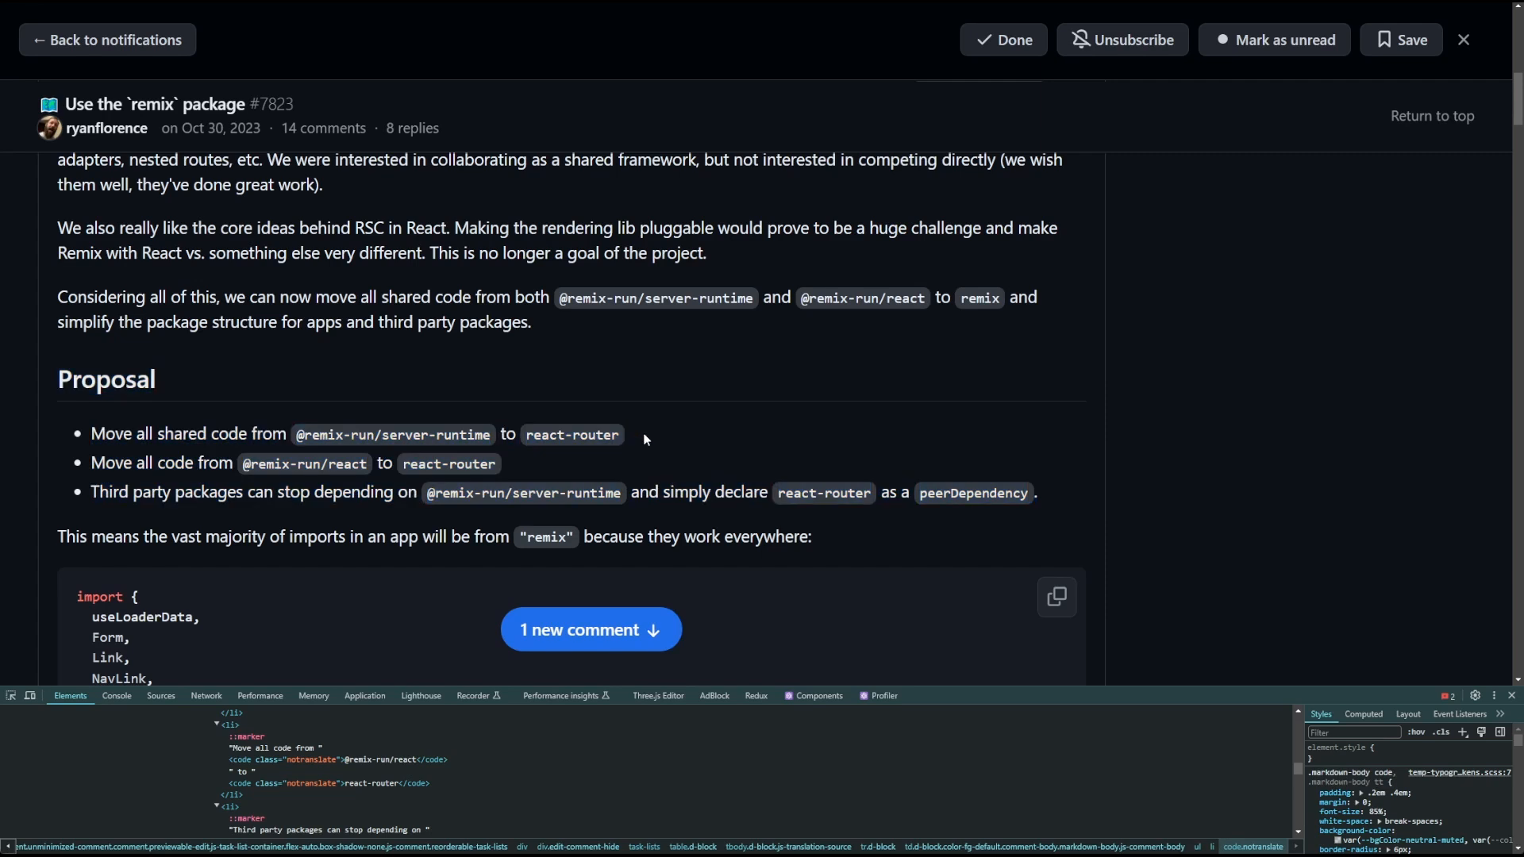
mouse_move(629, 431)
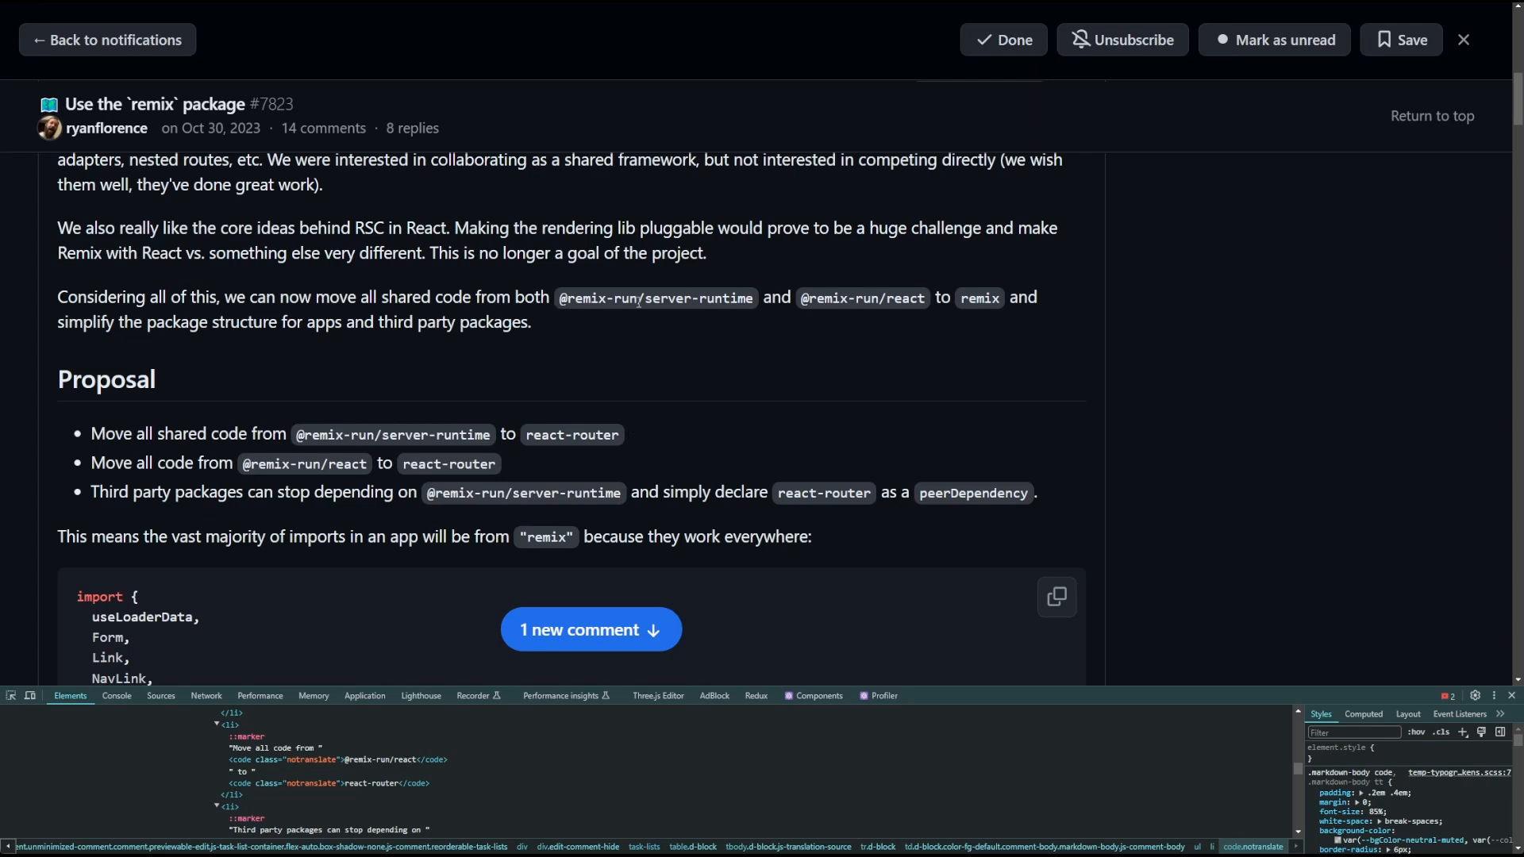
mouse_move(705, 443)
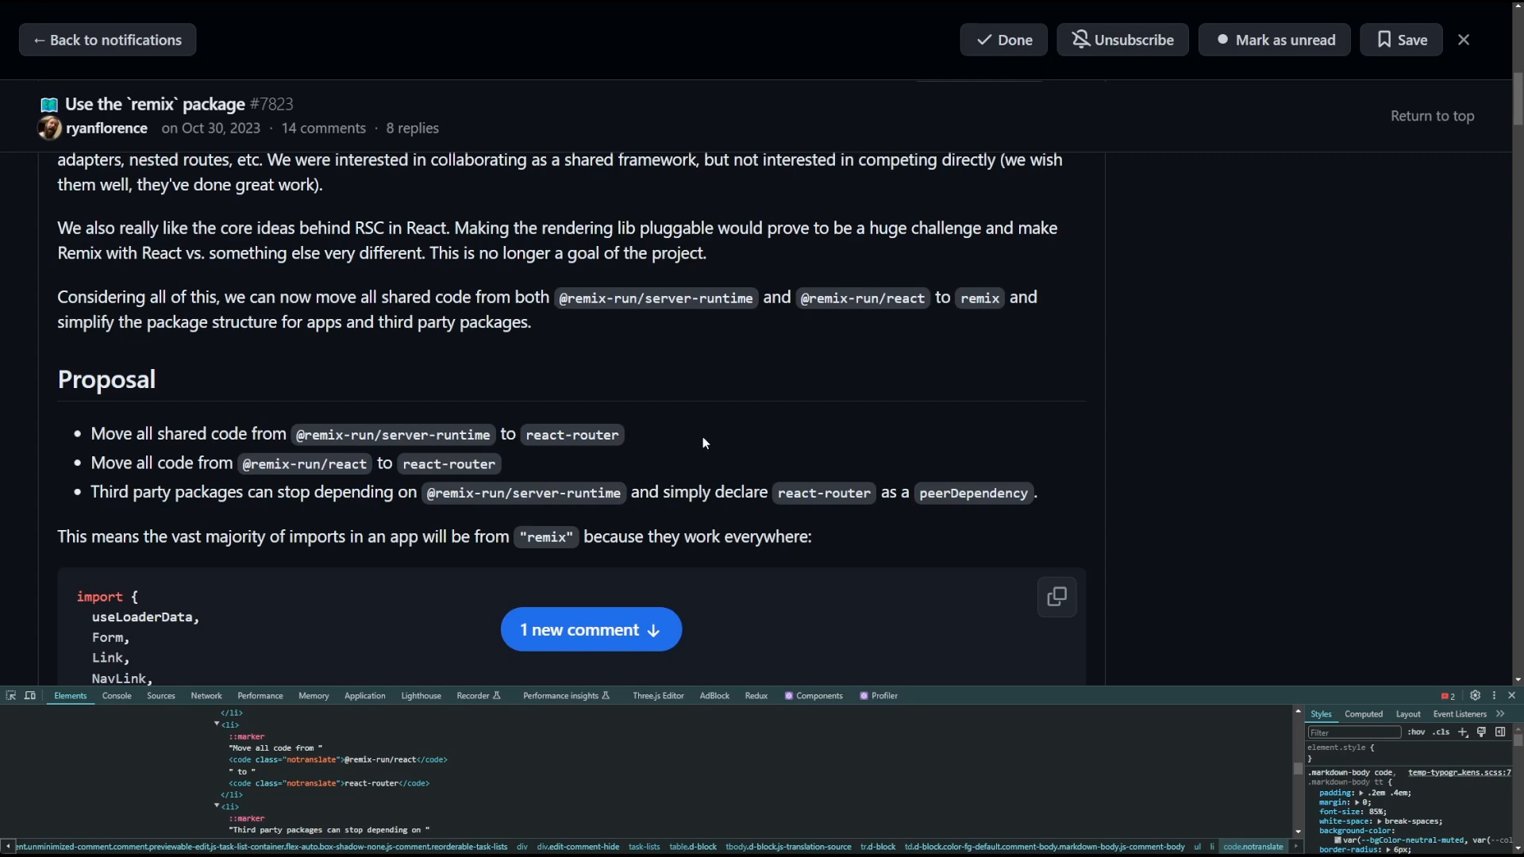
mouse_move(667, 404)
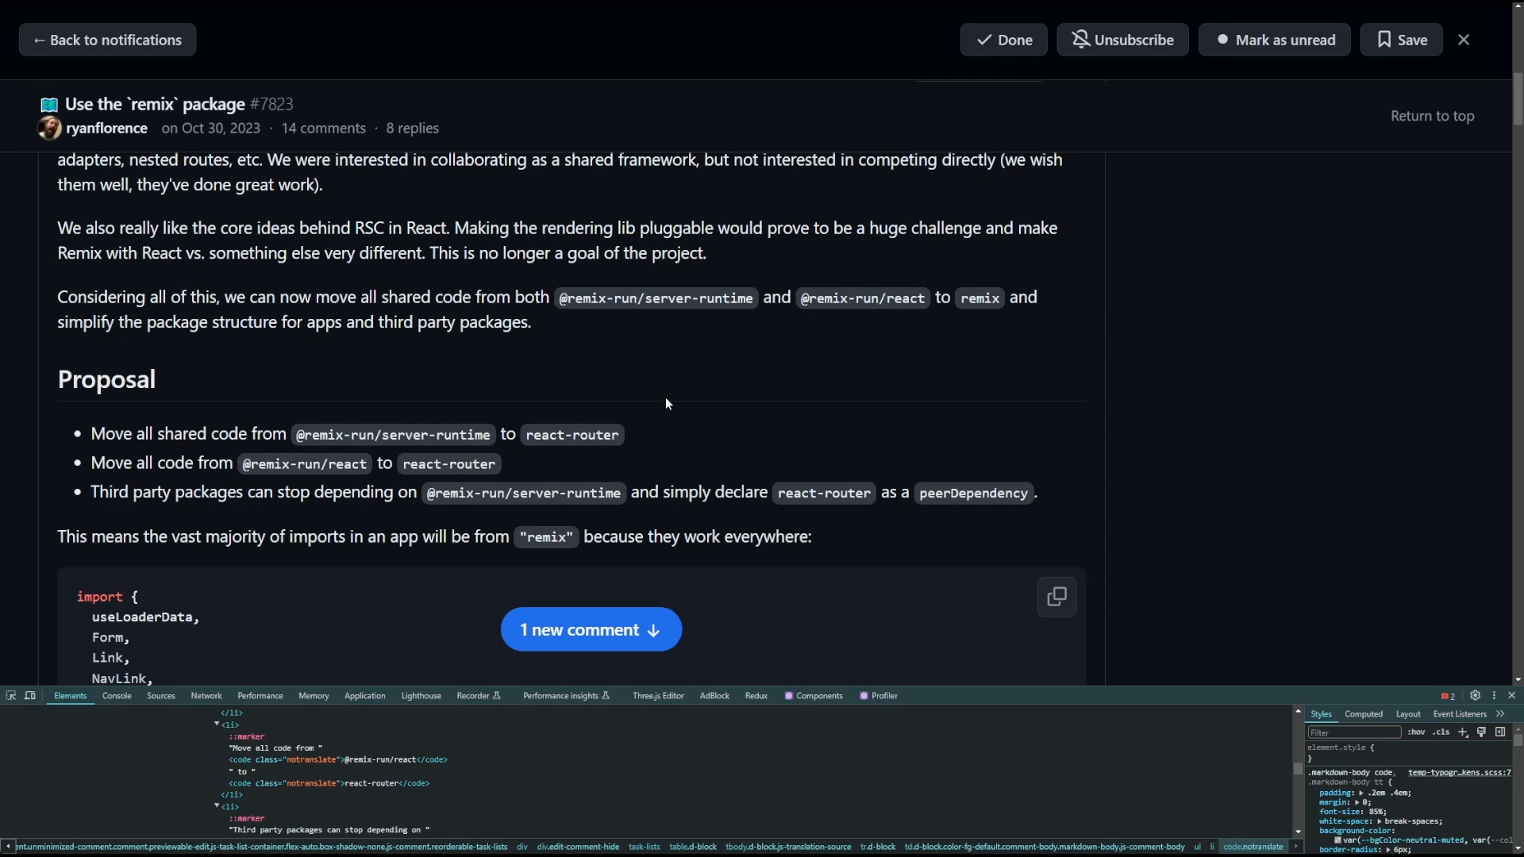
mouse_move(569, 381)
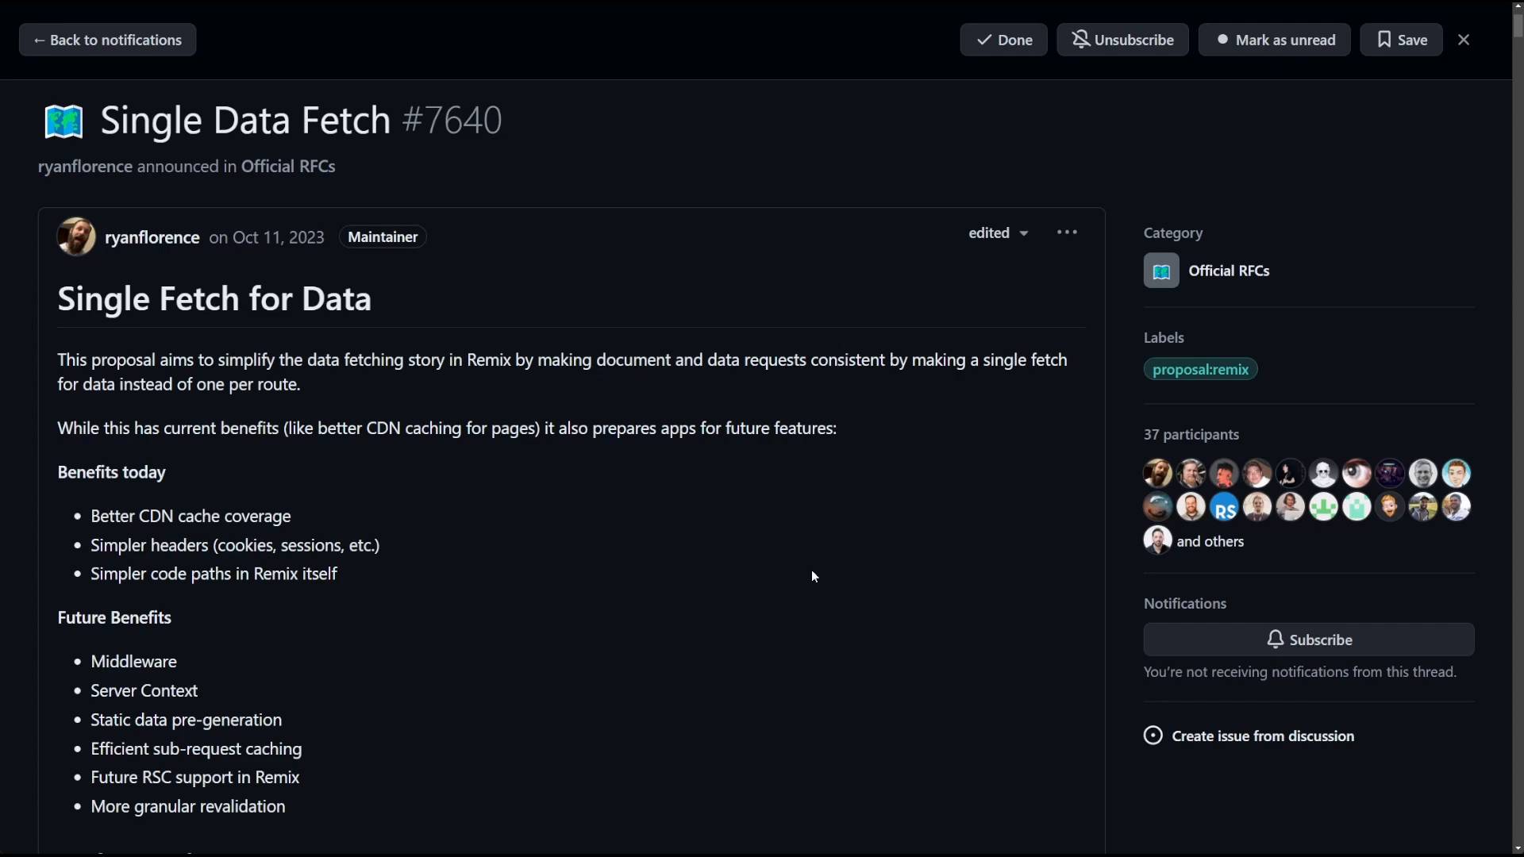
mouse_move(486, 517)
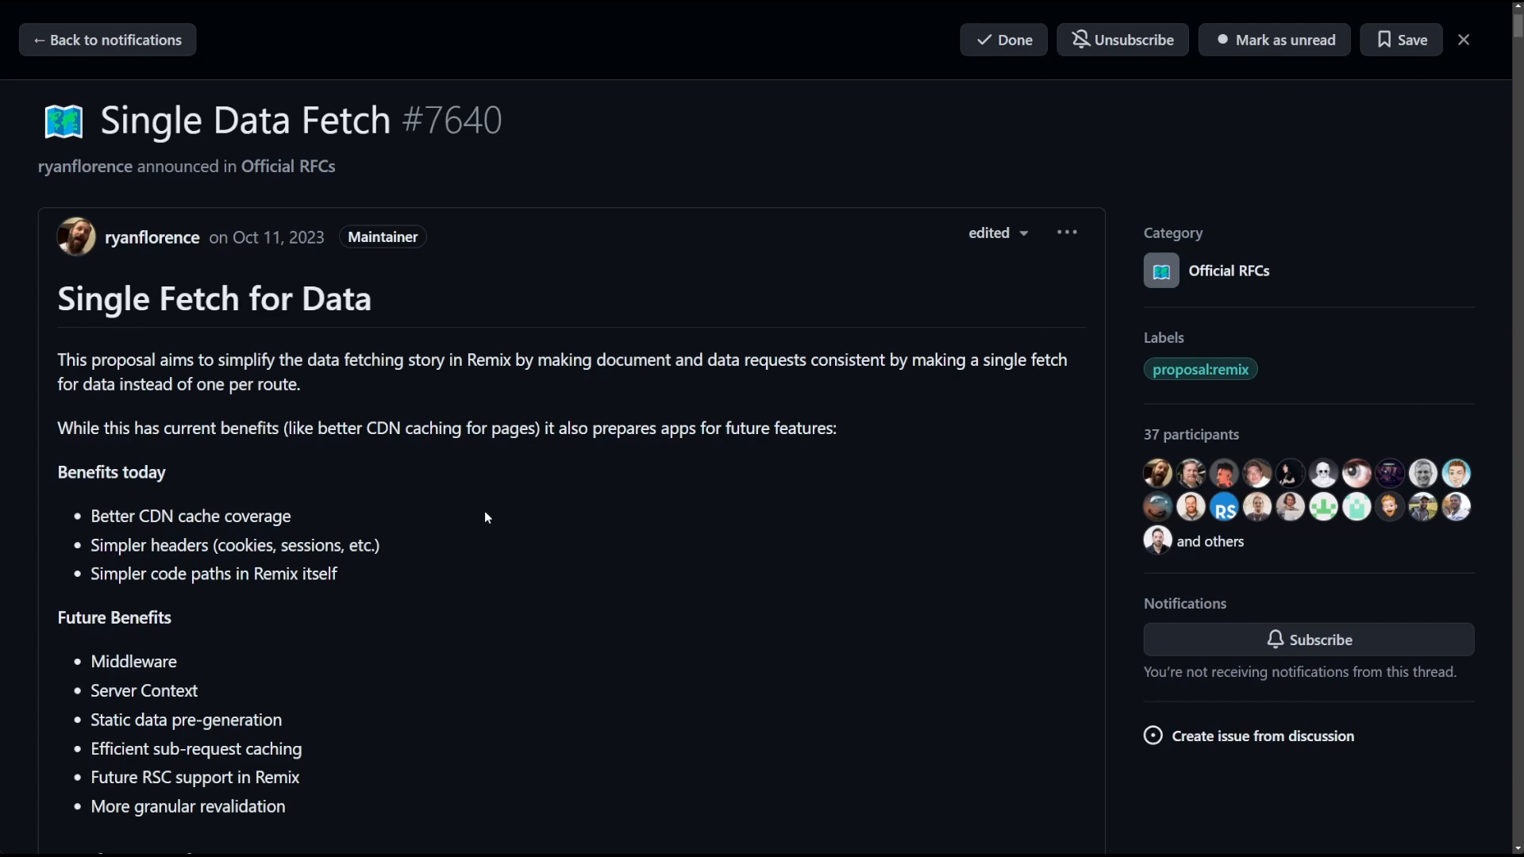
mouse_move(650, 284)
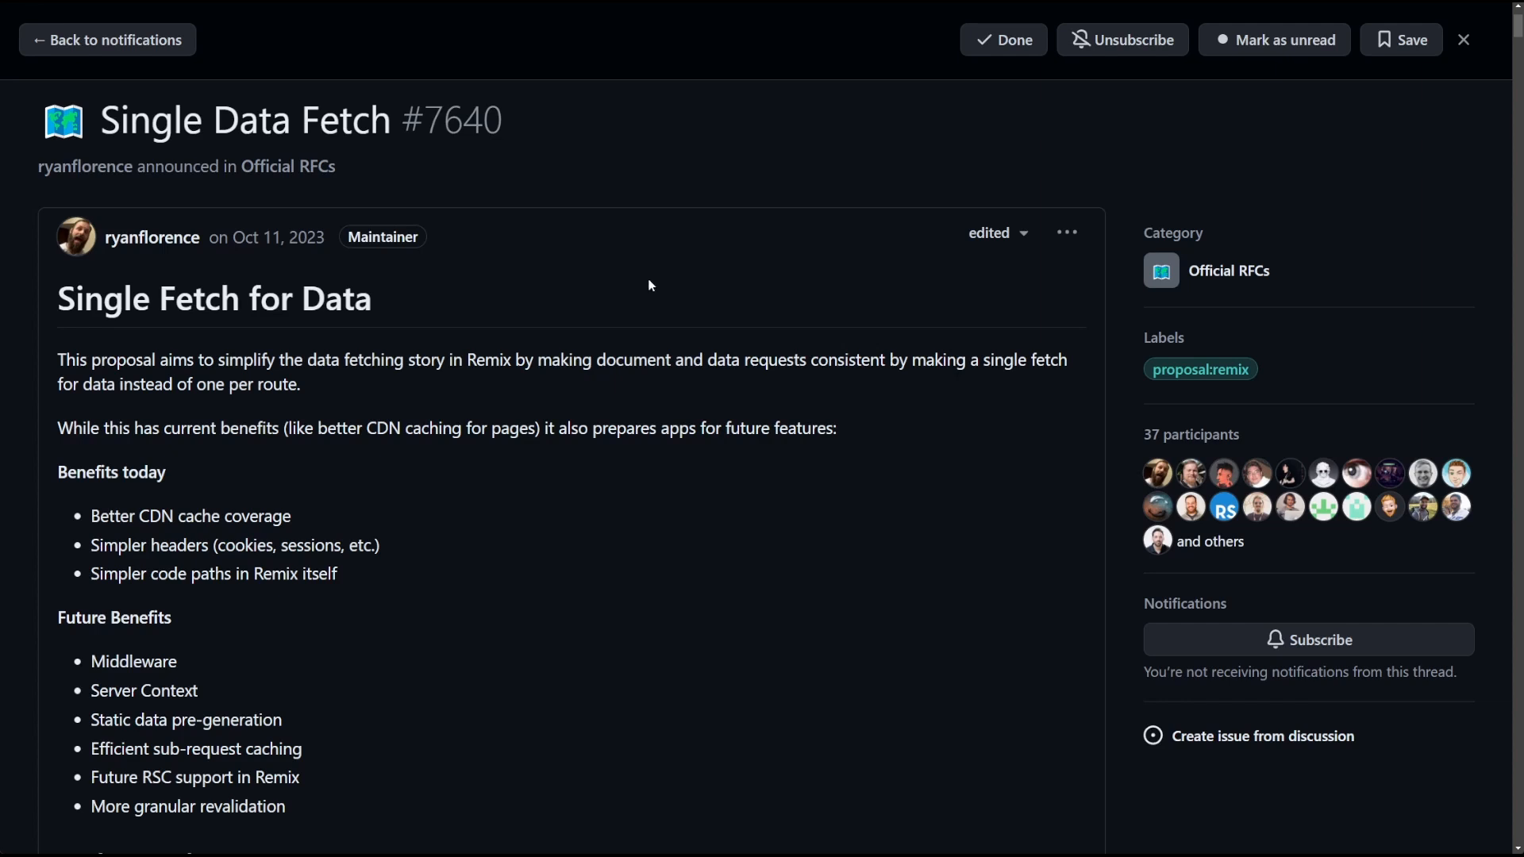
mouse_move(840, 128)
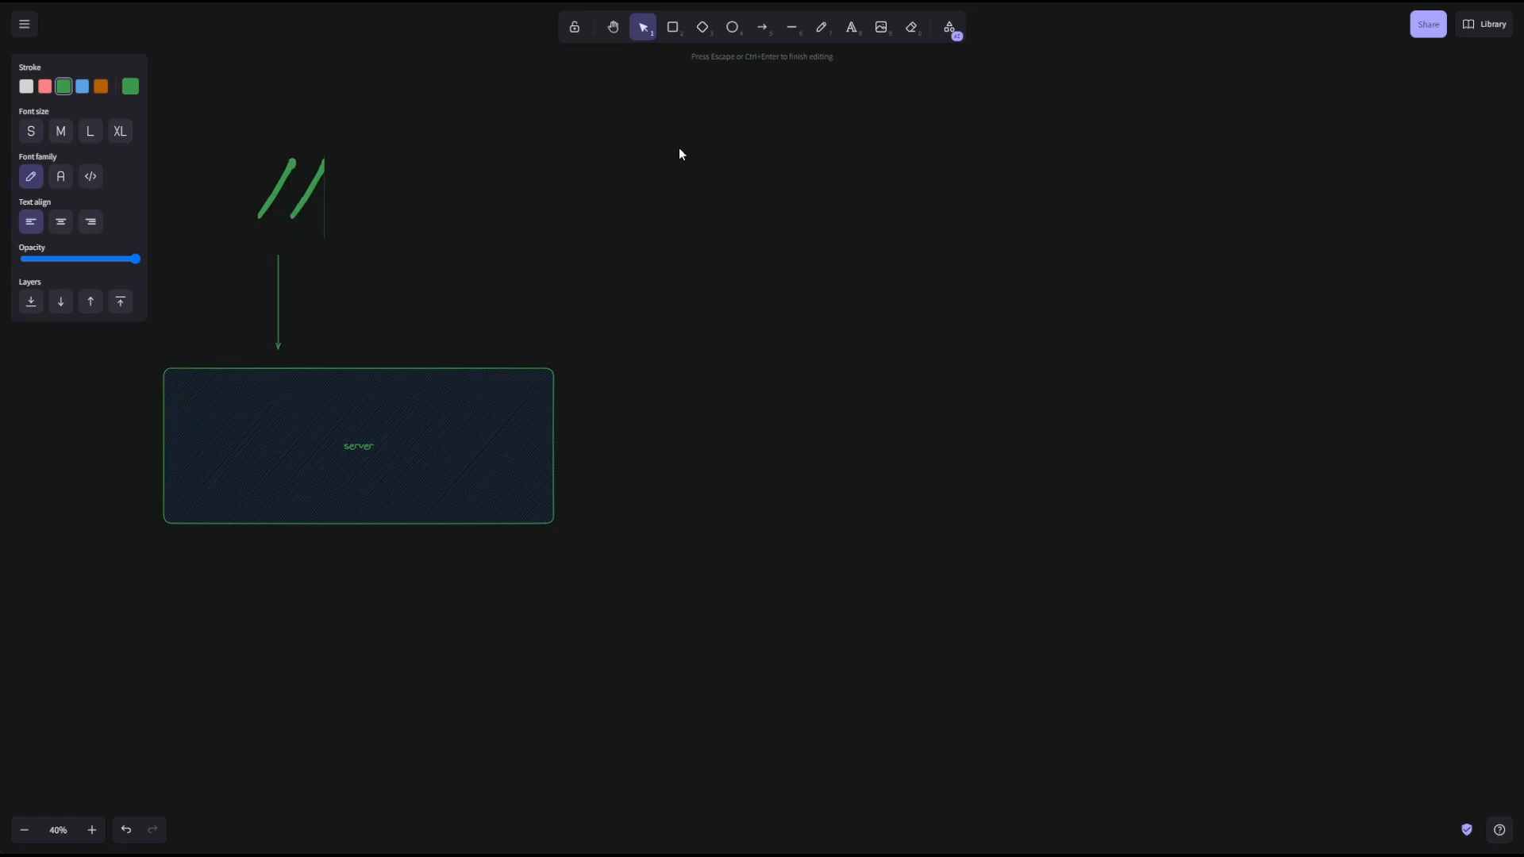
Label the route above the left server box as '/user/info'
text(/user)
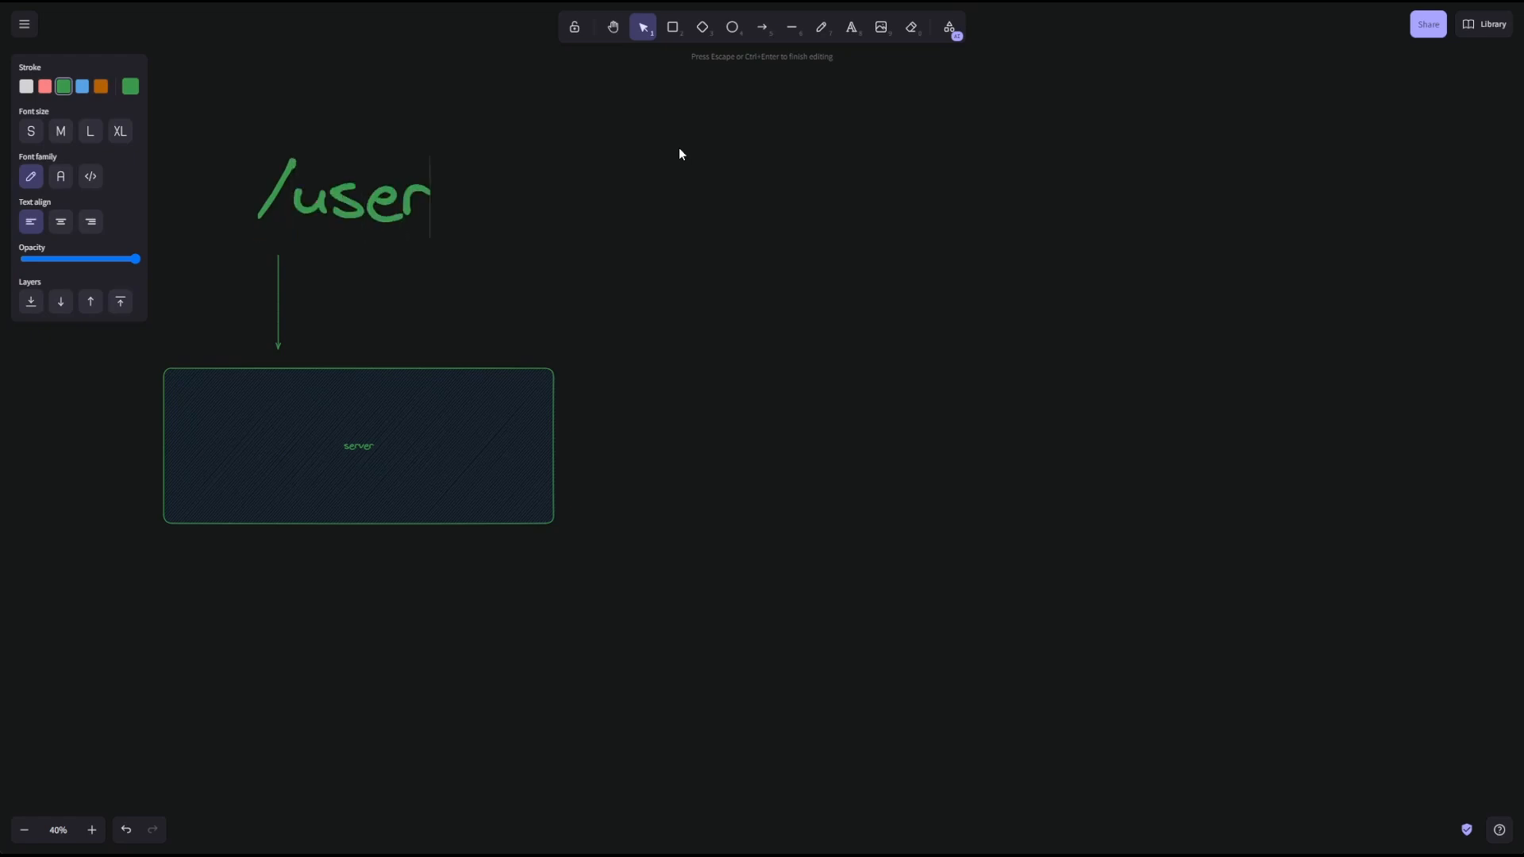
text(/info)
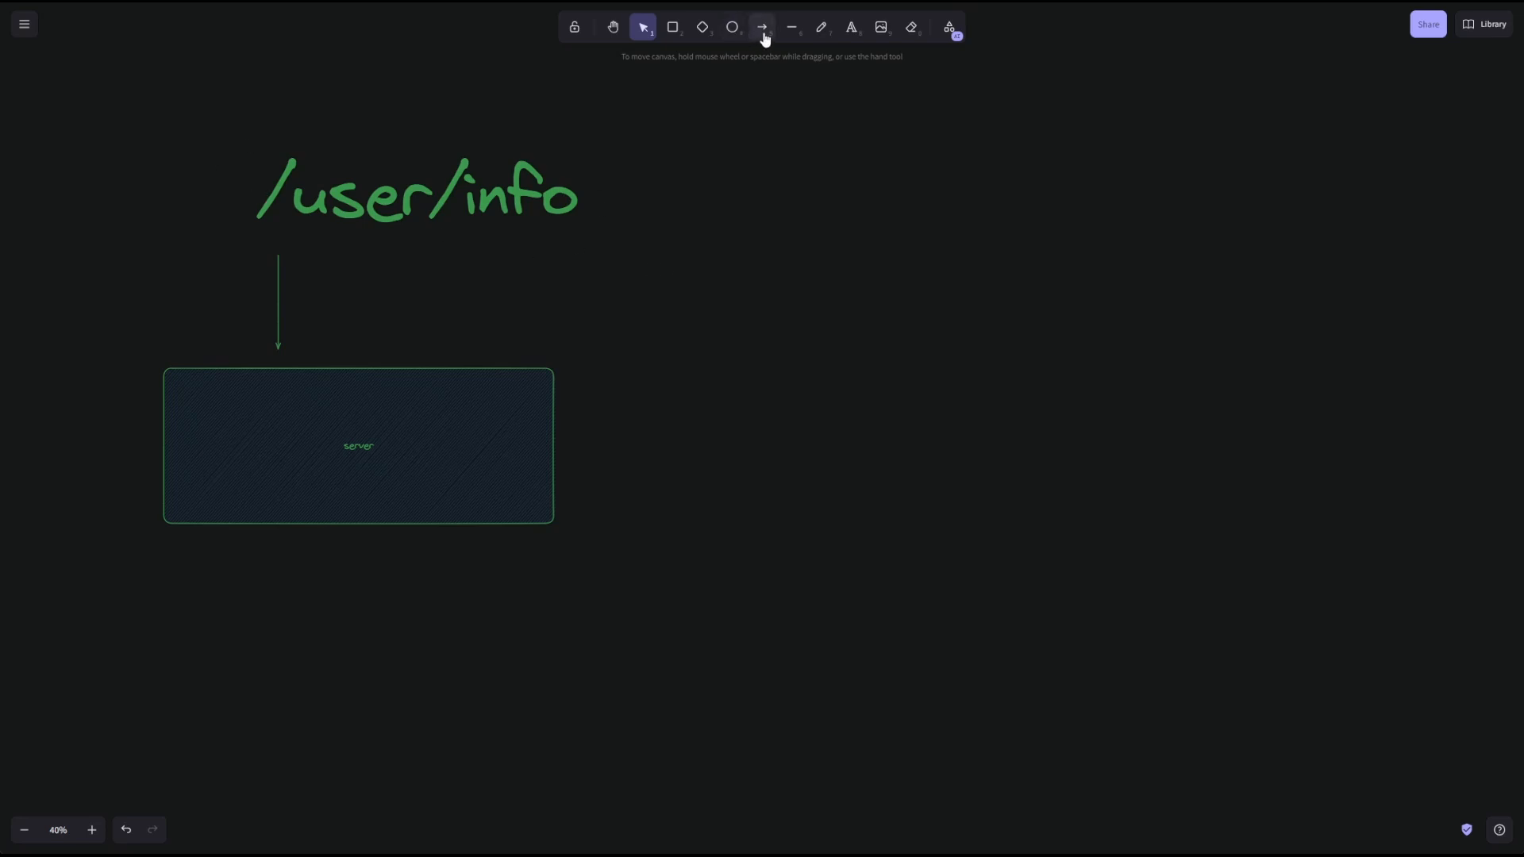
click(765, 26)
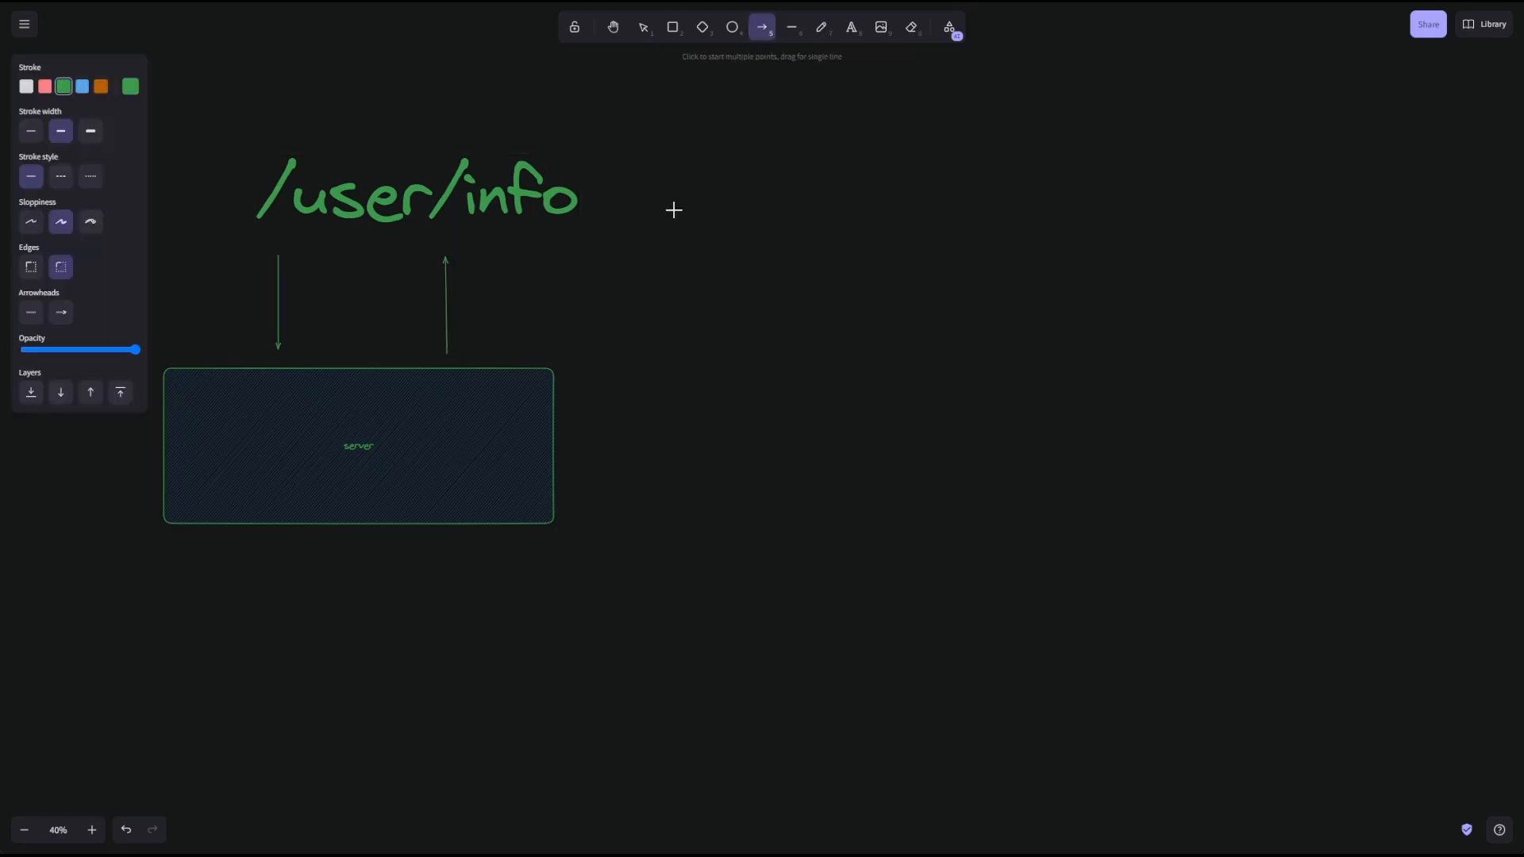
Add a rightward arrow to a '/products/1/new' route label and a blue arrow rising toward it
drag(636, 187, 1001, 191)
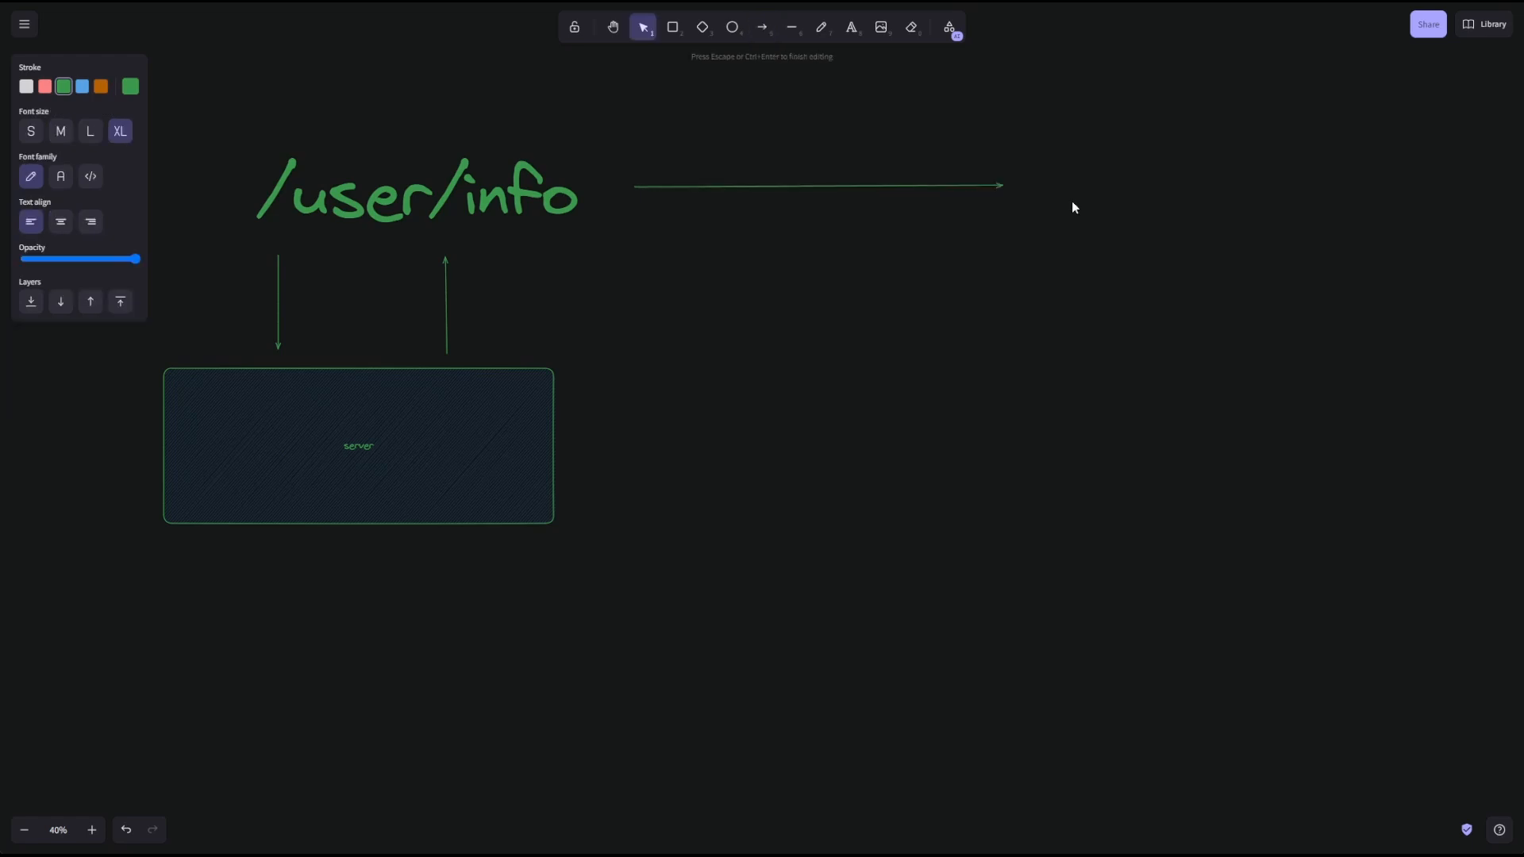
text(/products/1/new)
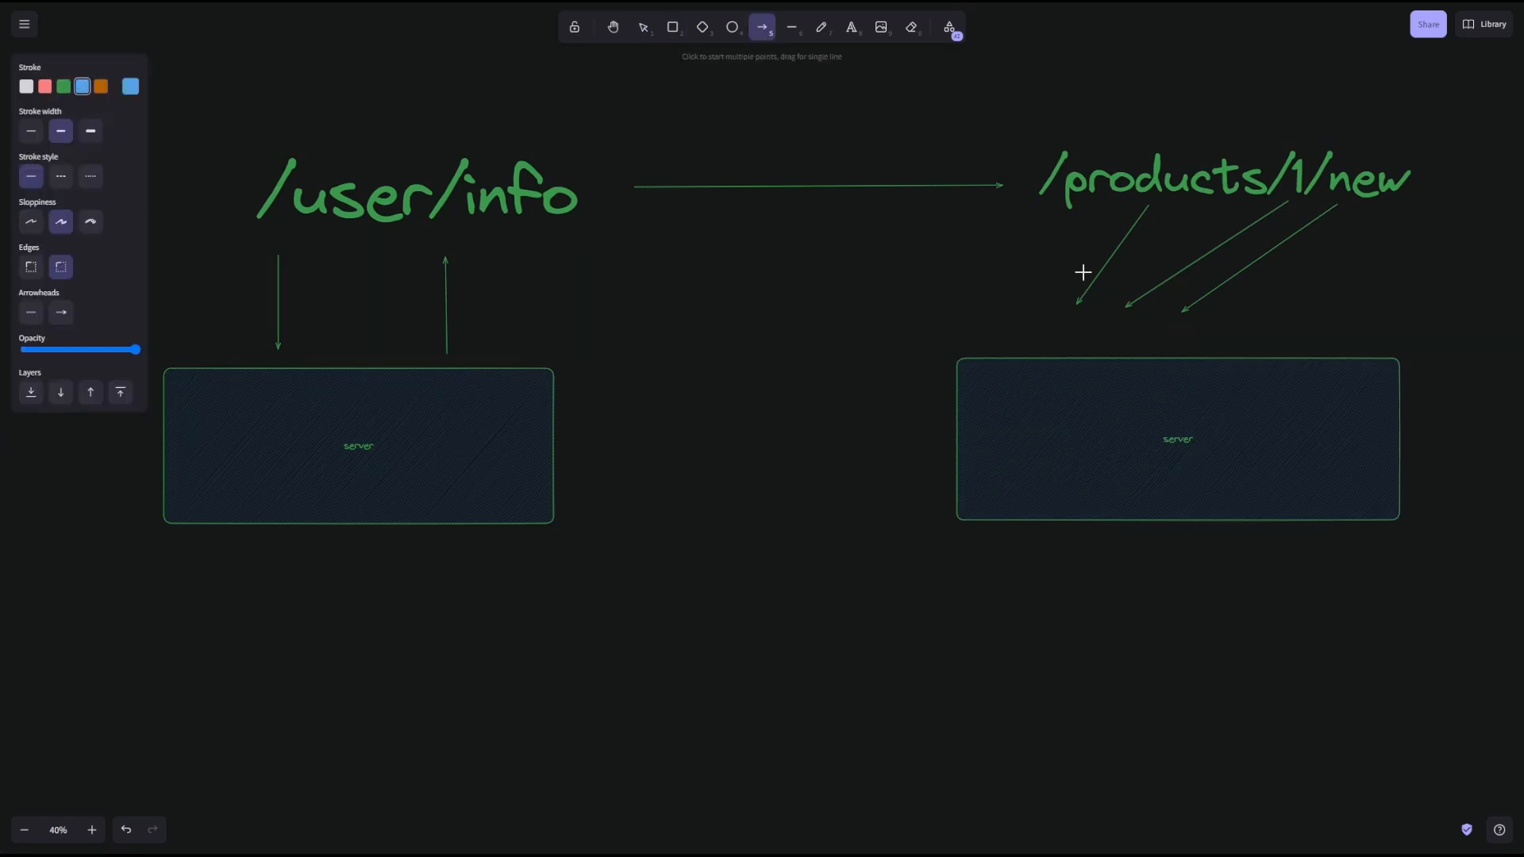
drag(1122, 204, 1048, 316)
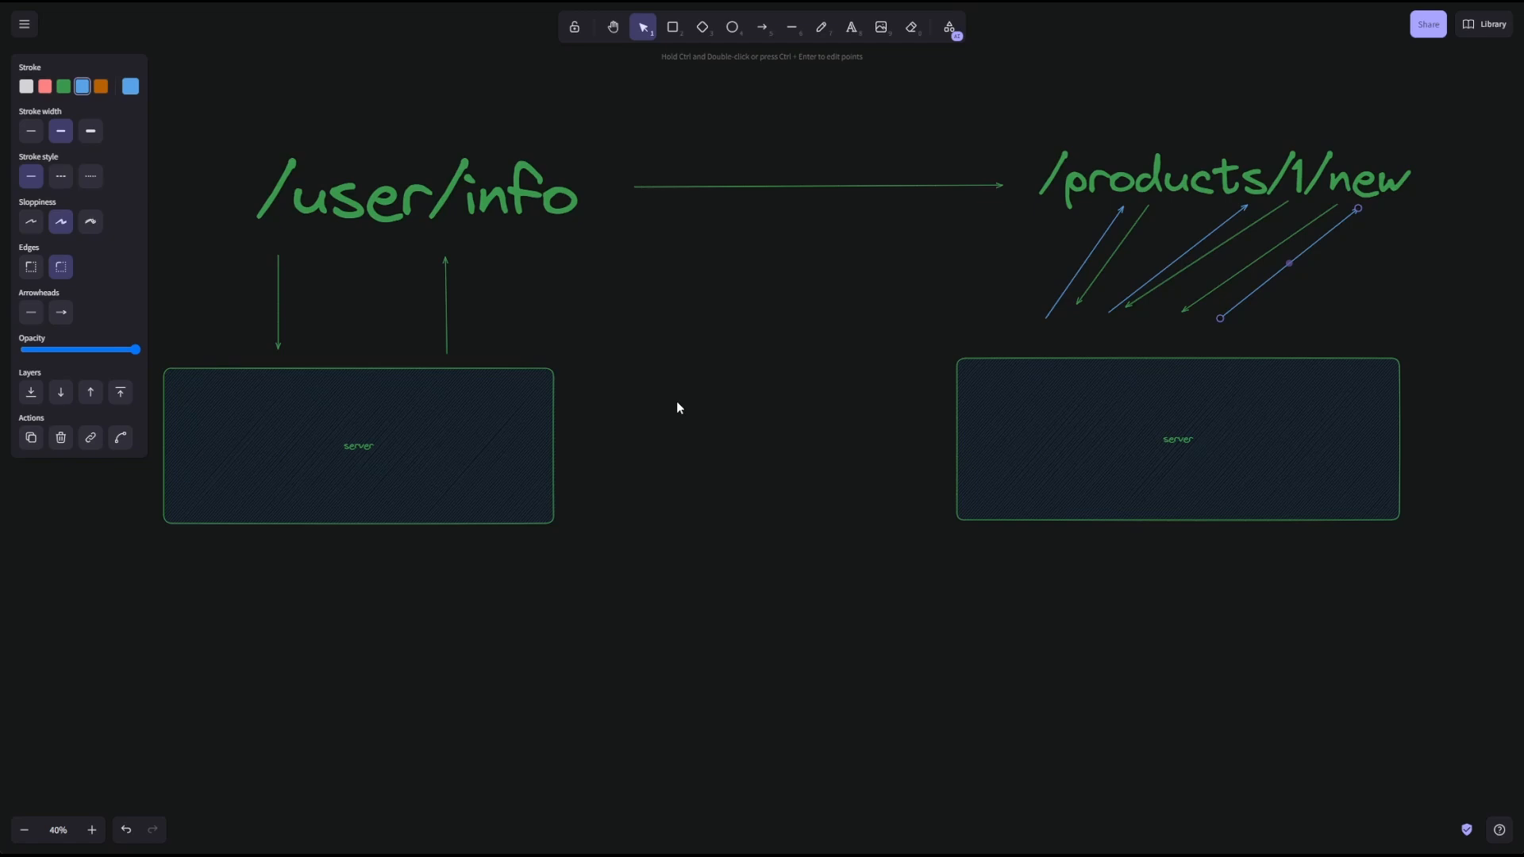
mouse_move(673, 406)
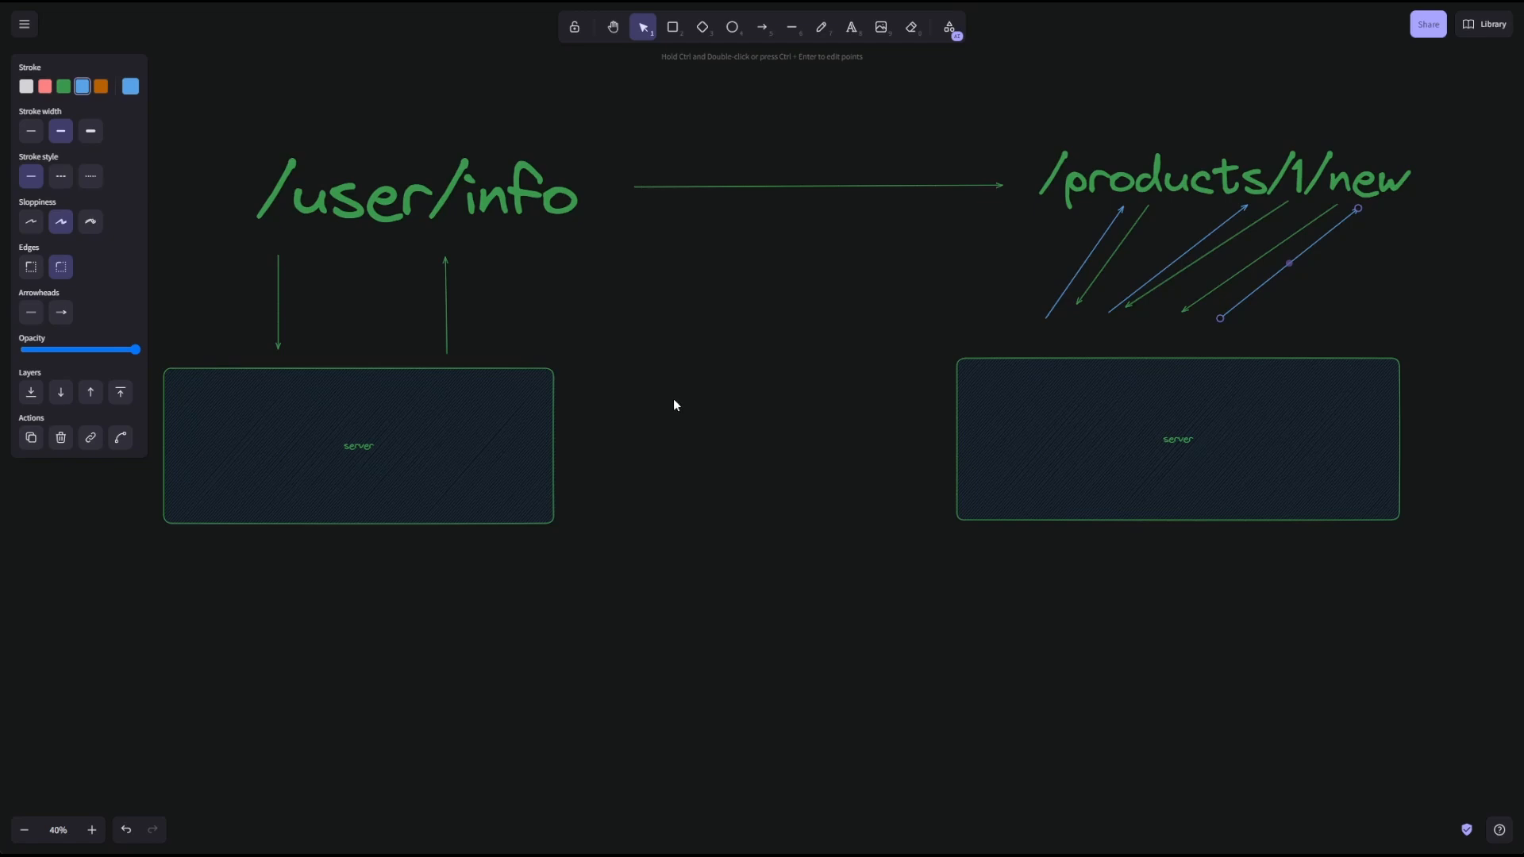
mouse_move(981, 313)
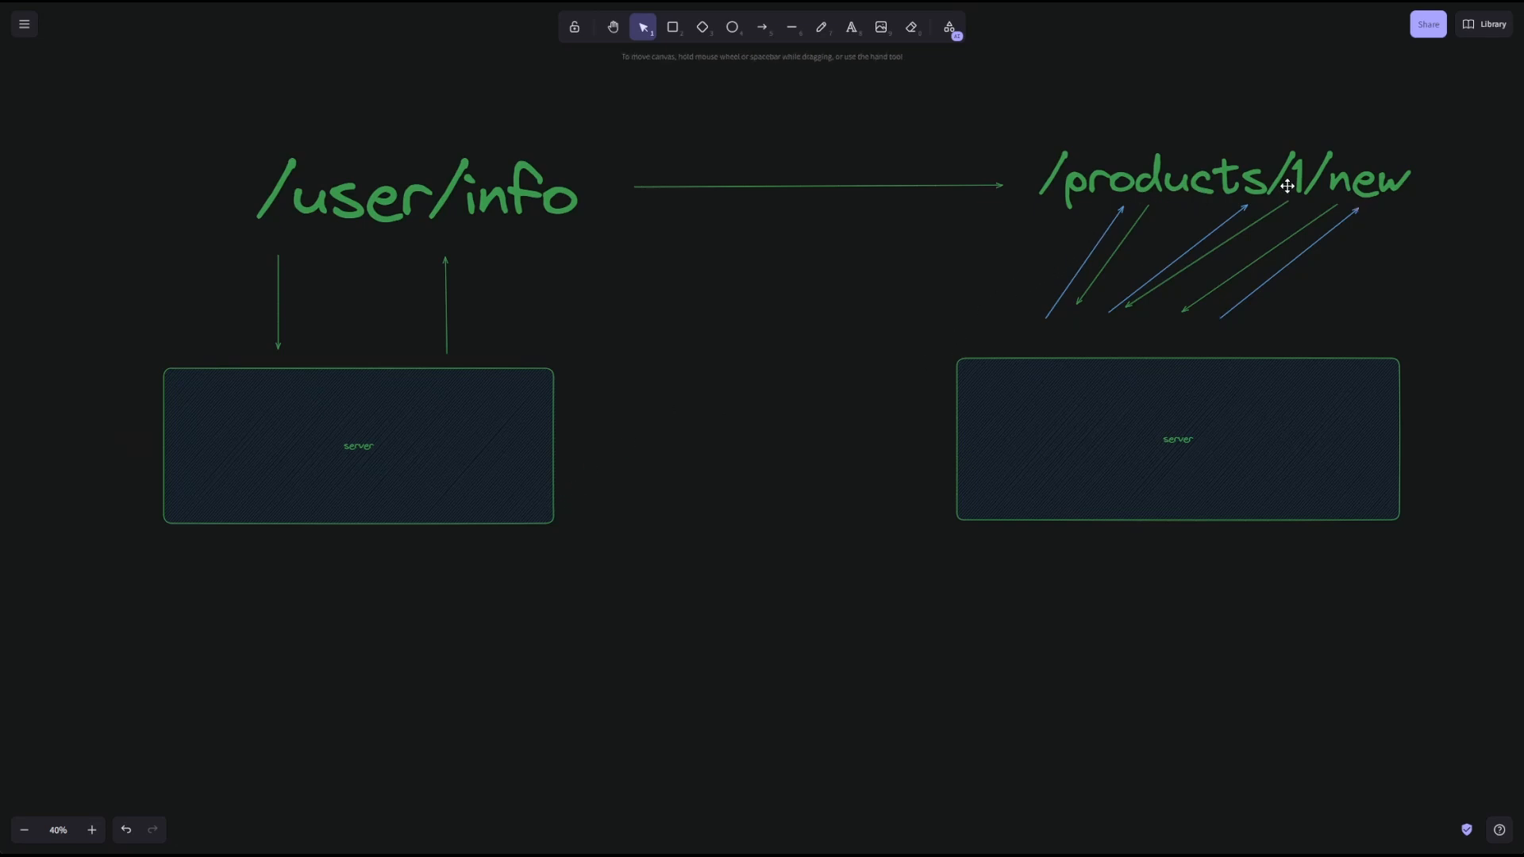
mouse_move(1351, 181)
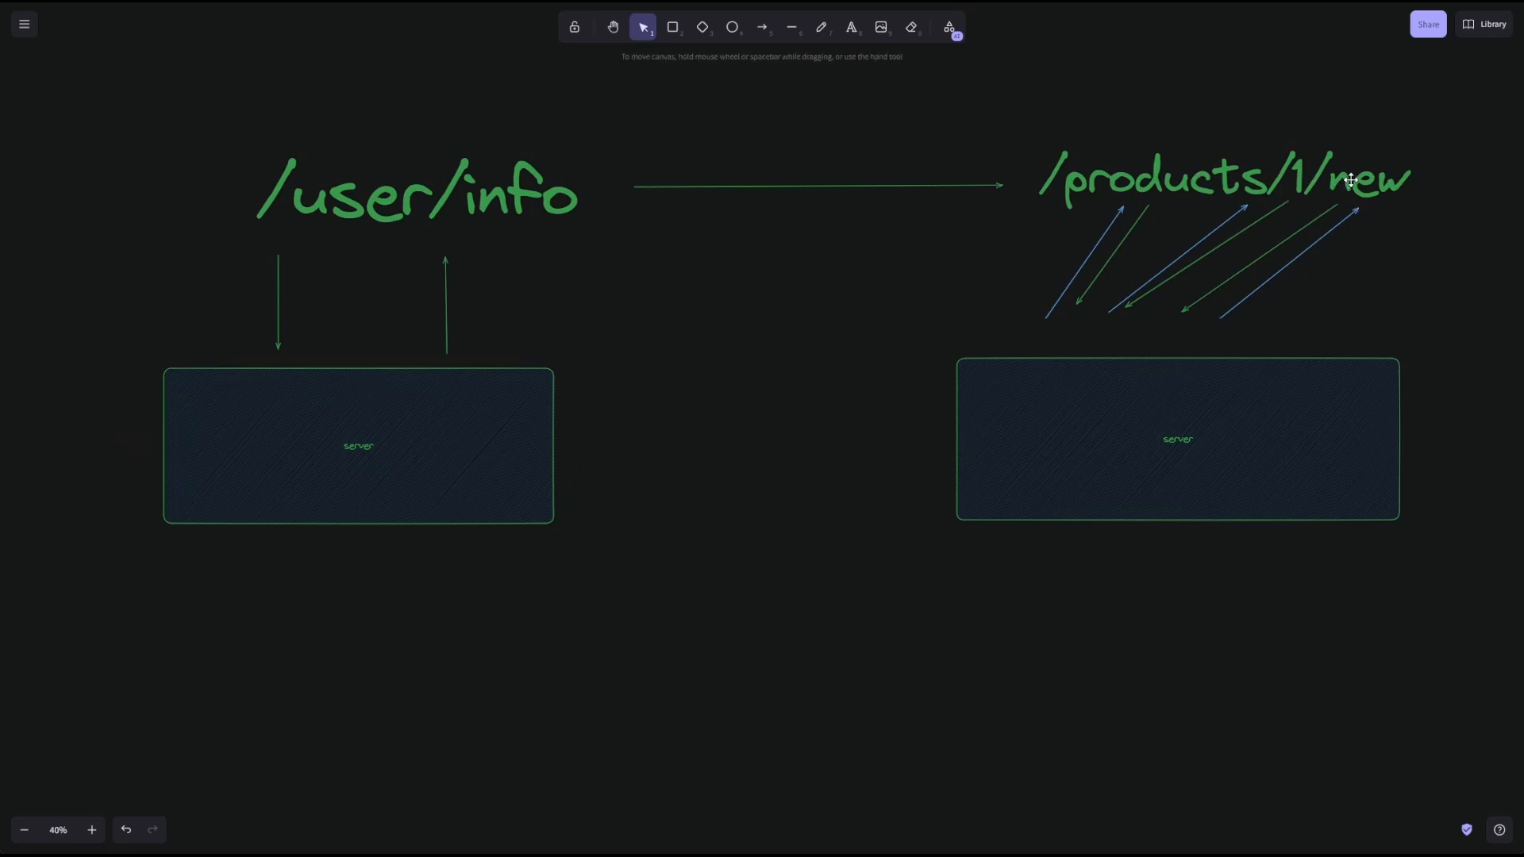
mouse_move(895, 295)
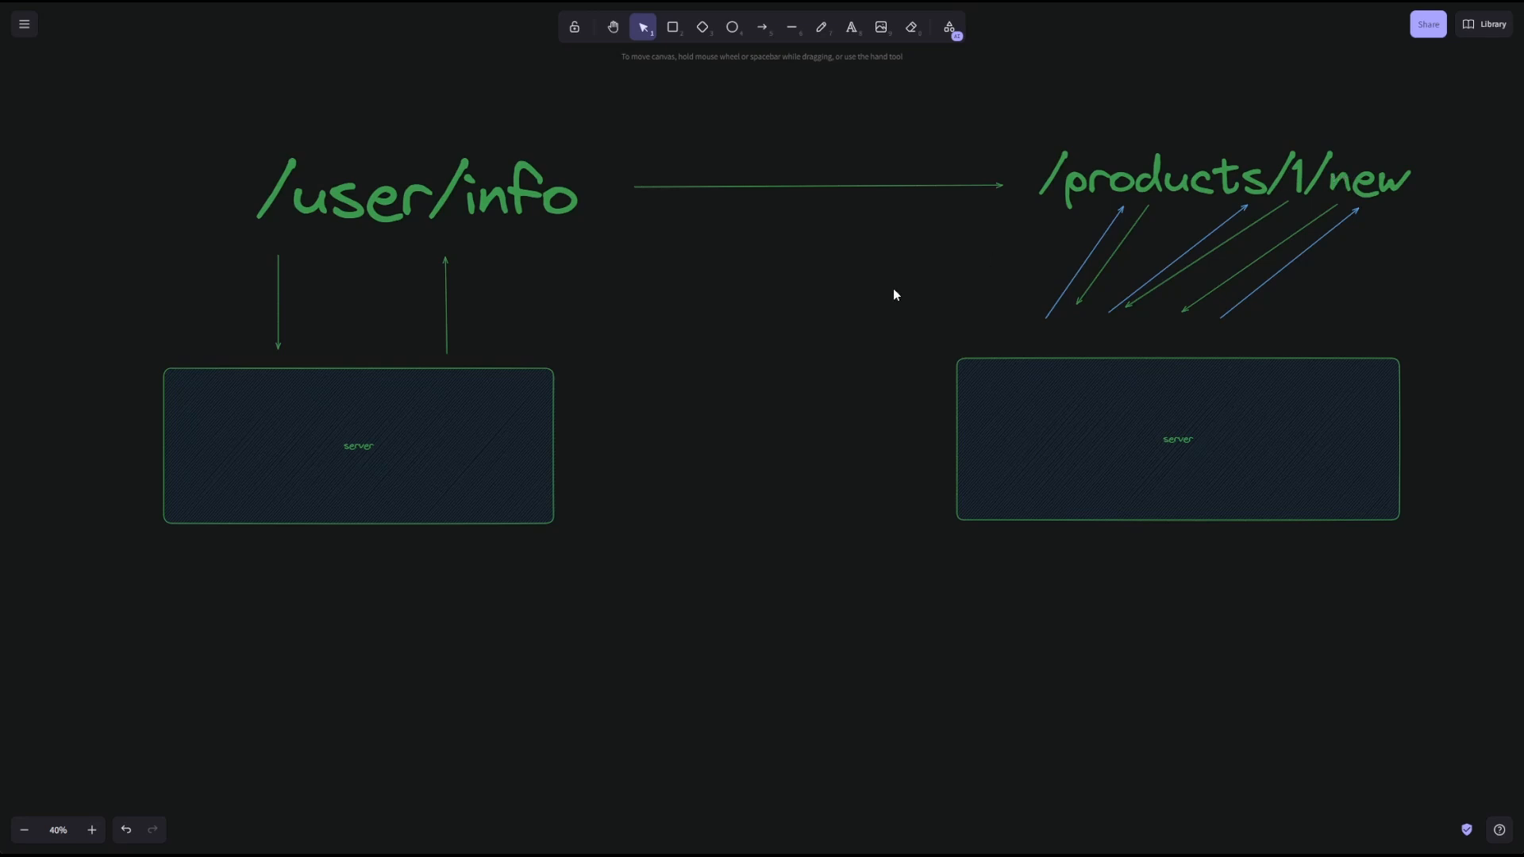
mouse_move(998, 336)
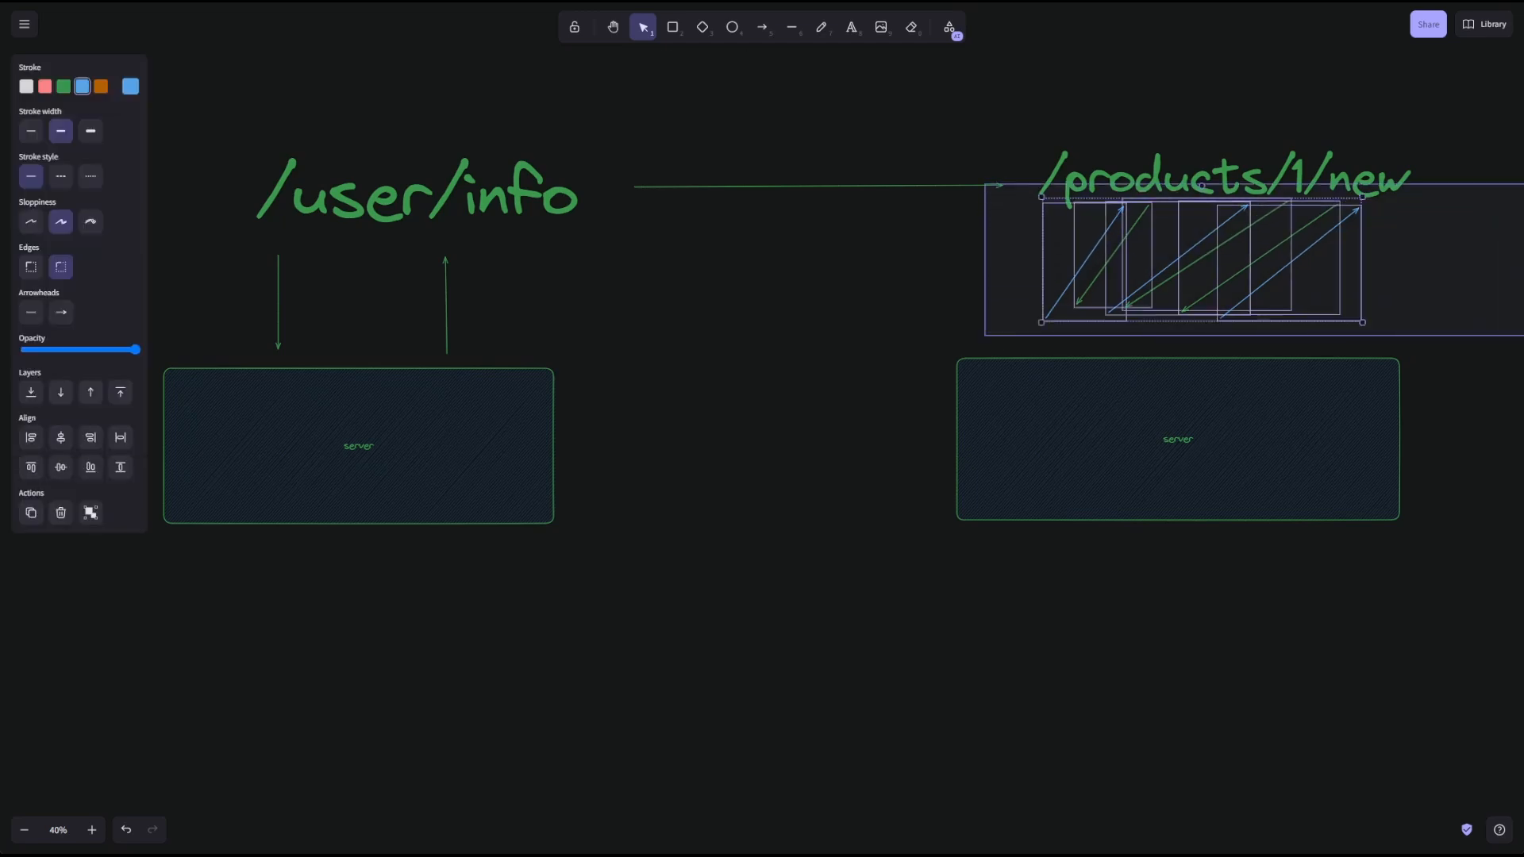
Draw the blue arrow down from /products/1/new to the server and the red response arrow back up
click(764, 27)
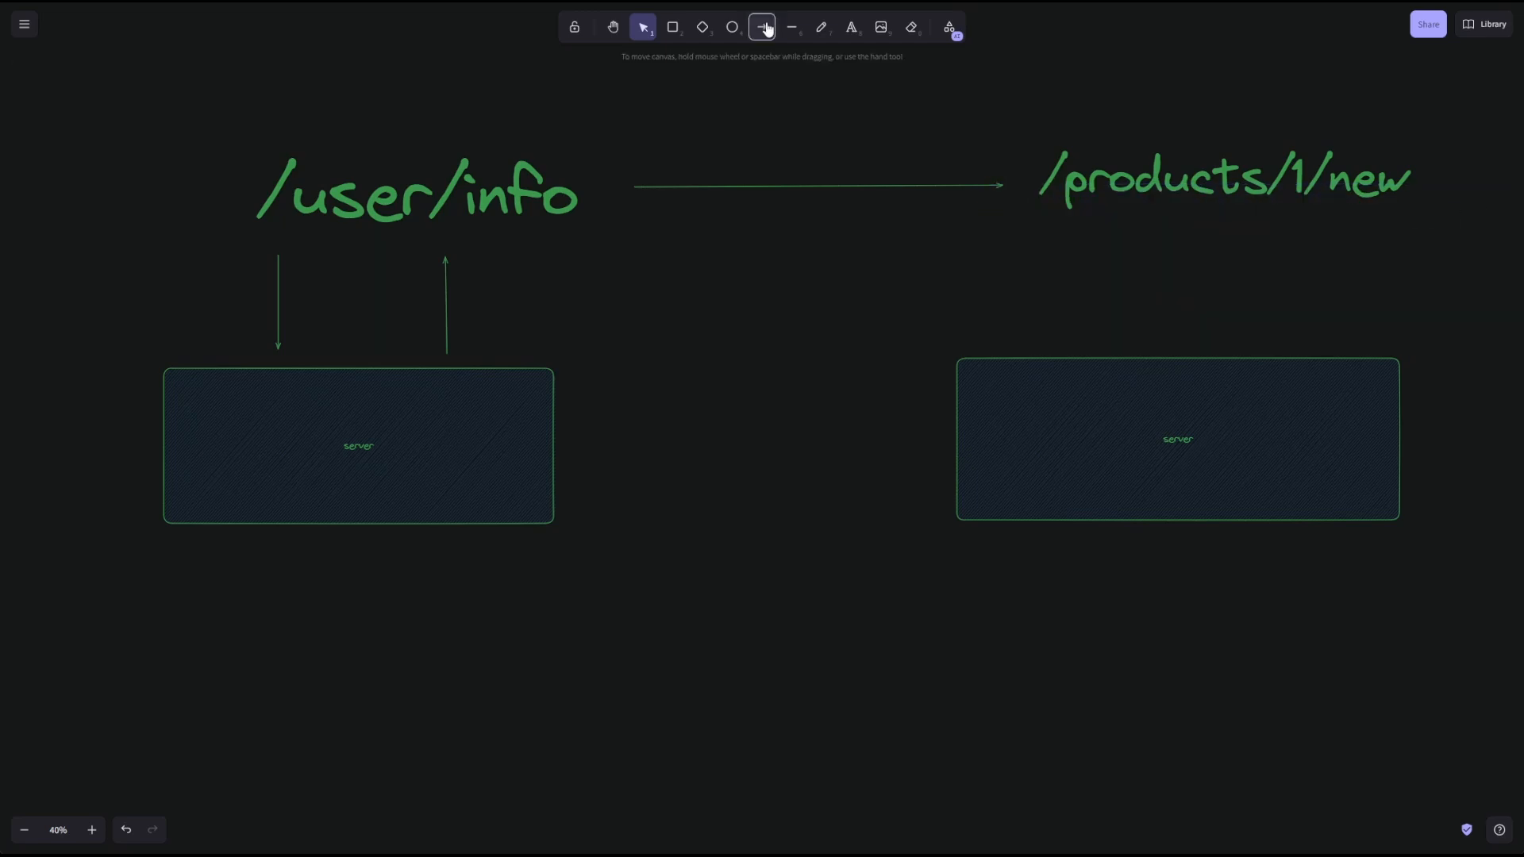
drag(1186, 209, 1171, 340)
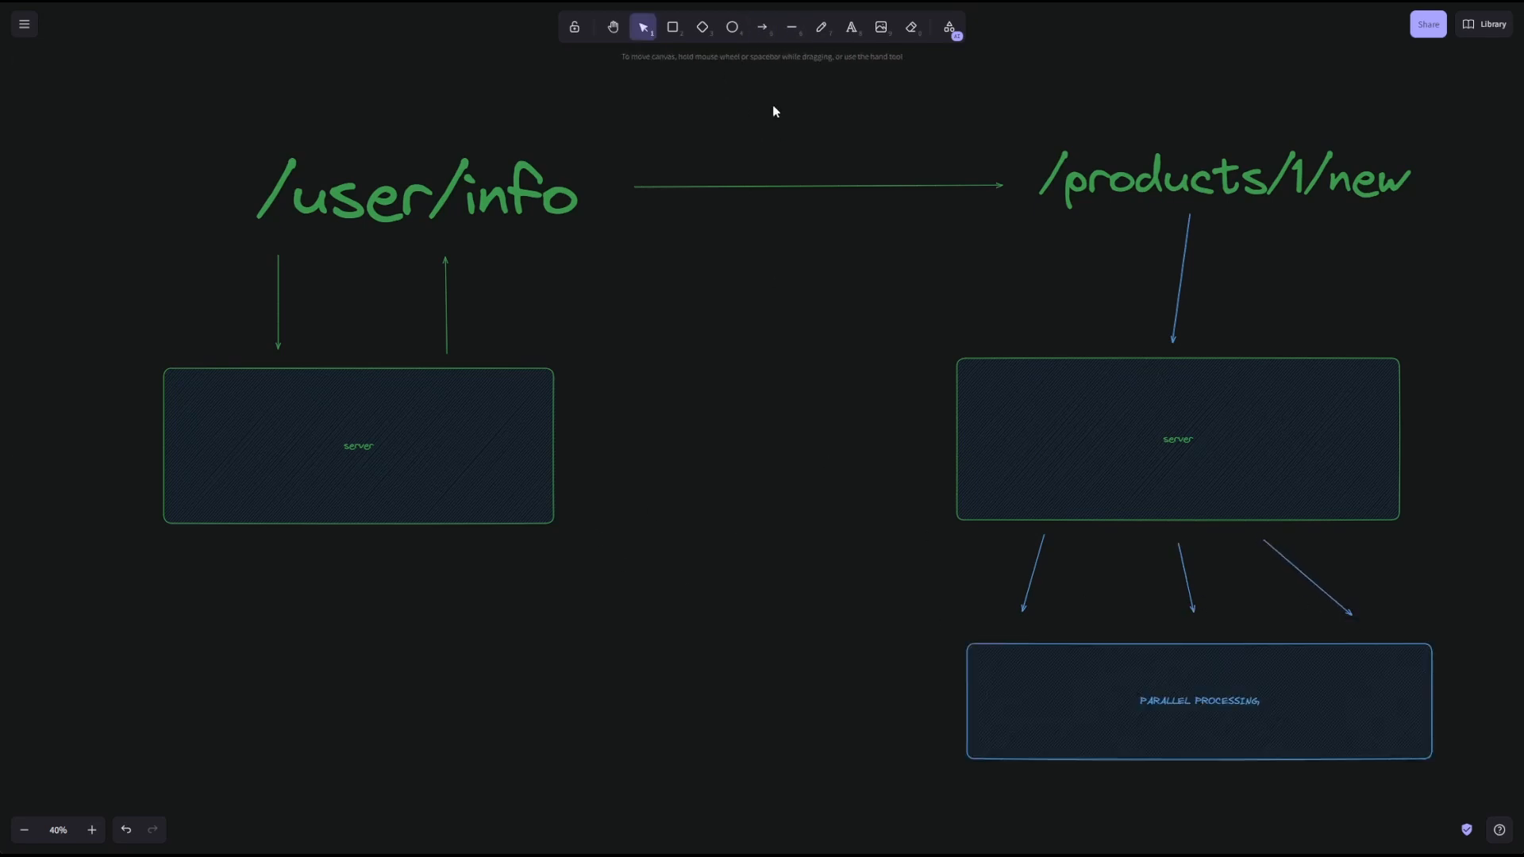
click(763, 28)
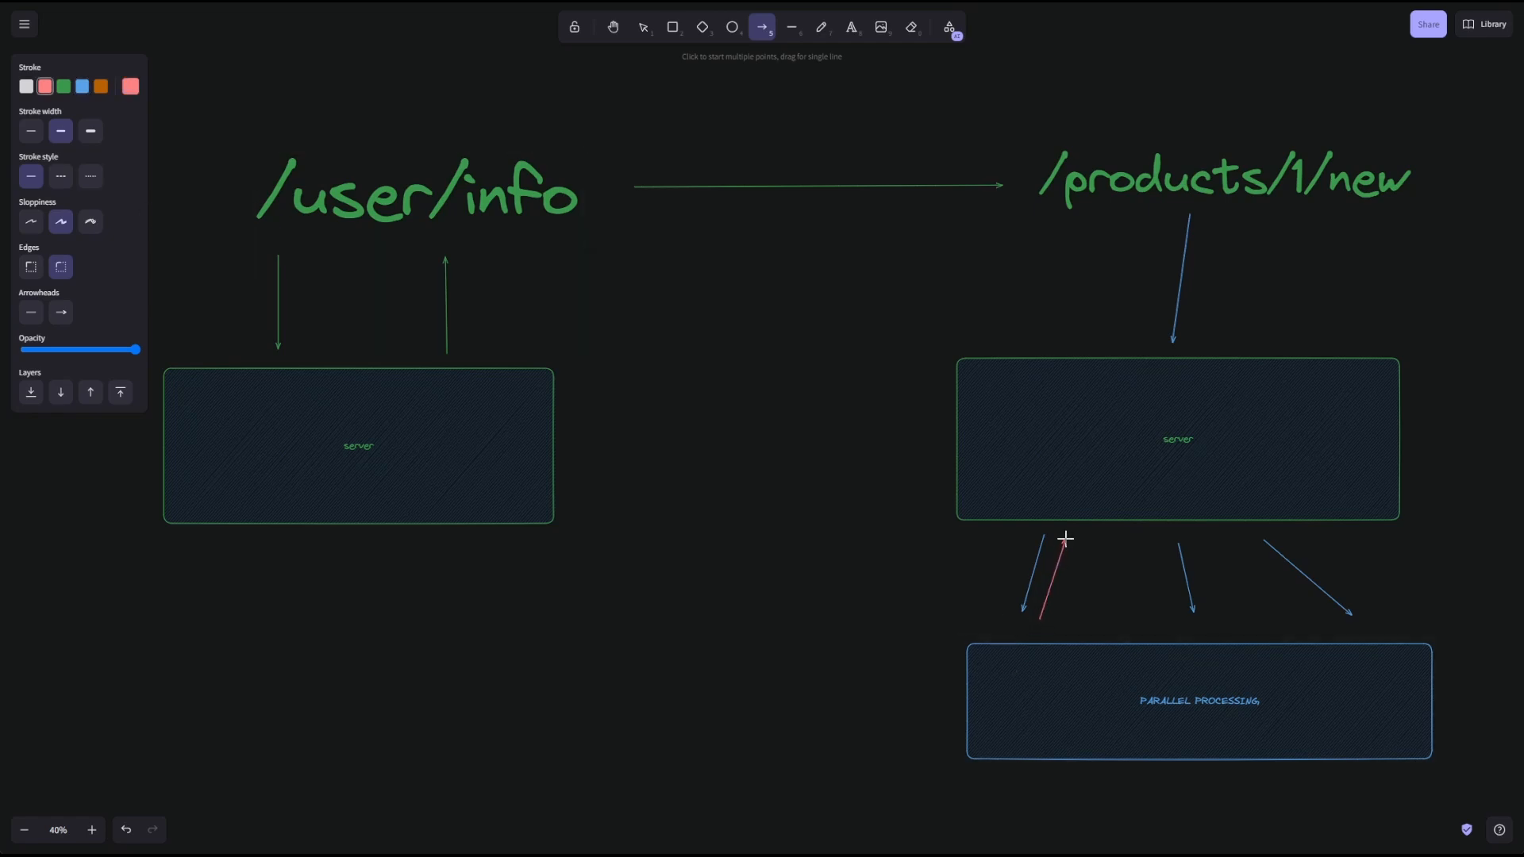
click(643, 30)
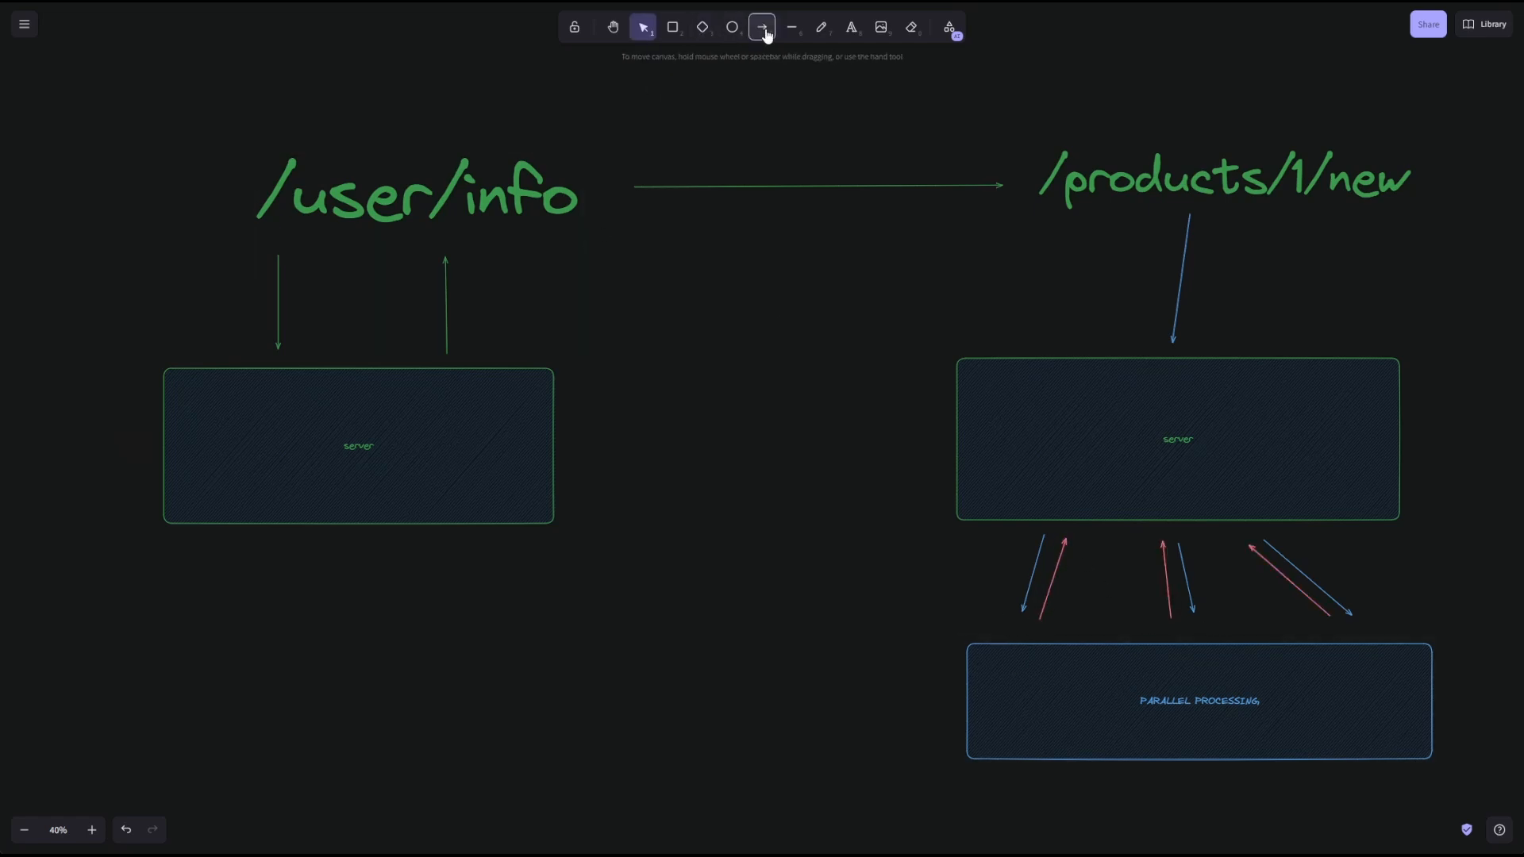
click(762, 28)
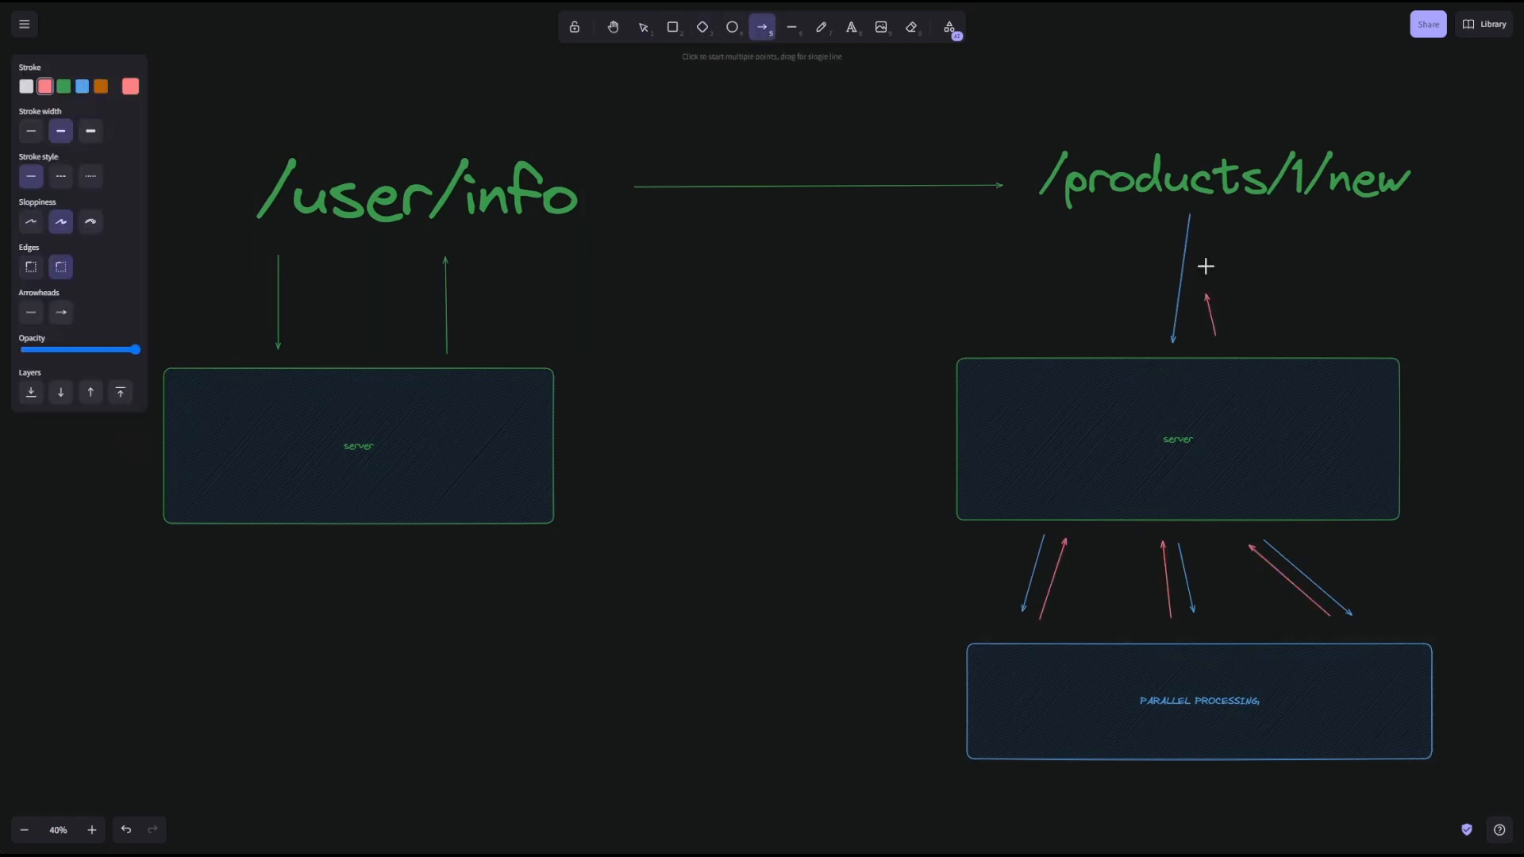
click(642, 28)
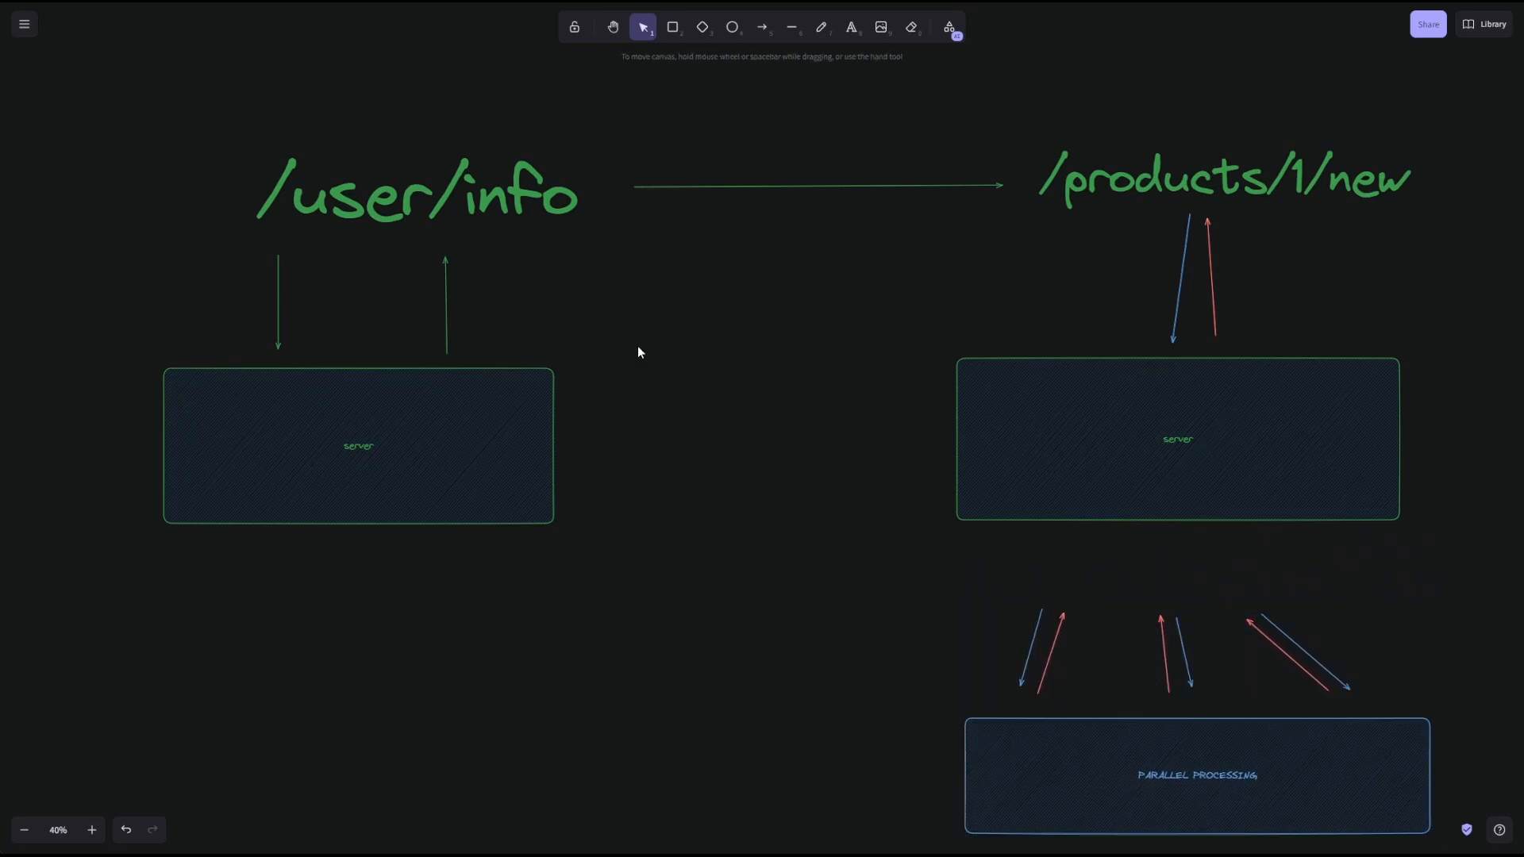
Add a red MIDDLEWARE rectangle below the right-hand server with a red server-to-middleware arrow
click(674, 27)
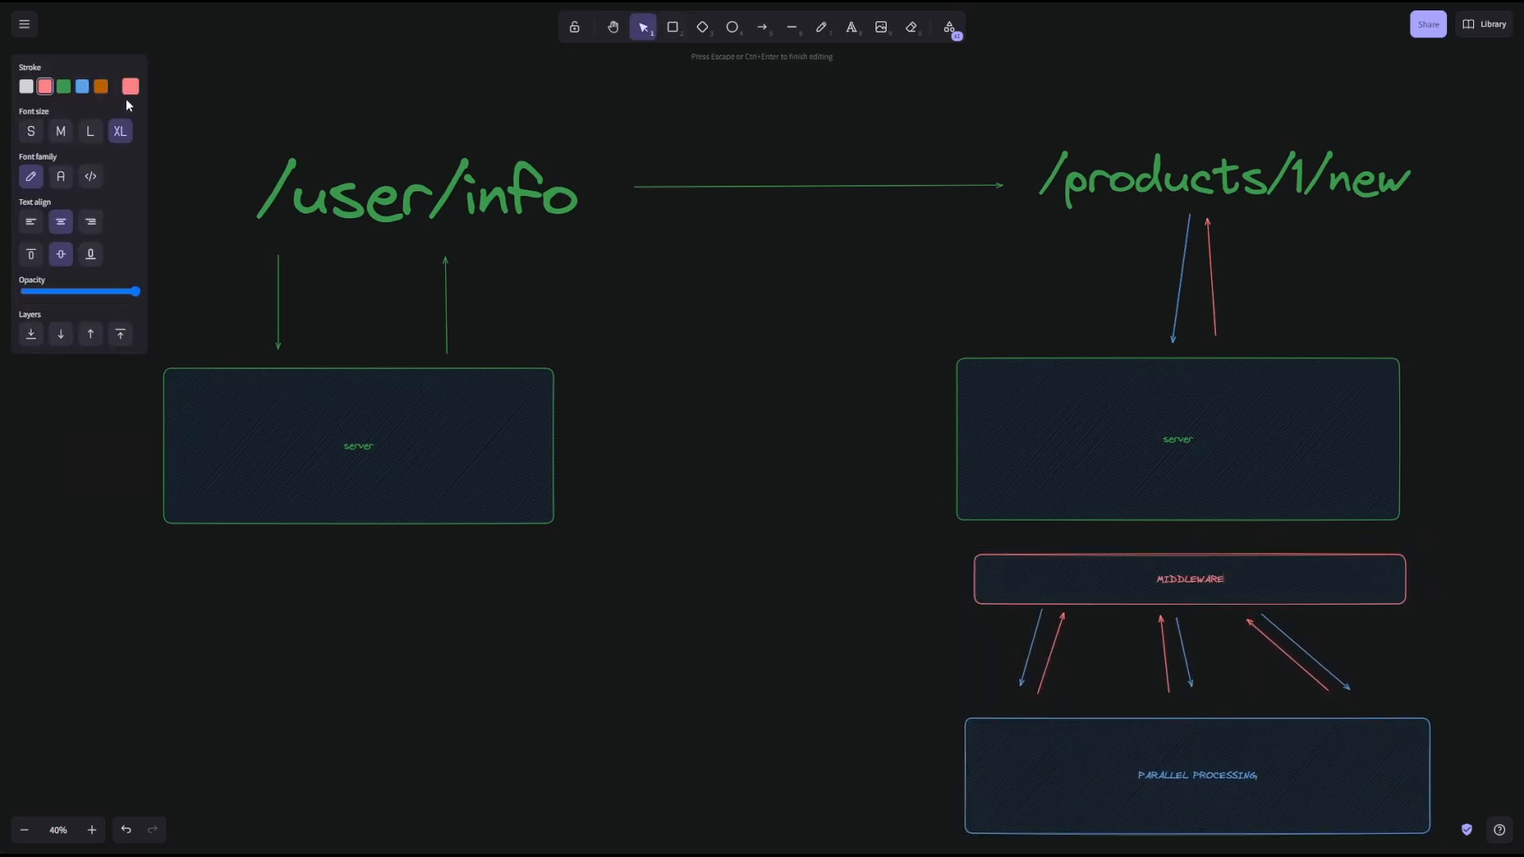
click(764, 28)
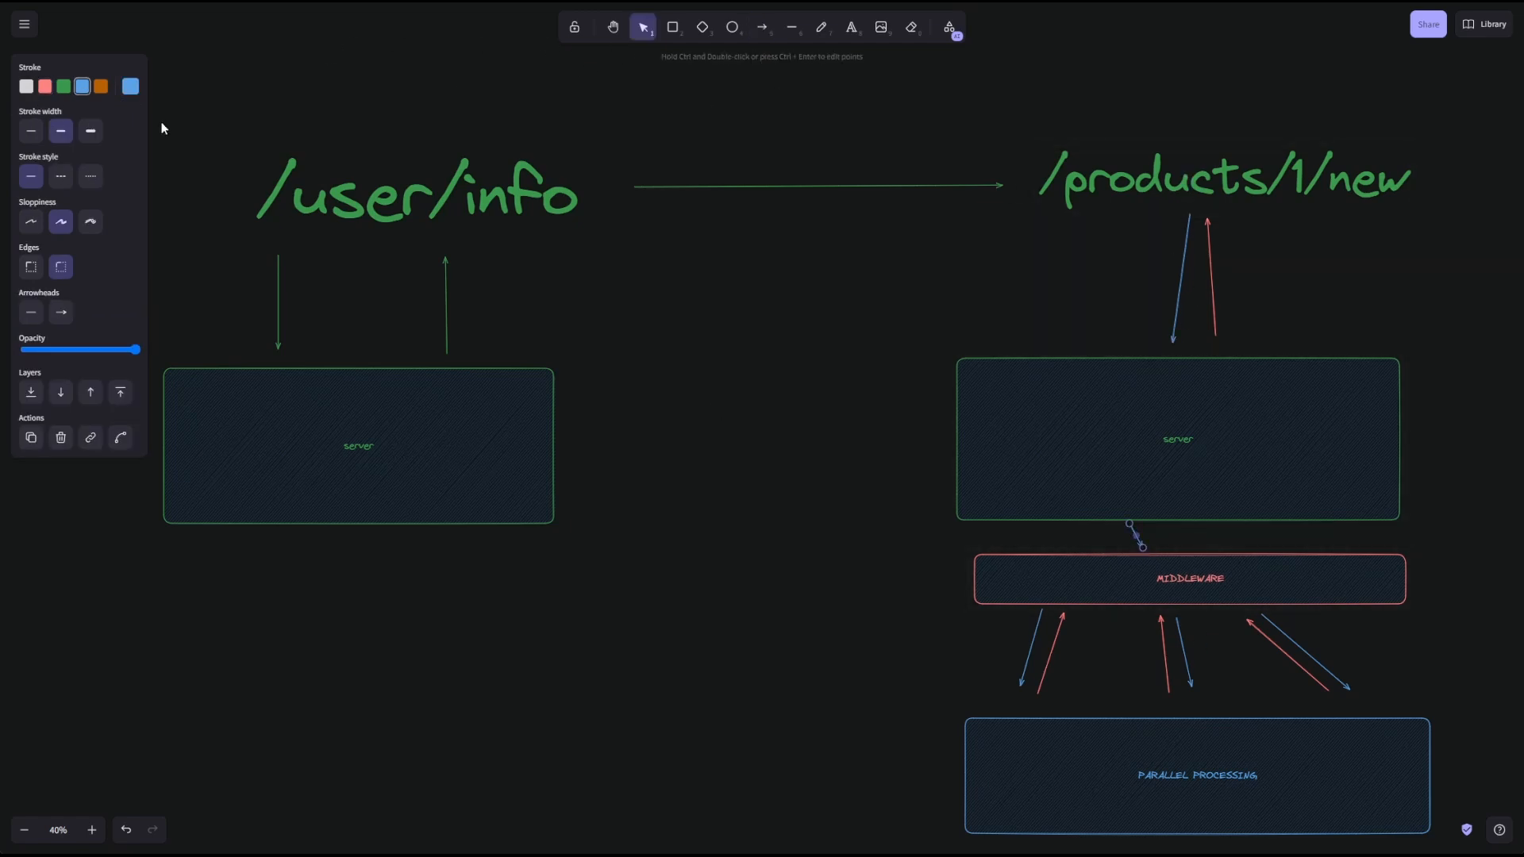
click(30, 87)
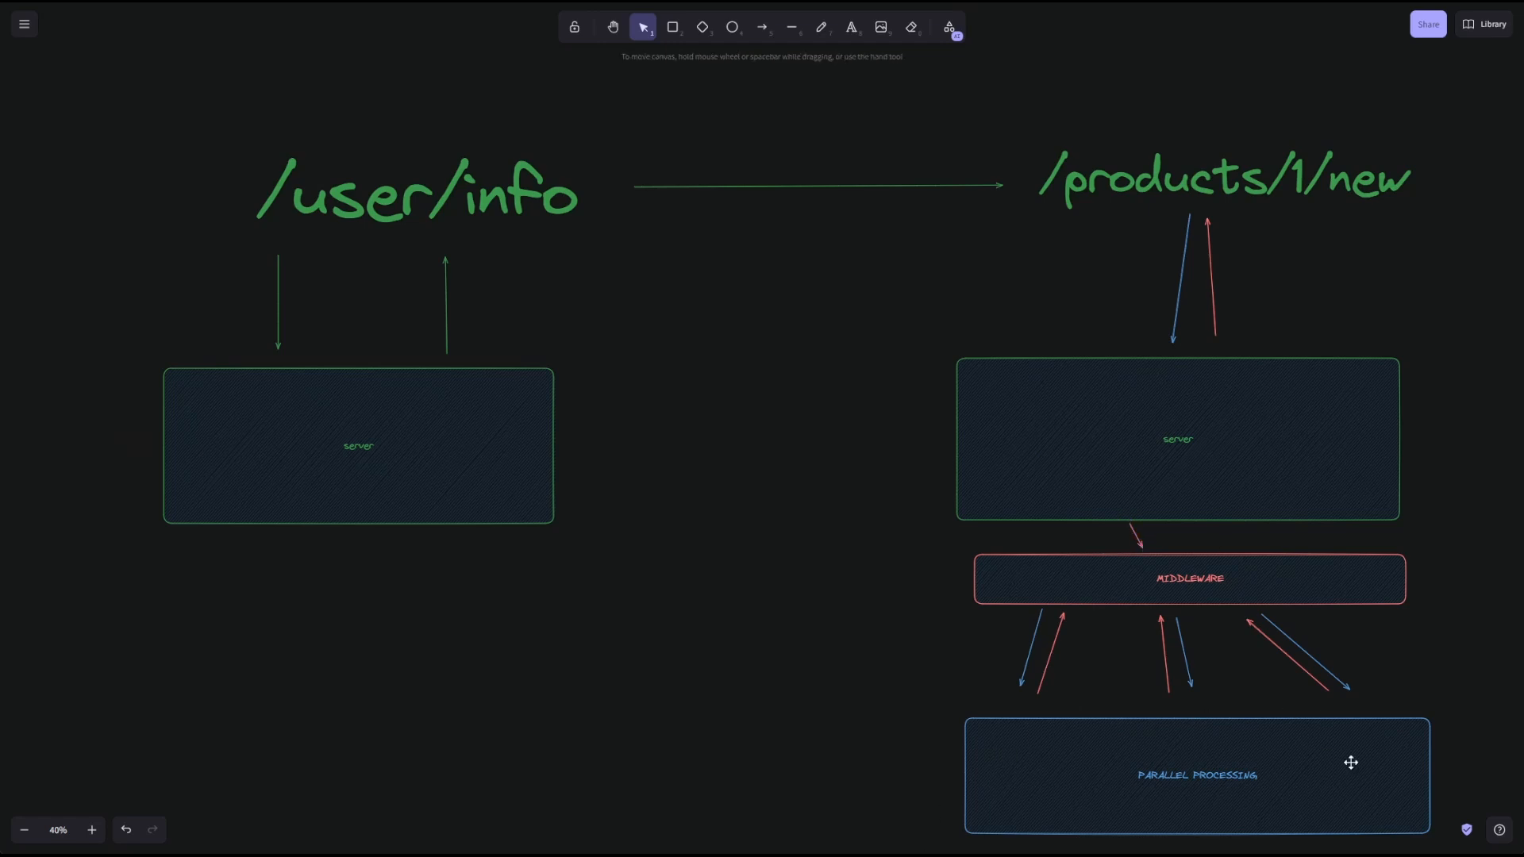
mouse_move(1222, 551)
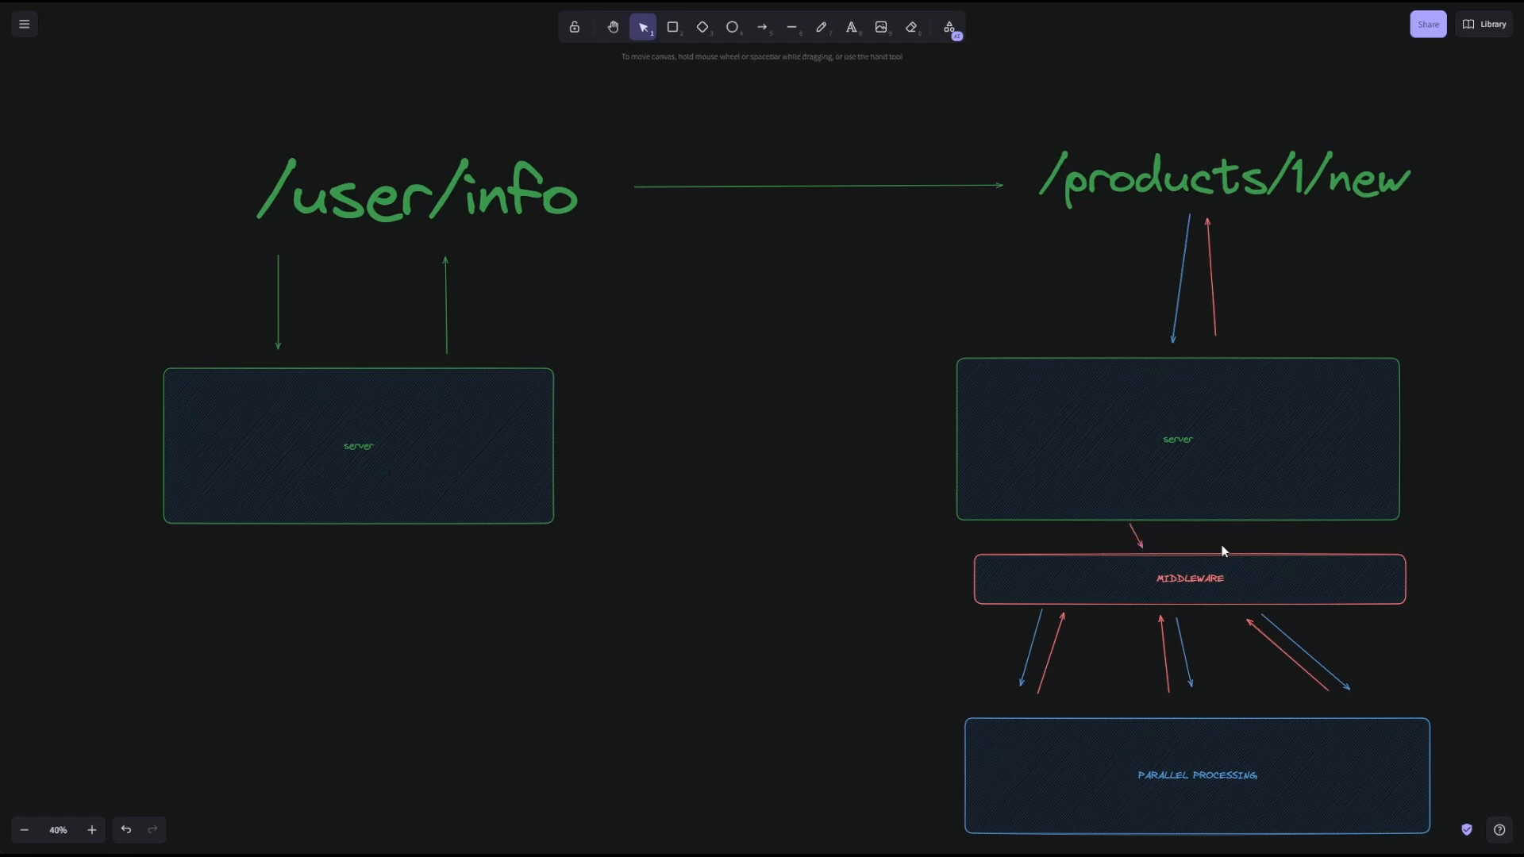
Draw the red arrow from MIDDLEWARE back up to the server and reselect the right-hand diagram
click(763, 27)
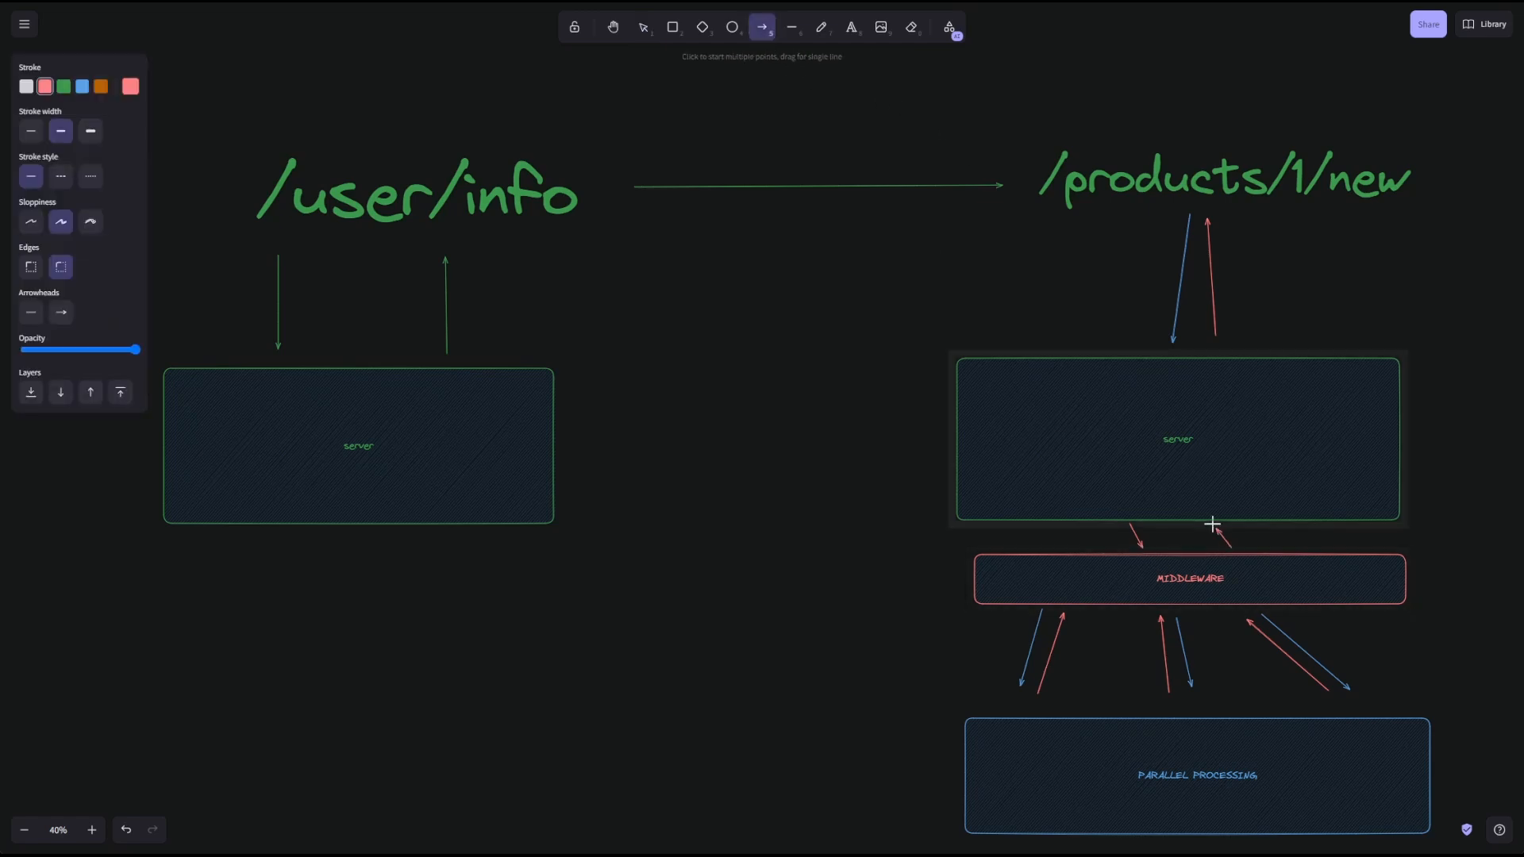
click(643, 28)
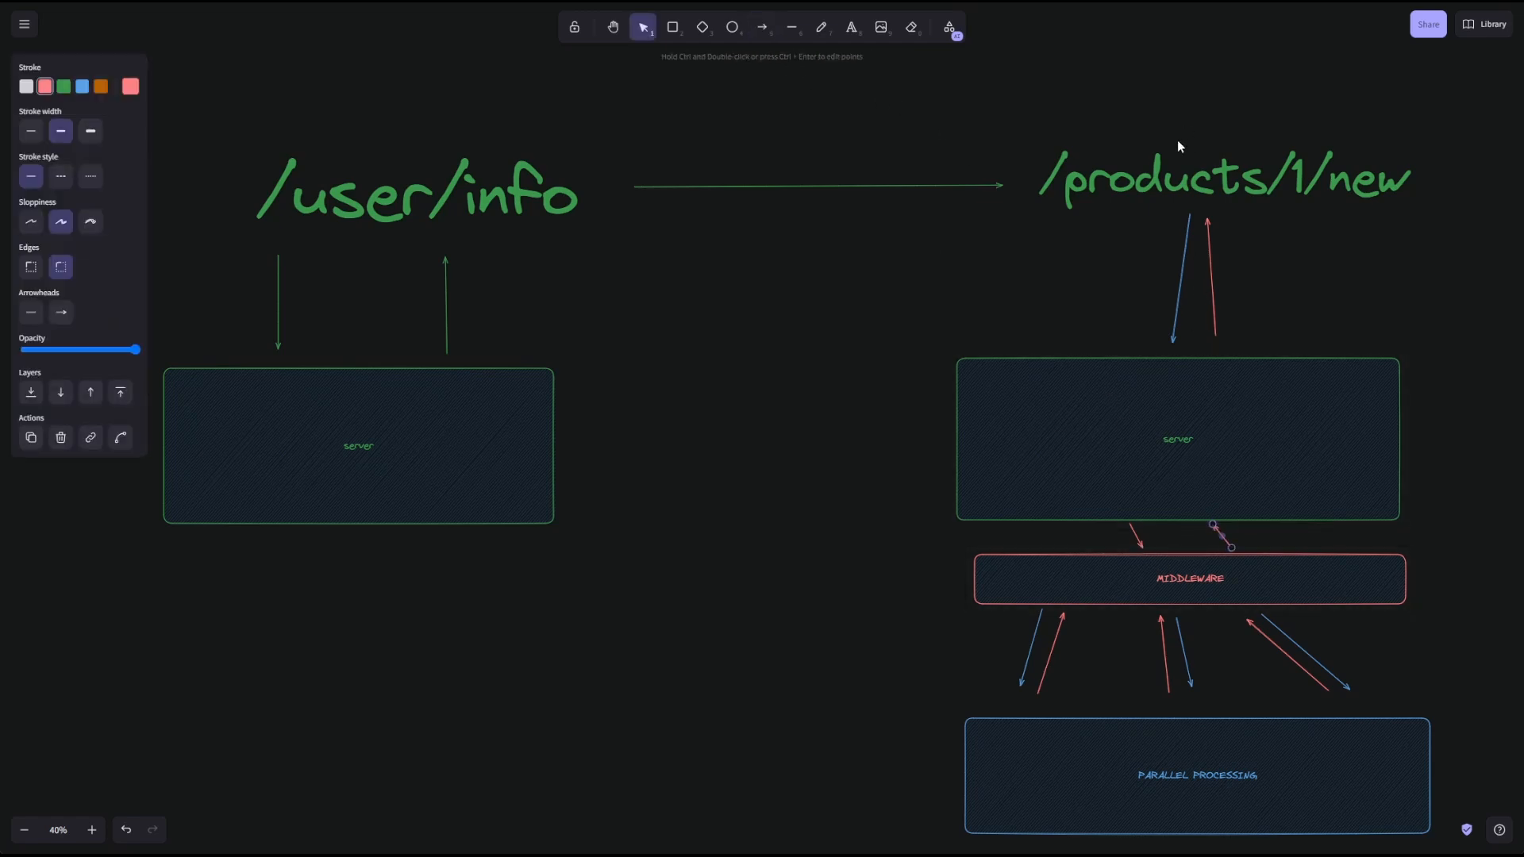
mouse_move(754, 464)
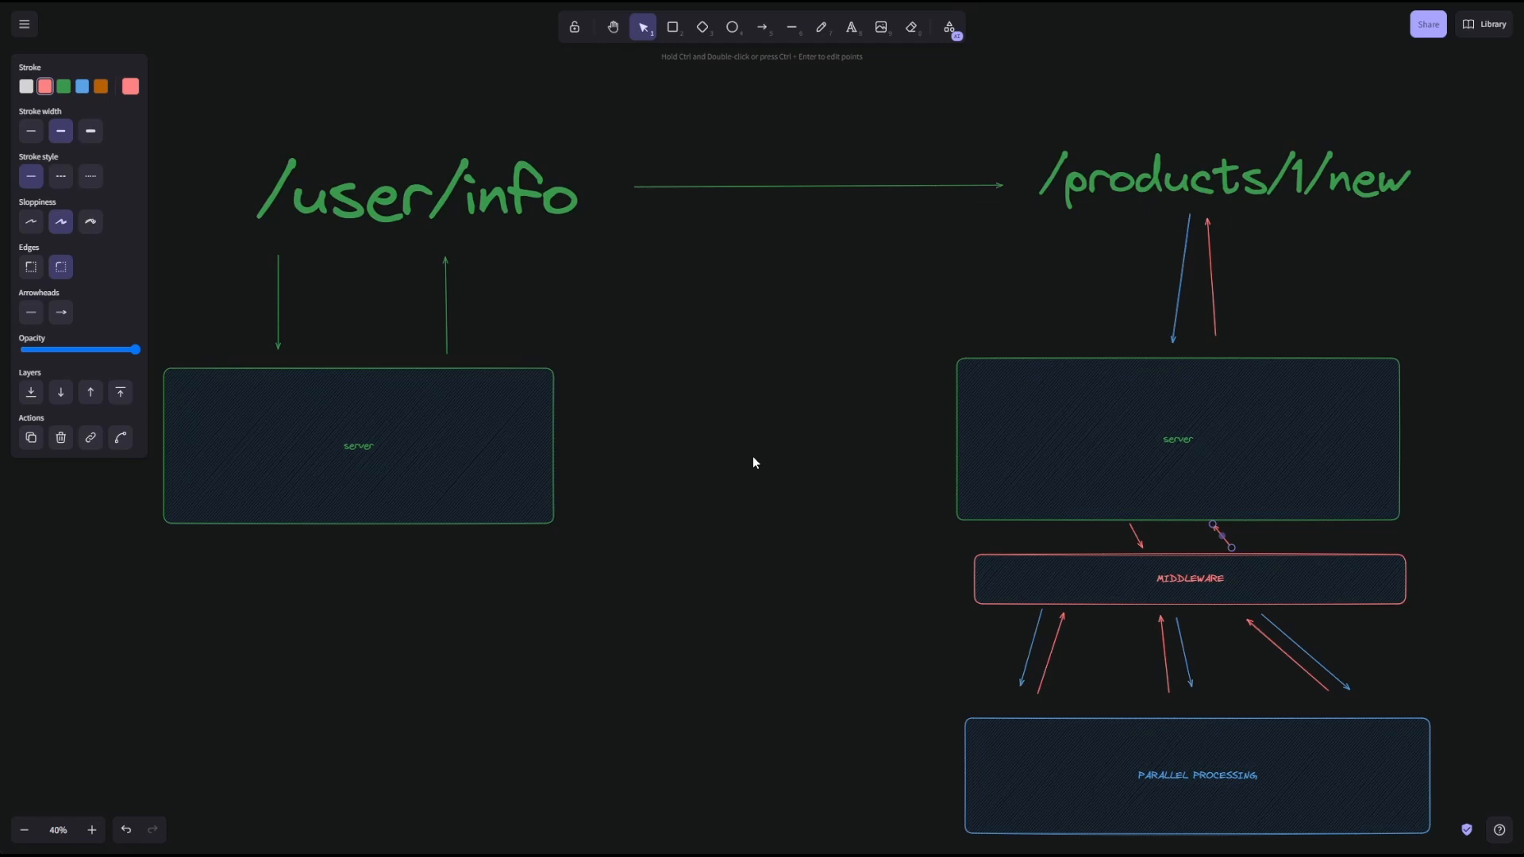
click(752, 462)
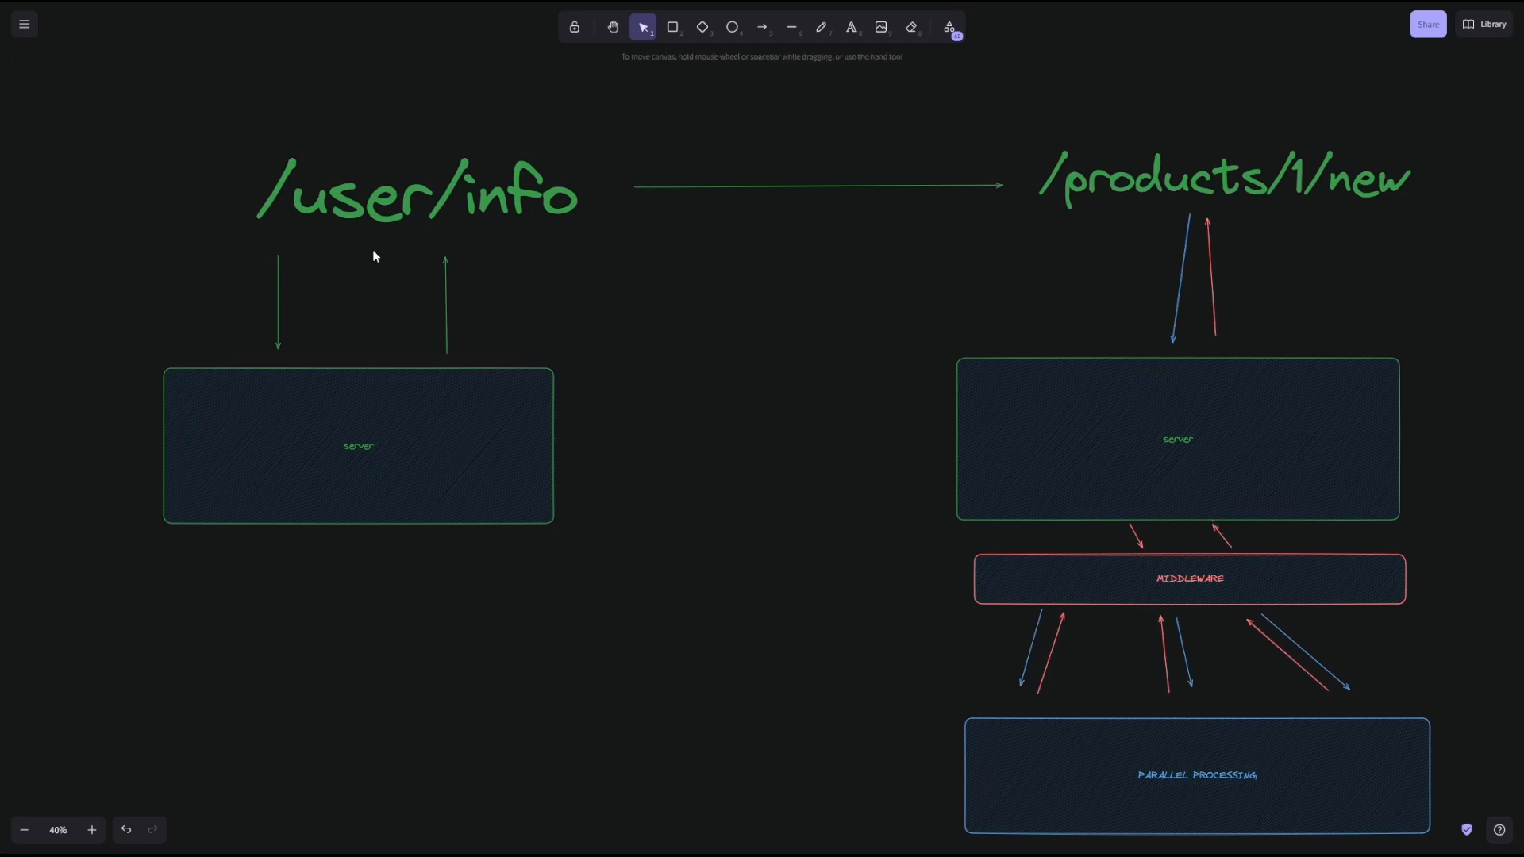
click(359, 446)
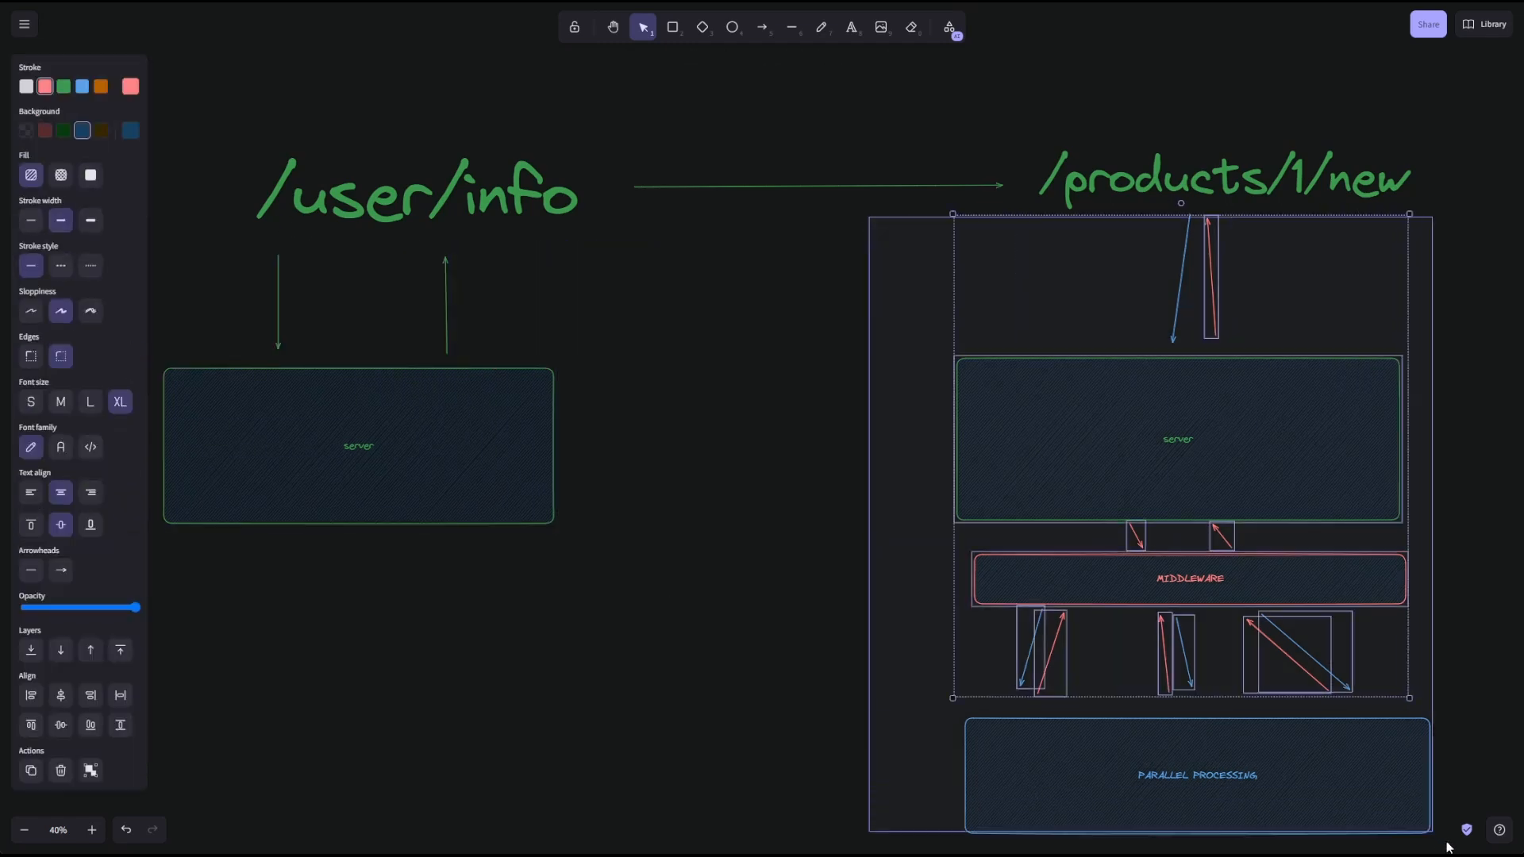
click(629, 598)
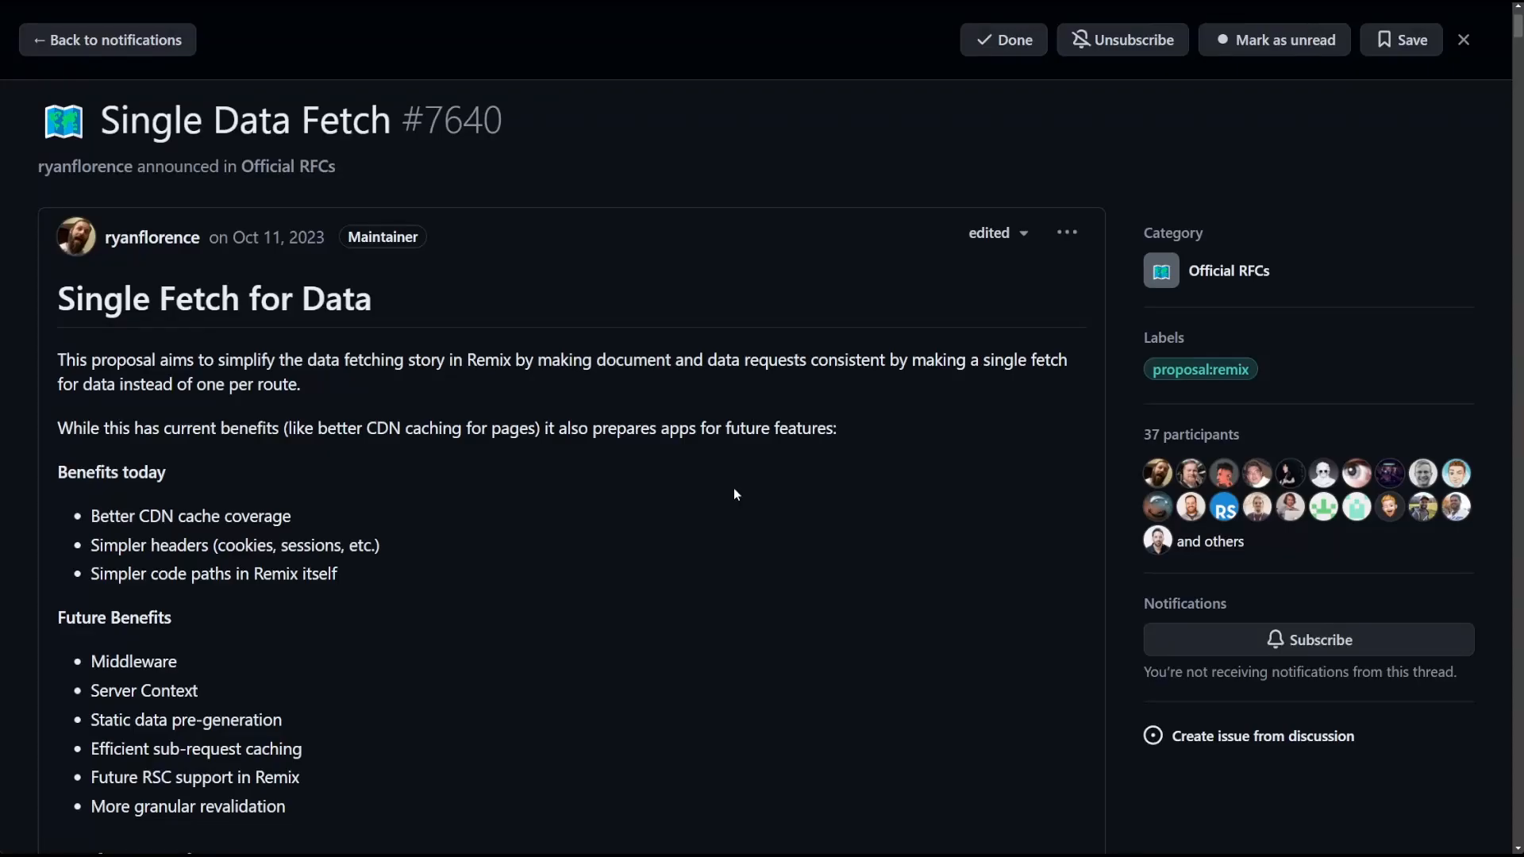
mouse_move(604, 511)
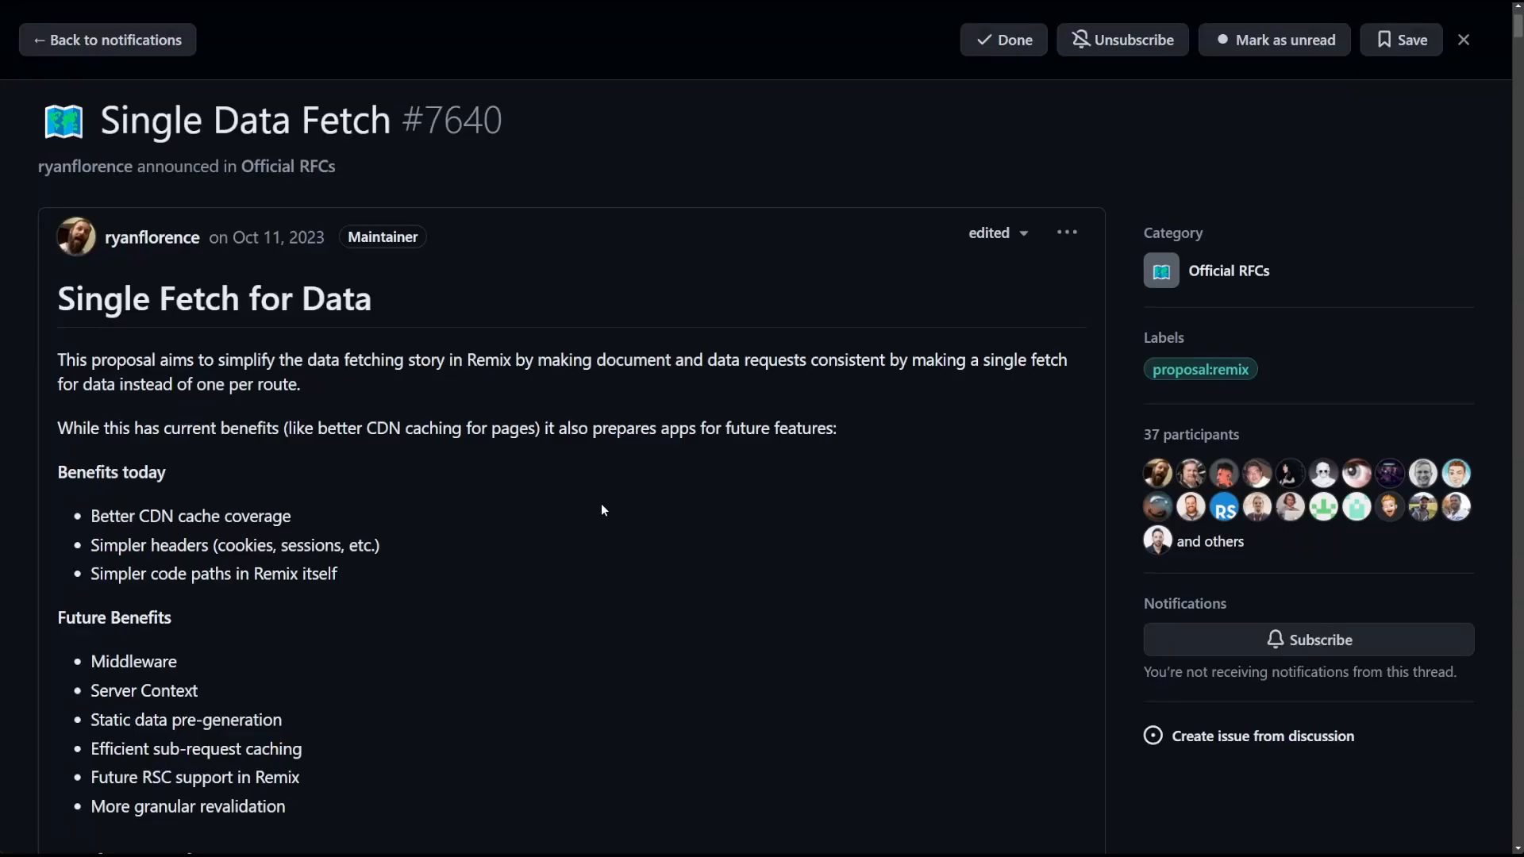
Scroll the Single Data Fetch RFC to Future Benefits and highlight the Middleware item
scroll(down, 3)
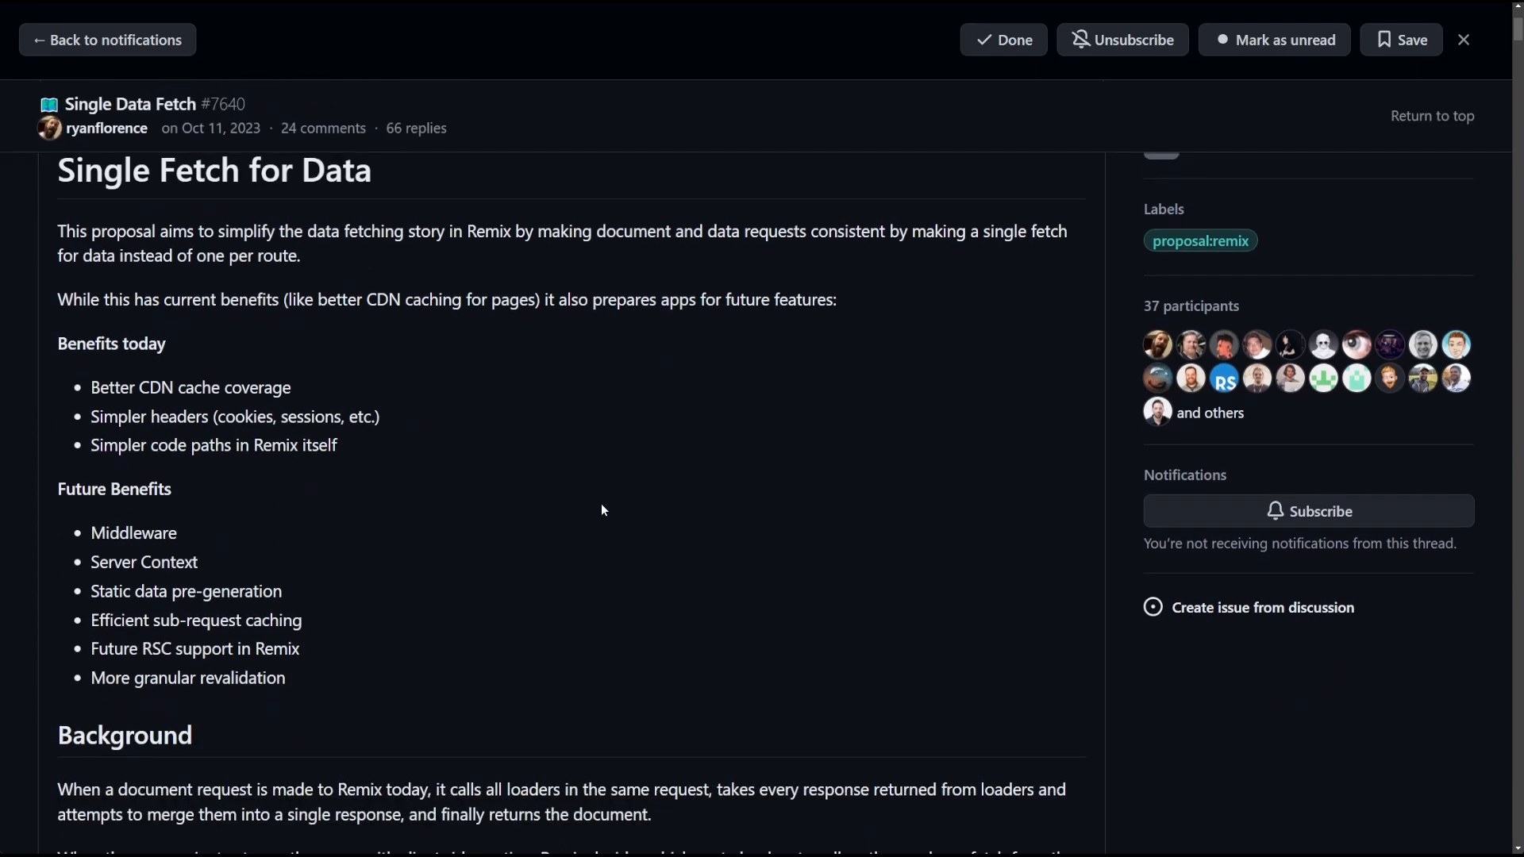
scroll(down, 3)
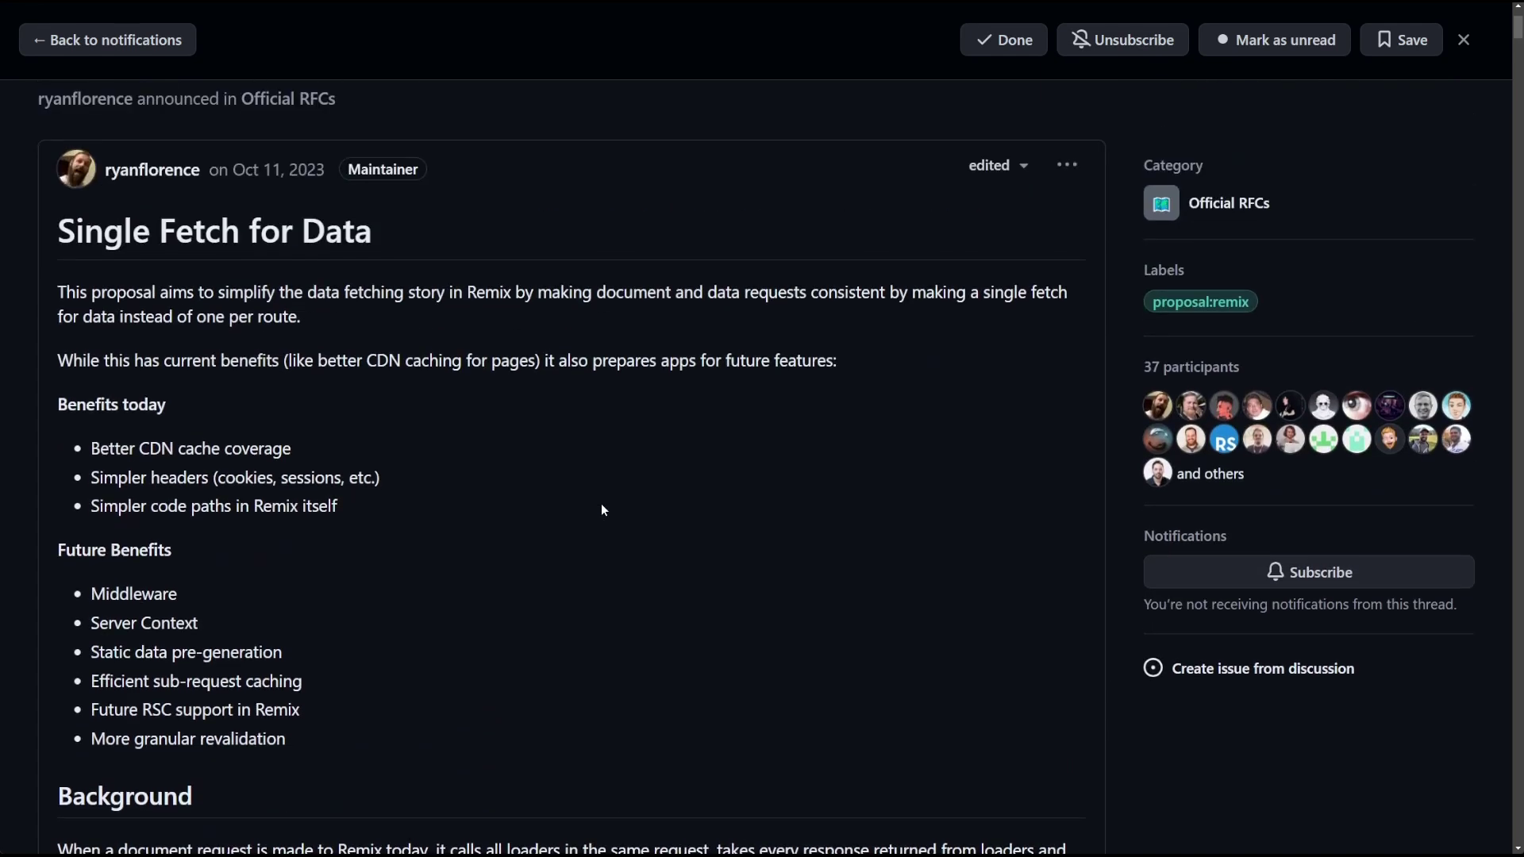
mouse_move(86, 593)
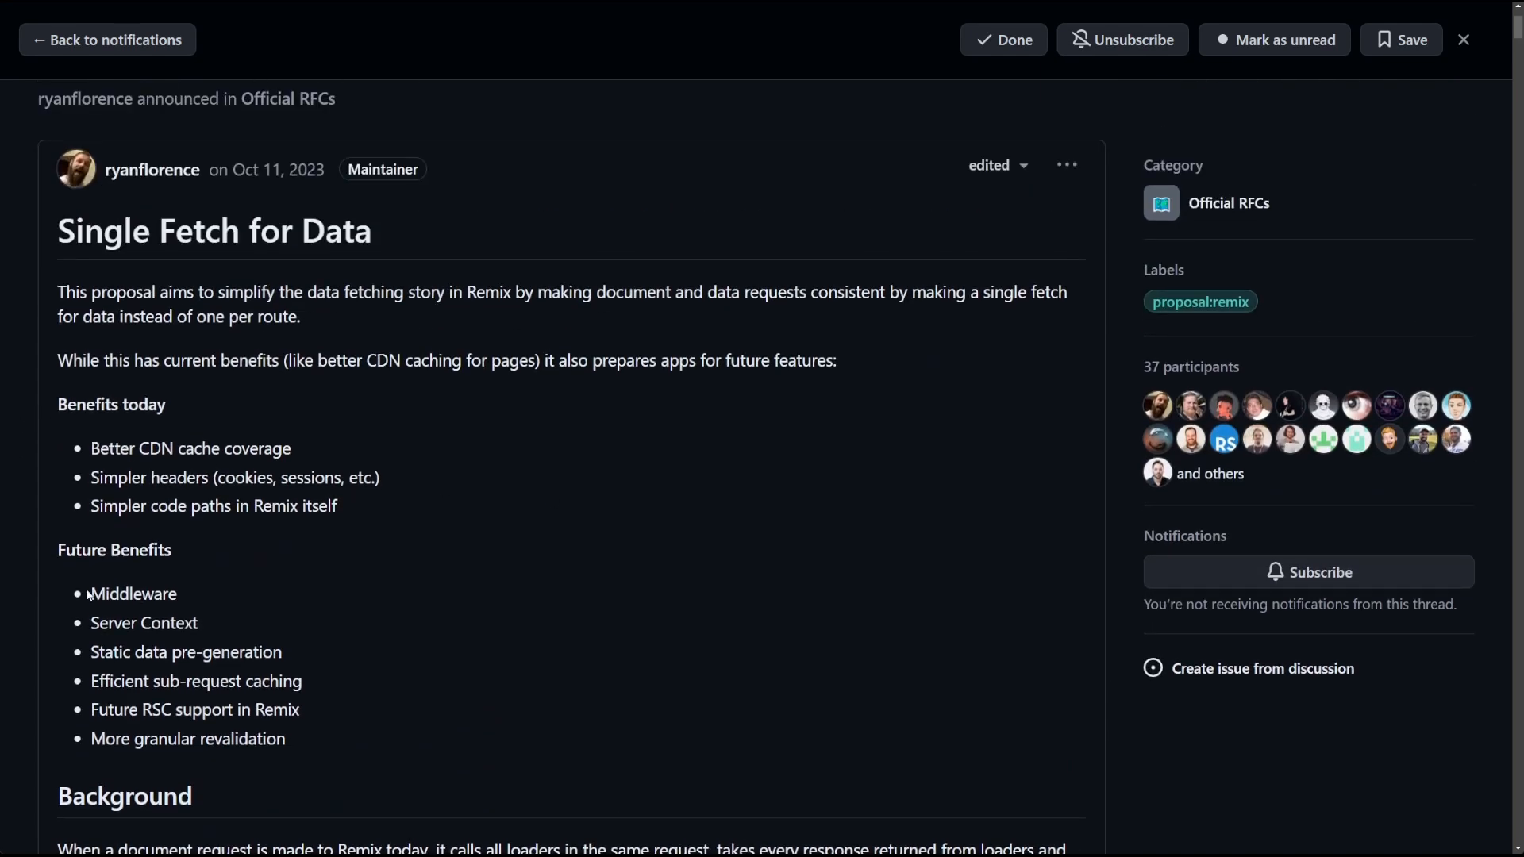
double_click(133, 593)
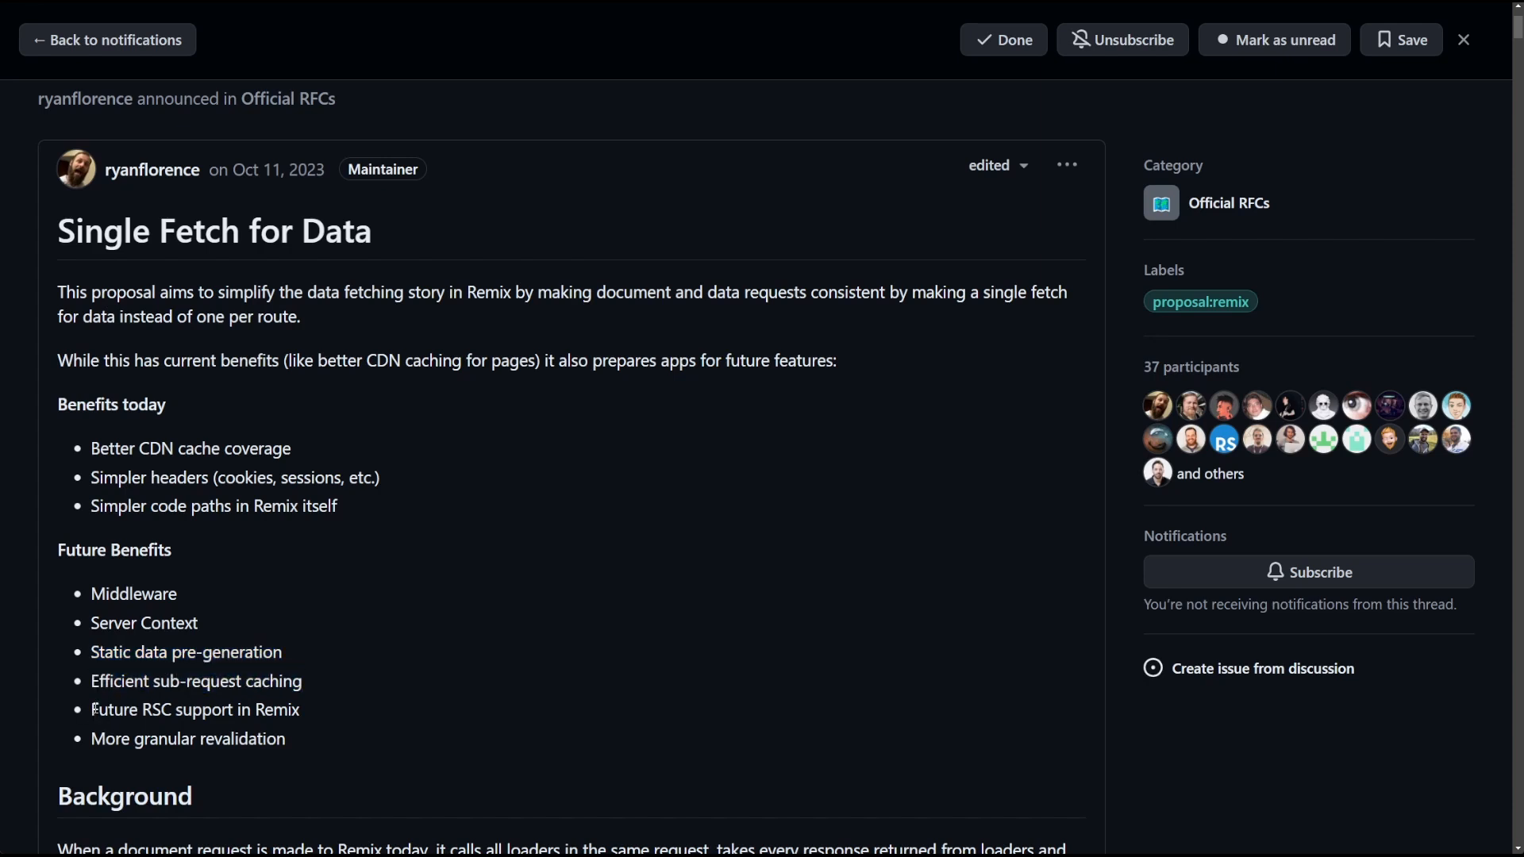
mouse_move(524, 404)
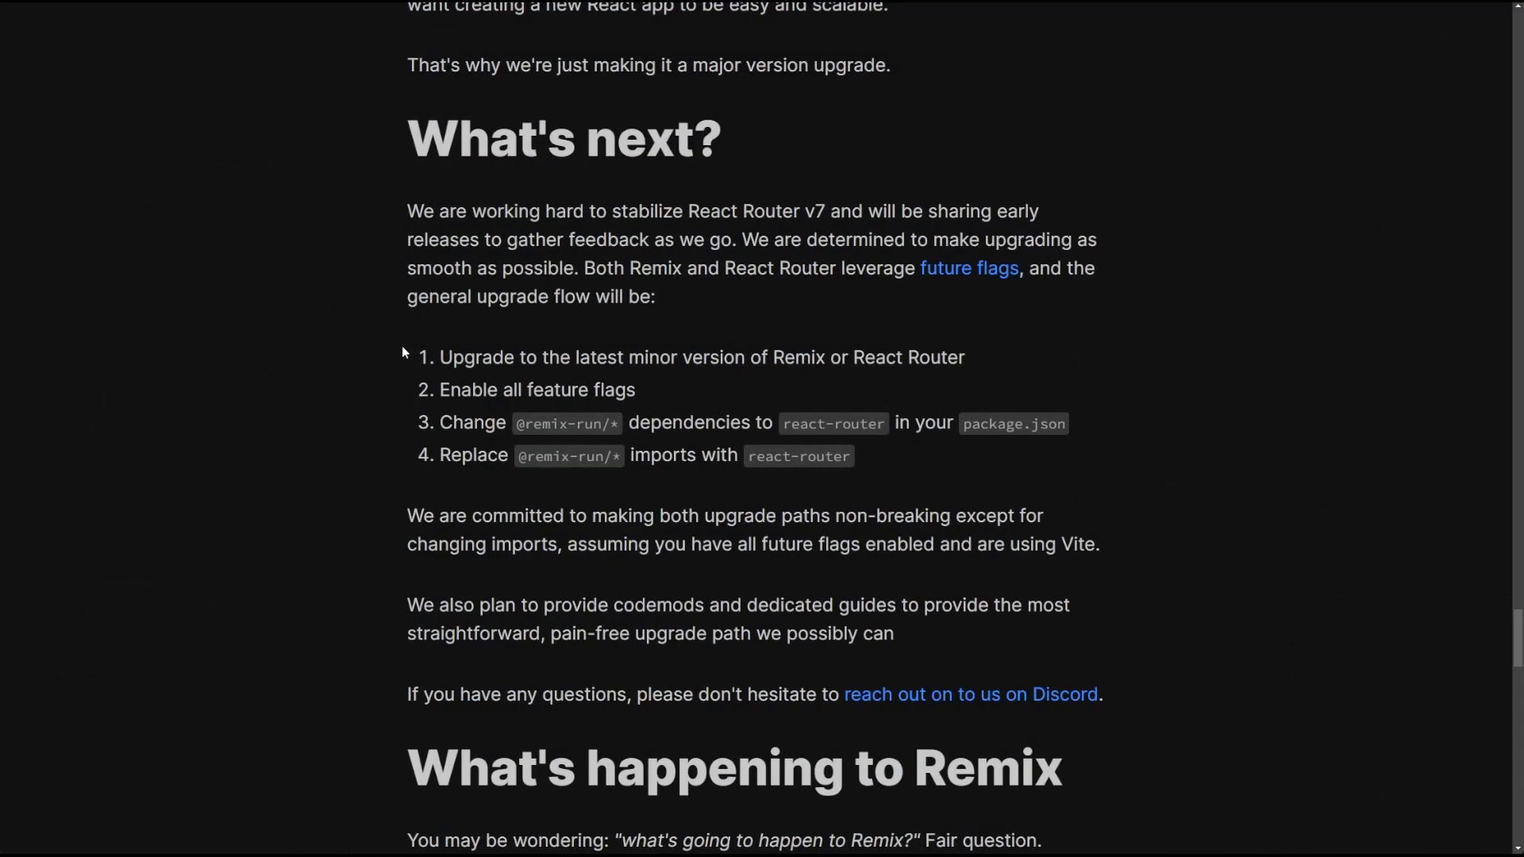
Scroll the Remix blog post down to the 'What's happening to Remix' section
scroll(down, 3)
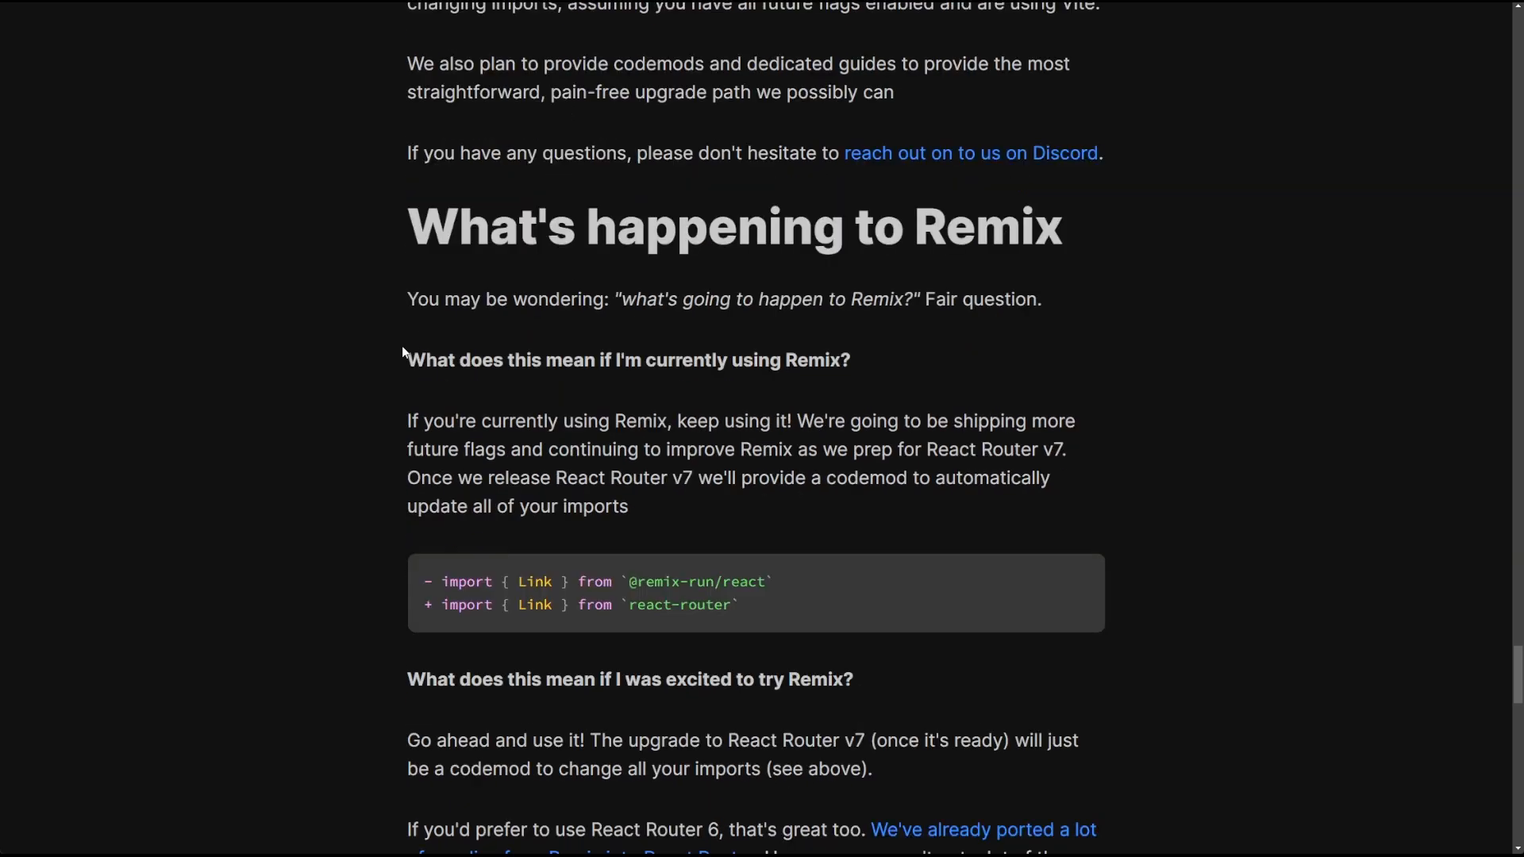
scroll(down, 3)
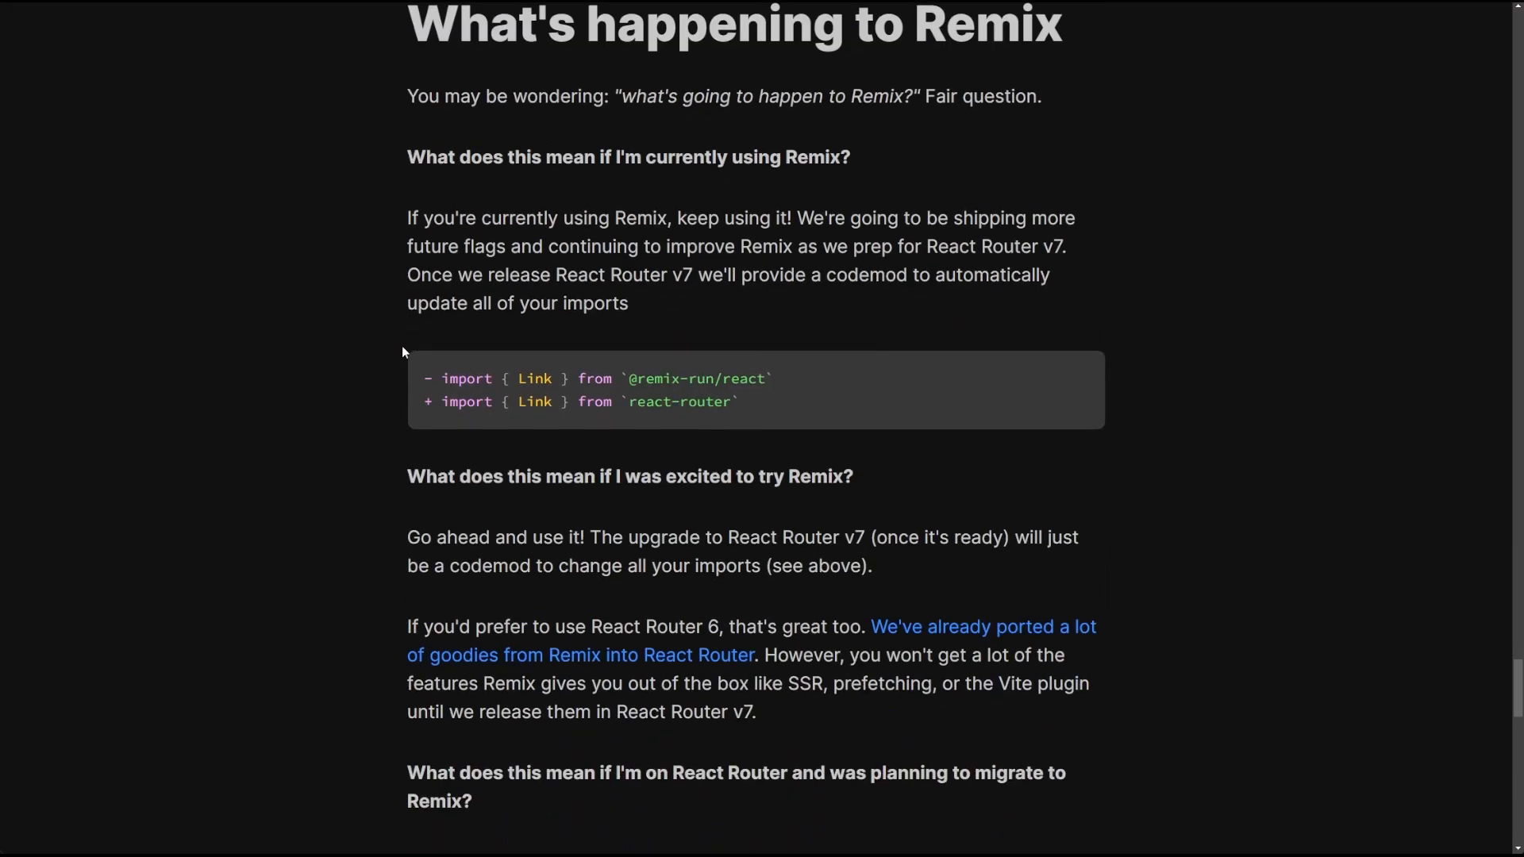
scroll(down, 3)
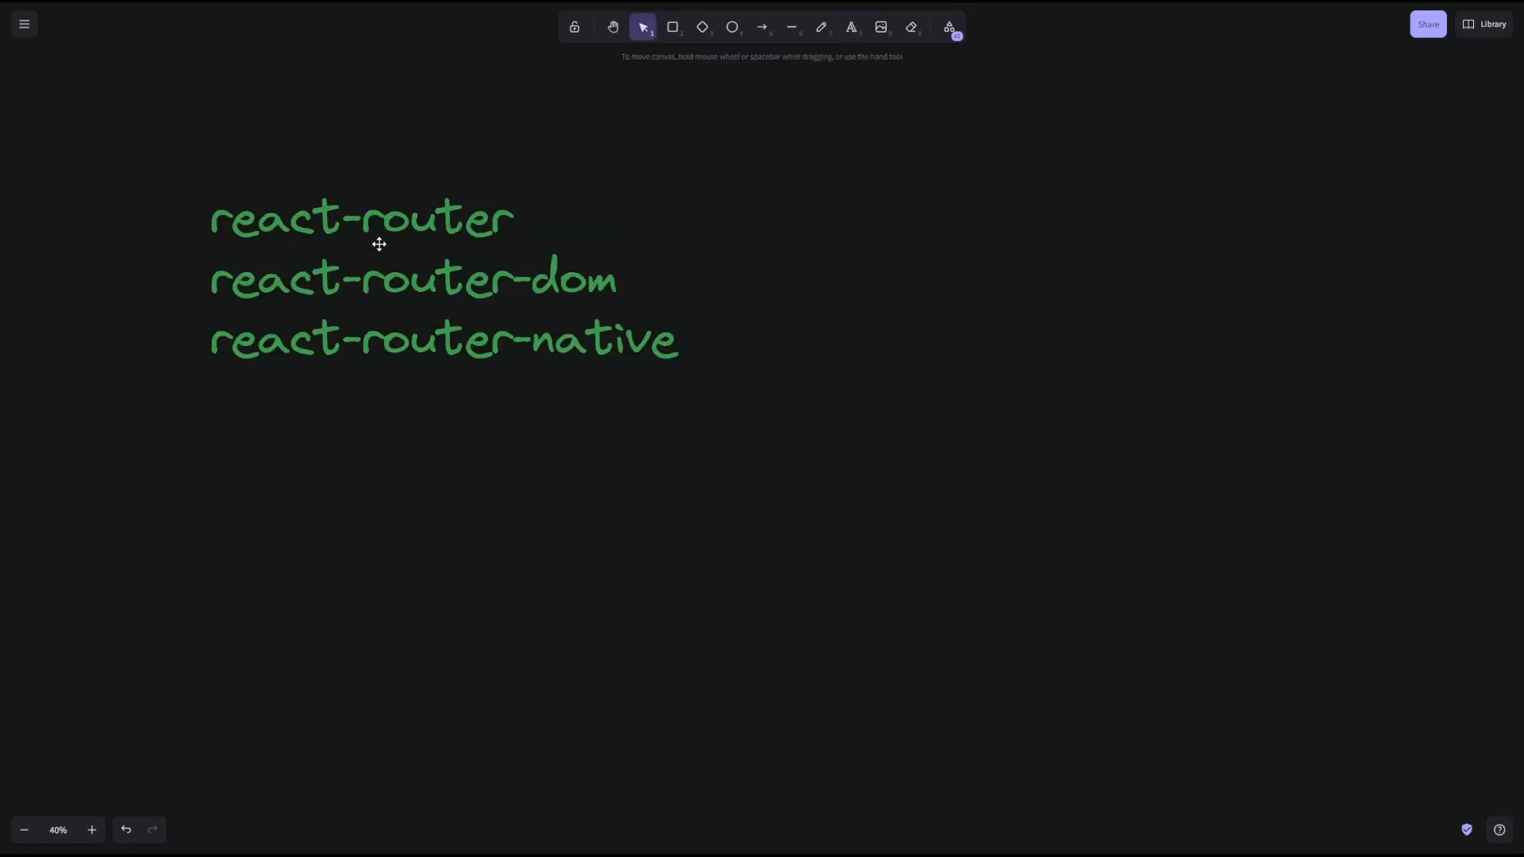
mouse_move(466, 295)
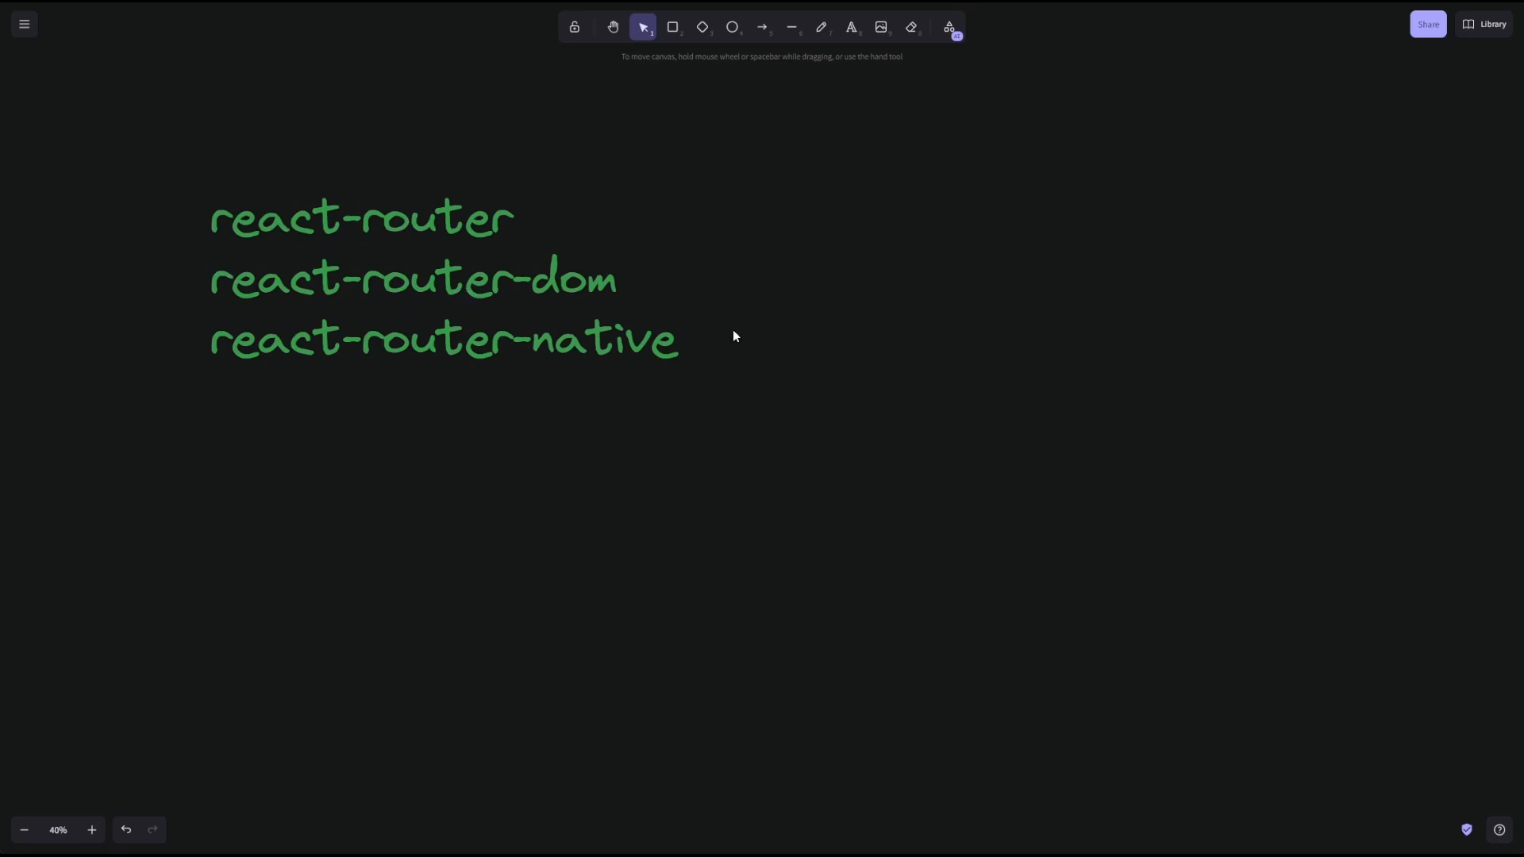
mouse_move(763, 26)
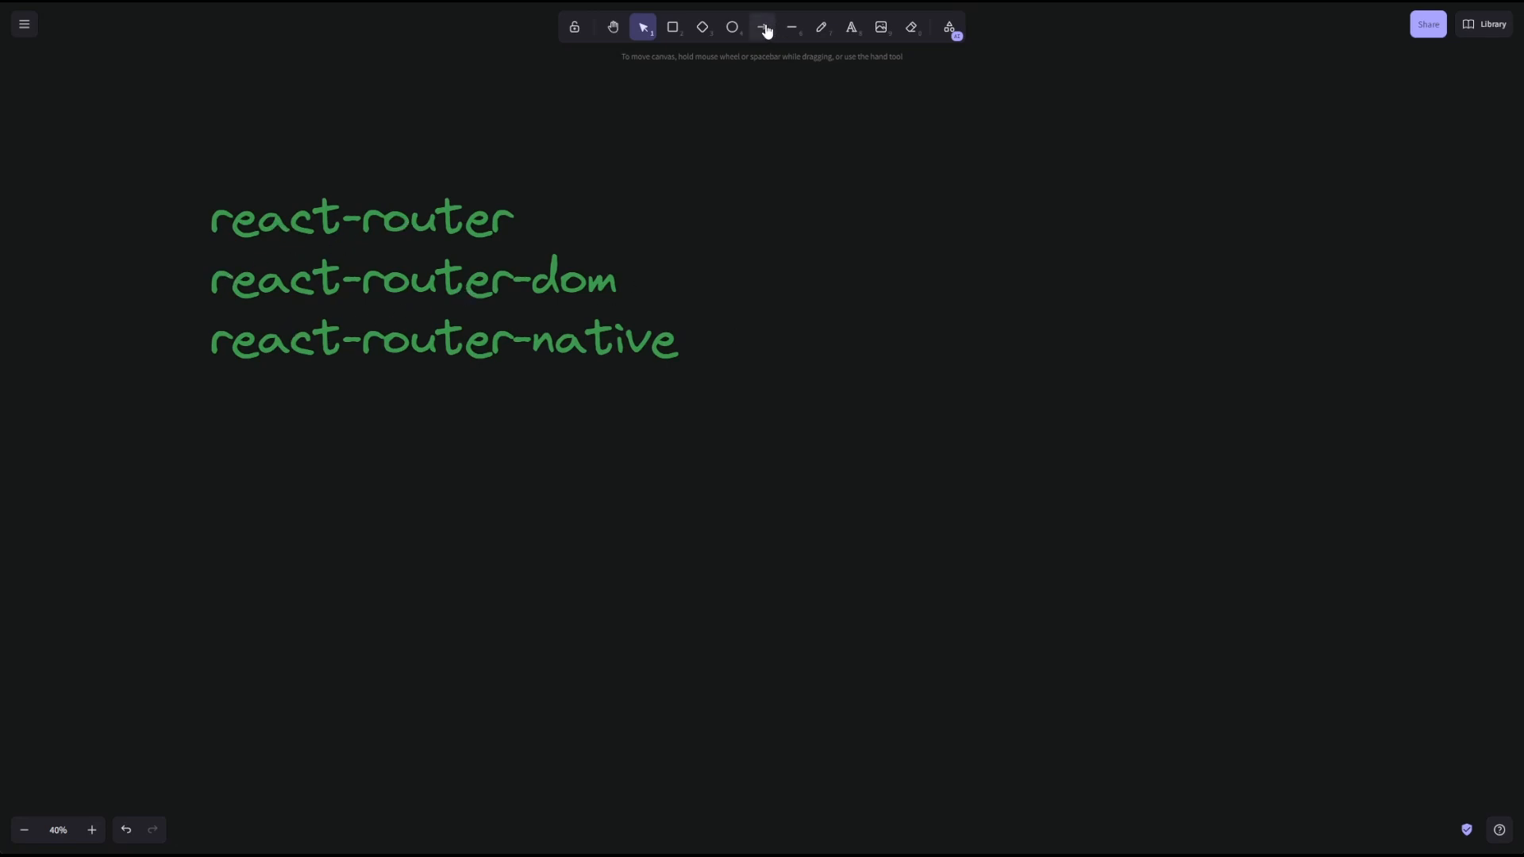
Arrow react-router and react-router-dom into the single react-router label on the right
click(763, 27)
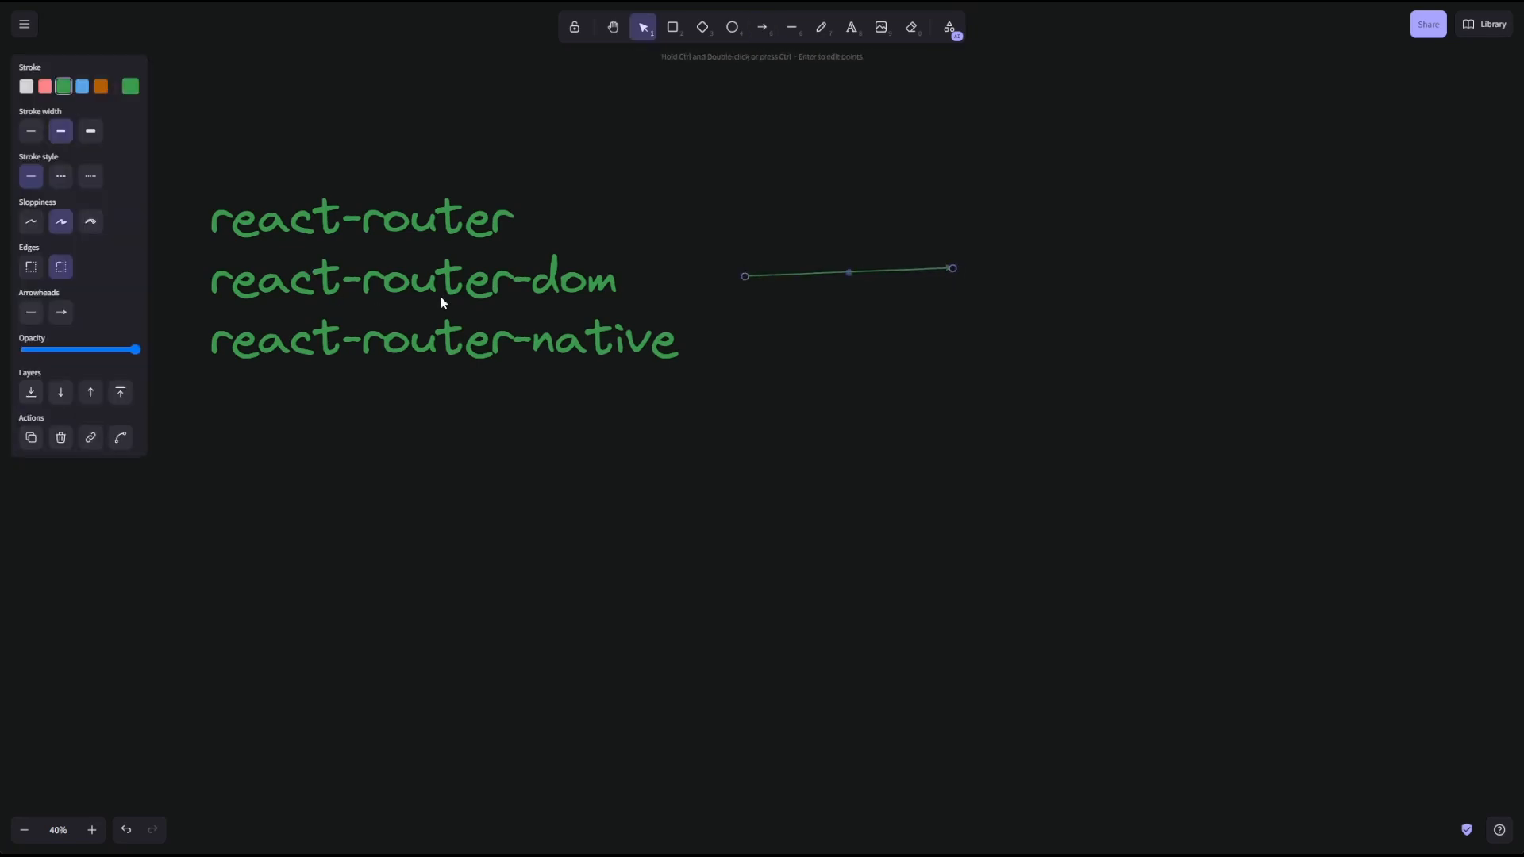
mouse_move(680, 189)
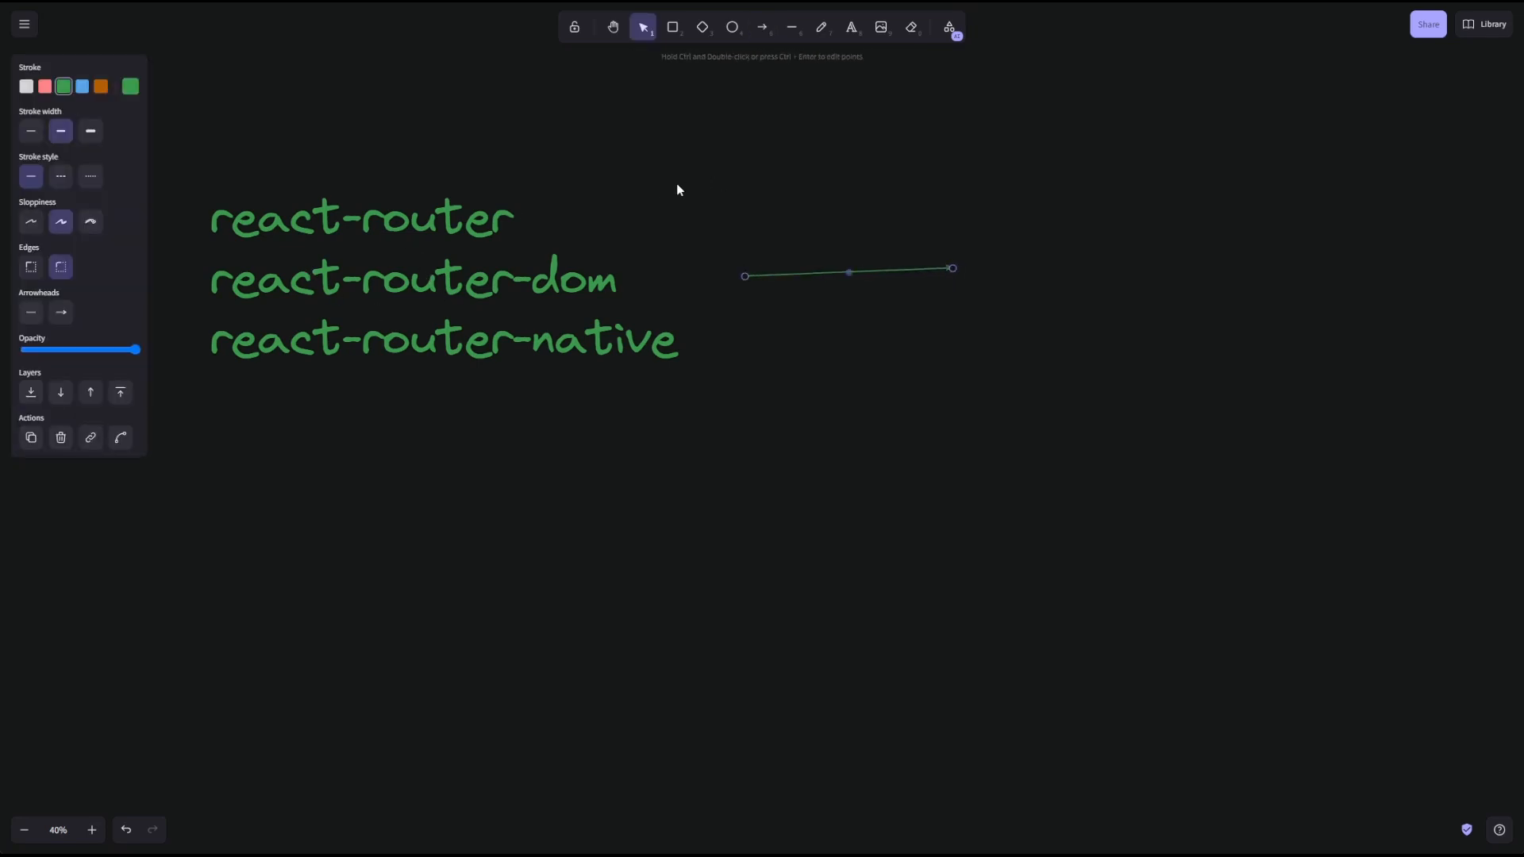
drag(952, 269, 977, 225)
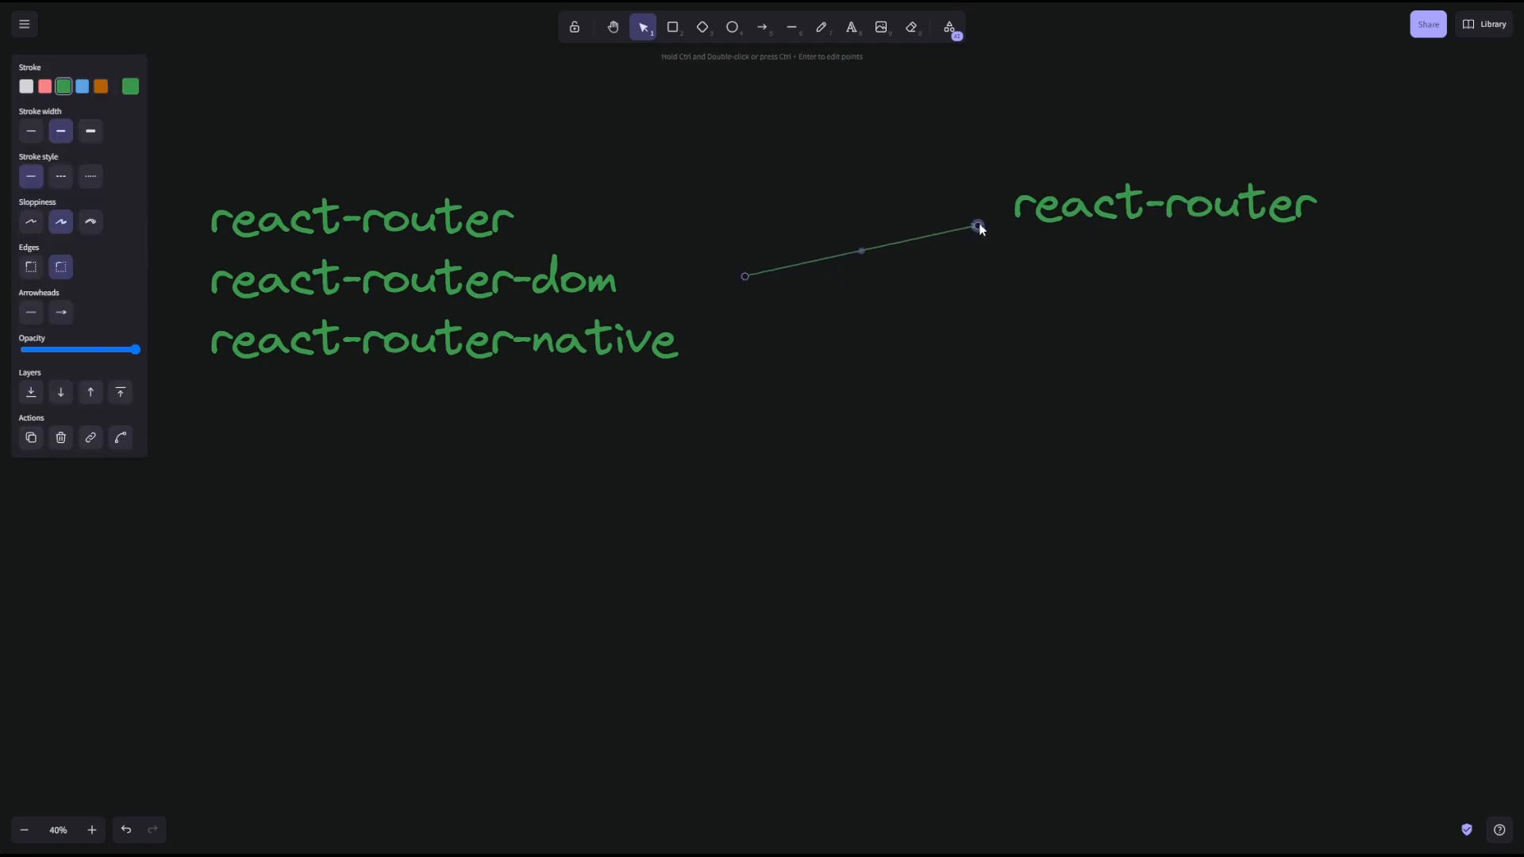
click(765, 26)
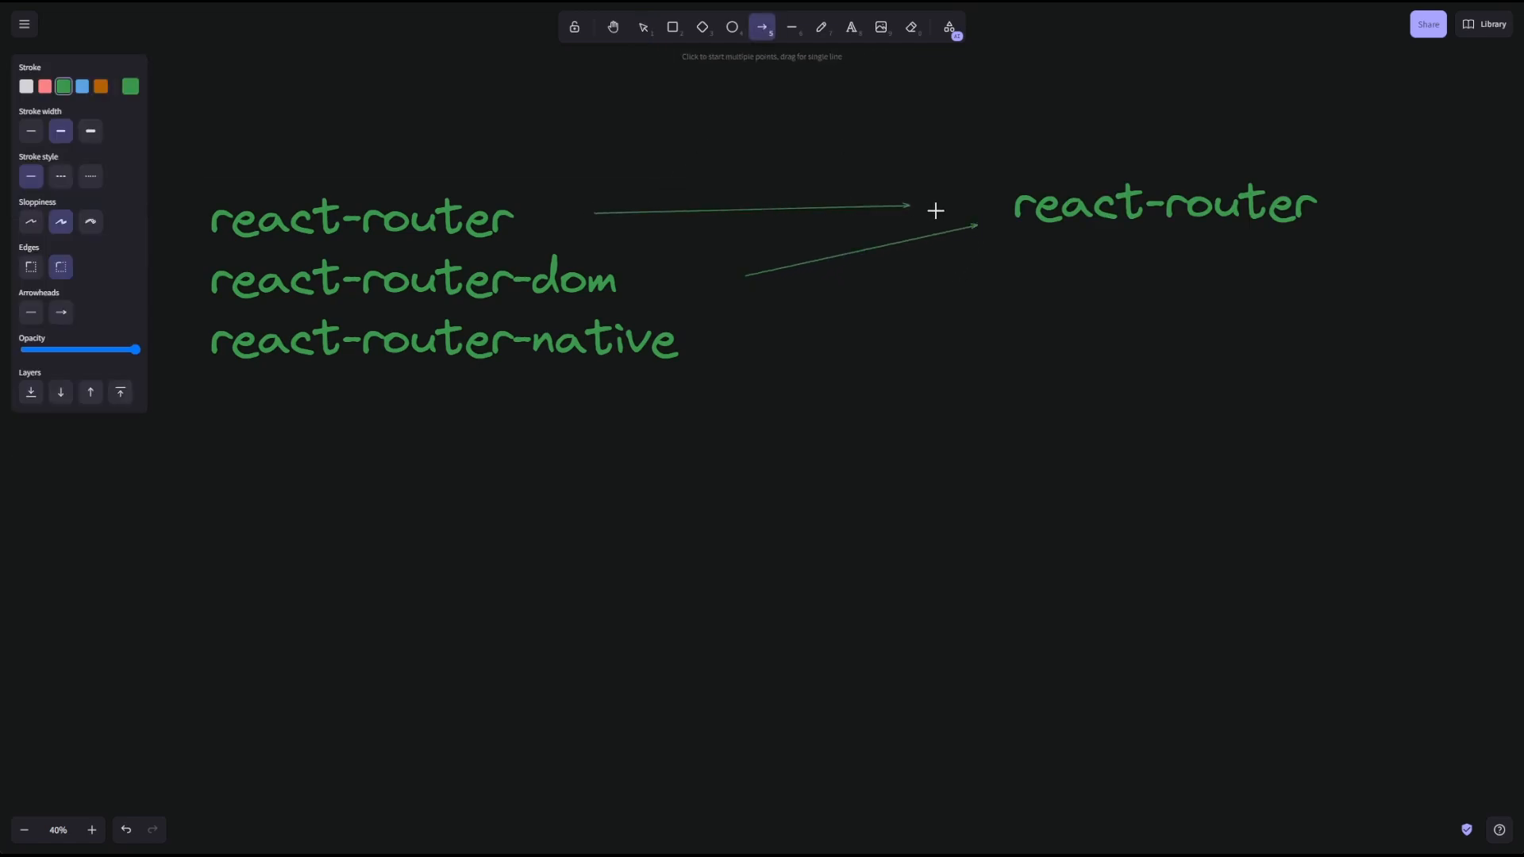
click(645, 27)
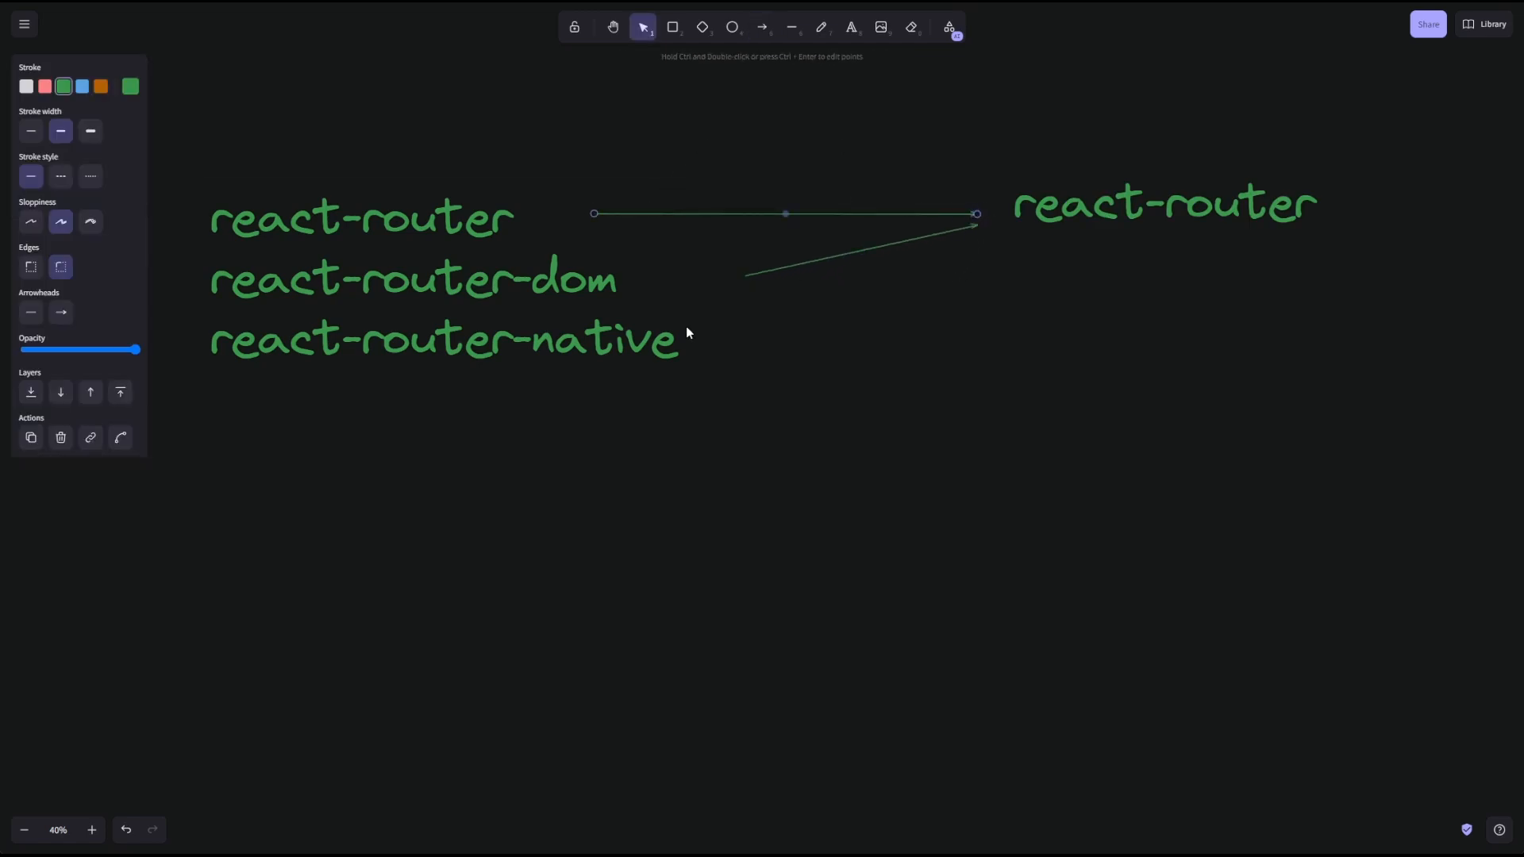
Strike through react-router-native with a horizontal line
click(793, 27)
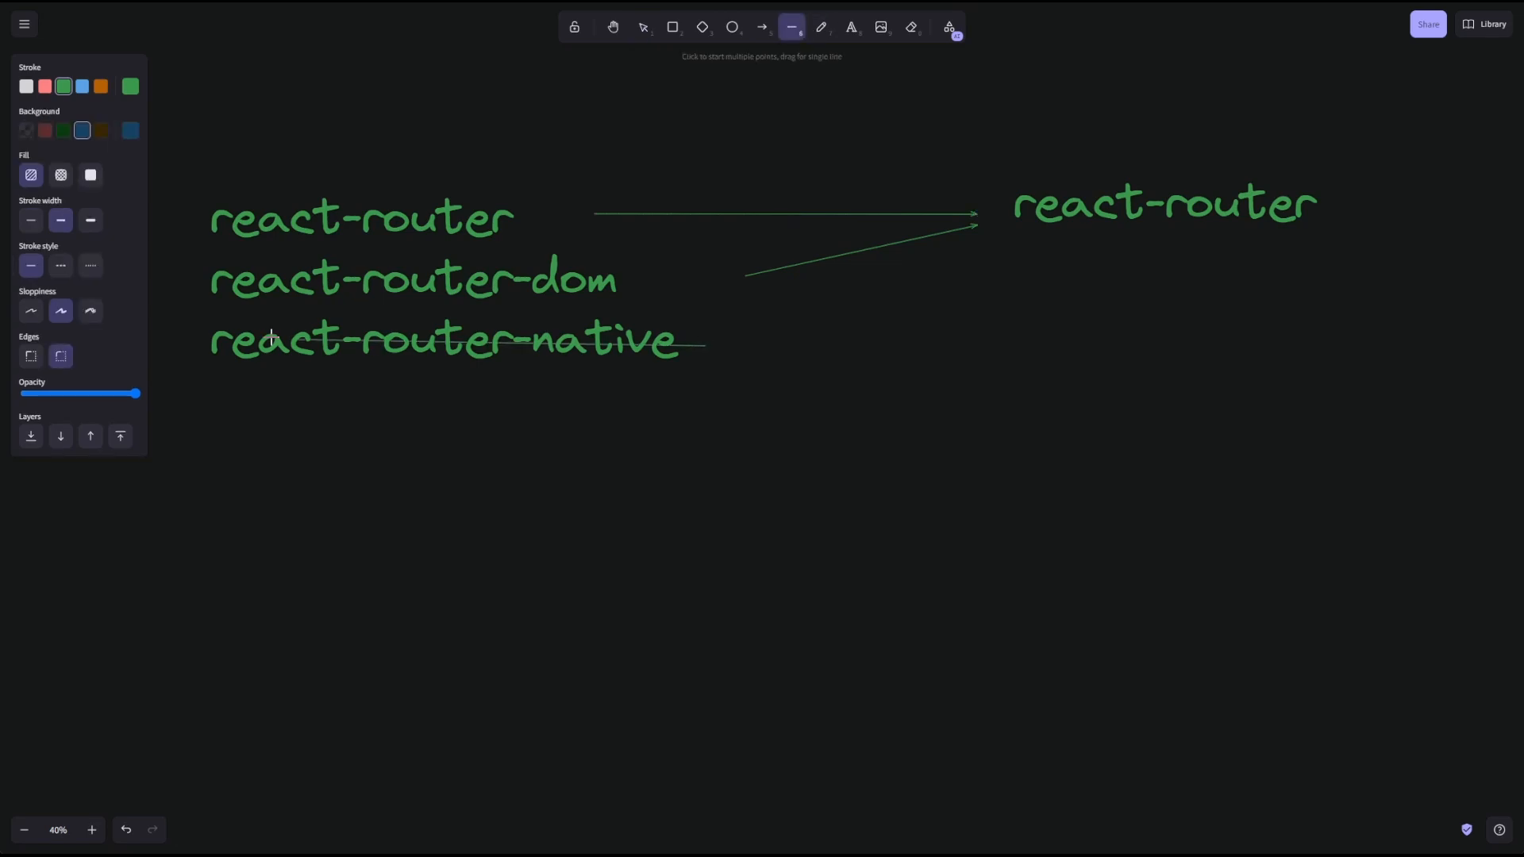
click(644, 29)
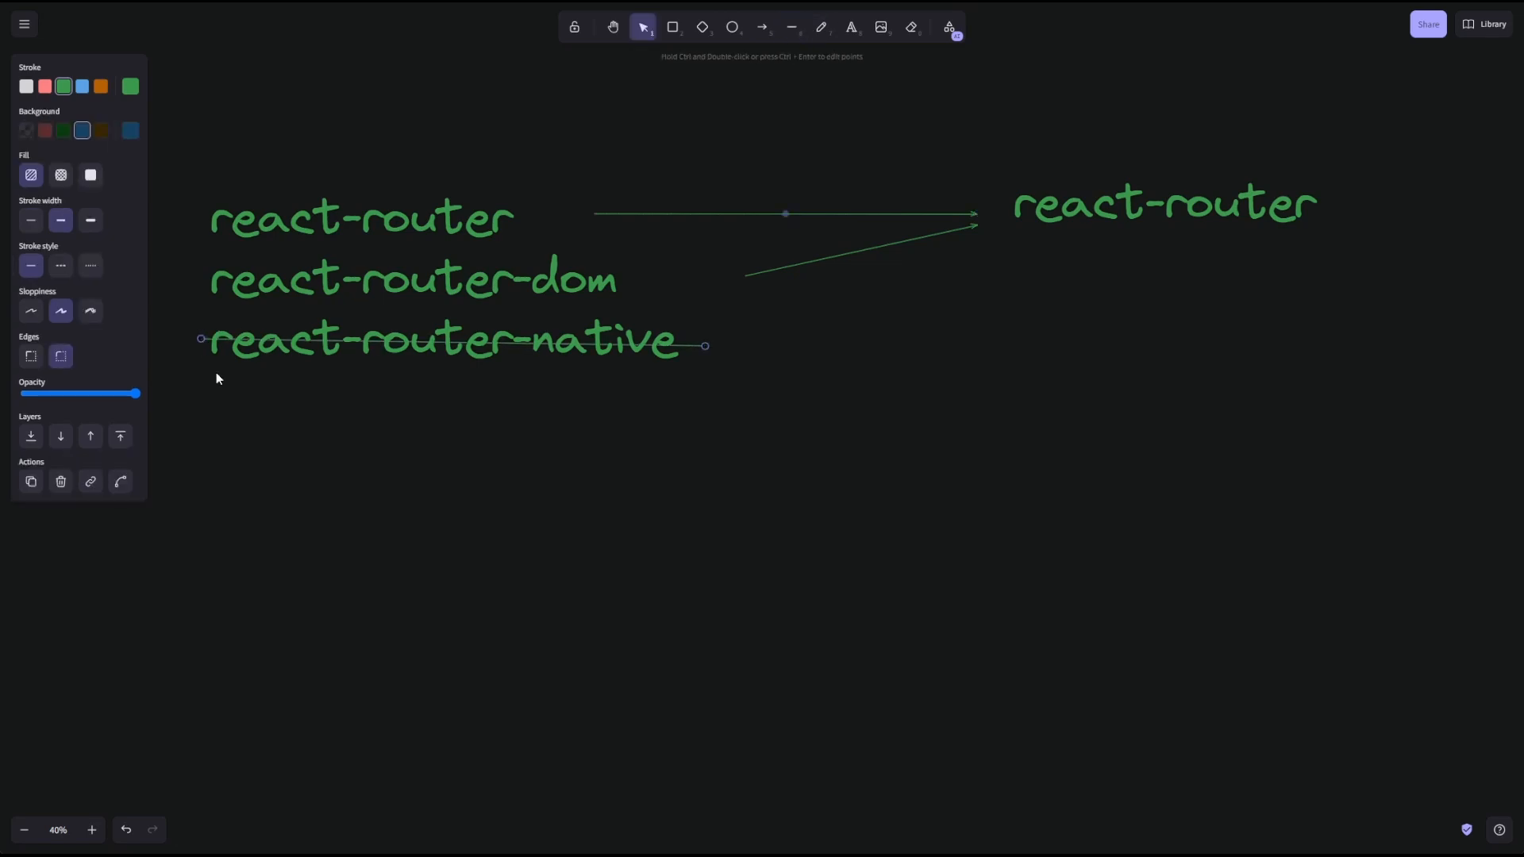
mouse_move(263, 440)
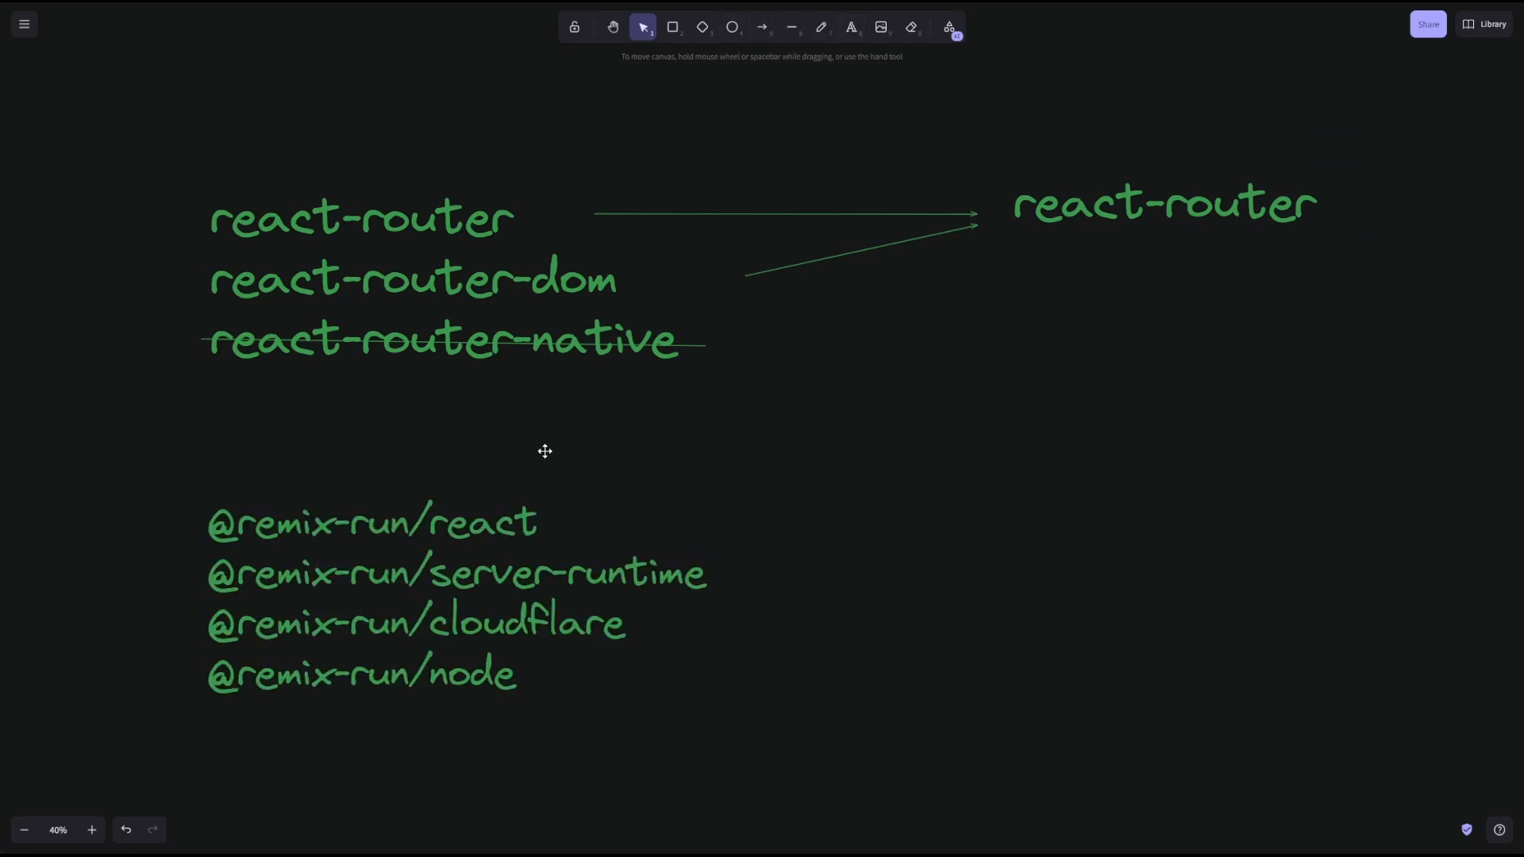
mouse_move(470, 536)
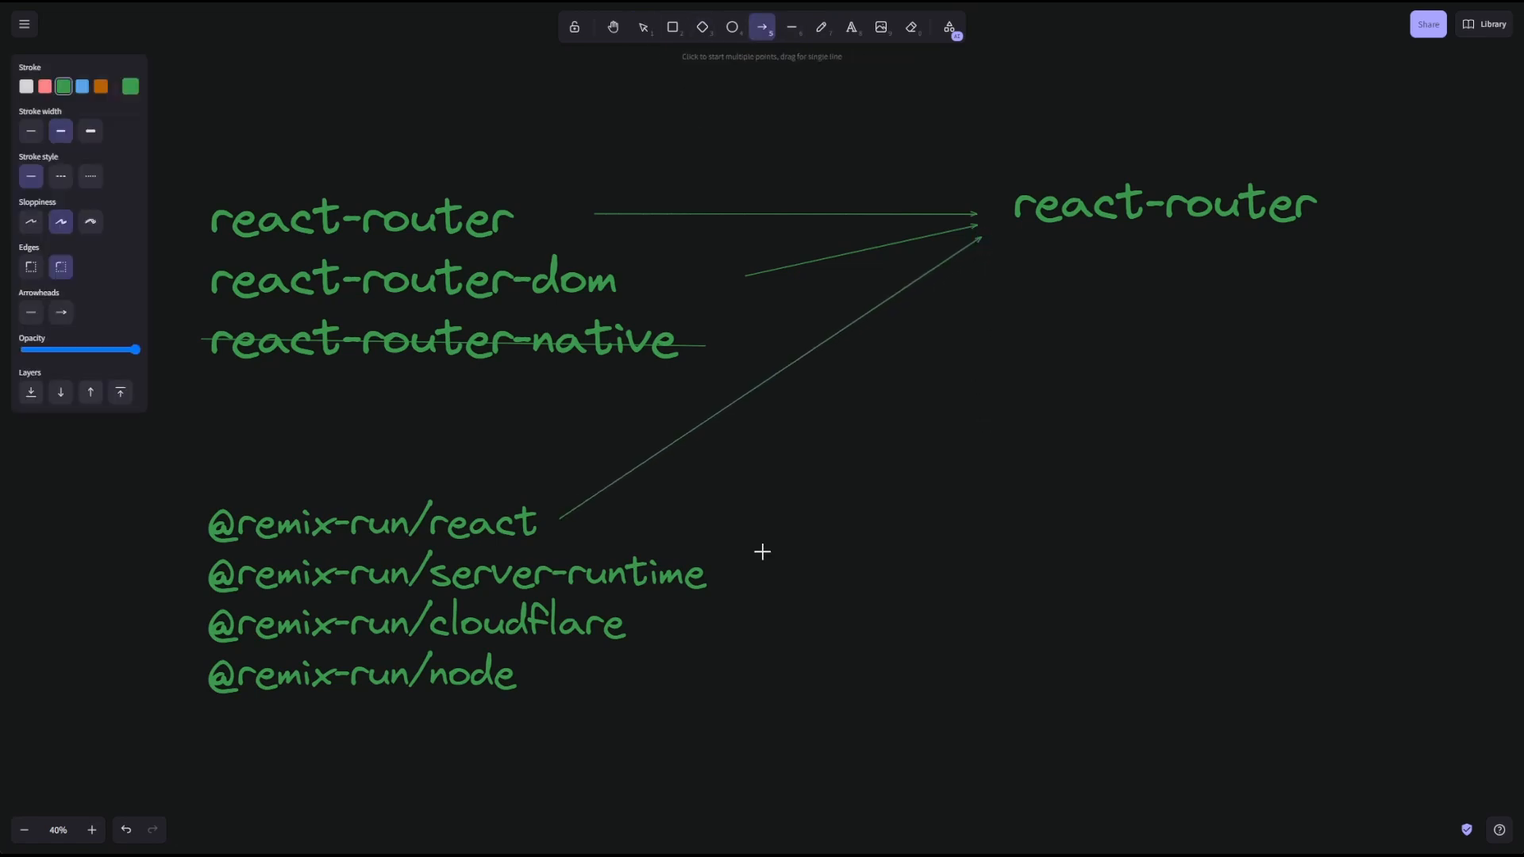
drag(739, 563, 987, 248)
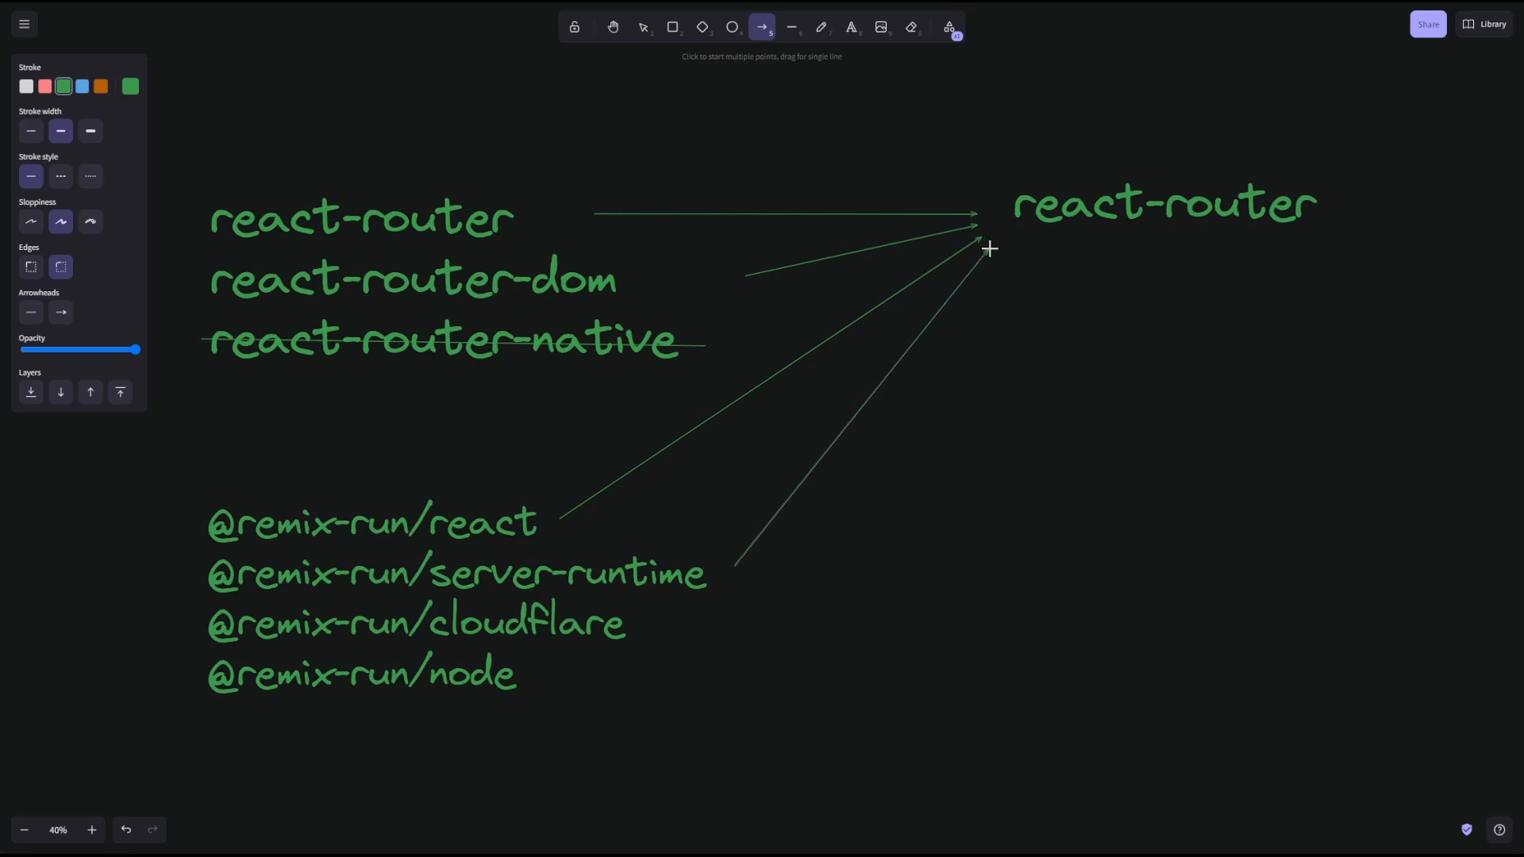
click(644, 29)
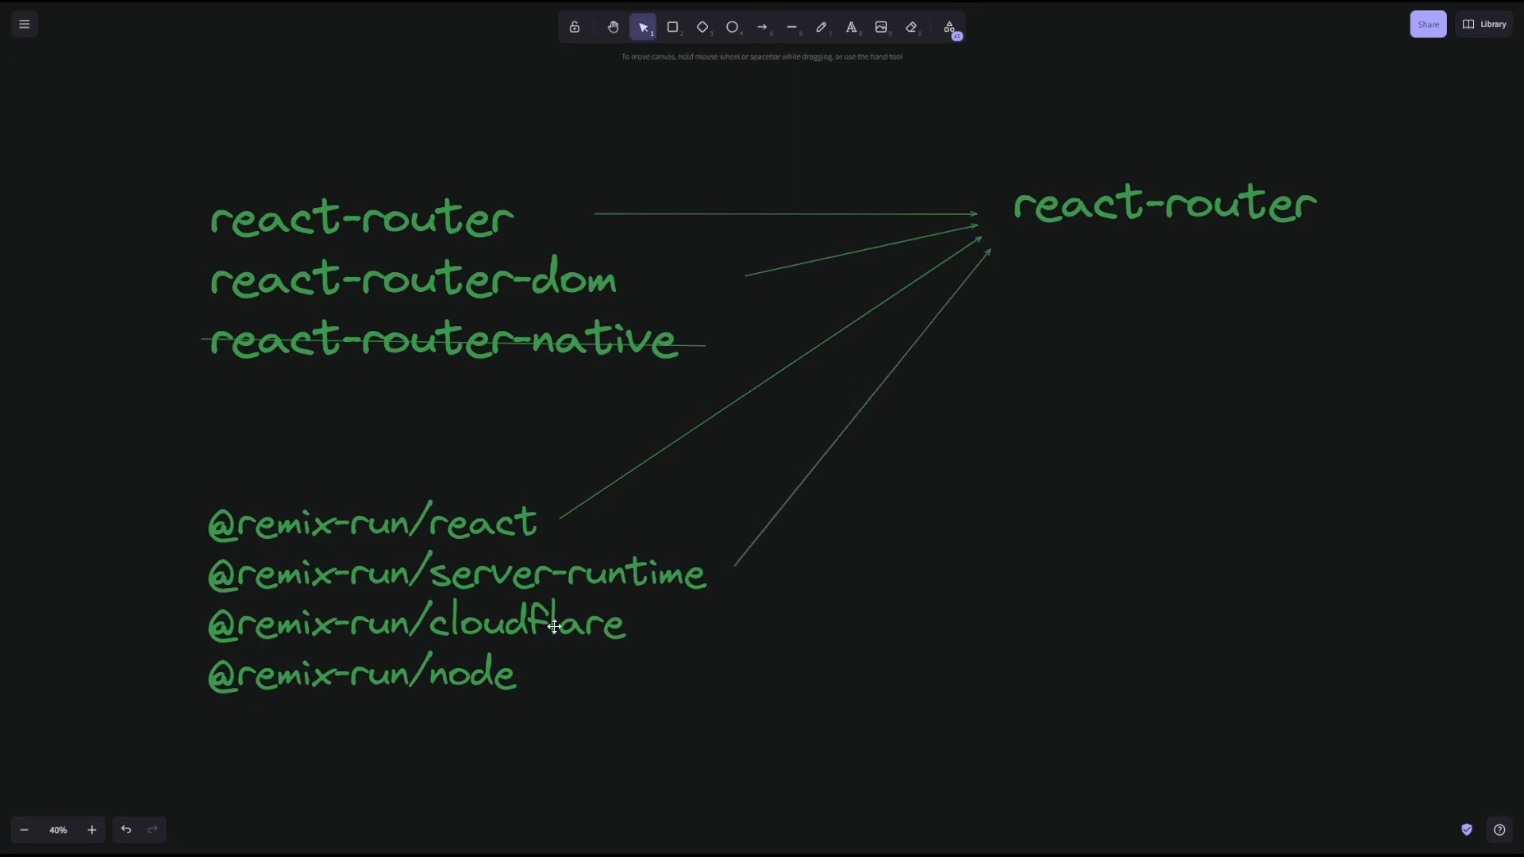
mouse_move(663, 648)
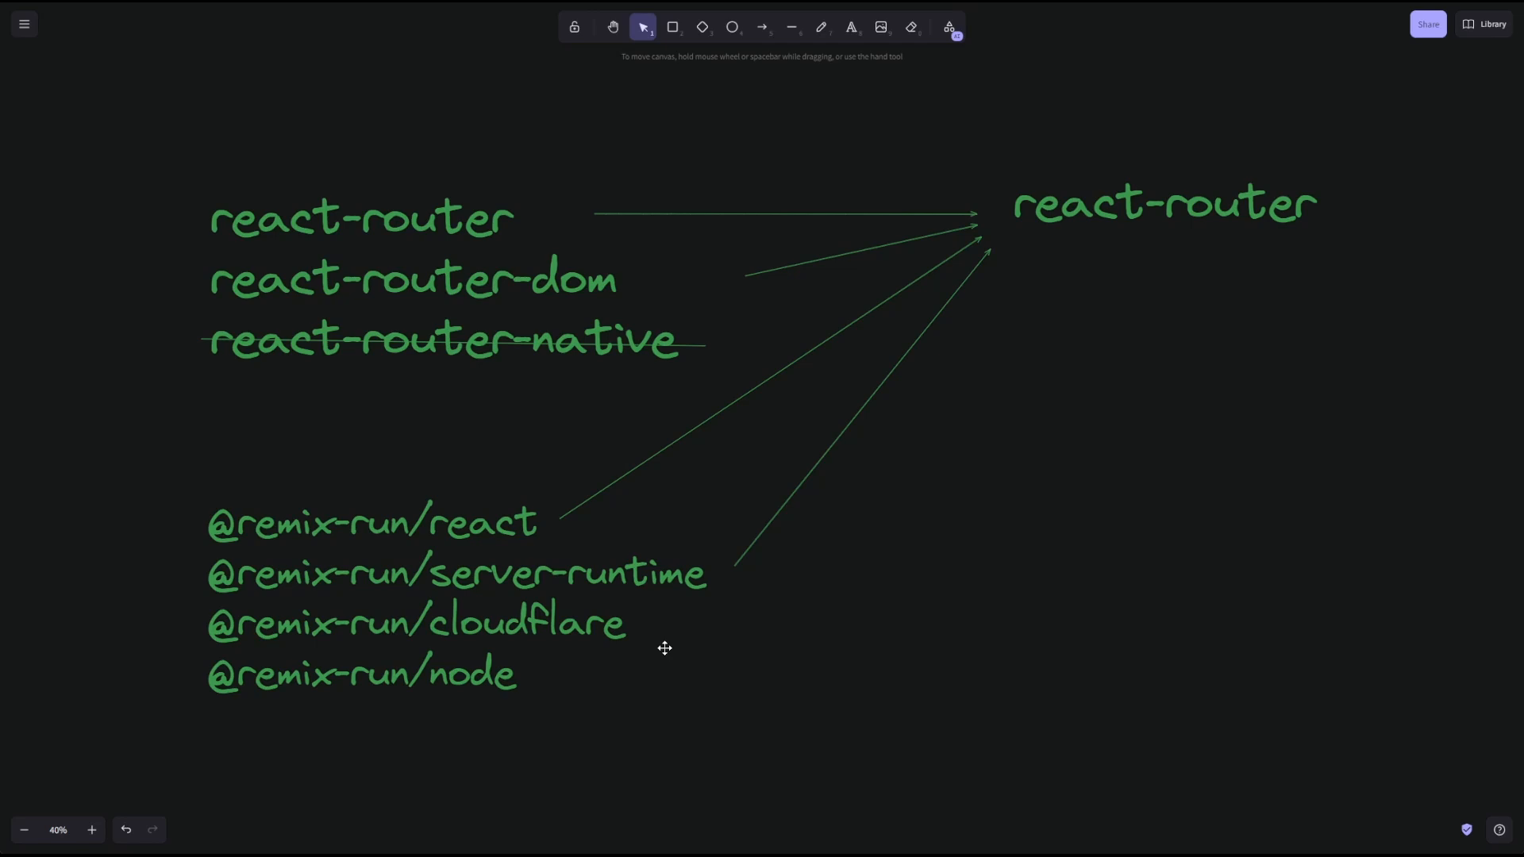
mouse_move(637, 415)
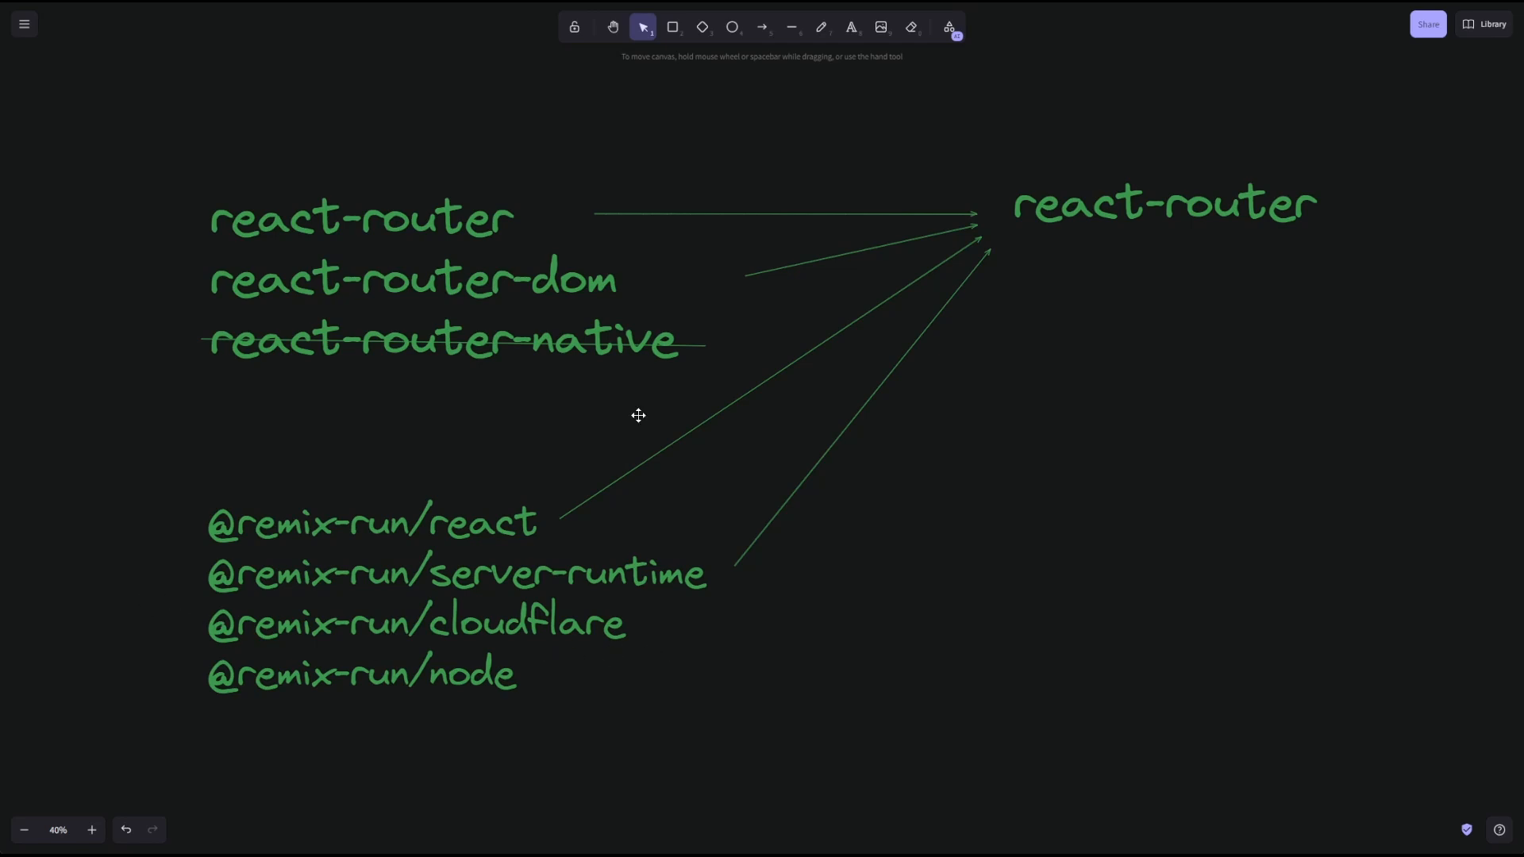
drag(671, 627, 1010, 629)
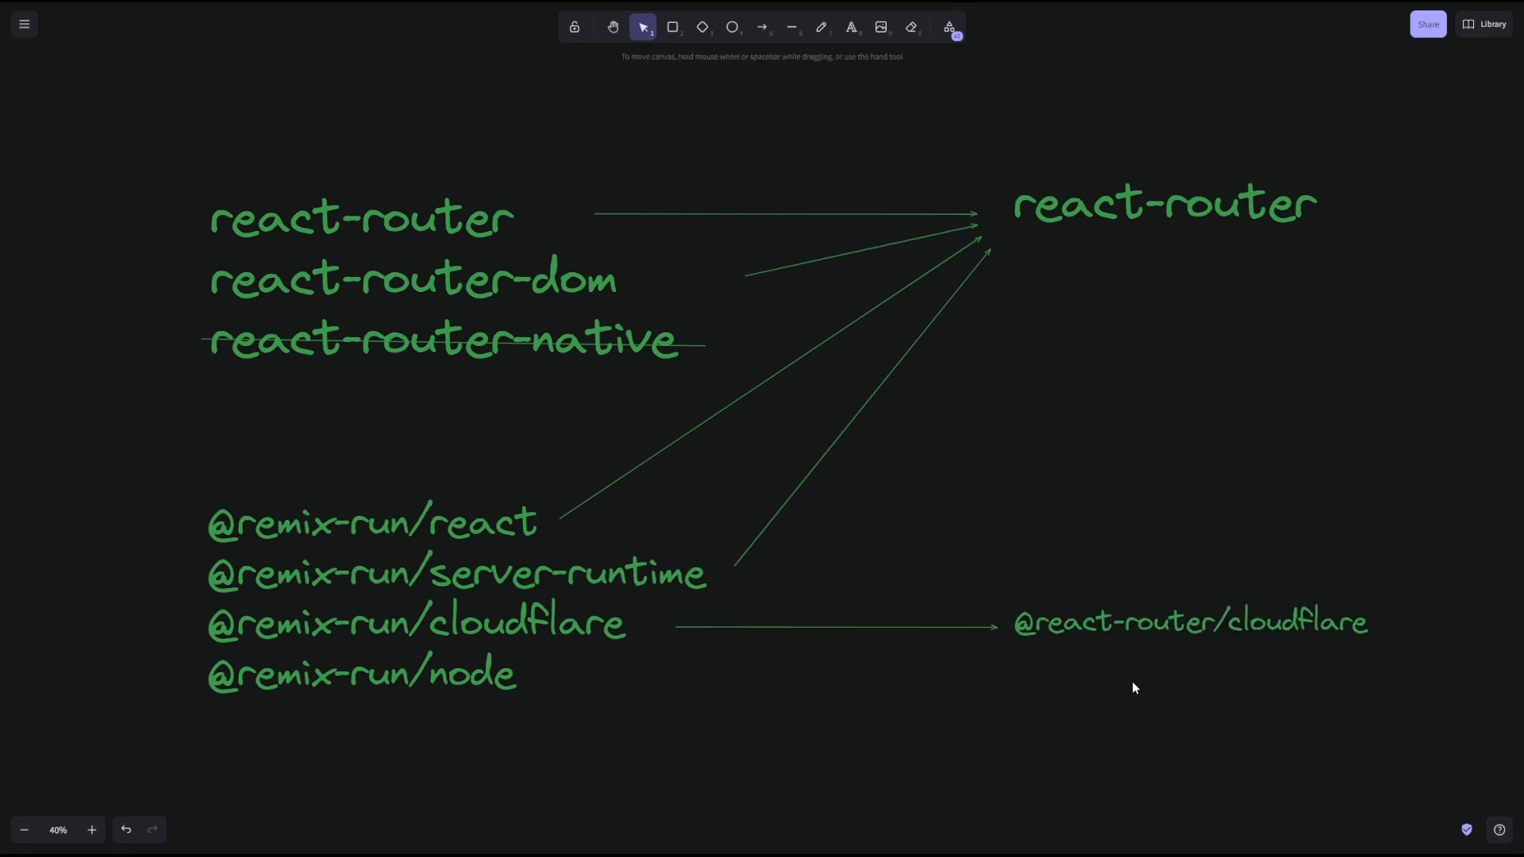
mouse_move(1085, 617)
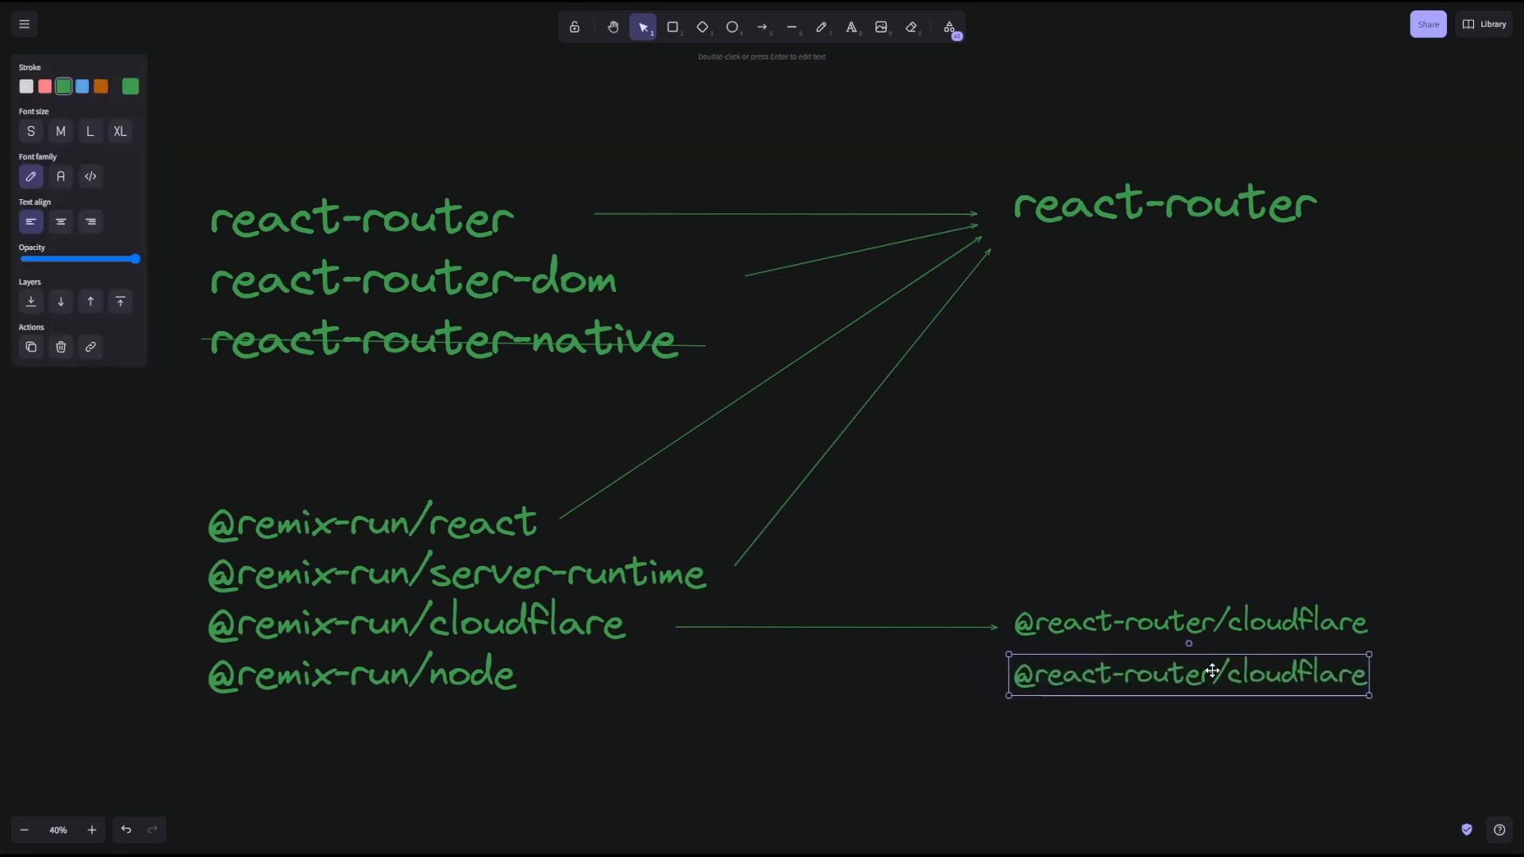
text(@react-router/mod)
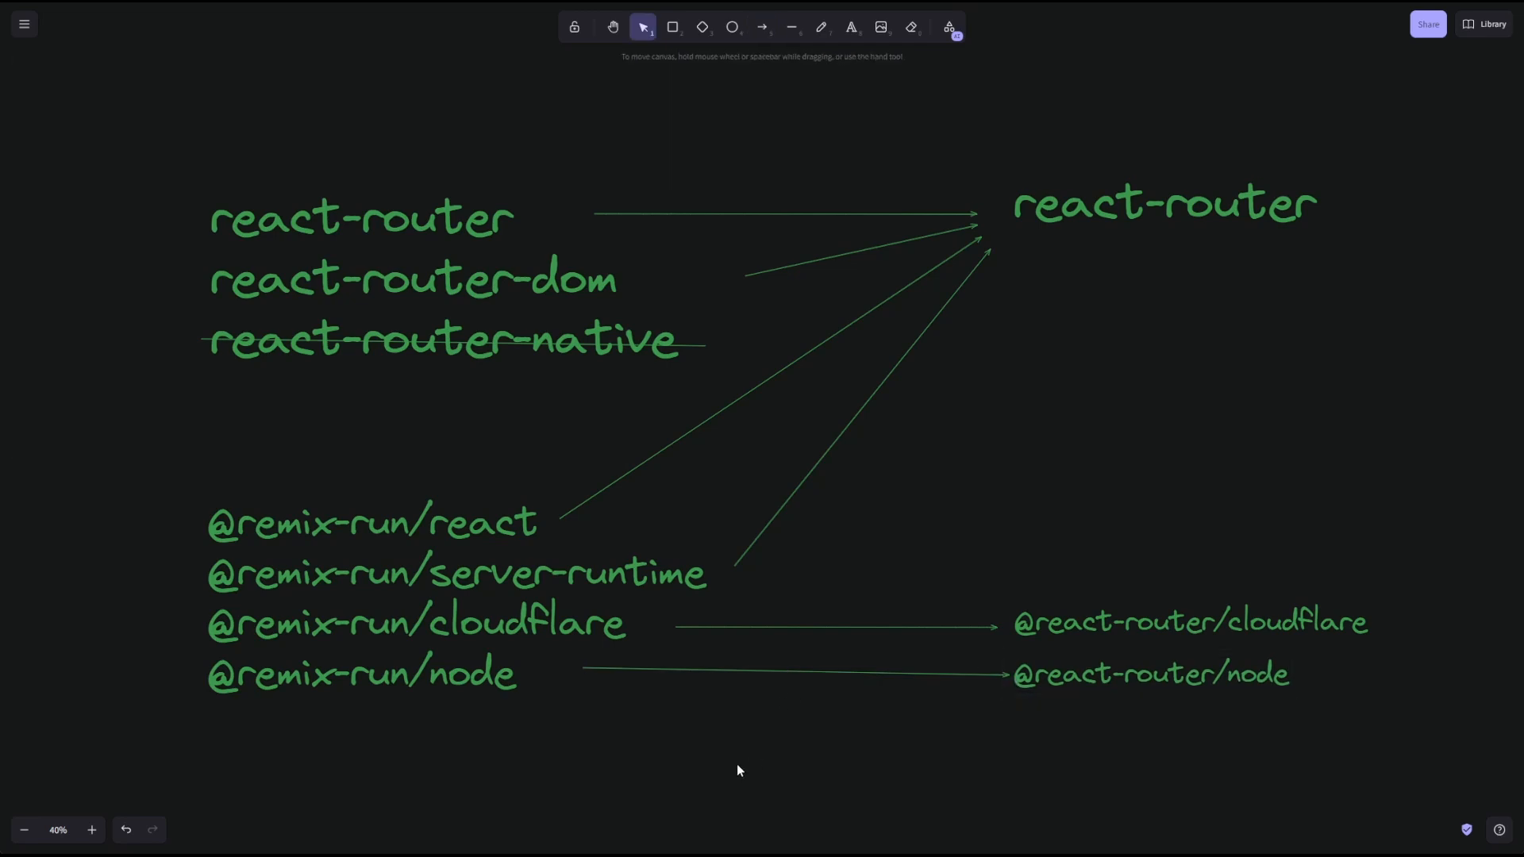
mouse_move(563, 400)
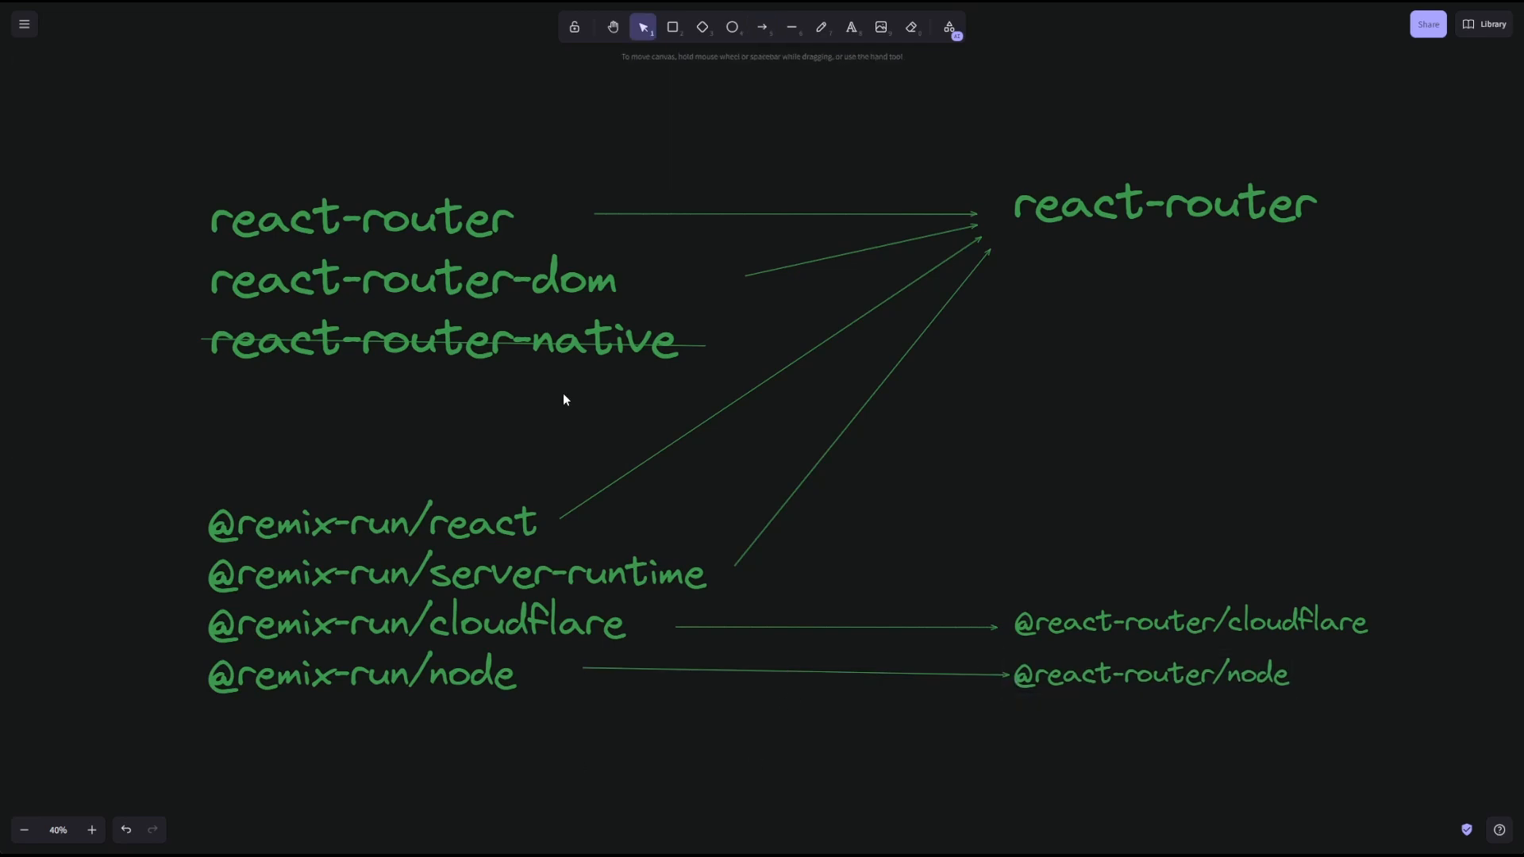
mouse_move(446, 449)
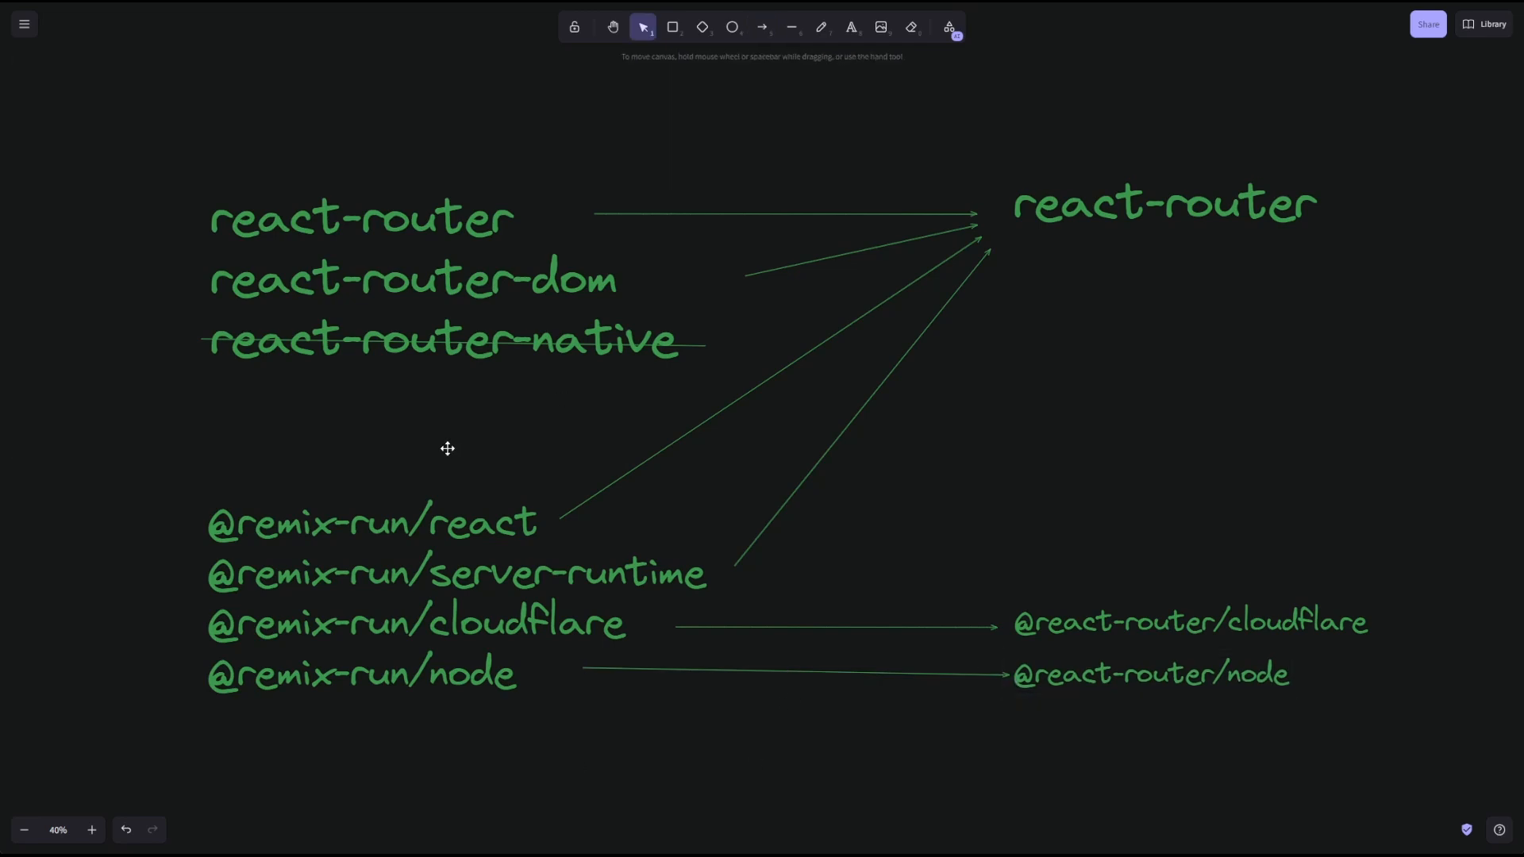
mouse_move(563, 642)
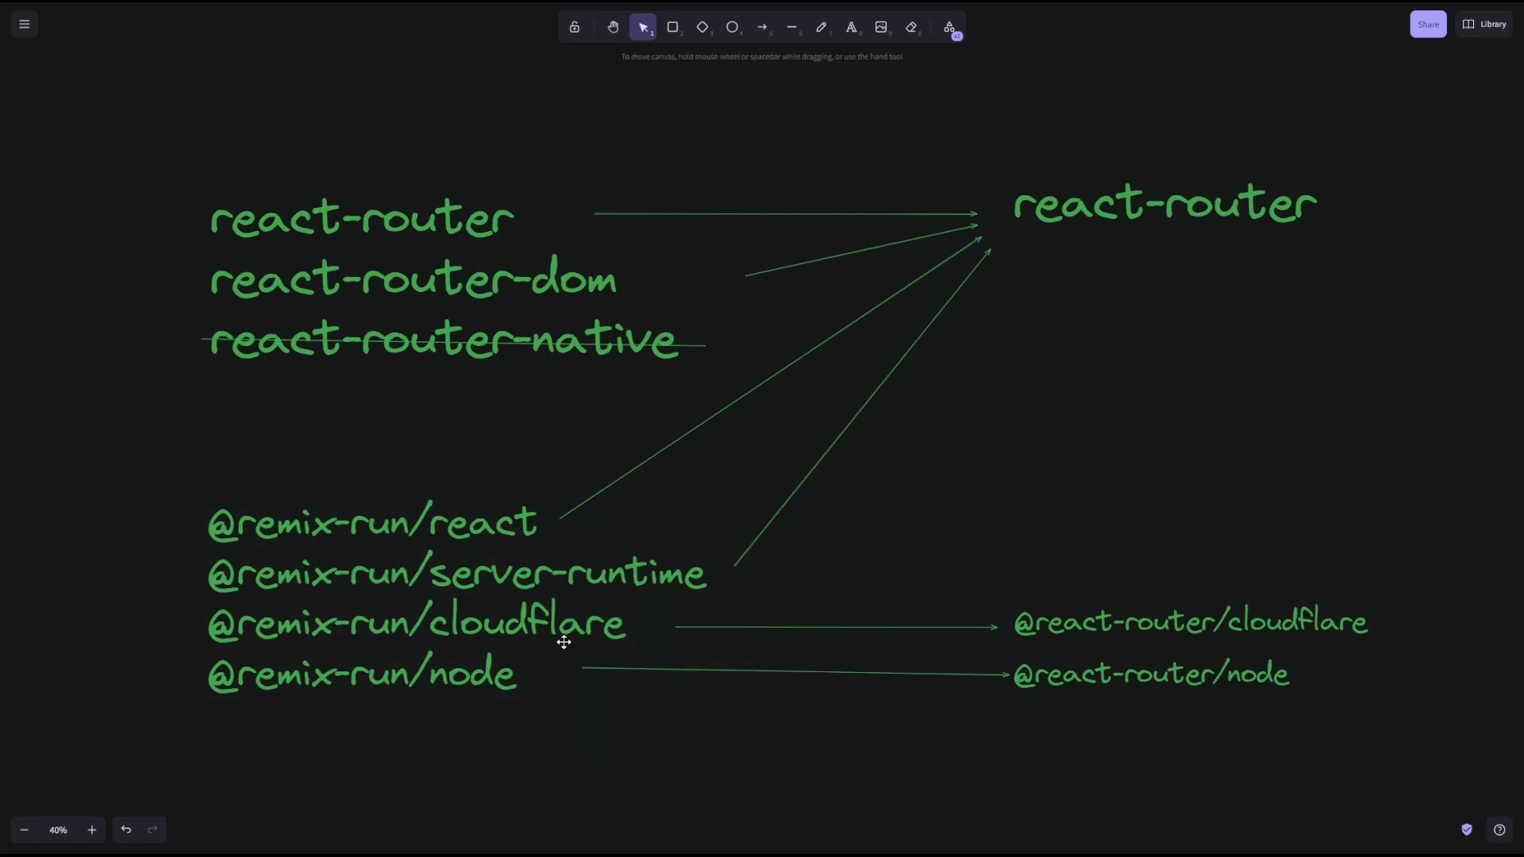
mouse_move(1021, 322)
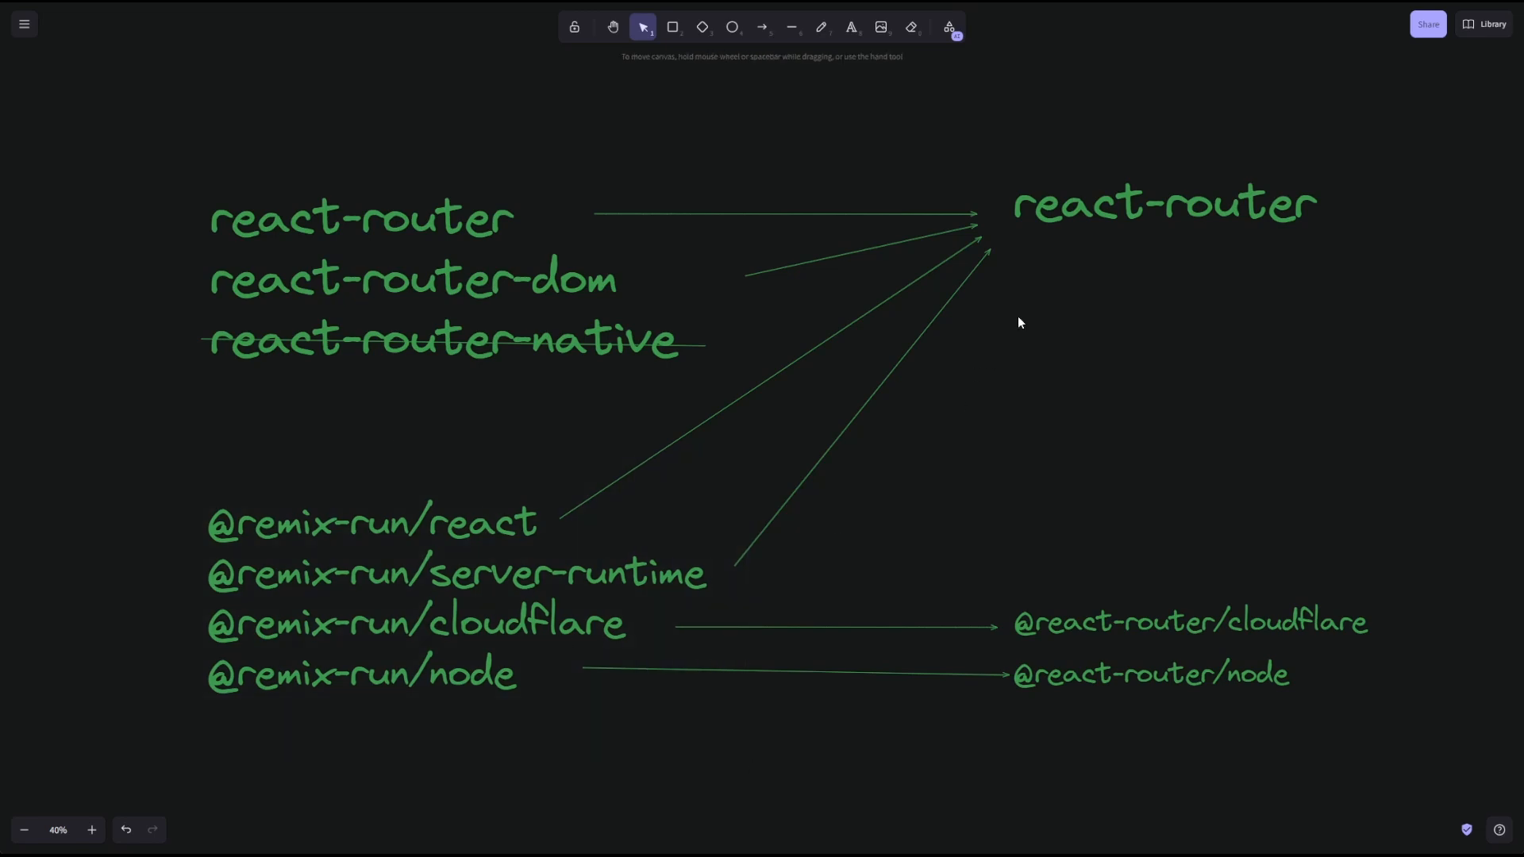
mouse_move(985, 565)
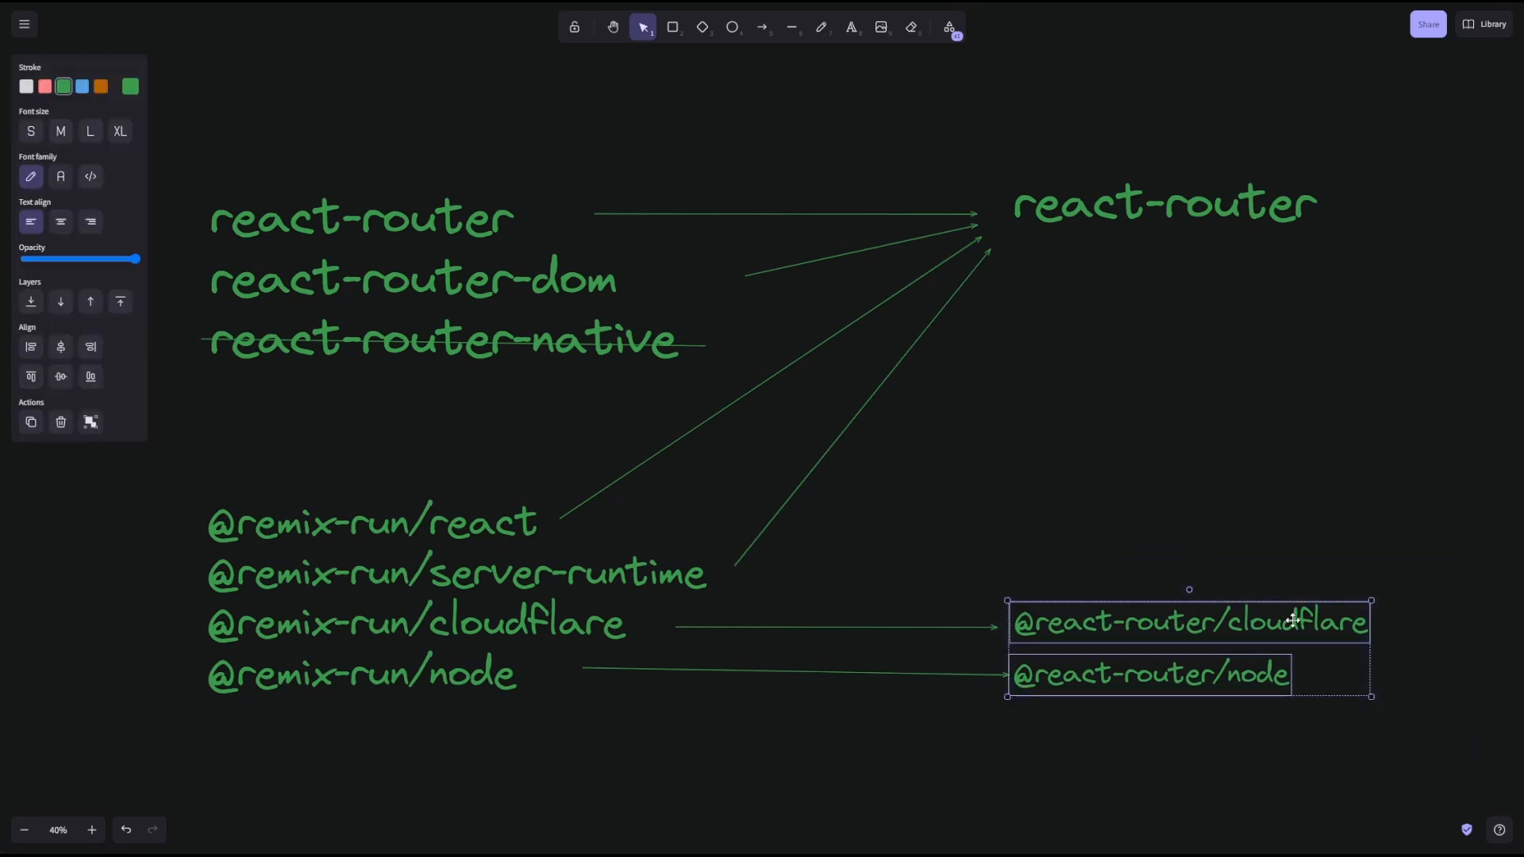
click(1034, 466)
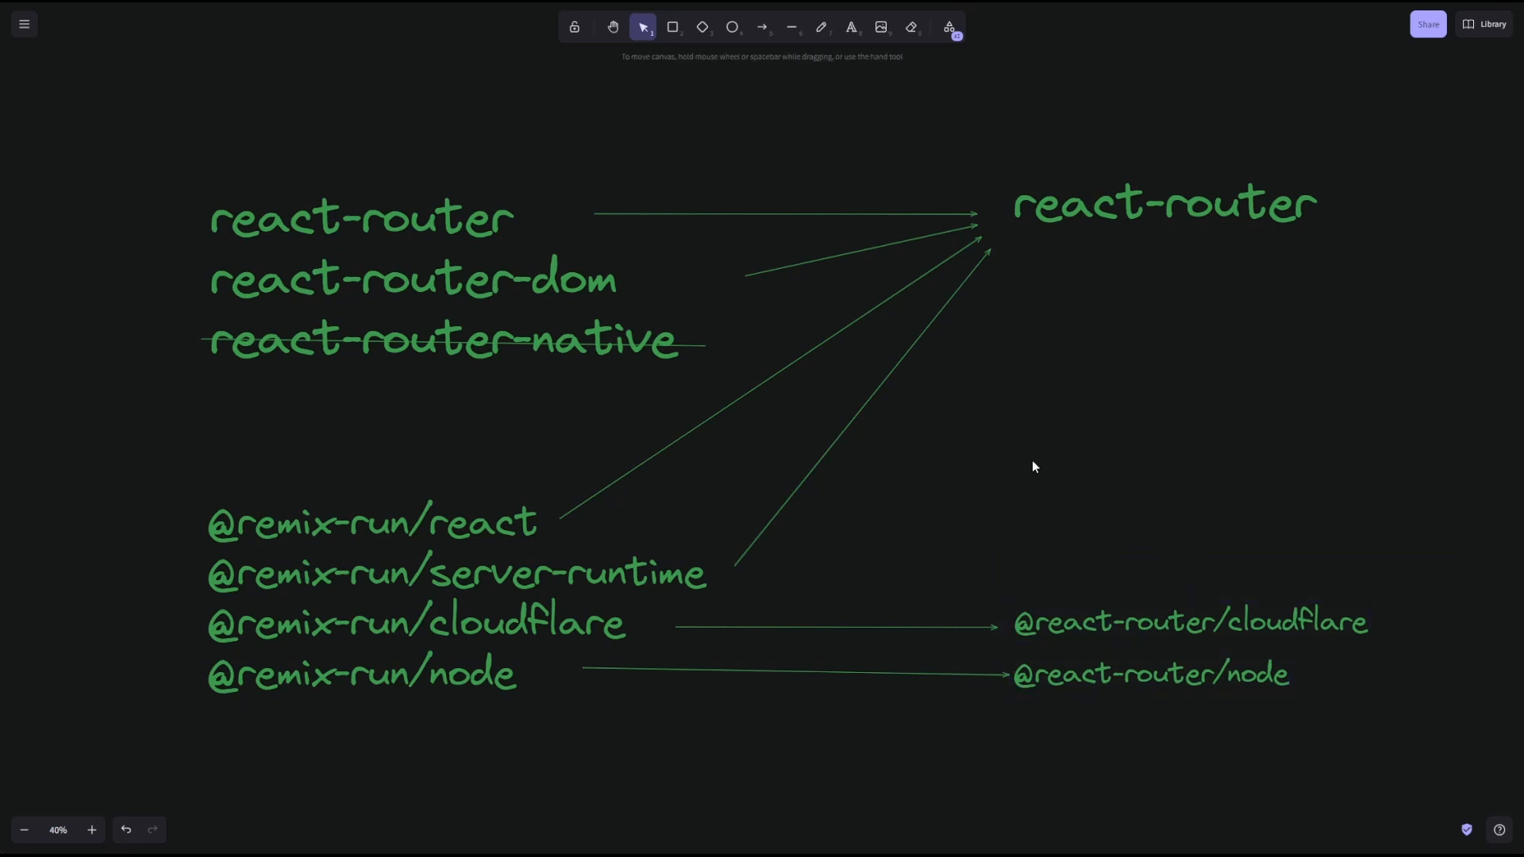
mouse_move(956, 96)
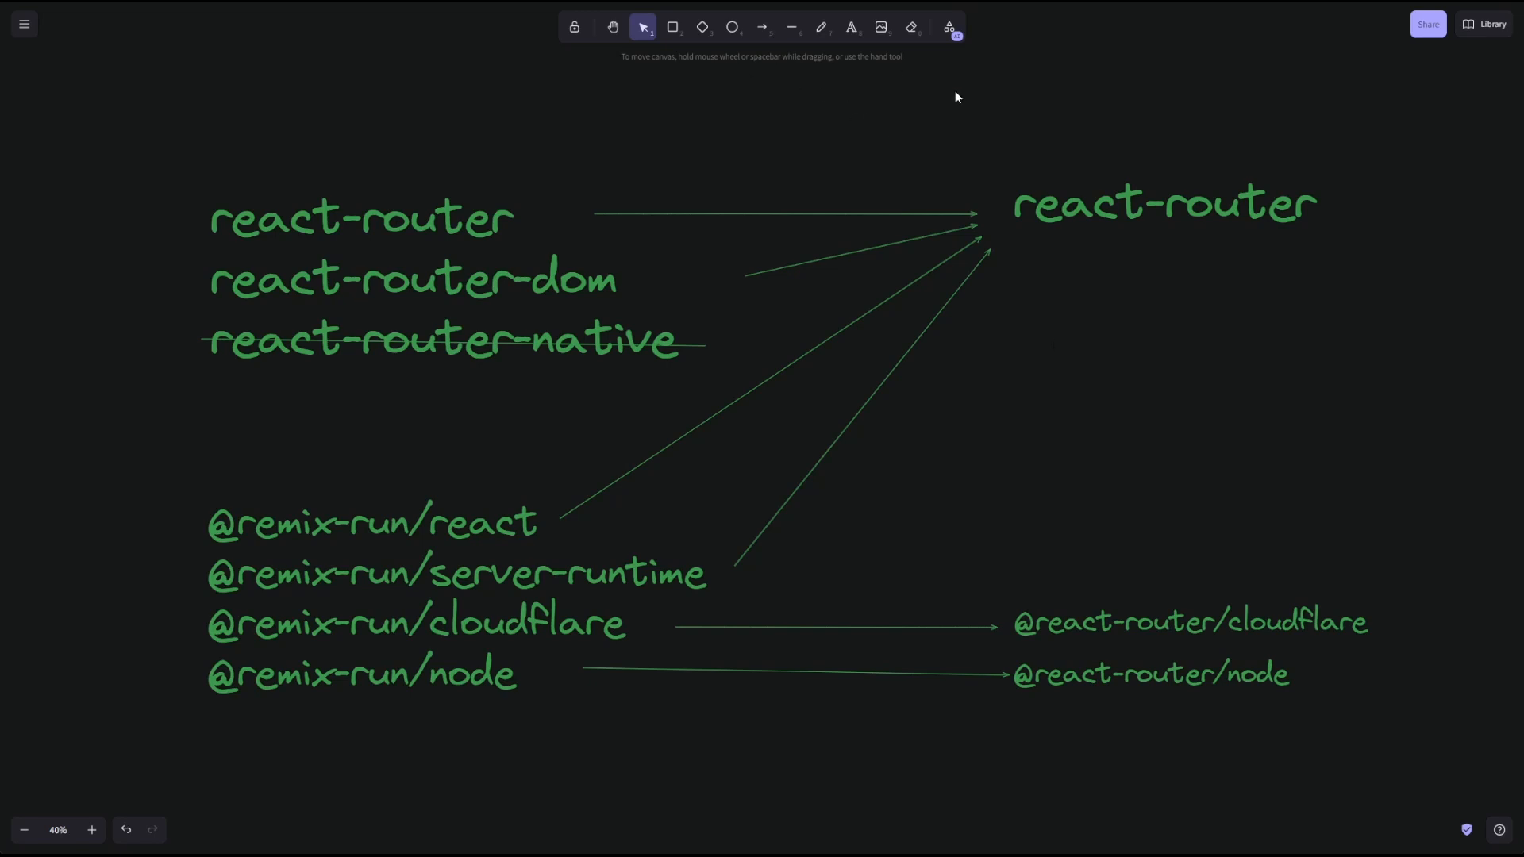
Add red XL 'SSG' and 'RSC' text labels beneath the react-router package
click(850, 26)
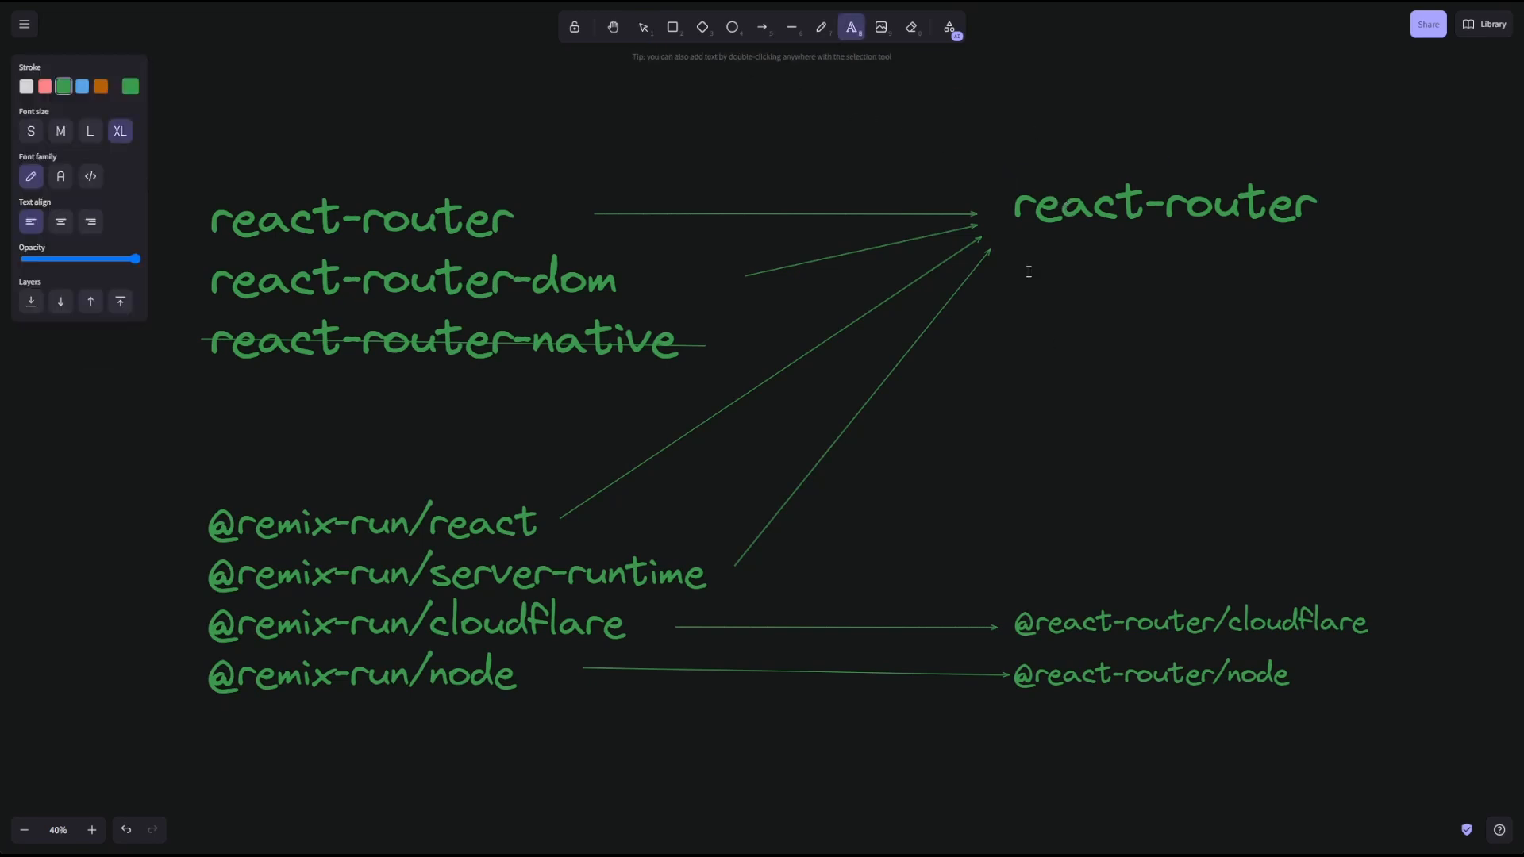
double_click(1163, 205)
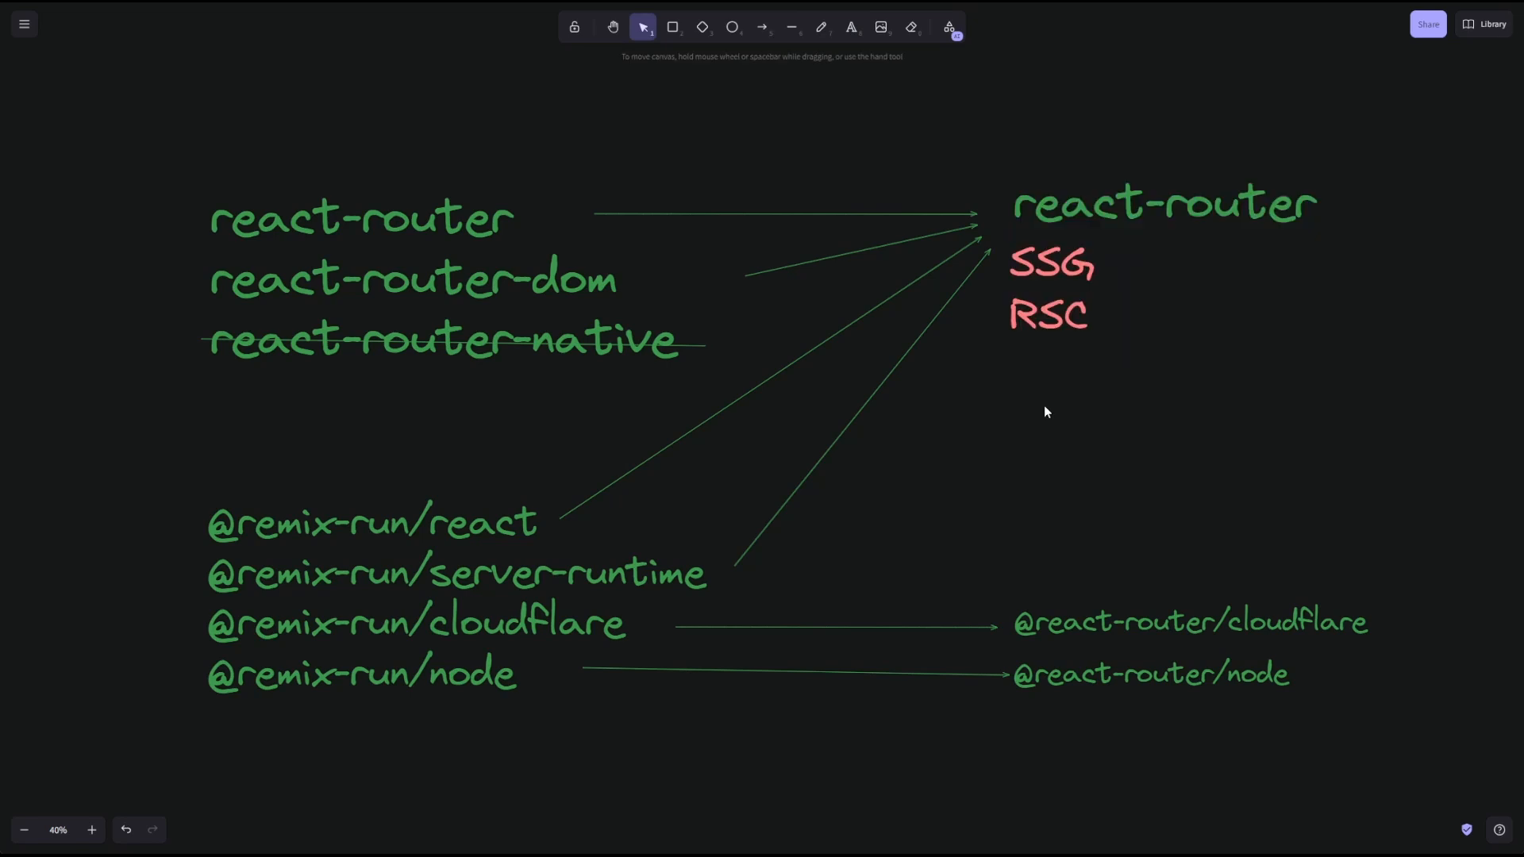
mouse_move(1020, 436)
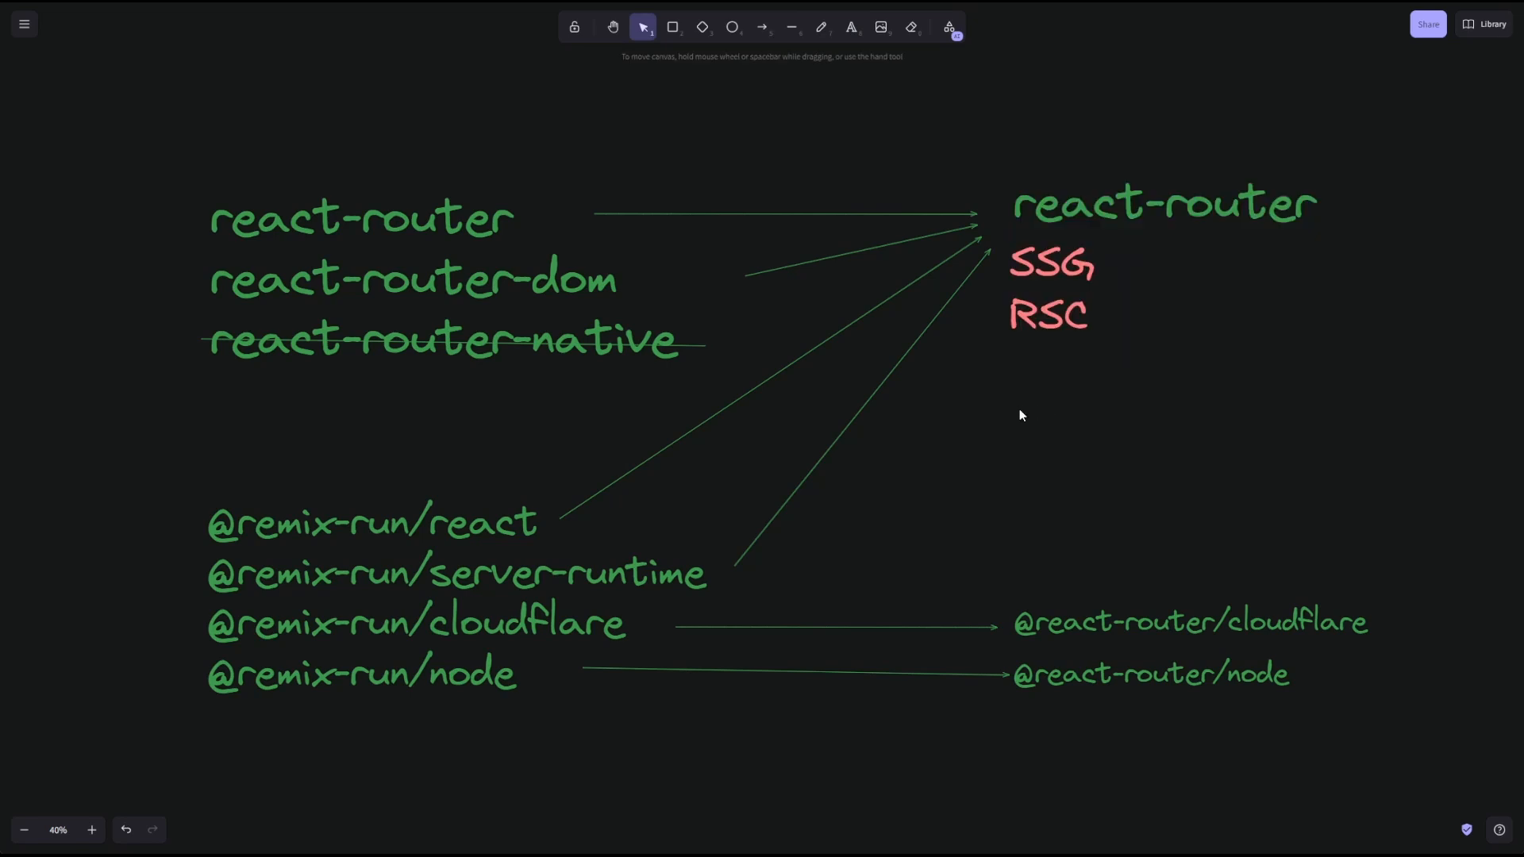
mouse_move(119, 499)
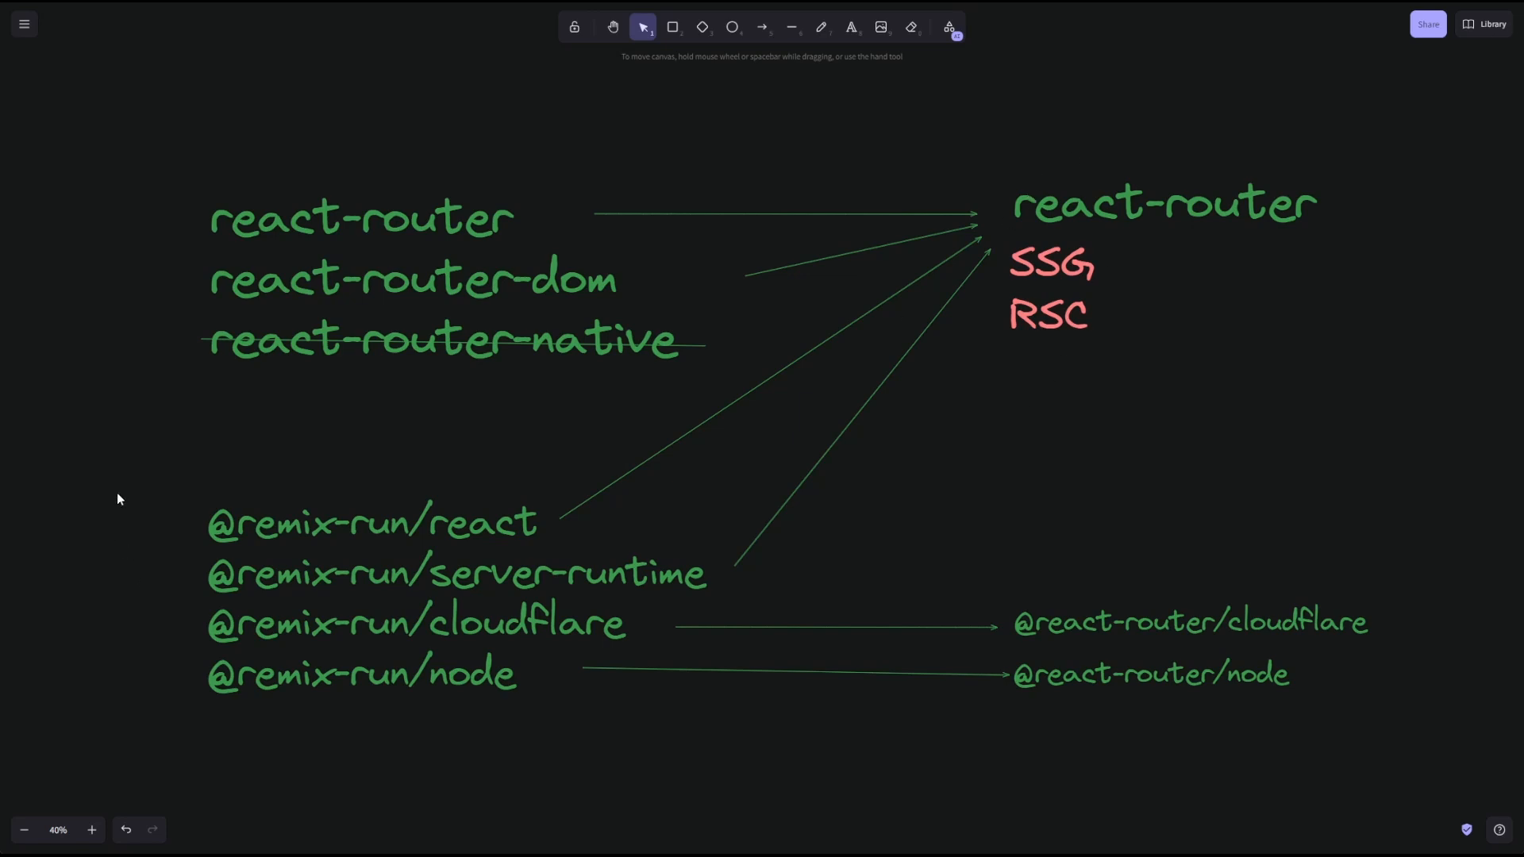
drag(162, 458, 768, 761)
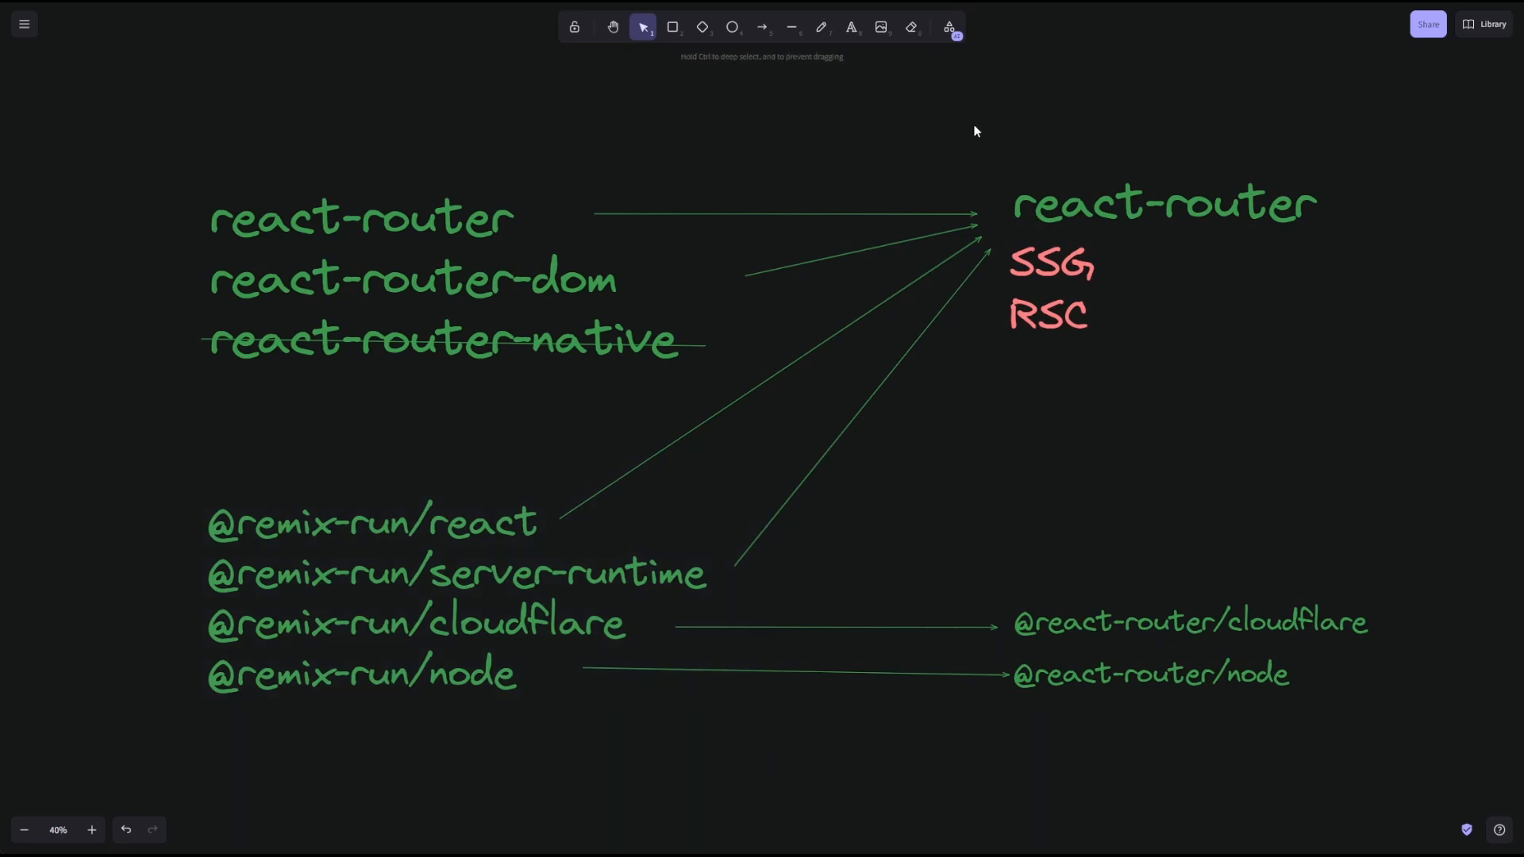
mouse_move(1005, 150)
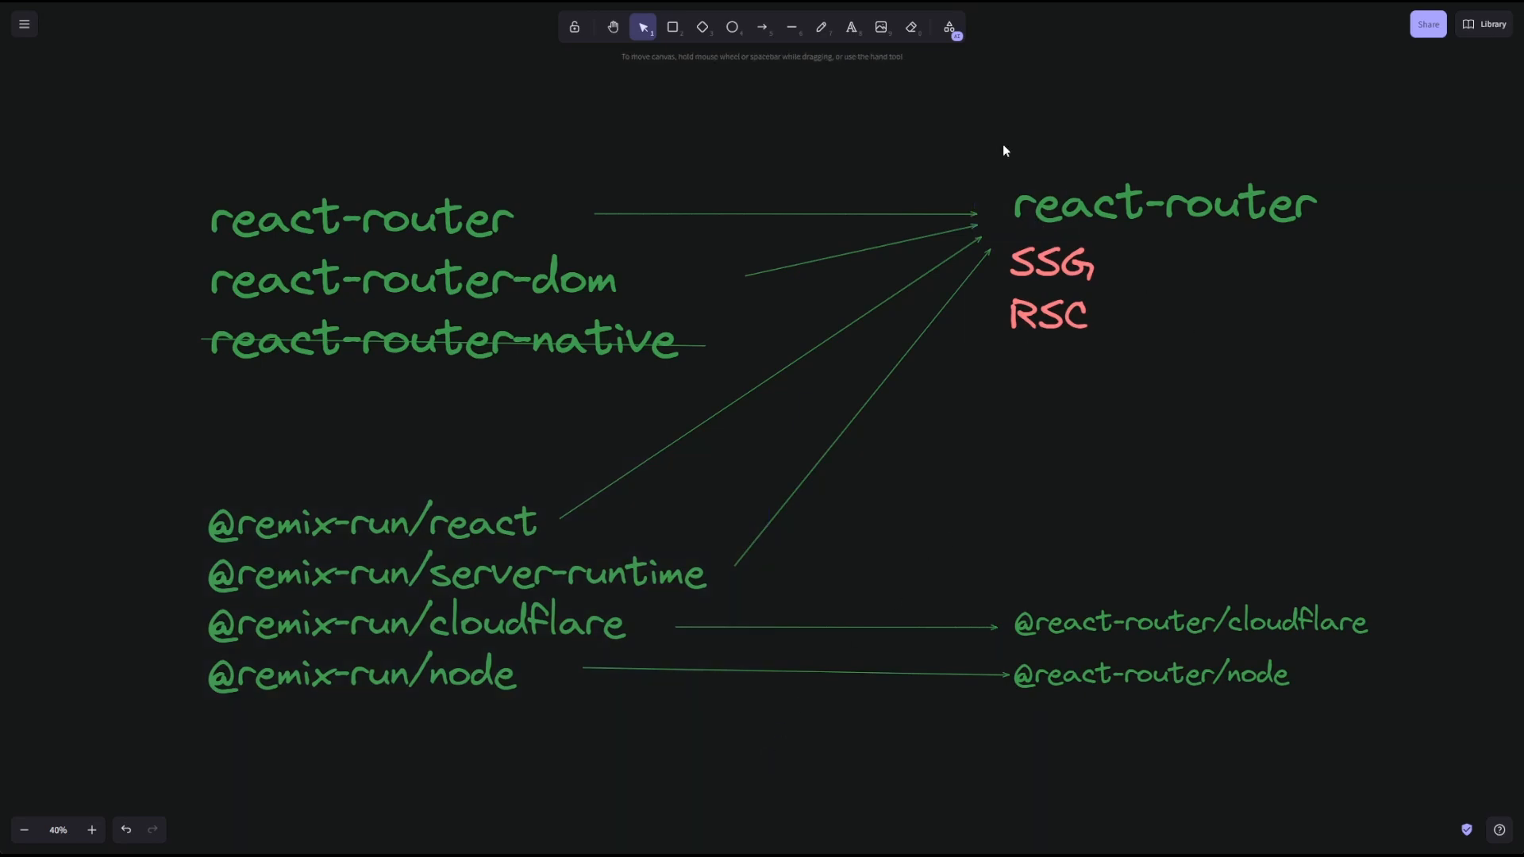